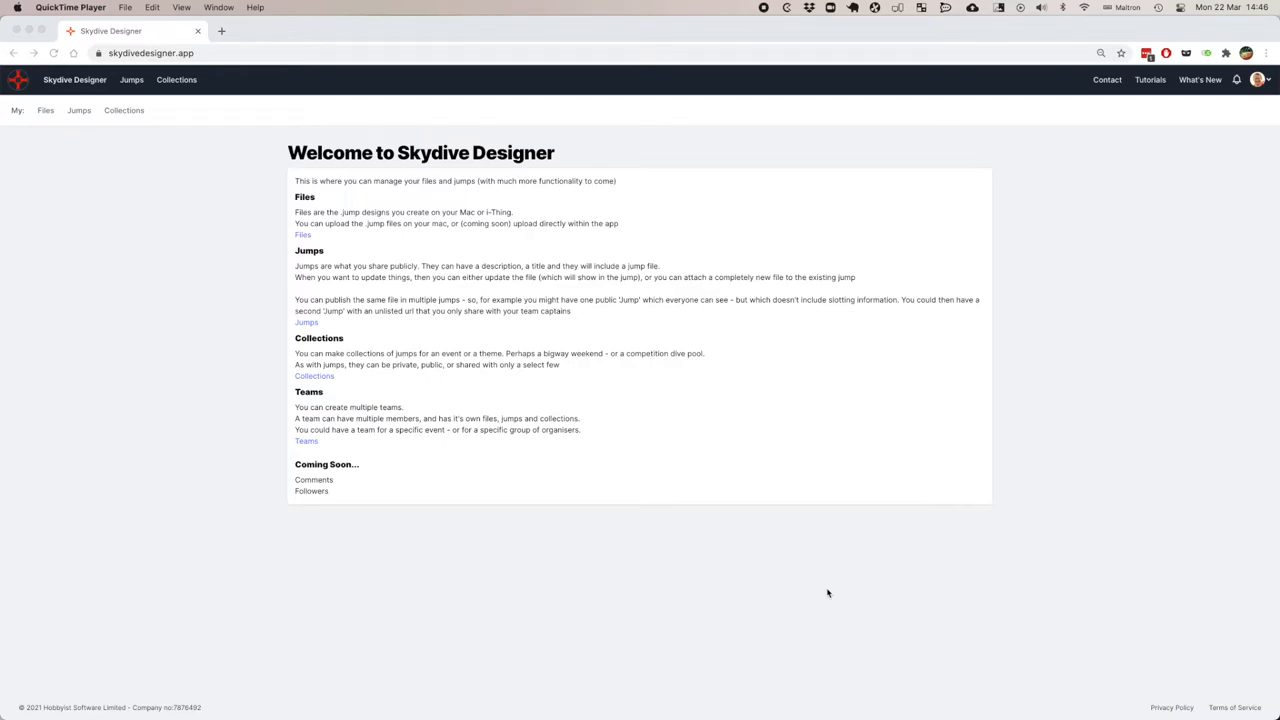
mouse_move(975, 515)
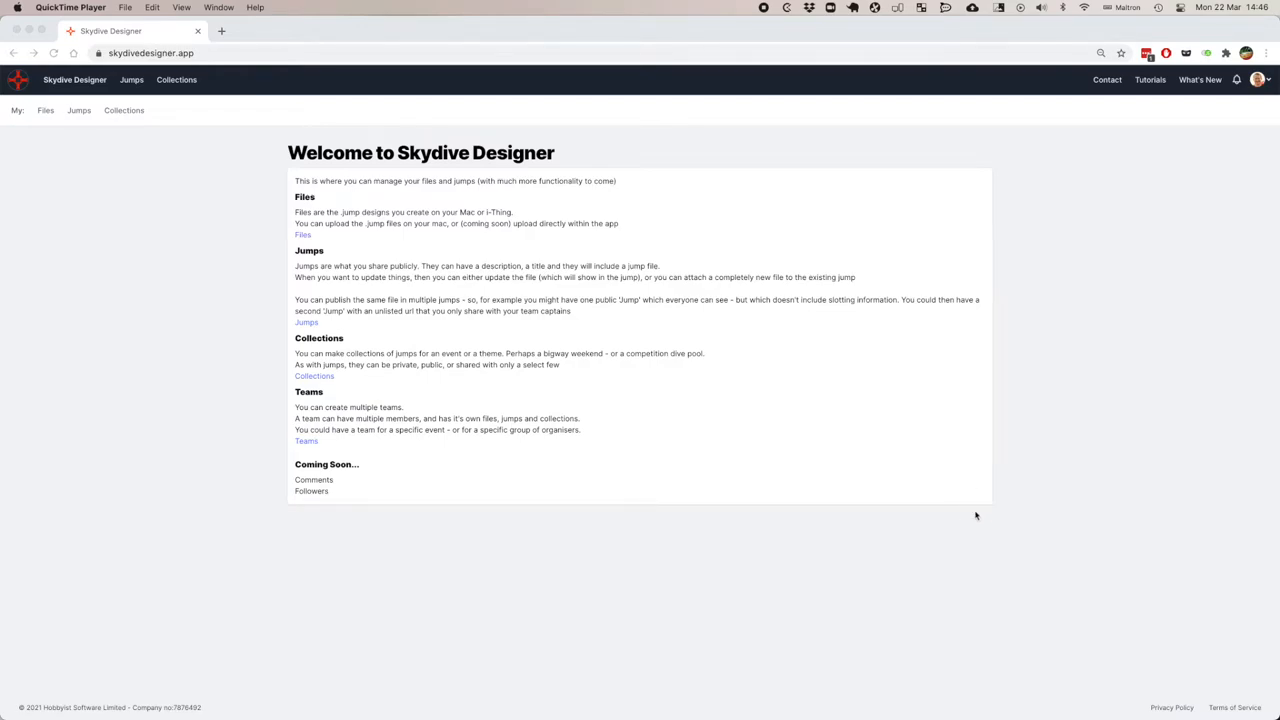
mouse_move(895, 482)
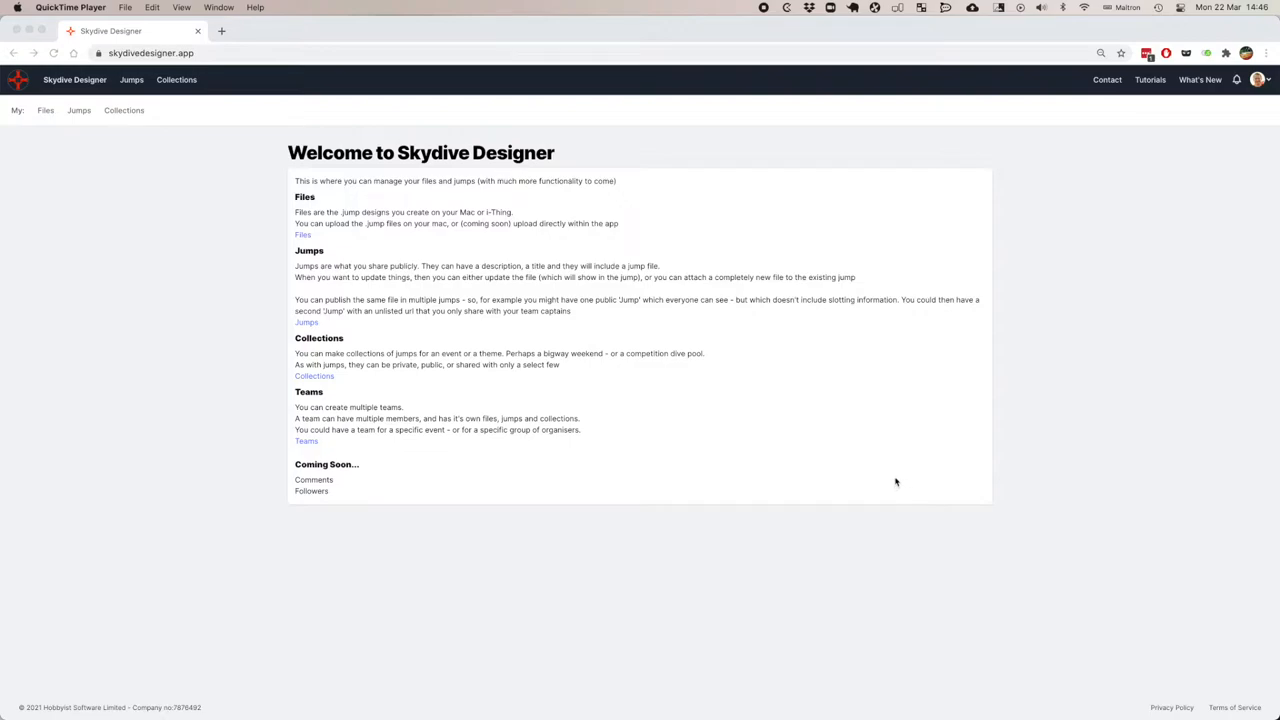
mouse_move(882, 467)
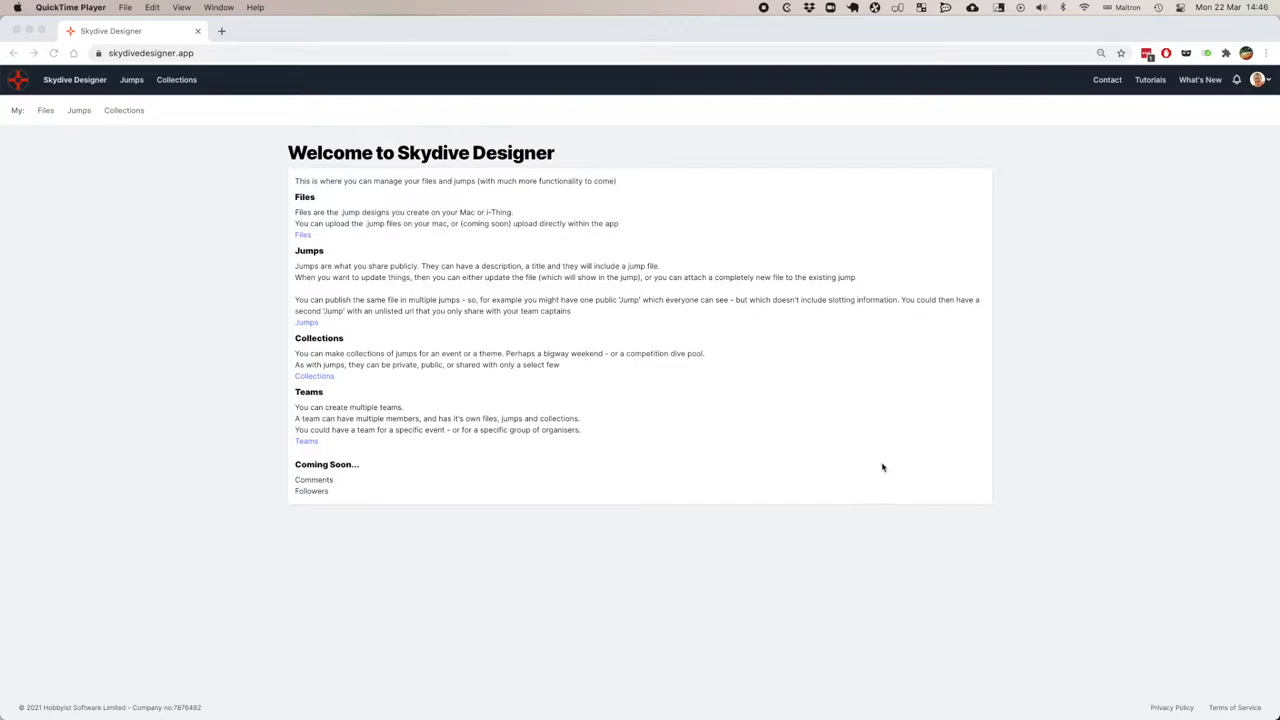
mouse_move(840, 362)
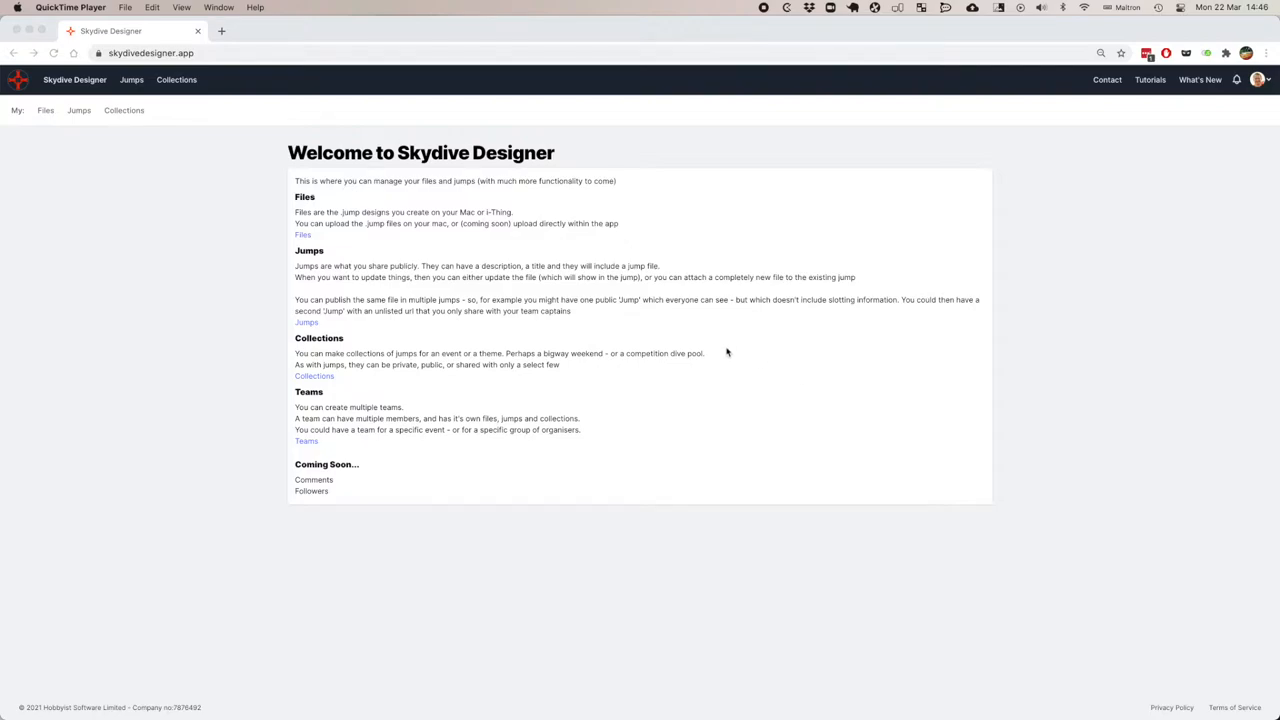
mouse_move(729, 349)
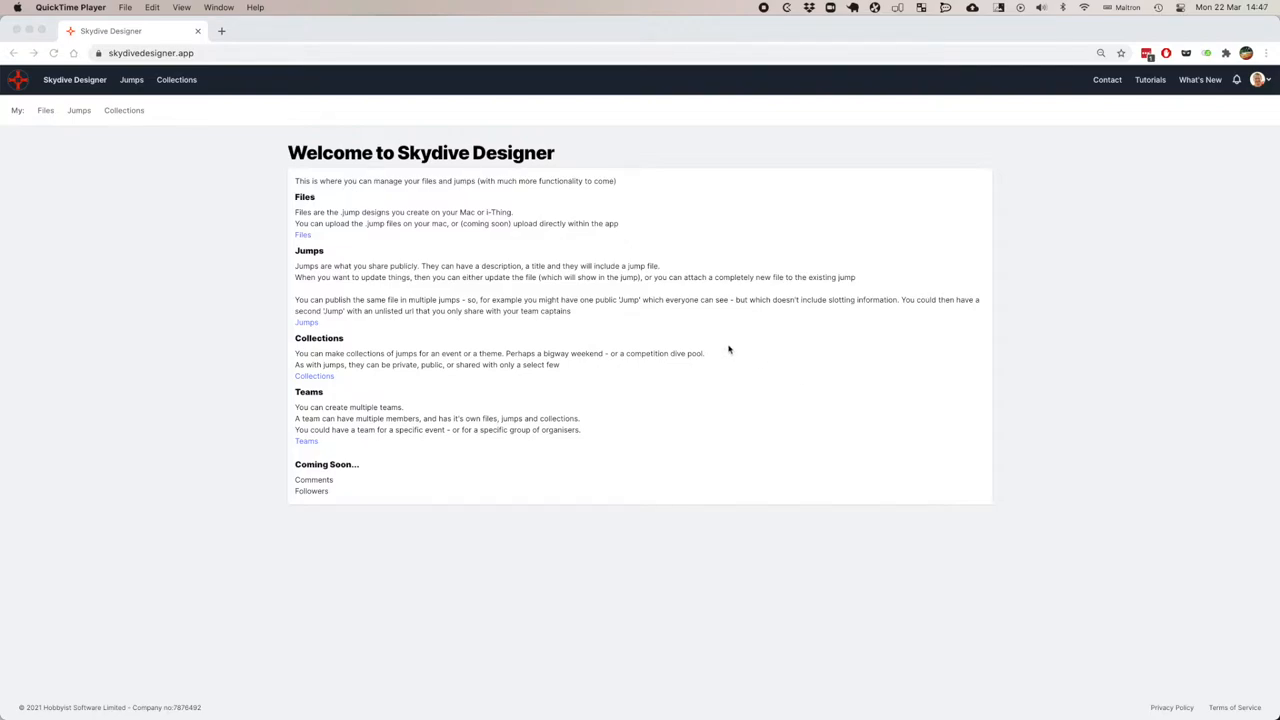
mouse_move(577, 352)
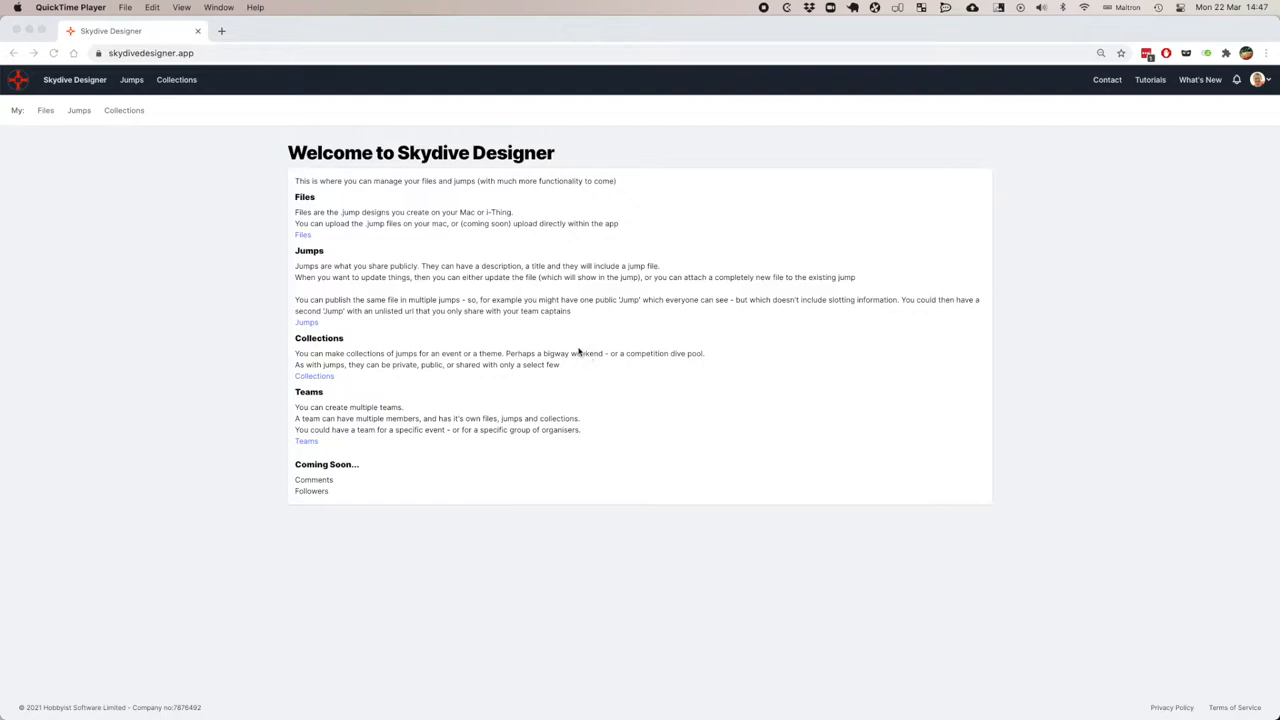
mouse_move(616, 291)
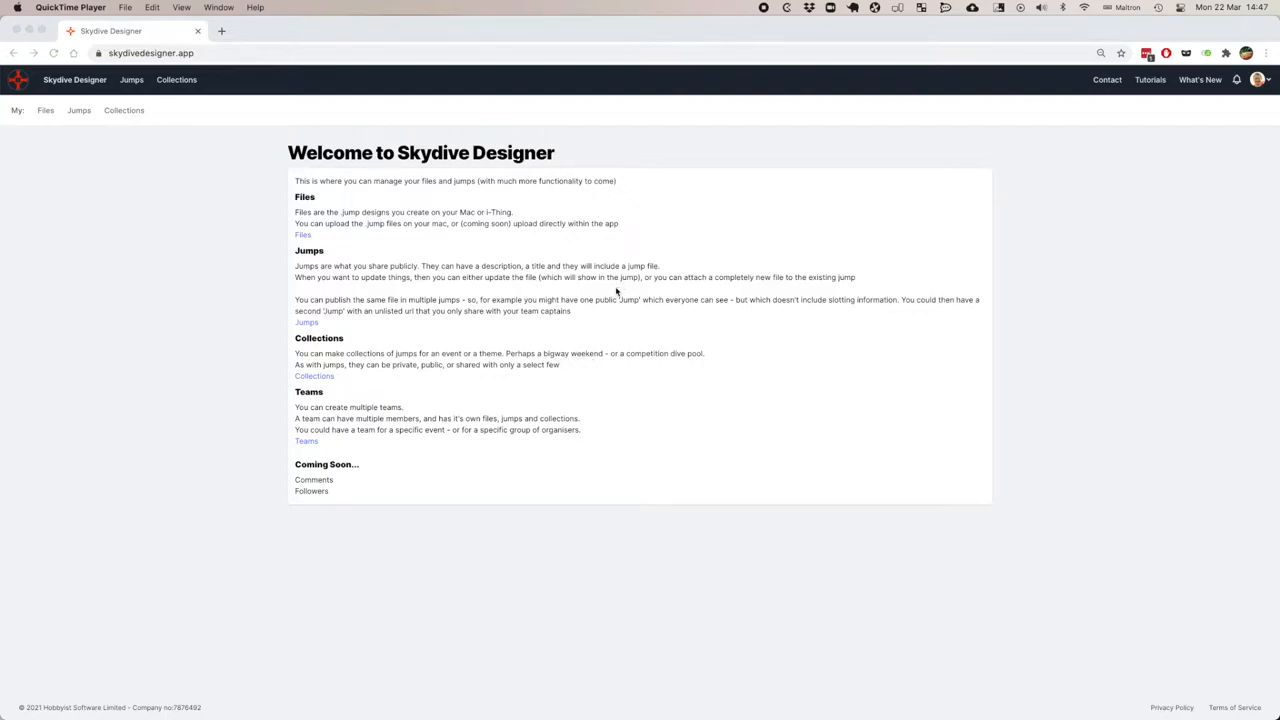
mouse_move(400, 263)
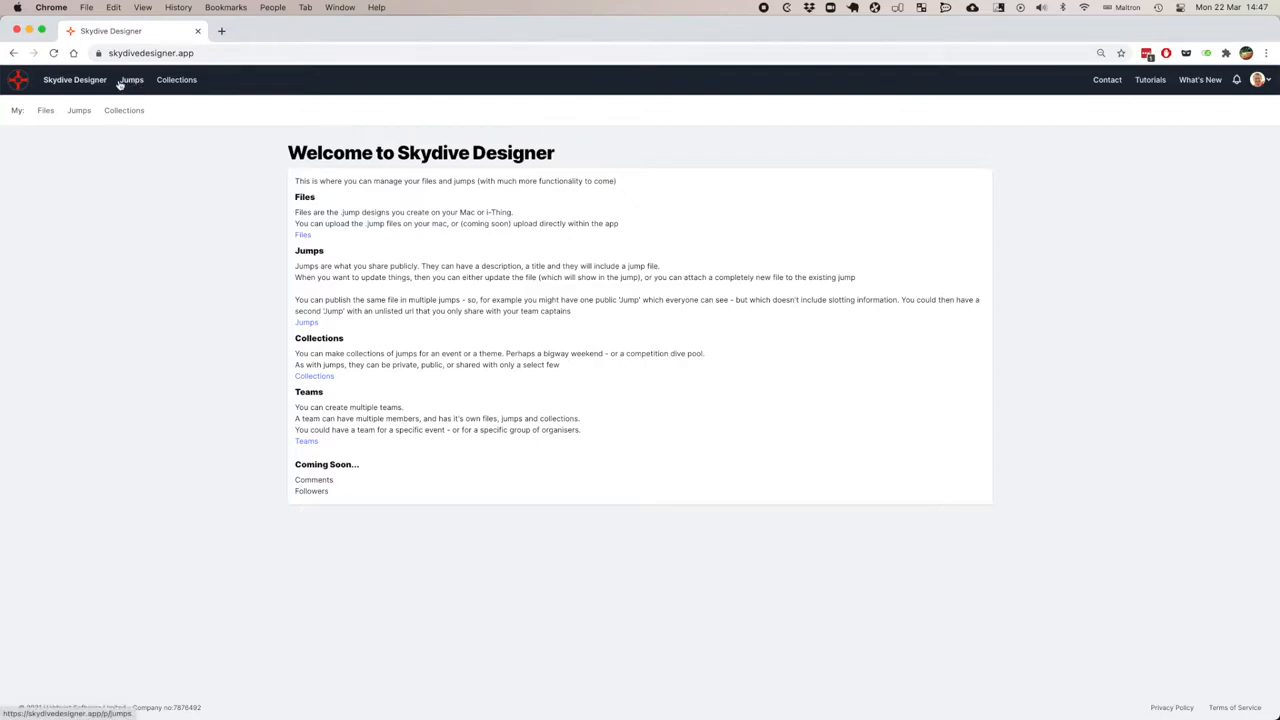
Open the public Jumps page and scroll through the shared formations like 400-Way World Record.
click(131, 79)
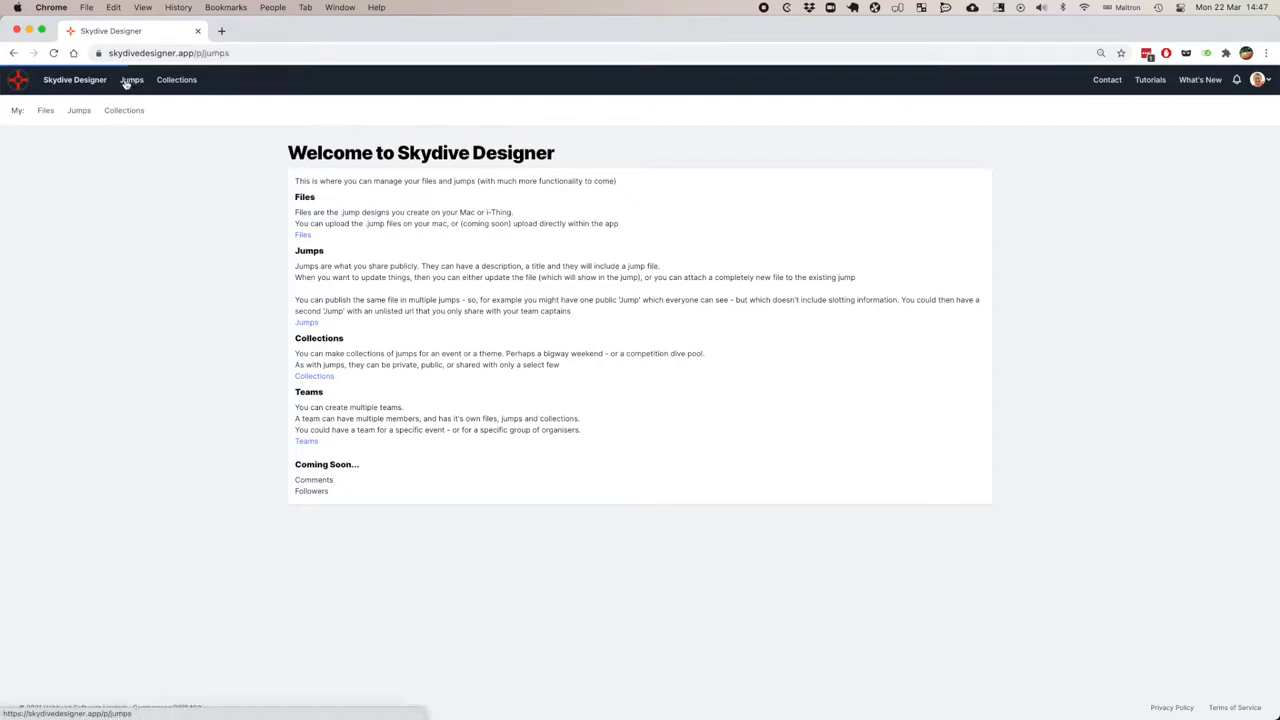
click(131, 80)
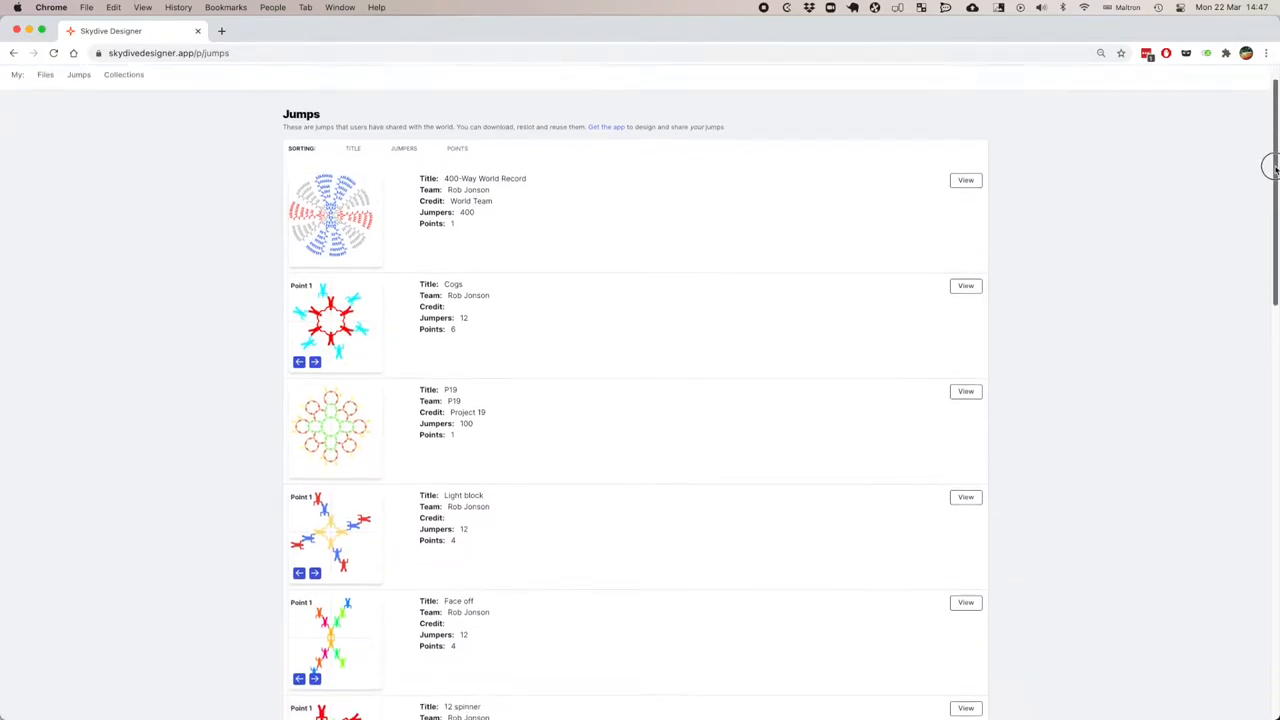
scroll(down, 3)
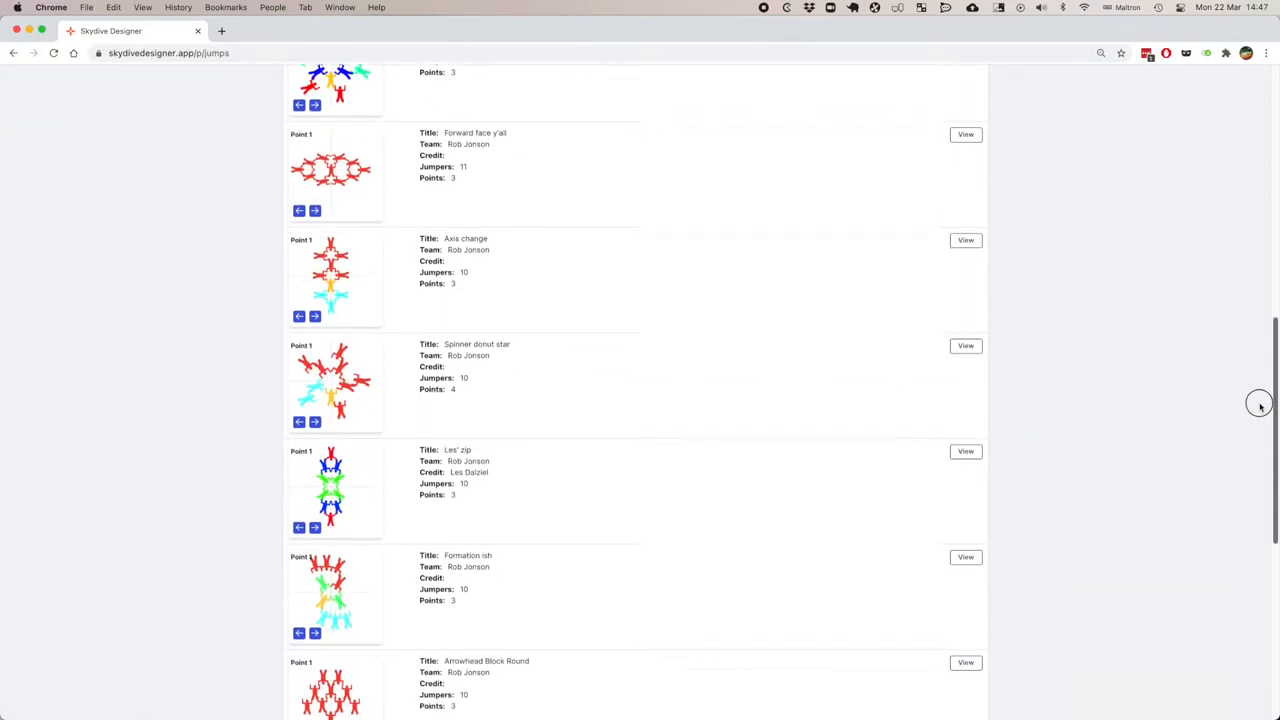
scroll(down, 3)
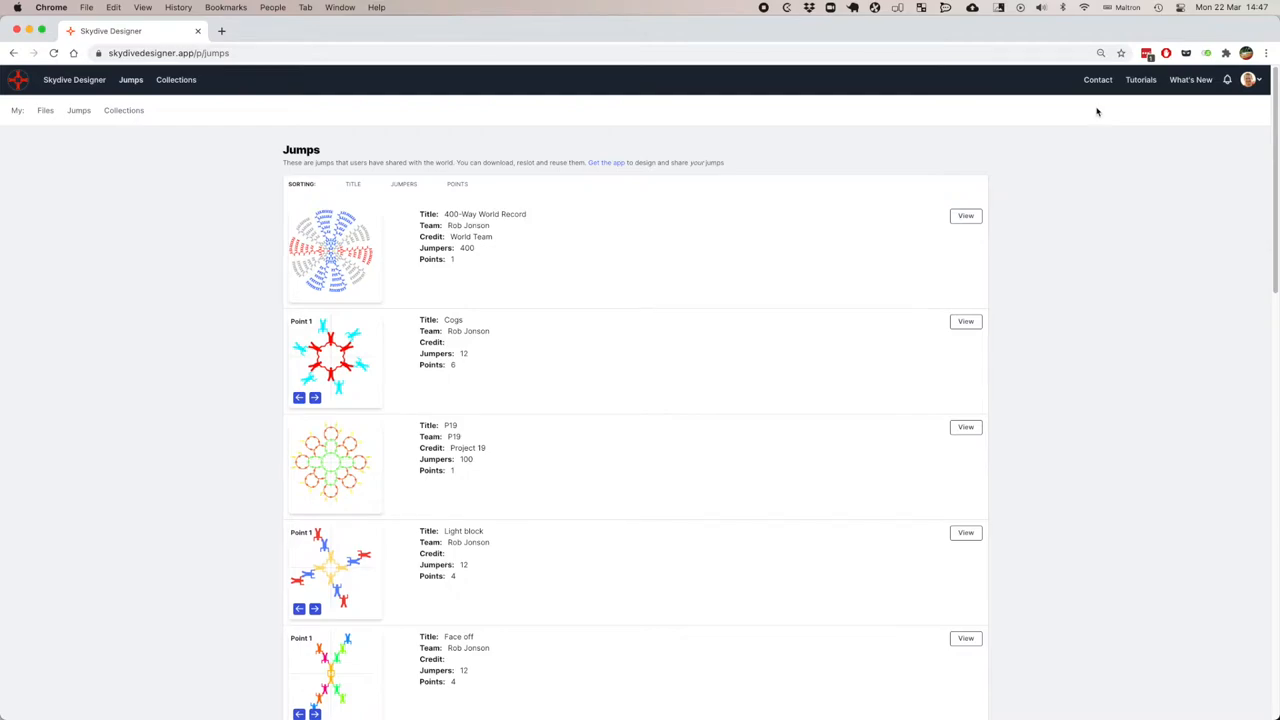
mouse_move(585, 95)
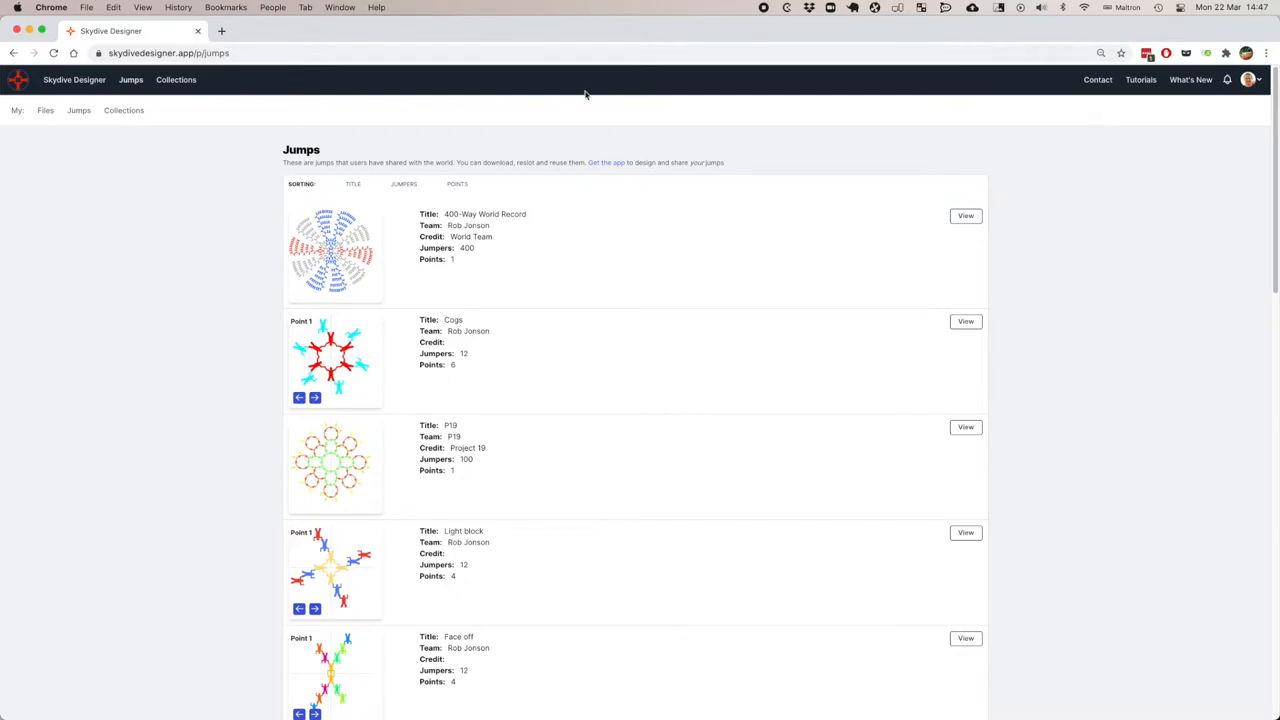
mouse_move(620, 278)
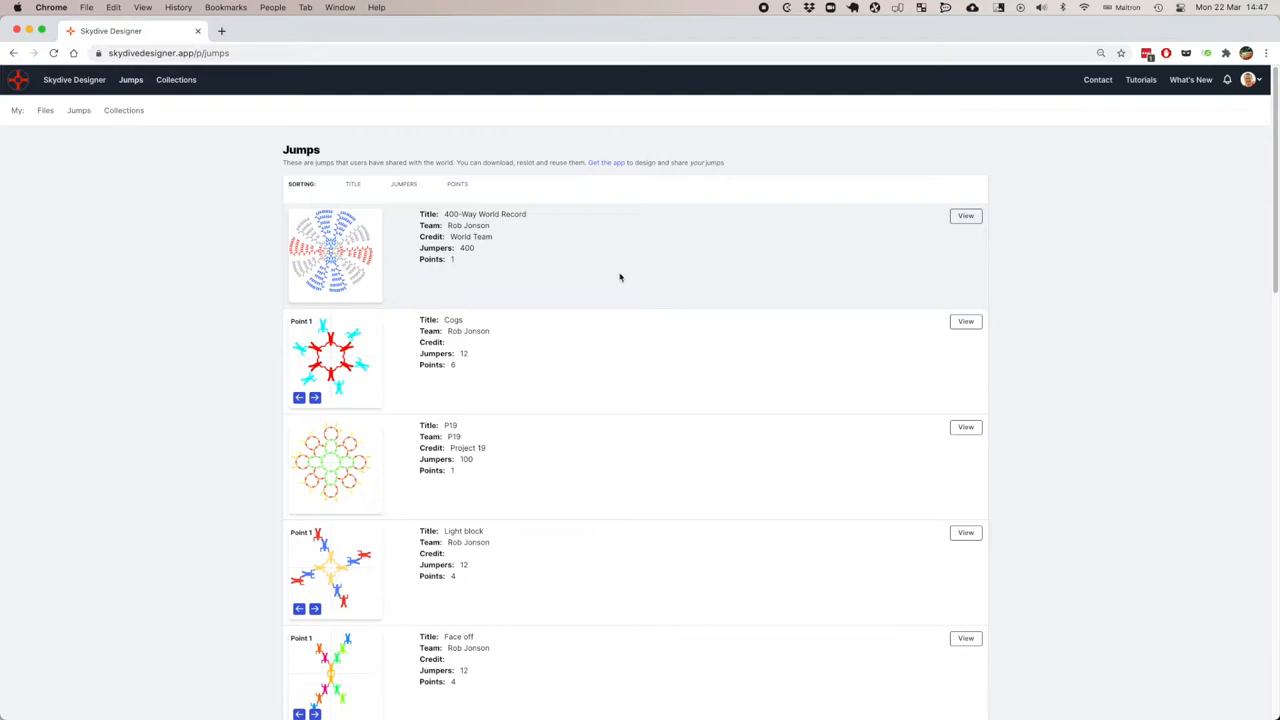
mouse_move(685, 271)
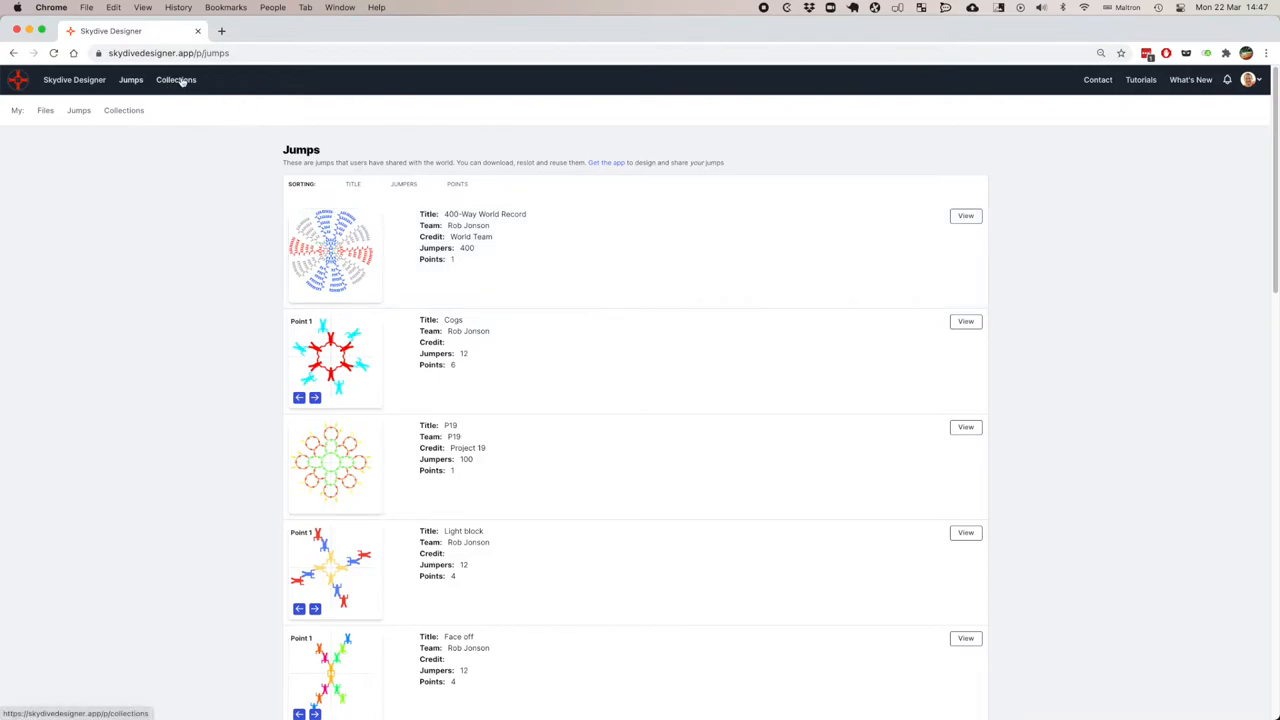
Open the Classic Bigway collection and step its first jump's preview points.
click(176, 79)
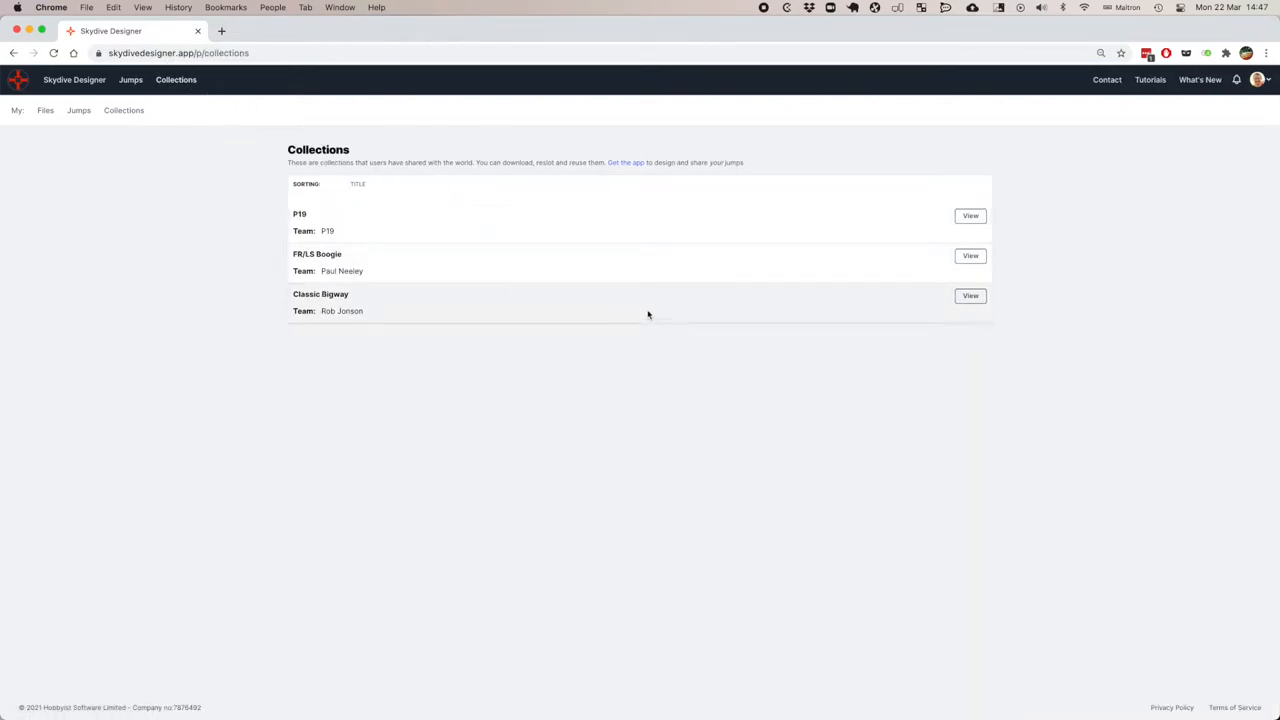
mouse_move(970, 295)
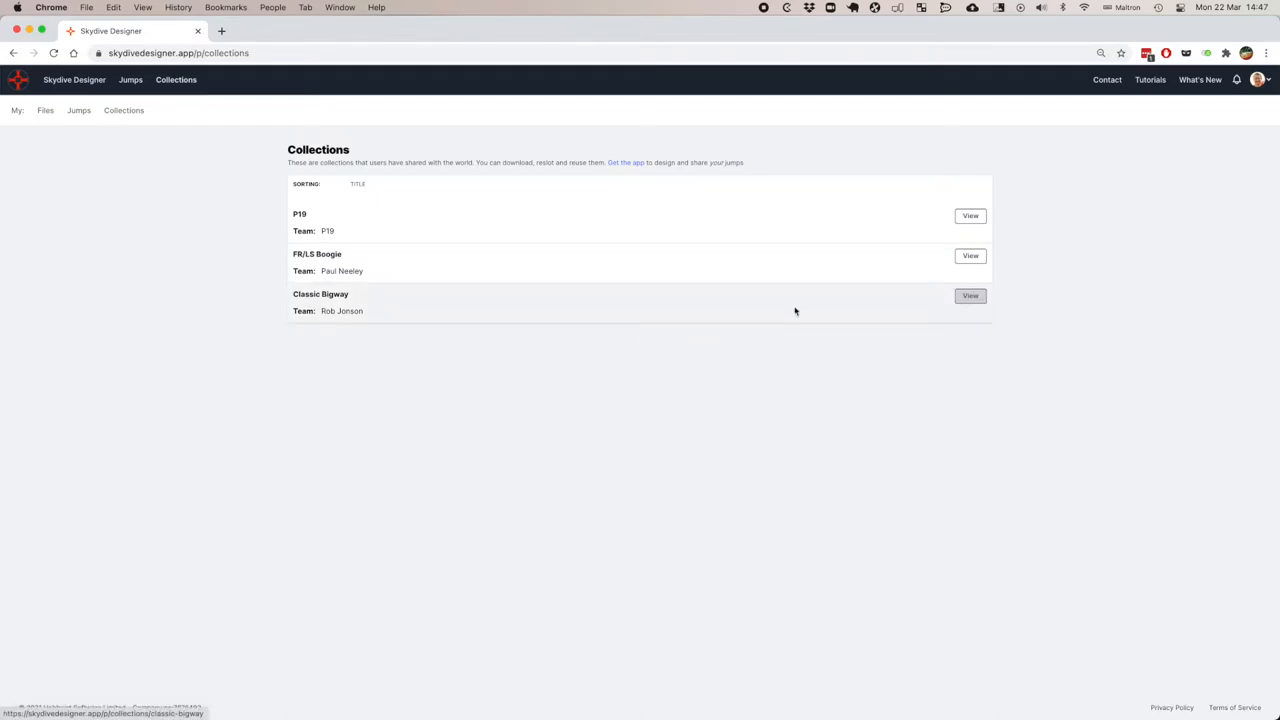
click(970, 295)
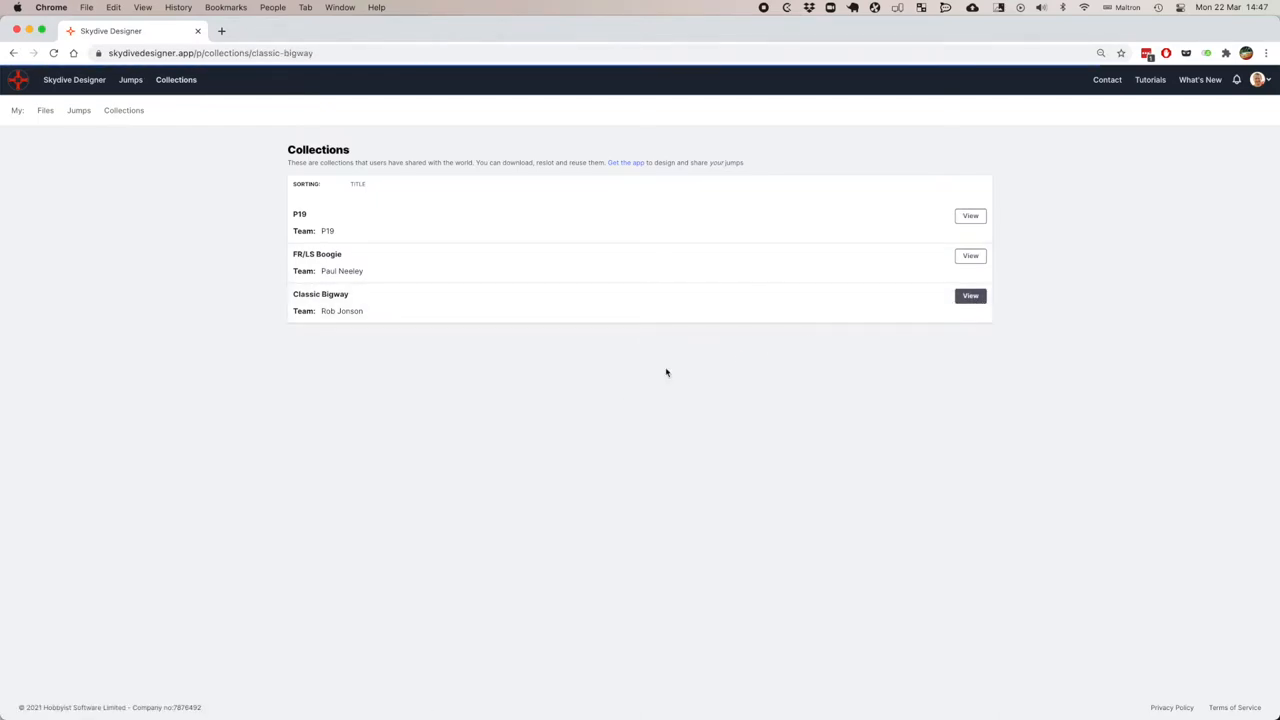
click(969, 295)
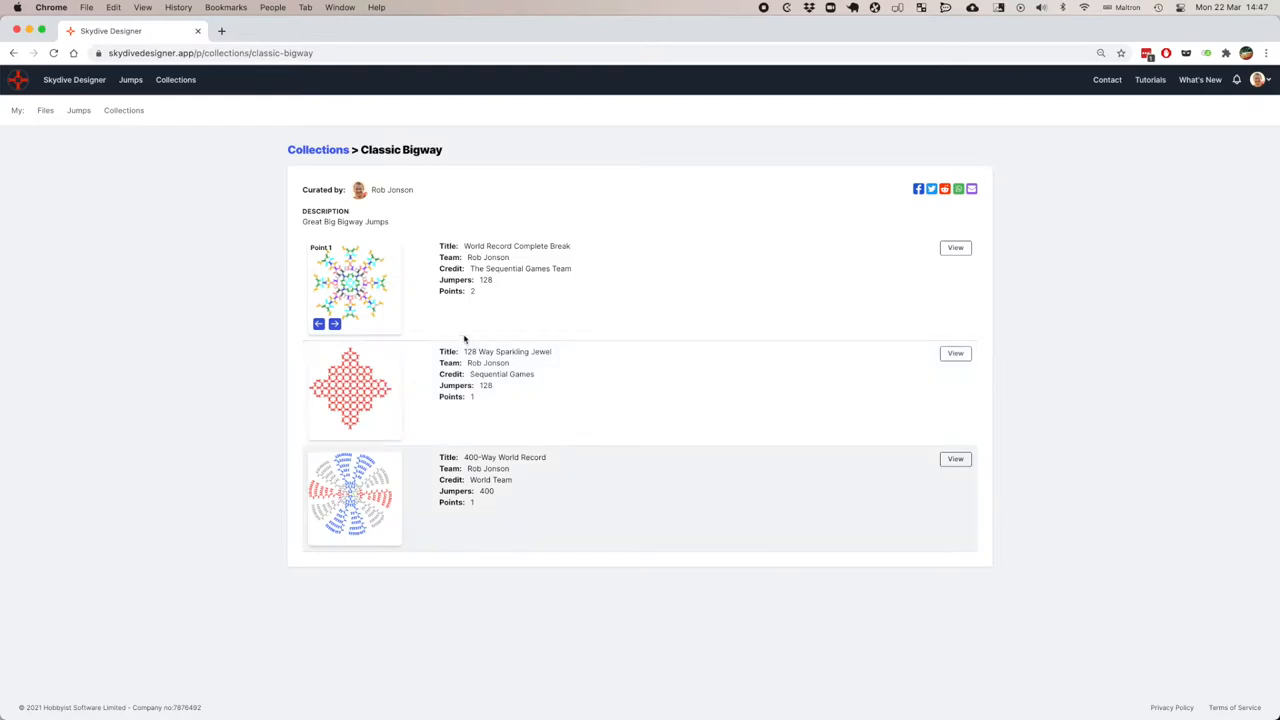
click(335, 324)
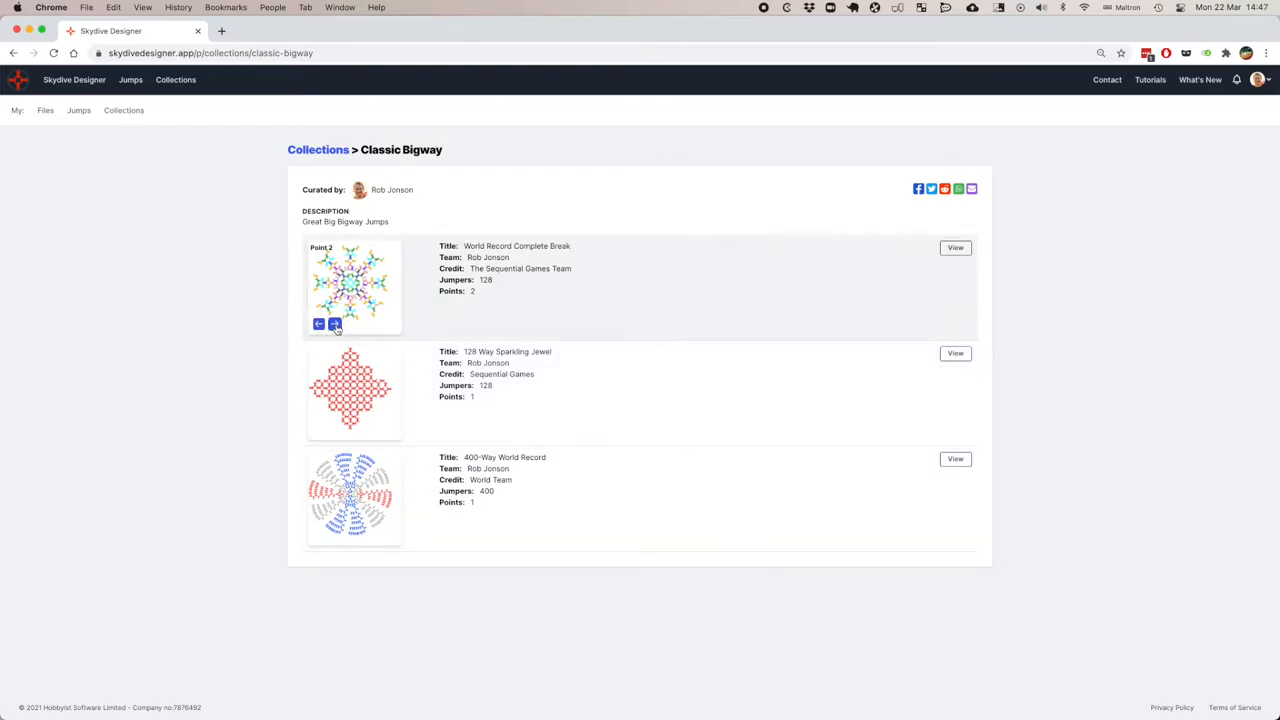
click(335, 324)
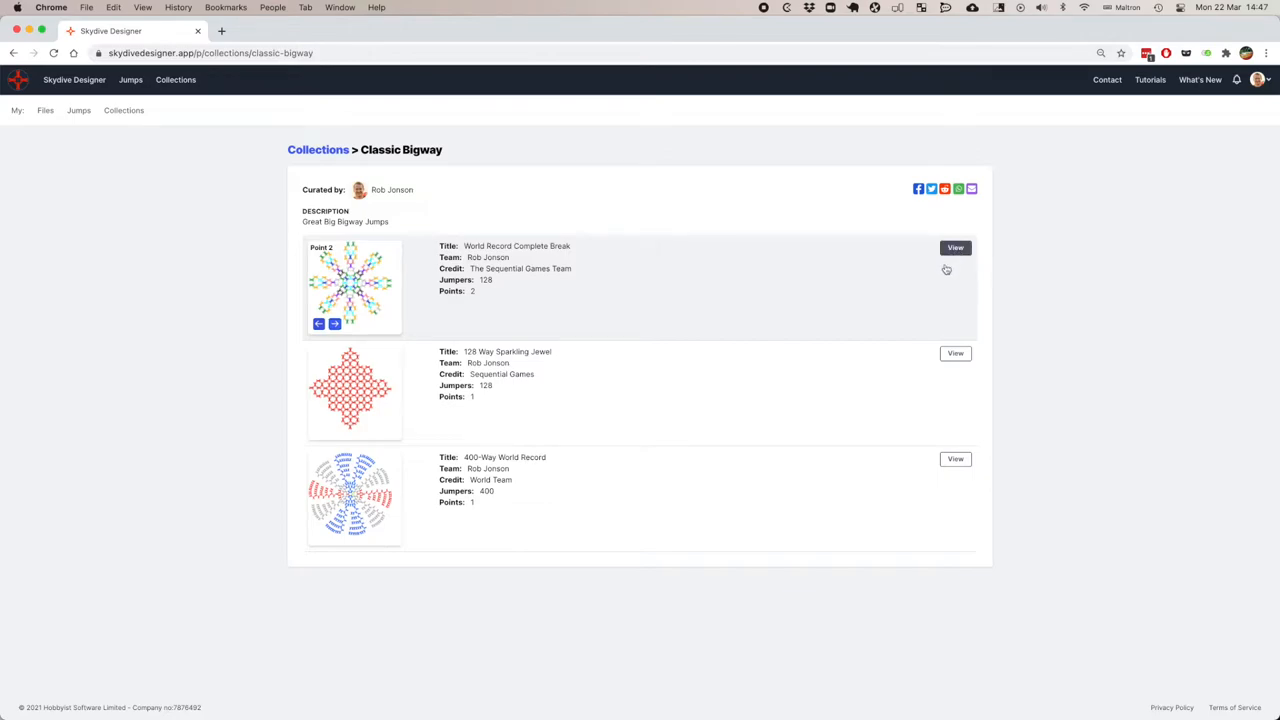
Open World Record Complete Break and step through its 128-jumper formation points.
click(954, 247)
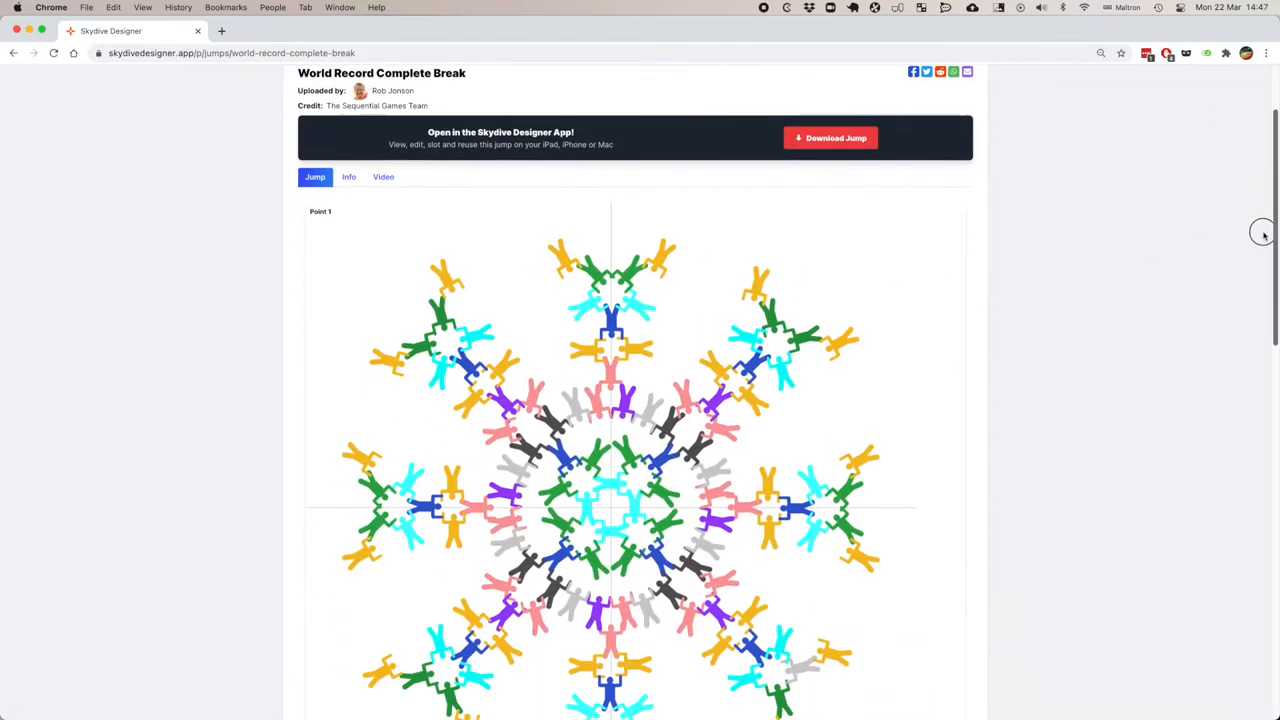
scroll(down, 3)
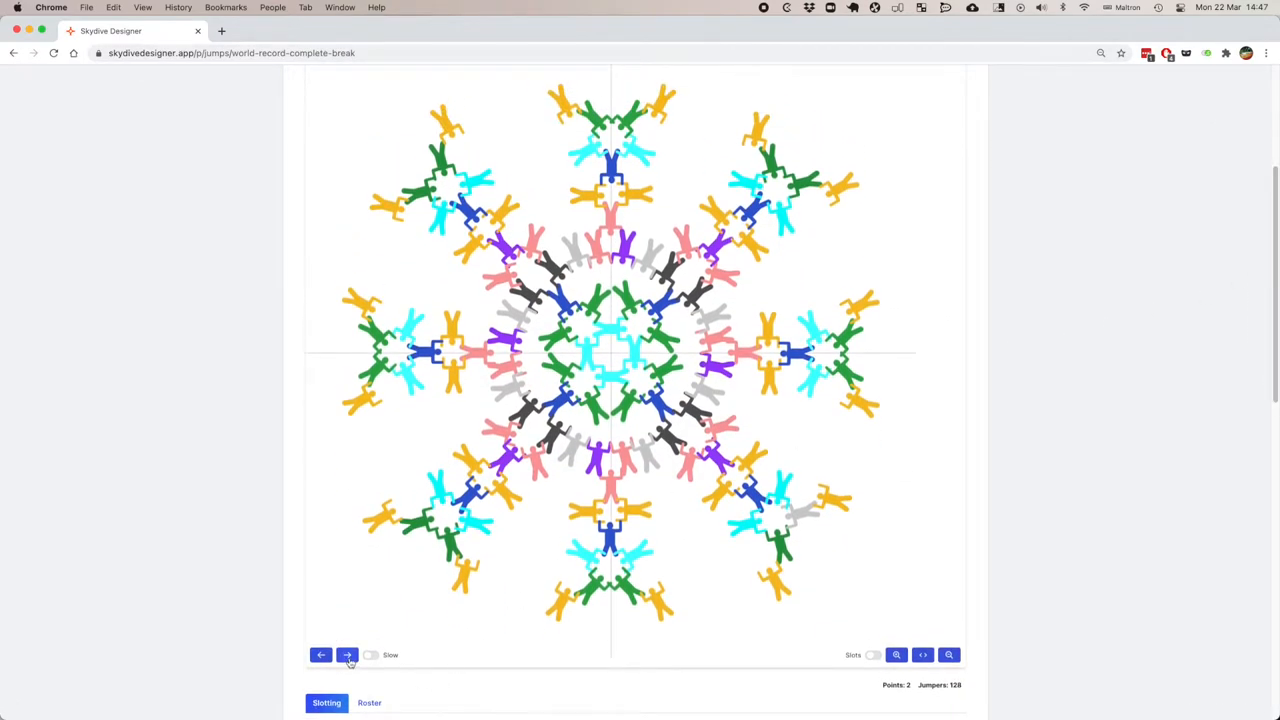
click(346, 655)
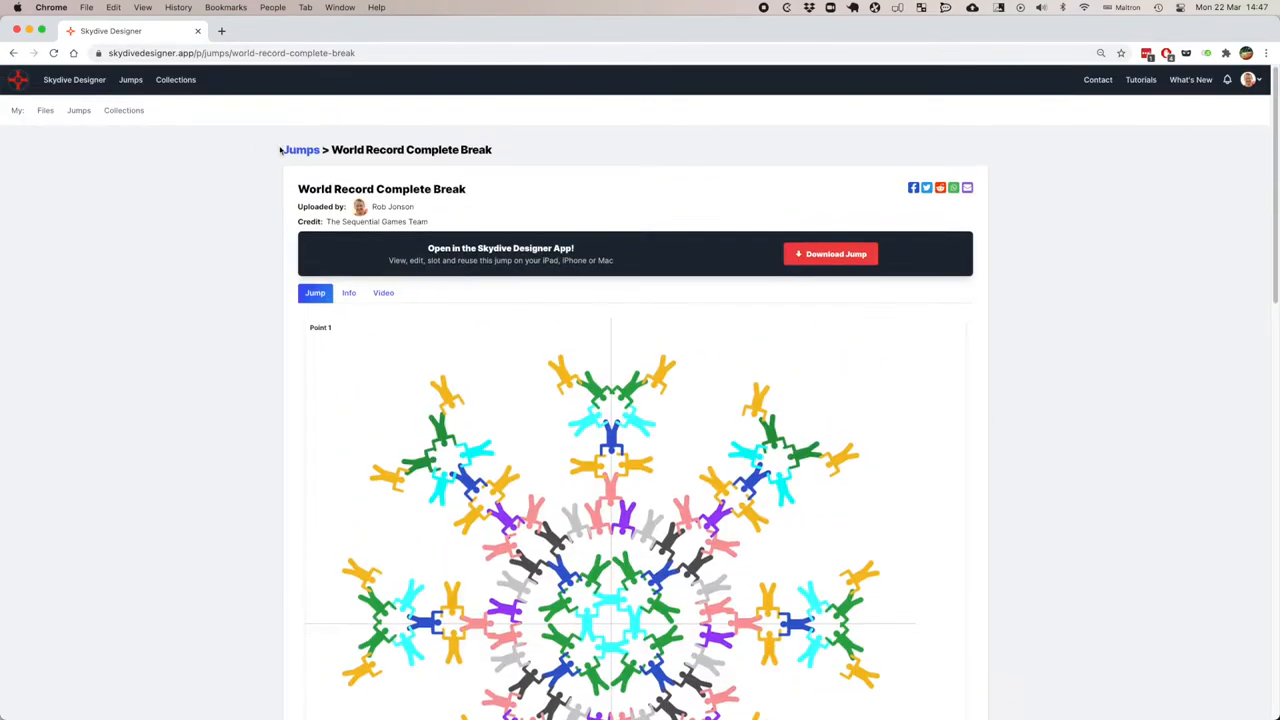
Open the publicly shared FR/LS Boogie collection and scroll through it.
click(175, 79)
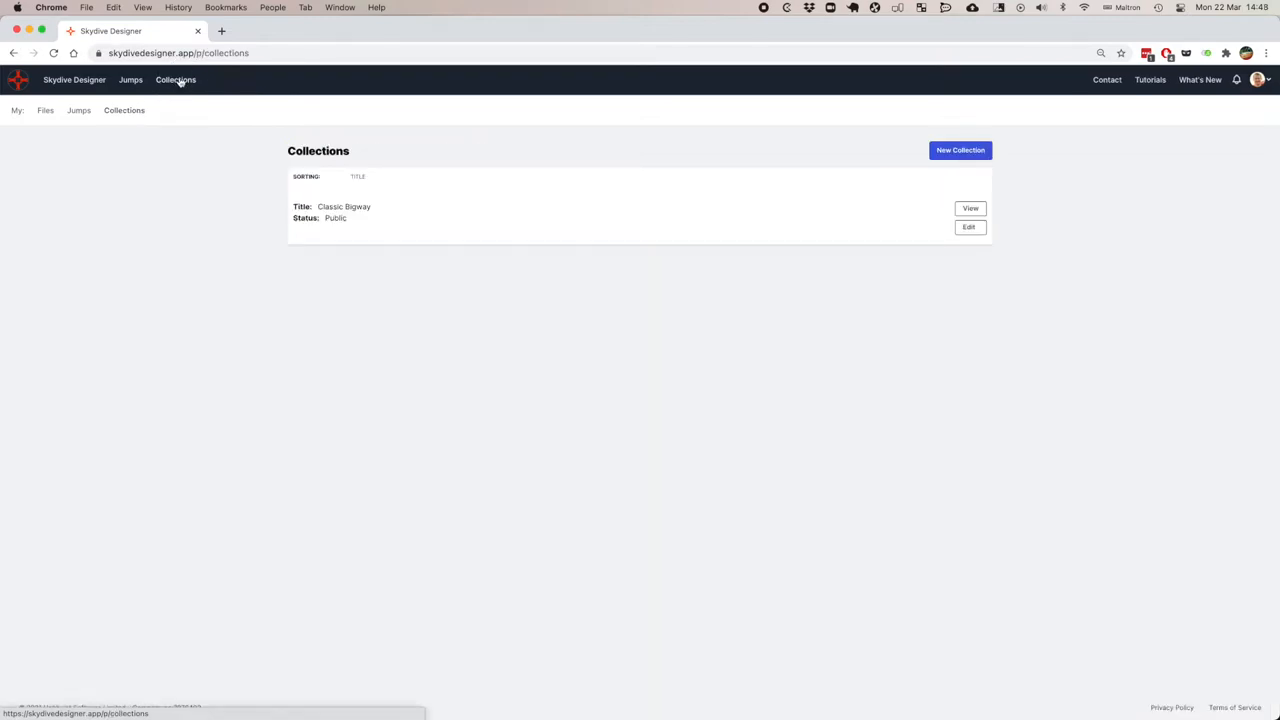
click(176, 80)
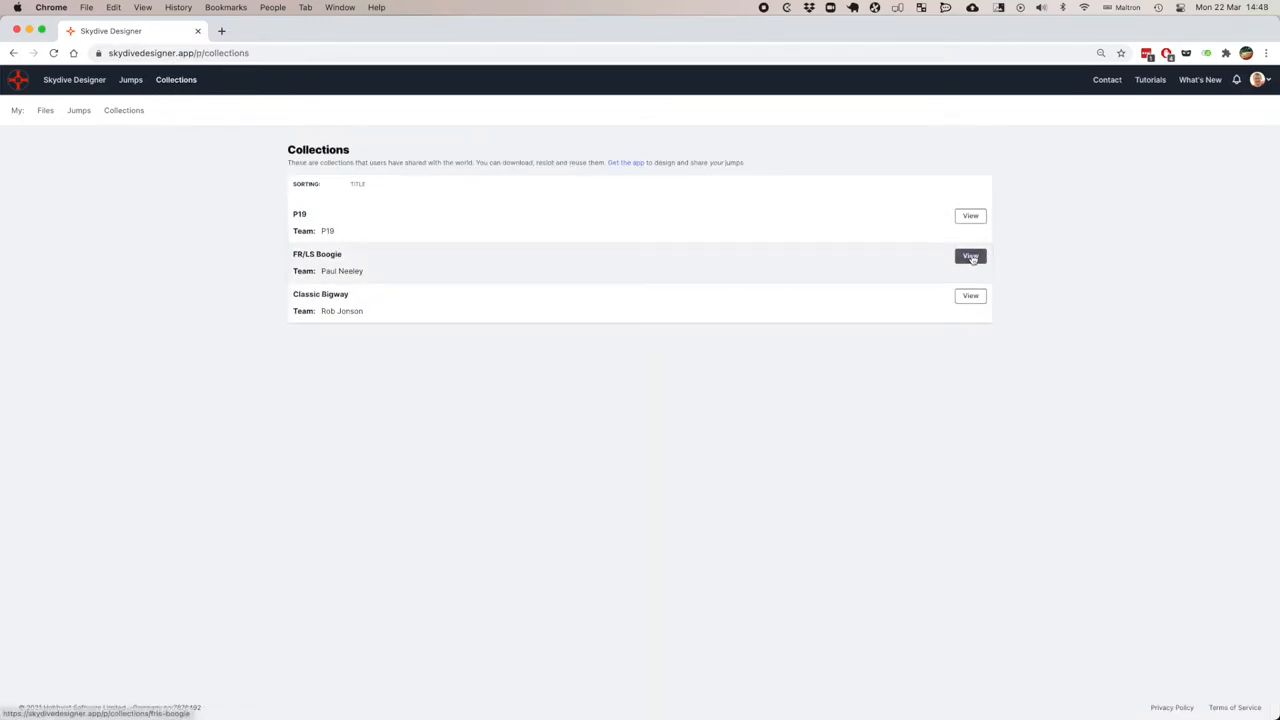
click(970, 256)
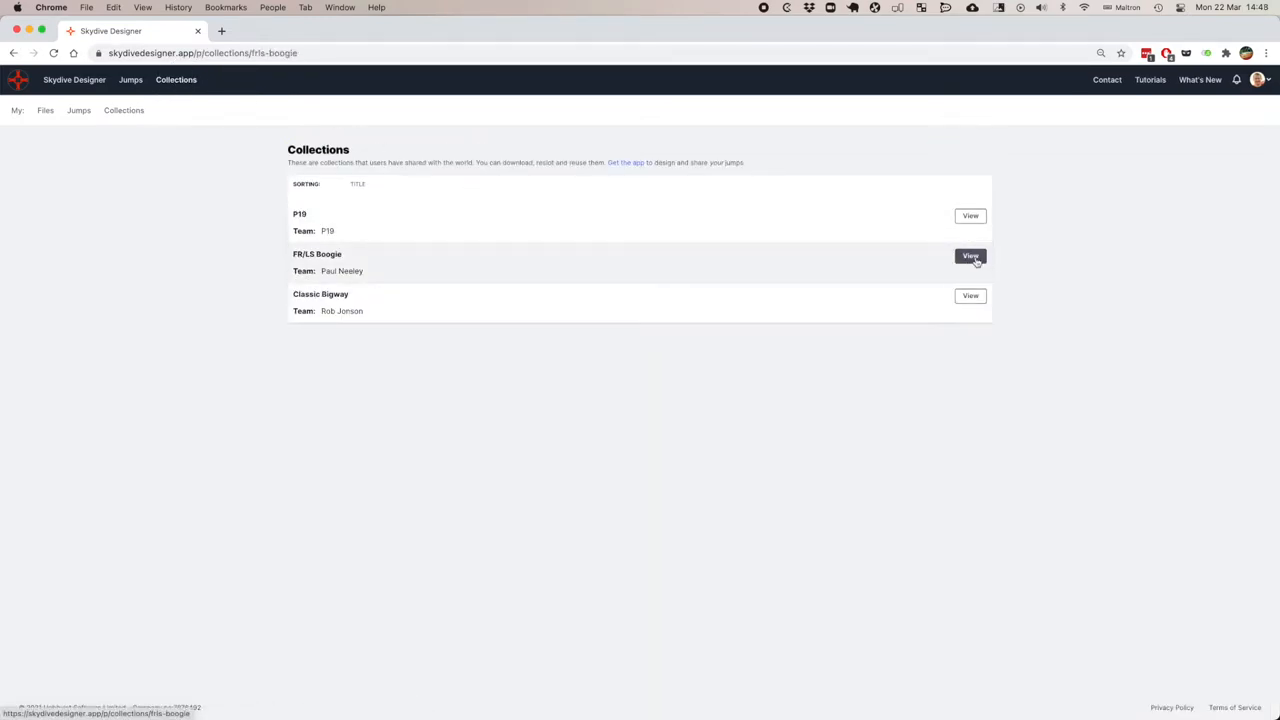
click(969, 256)
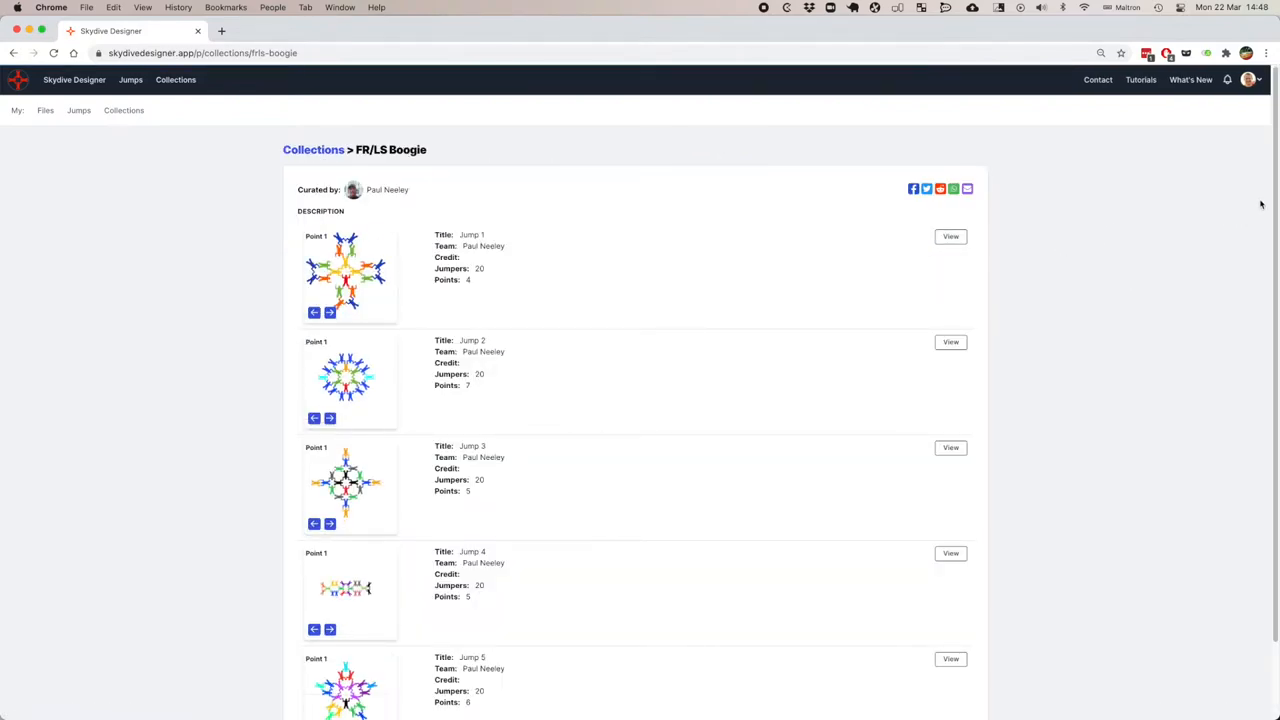
scroll(down, 3)
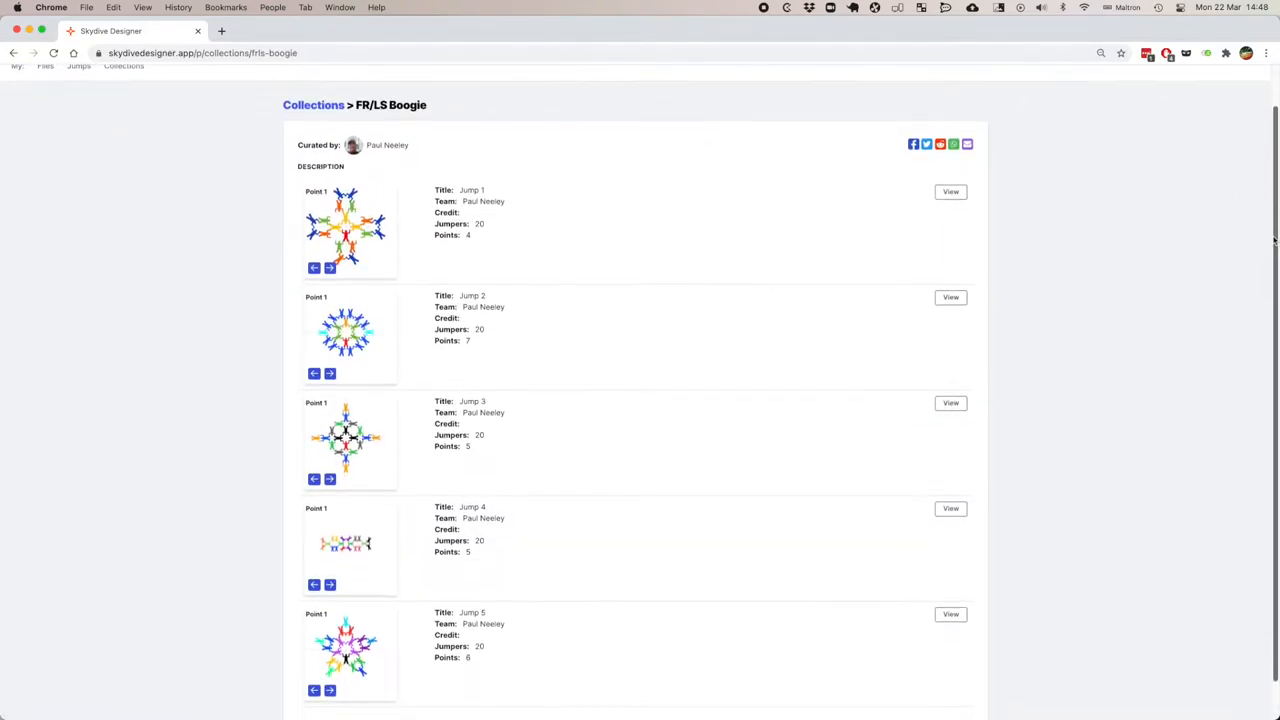
Step through Jump 1's preview points, then open the Jump 1 page.
click(329, 267)
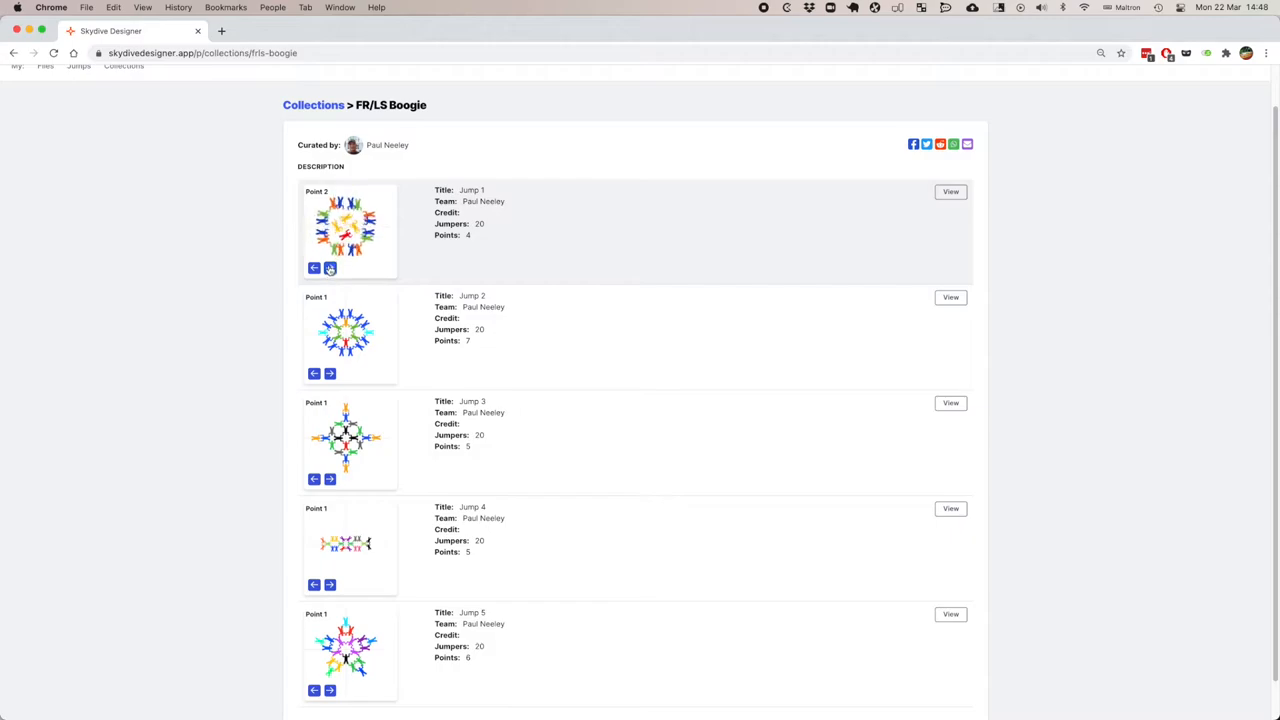
click(329, 267)
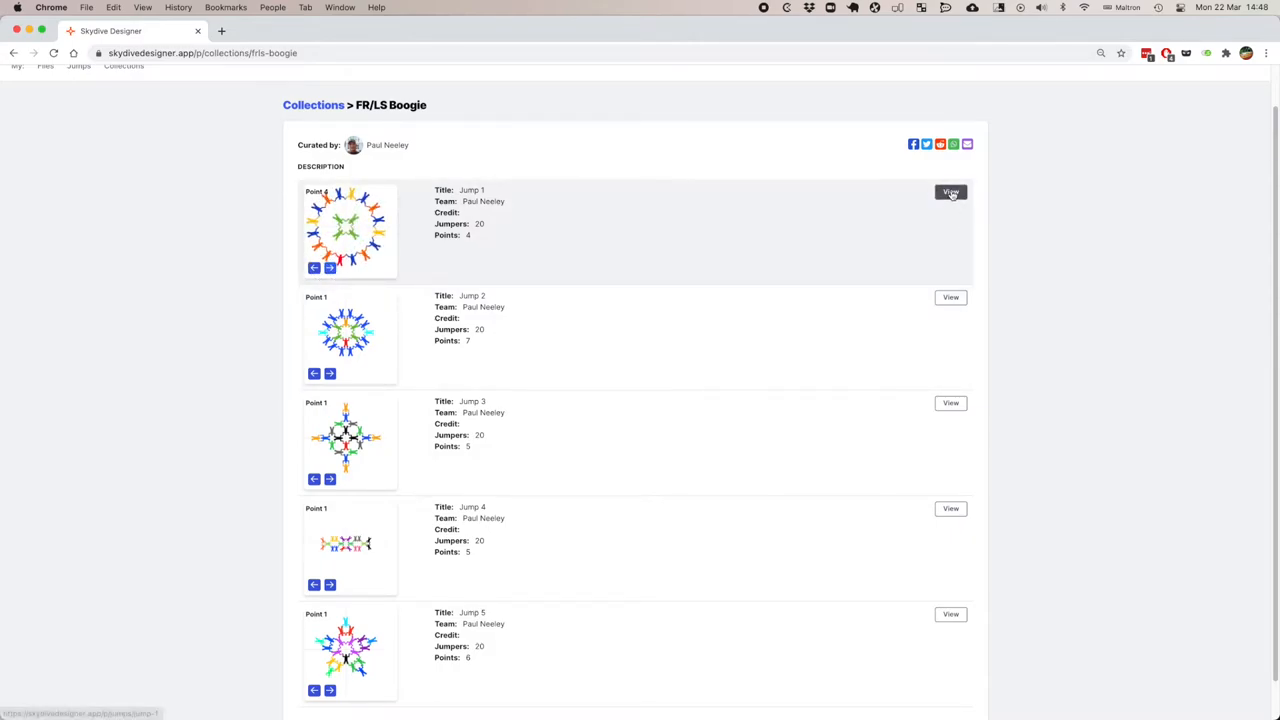
click(950, 192)
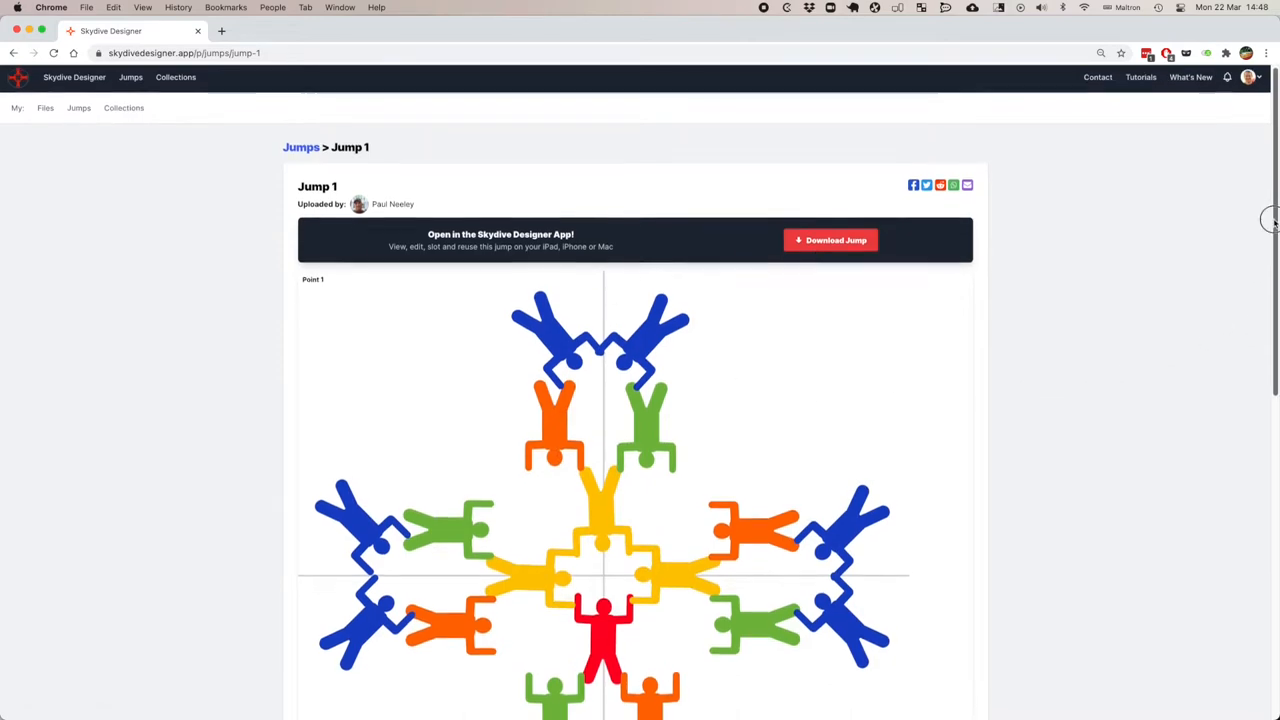
scroll(down, 3)
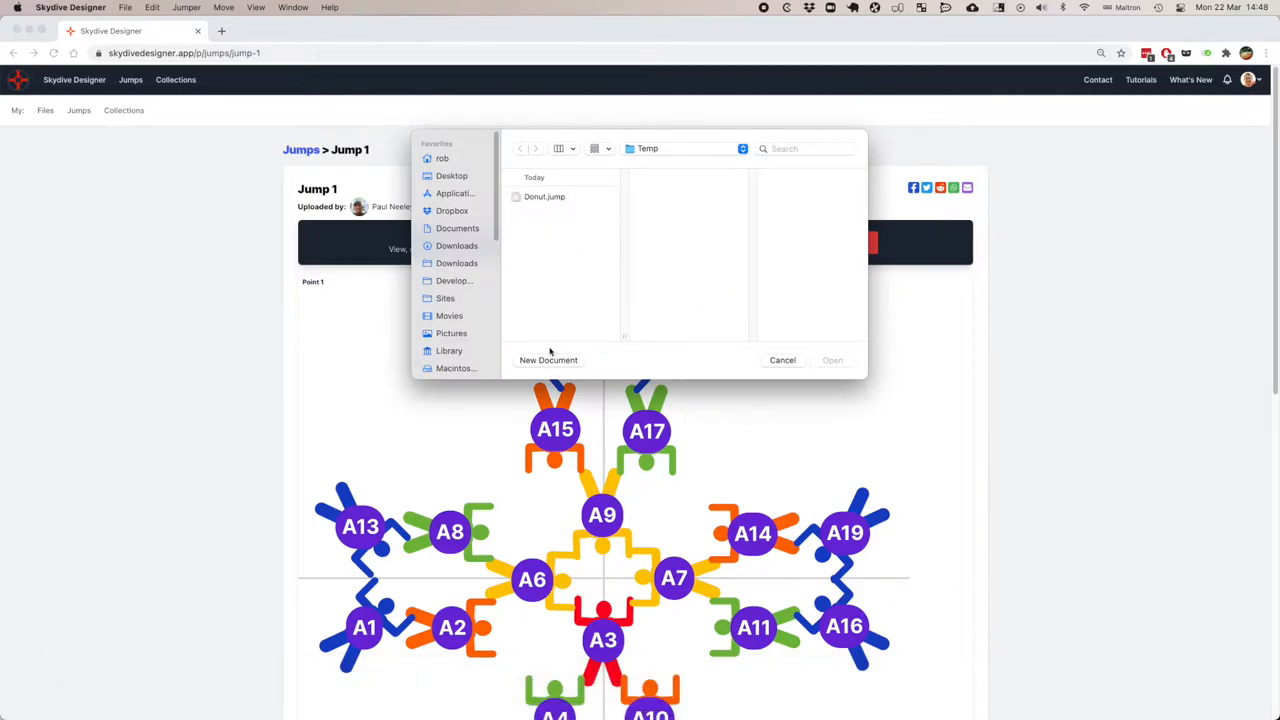
Create a new blank jump document and choose rotational symmetry.
click(782, 360)
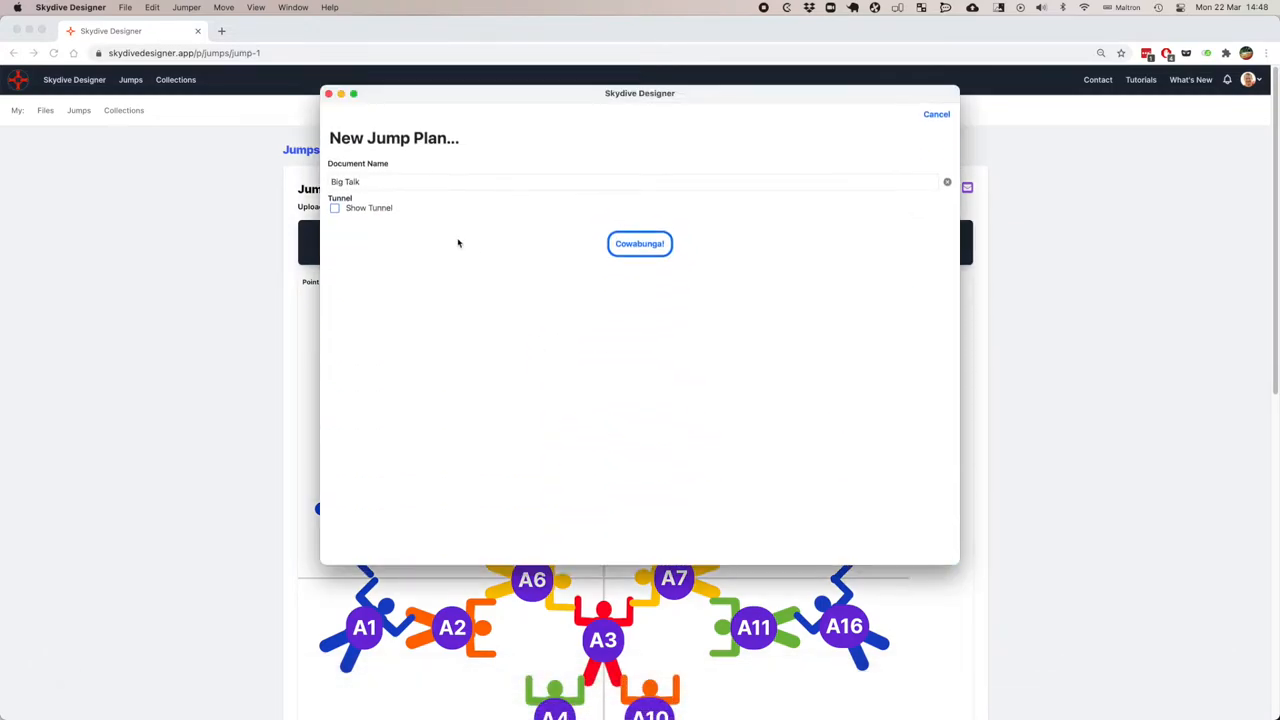
click(640, 181)
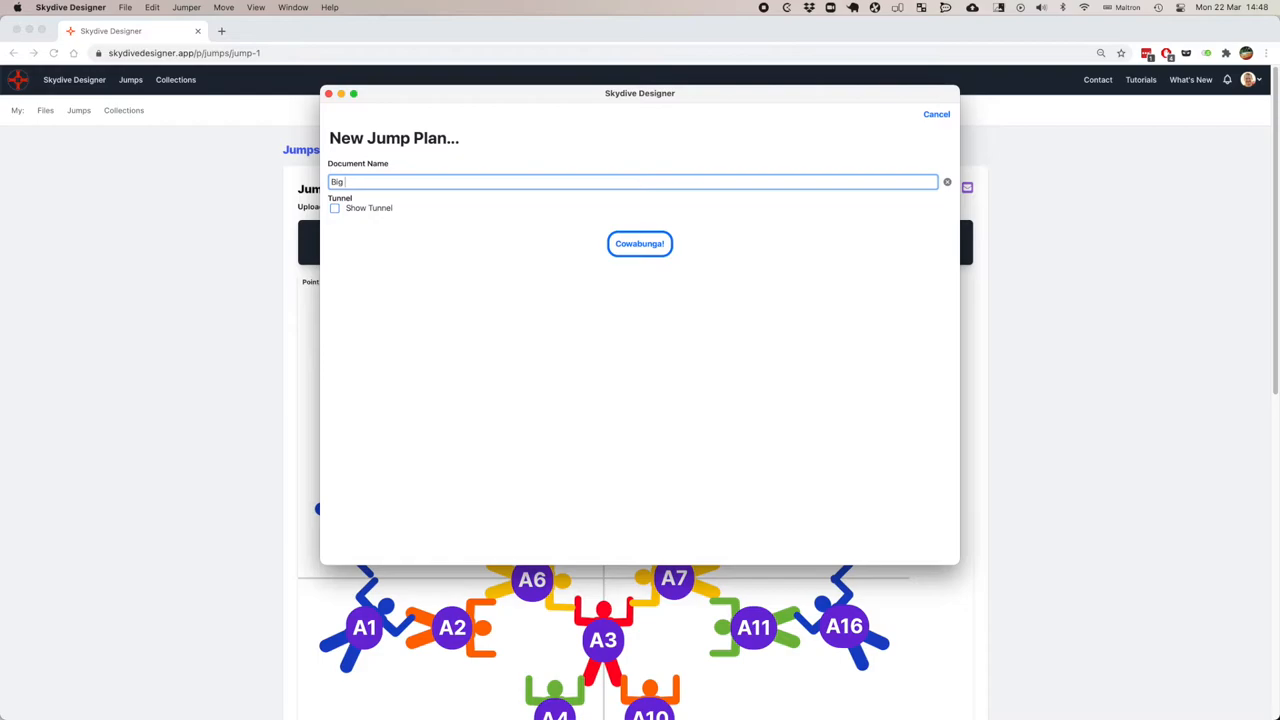
click(639, 243)
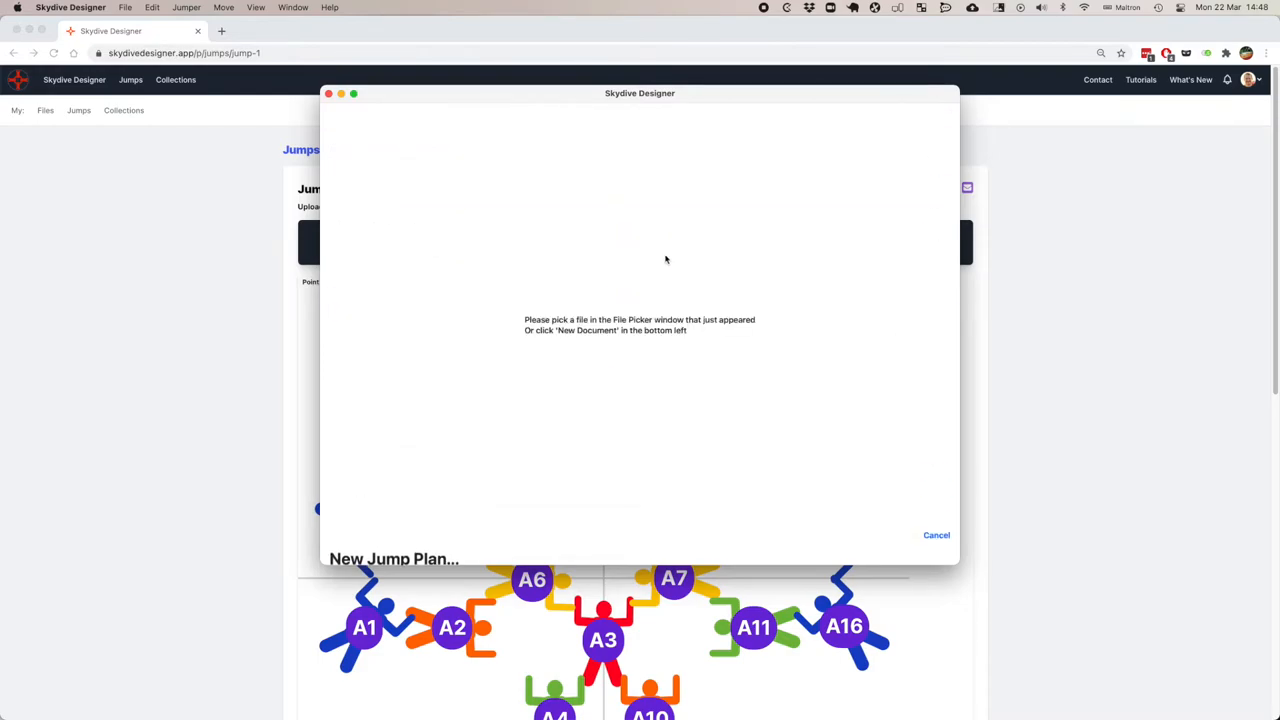
click(393, 558)
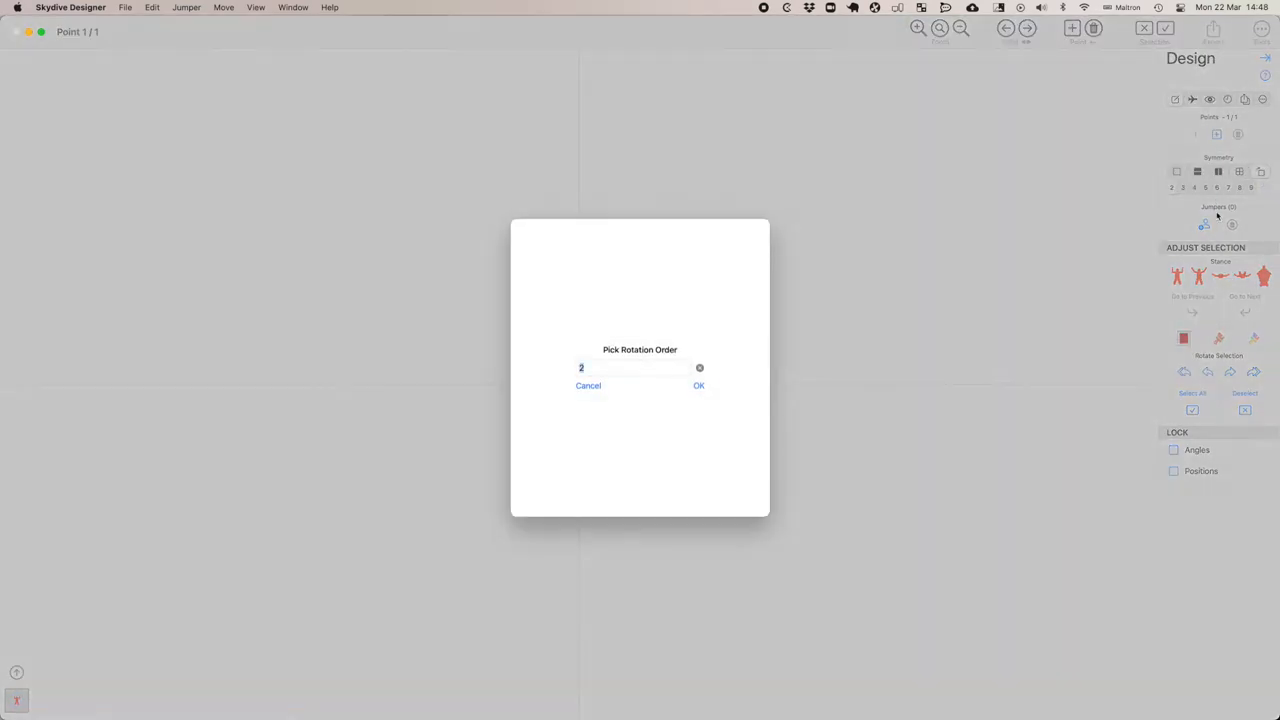
Set the rotation order to 50, producing a 50-jumper round.
text(50)
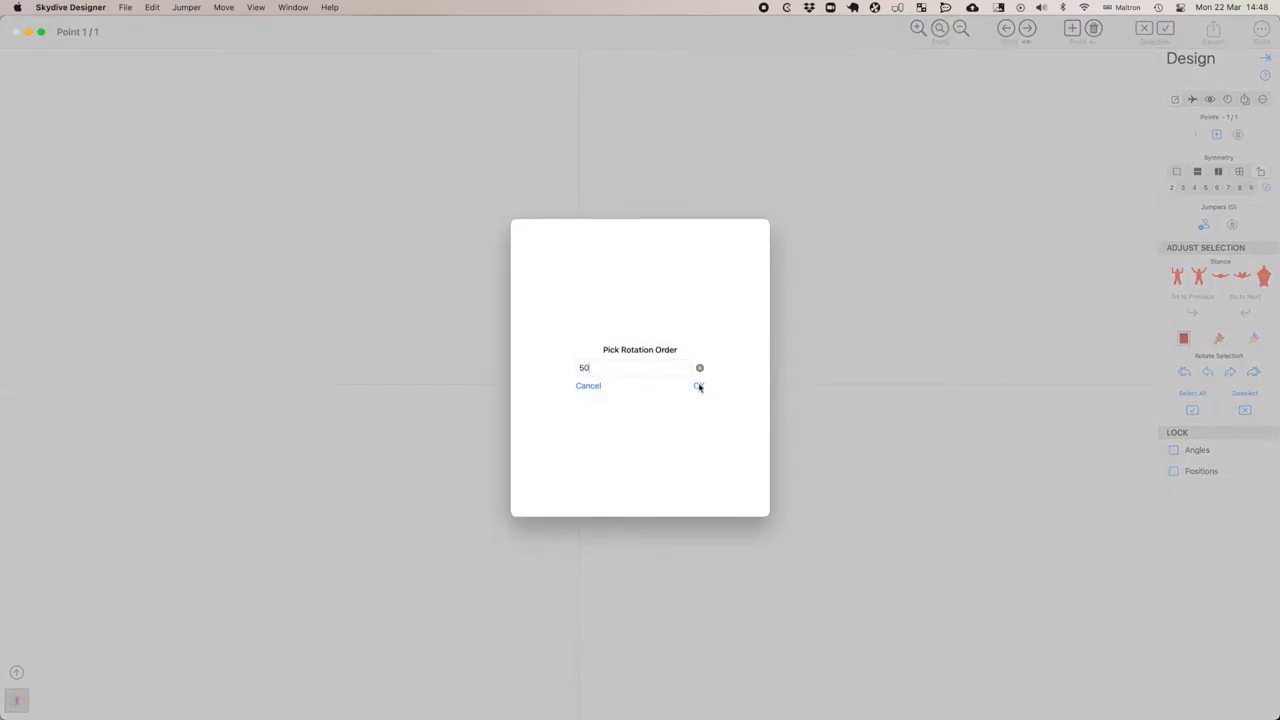
click(698, 386)
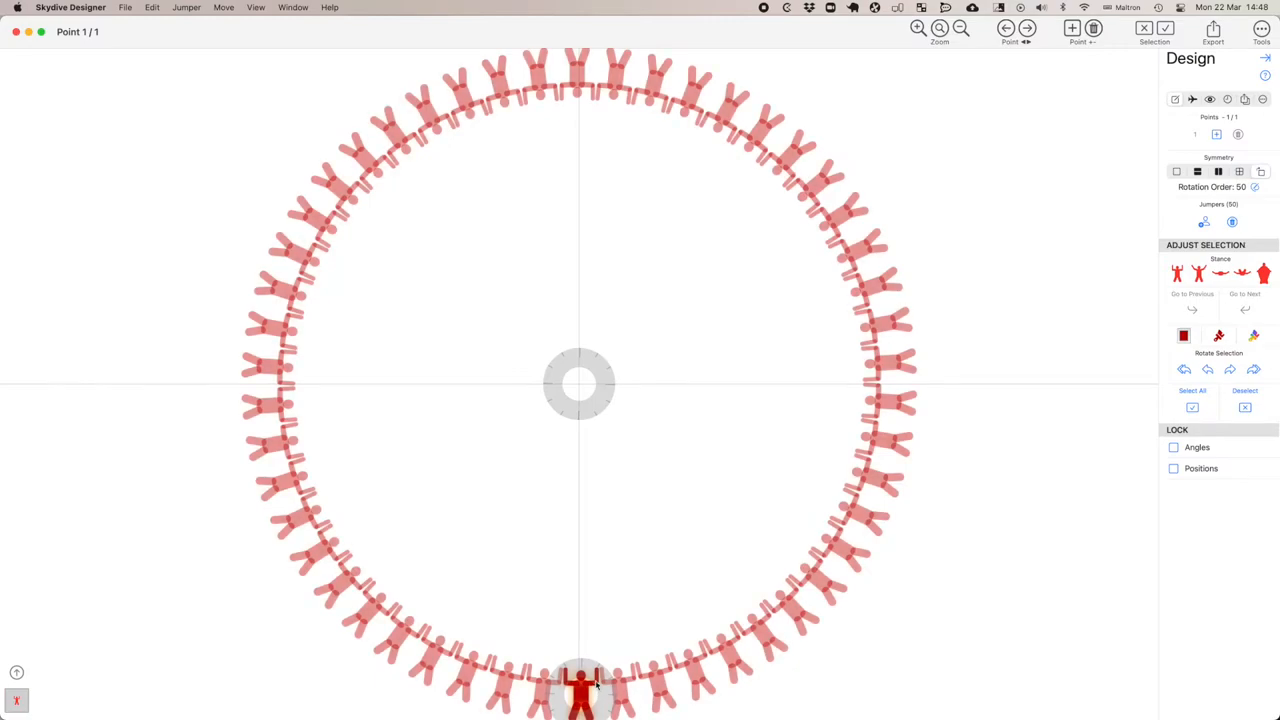
mouse_move(660, 655)
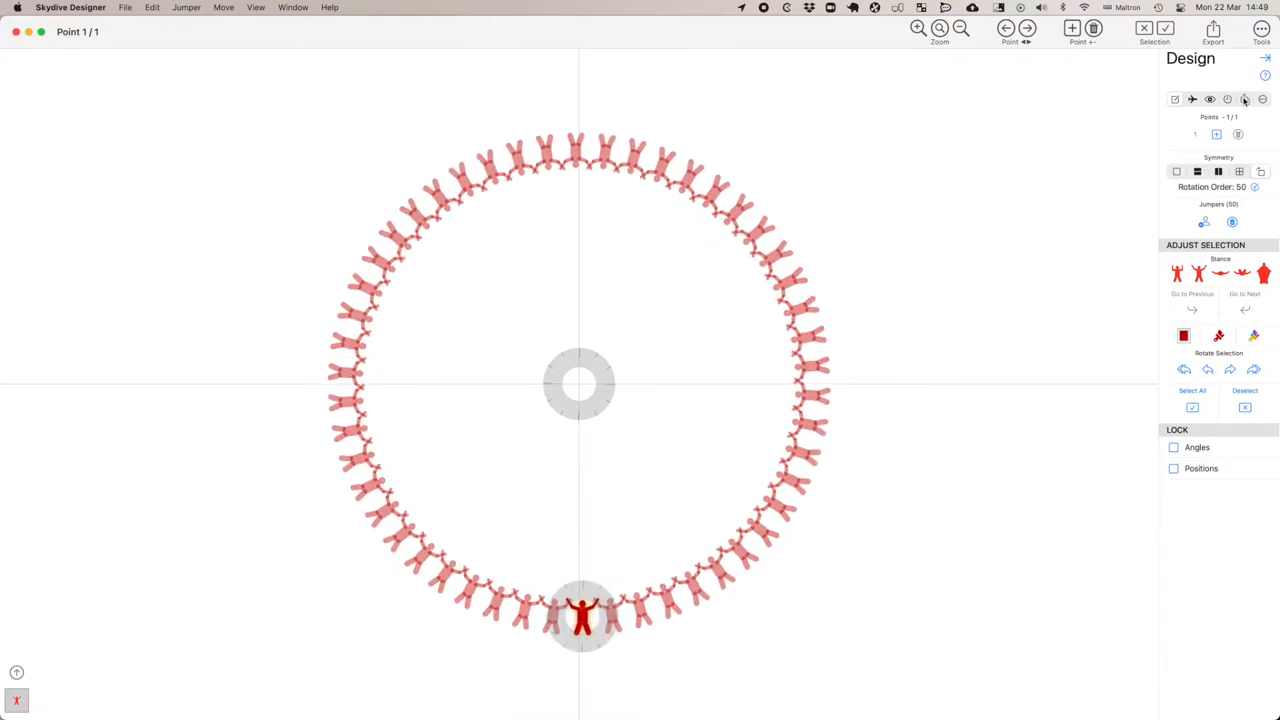
Log out from the Publish panel, then sign back in with Google to upload.
click(1245, 99)
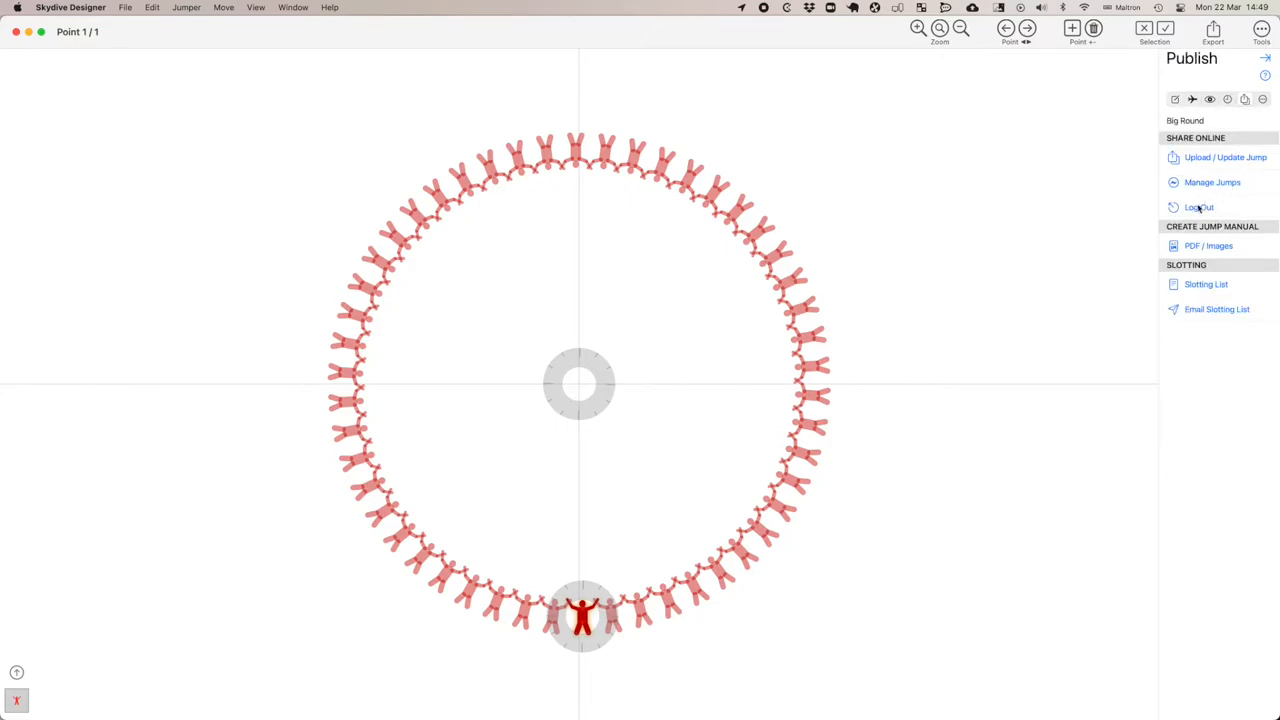
click(1199, 207)
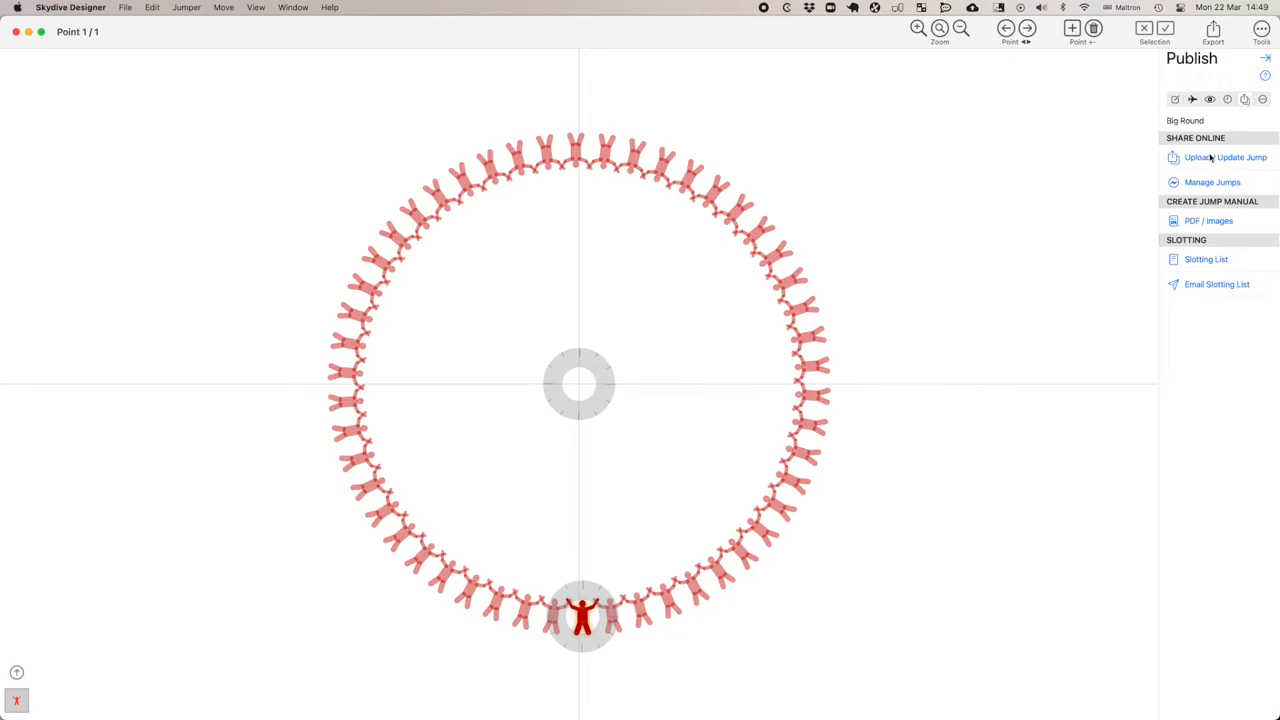
click(1225, 157)
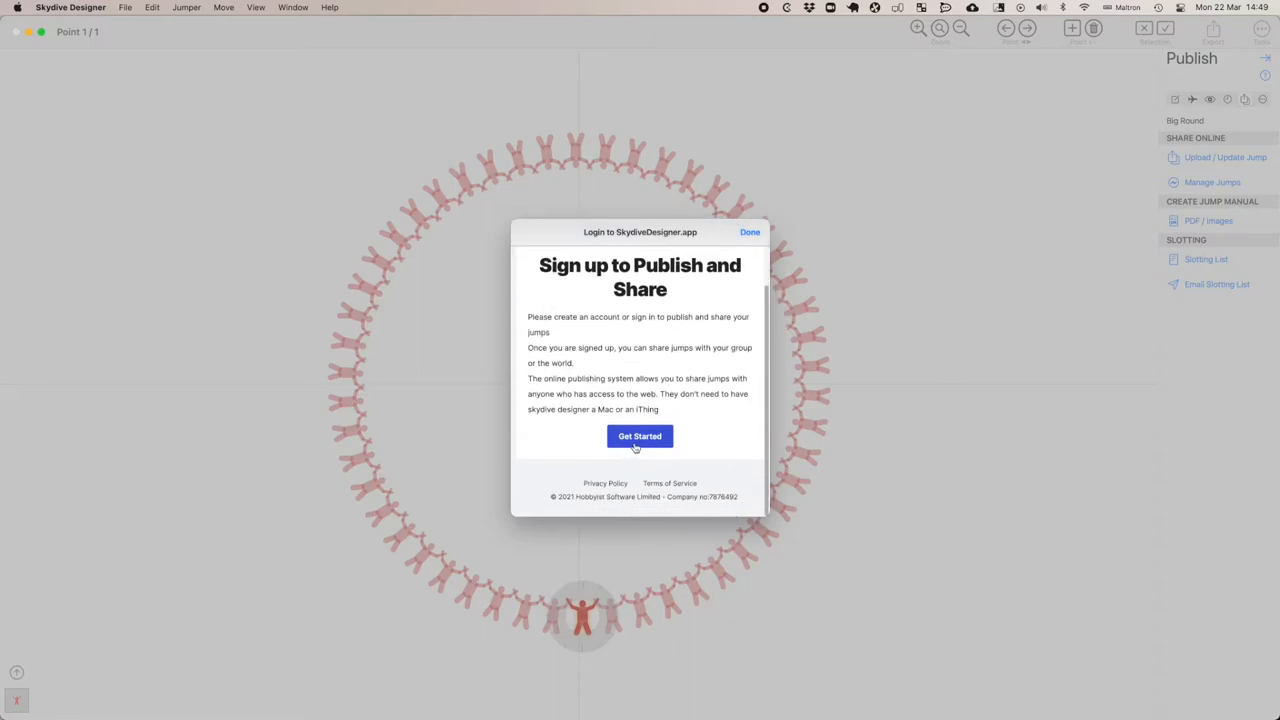
click(639, 436)
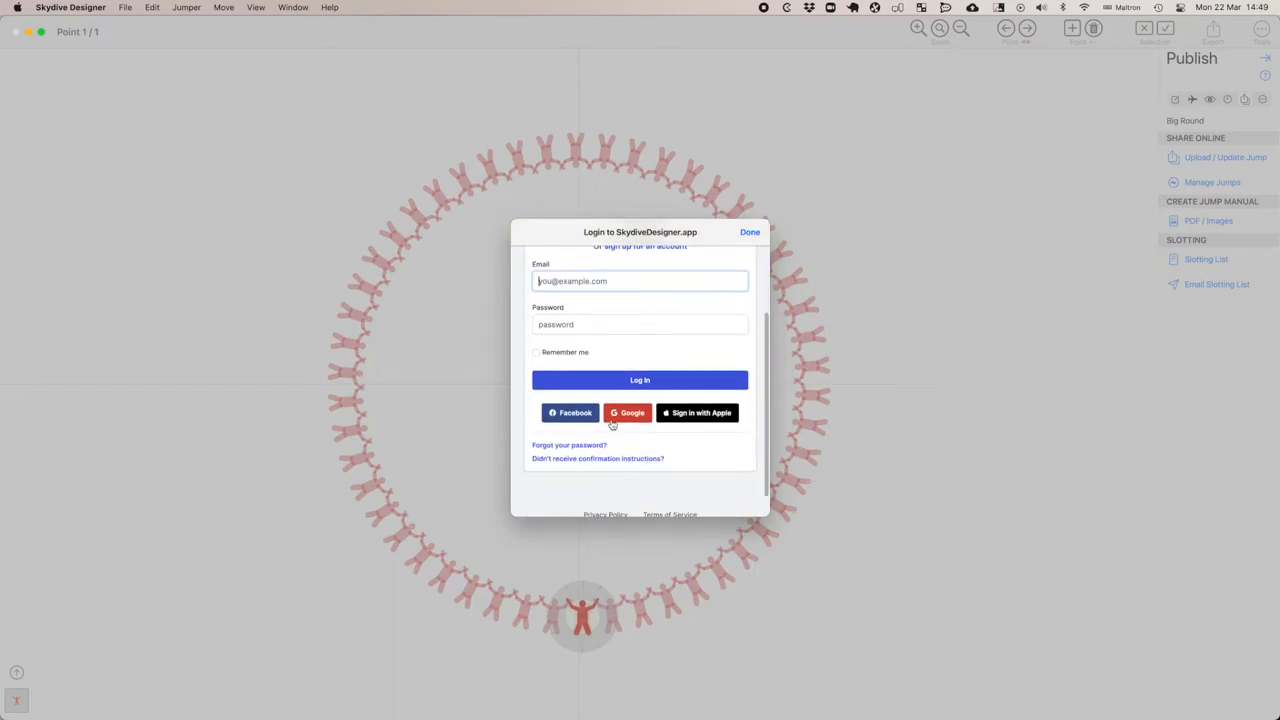
click(639, 380)
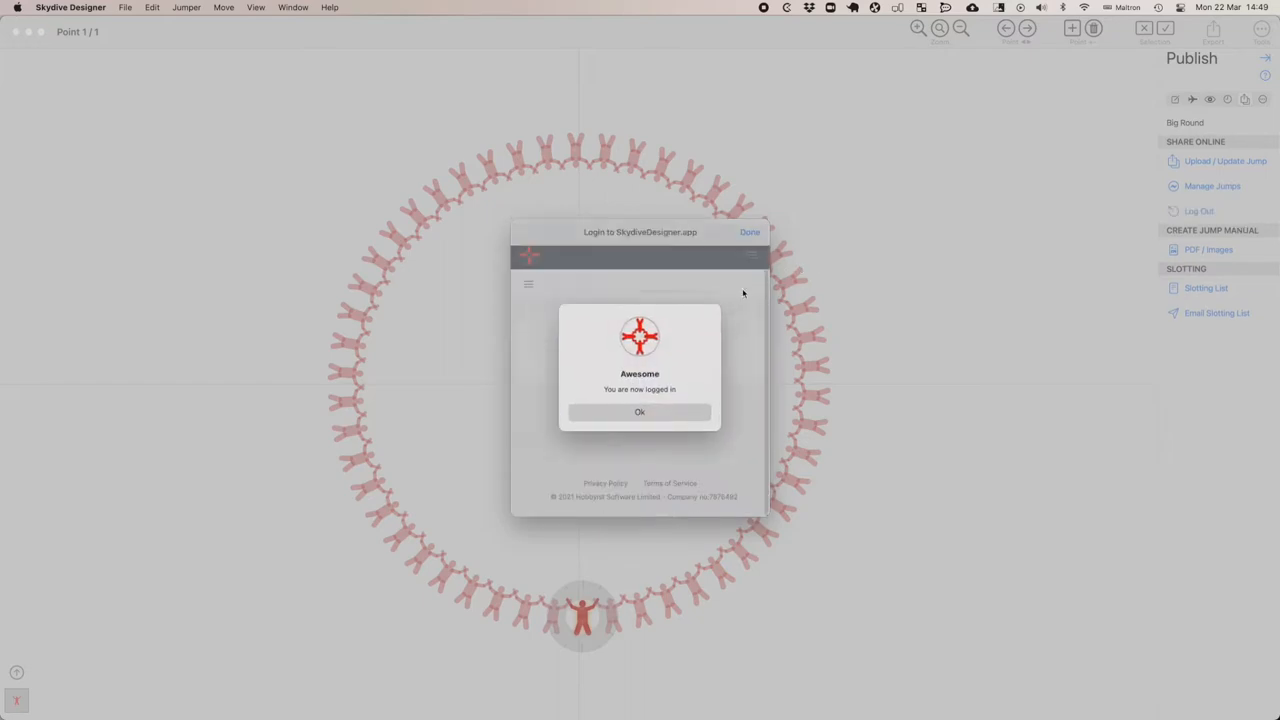
Upload the plan under the chosen account as 'Big Round' and open it online.
click(639, 411)
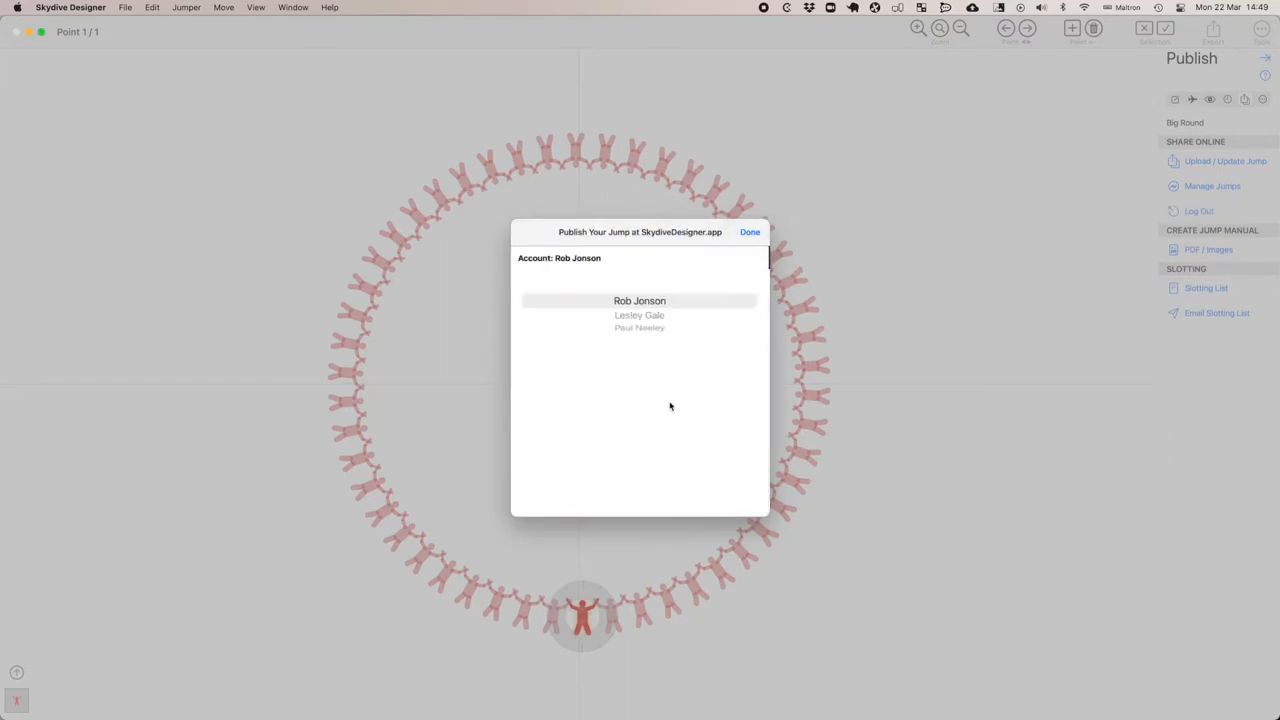
click(639, 300)
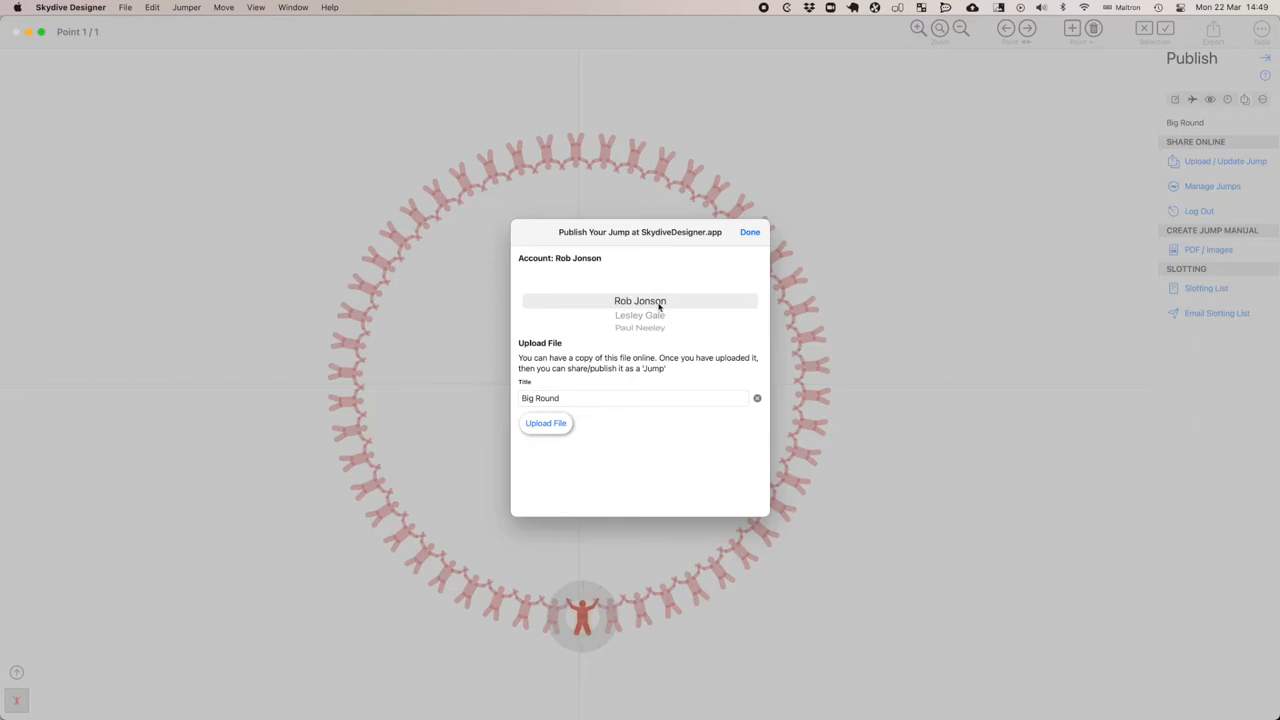
mouse_move(628, 348)
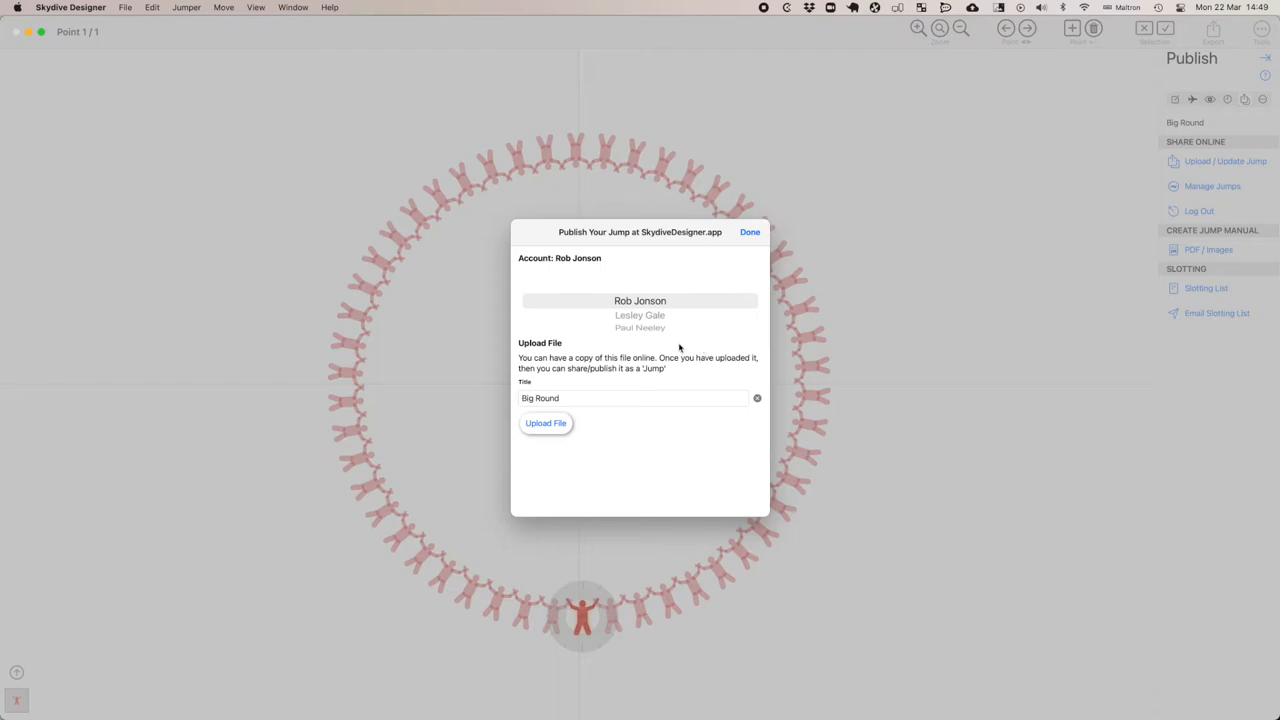
mouse_move(600, 368)
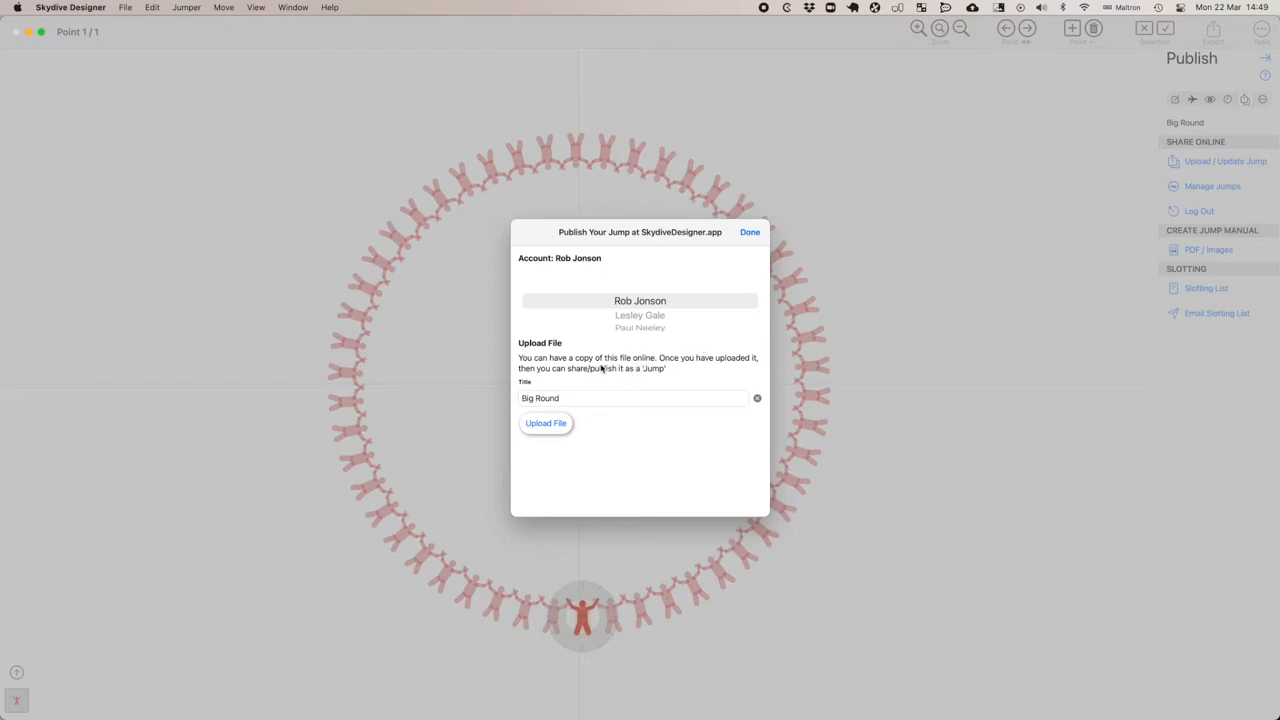
mouse_move(628, 369)
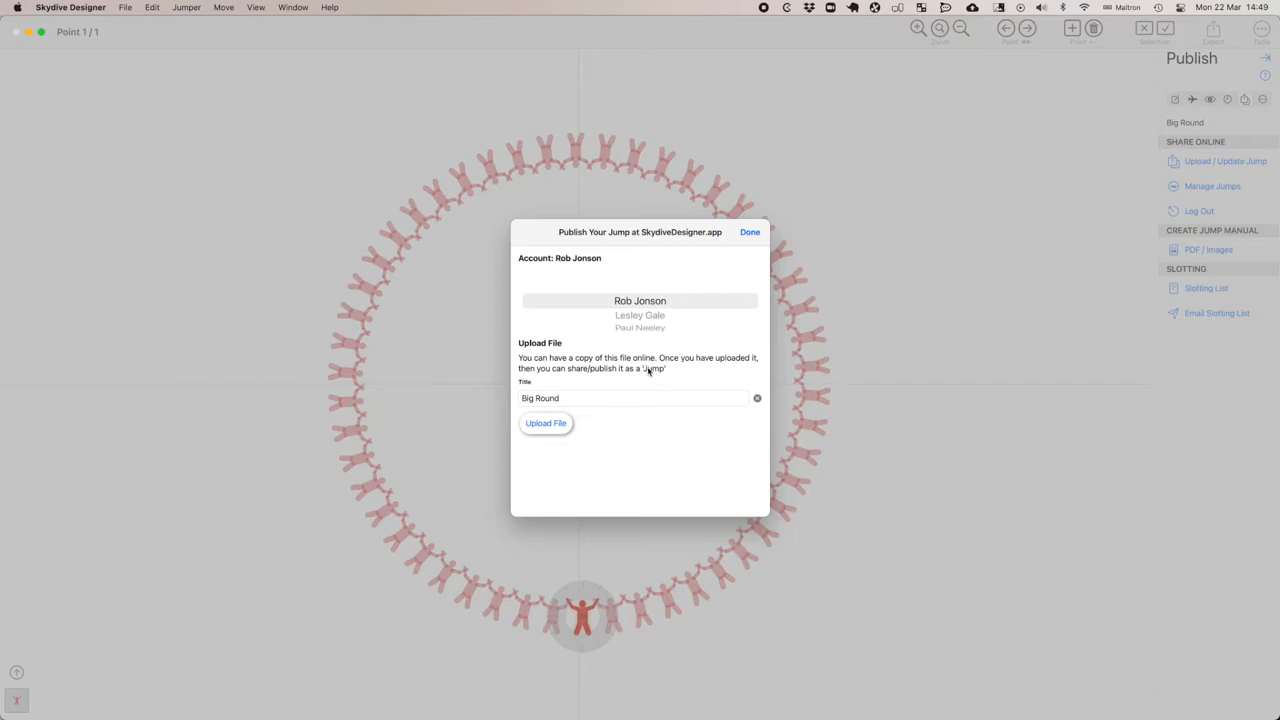
mouse_move(592, 430)
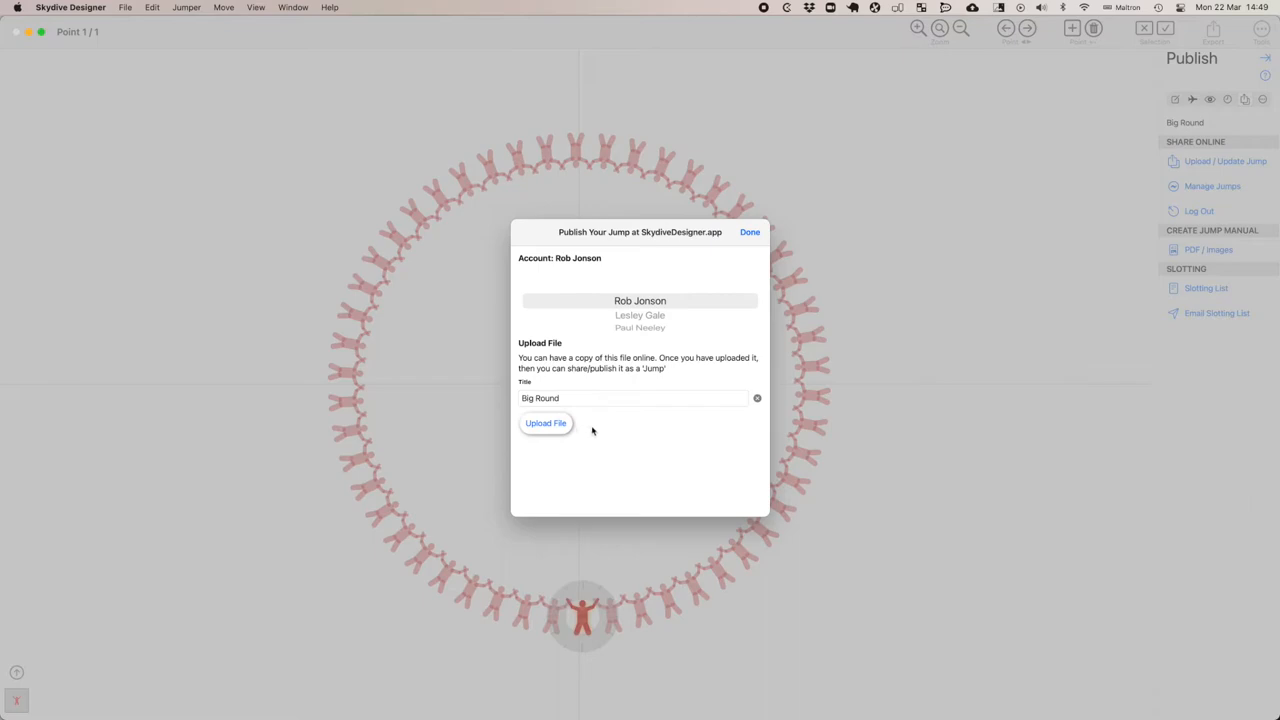
click(633, 398)
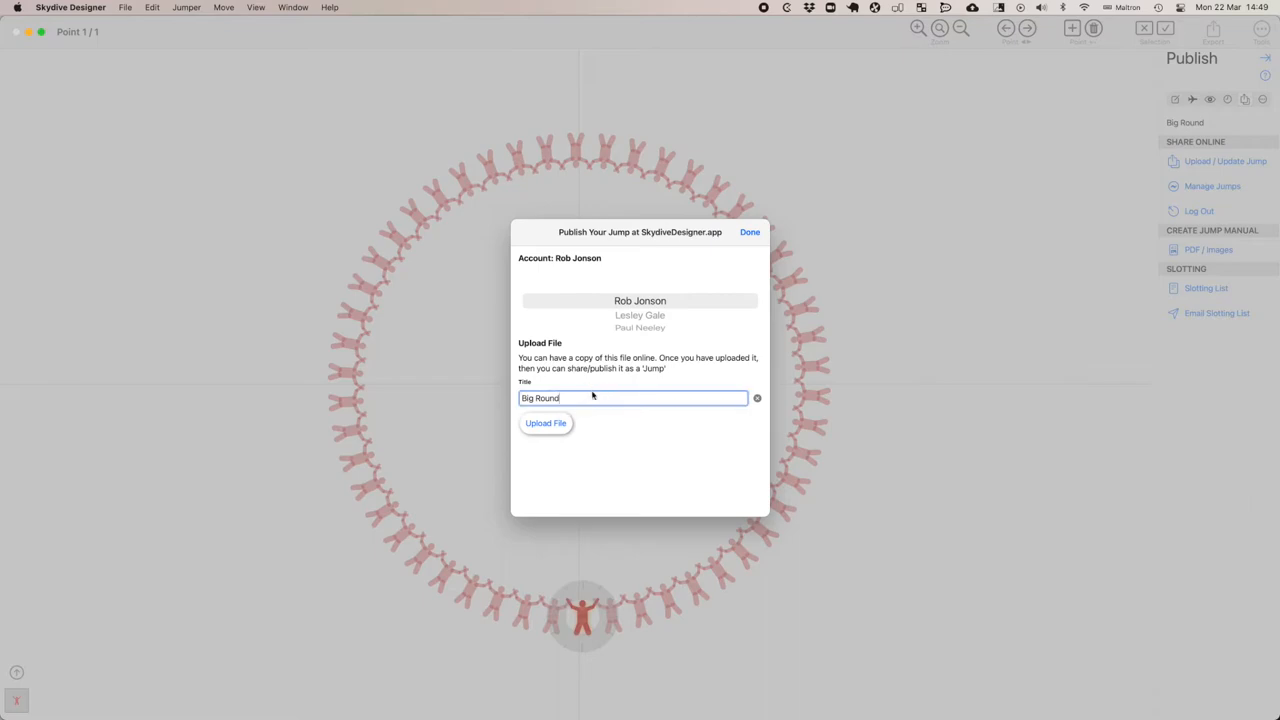
click(546, 423)
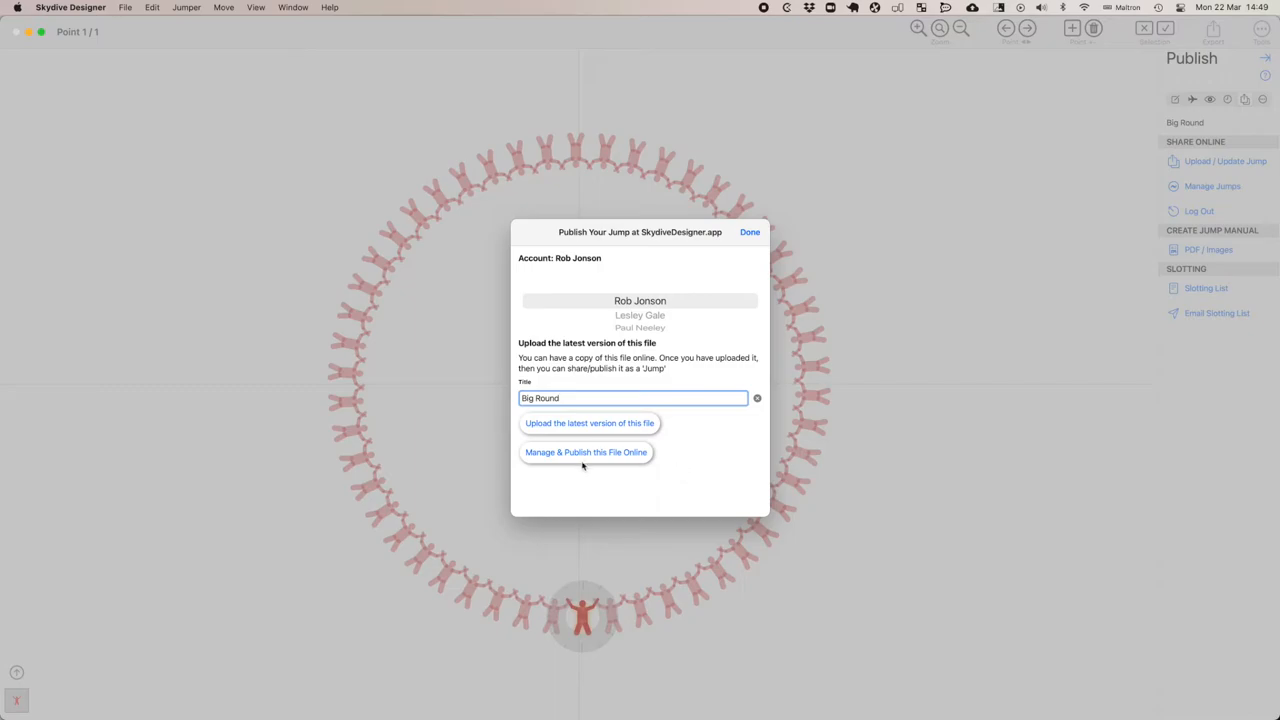
click(586, 452)
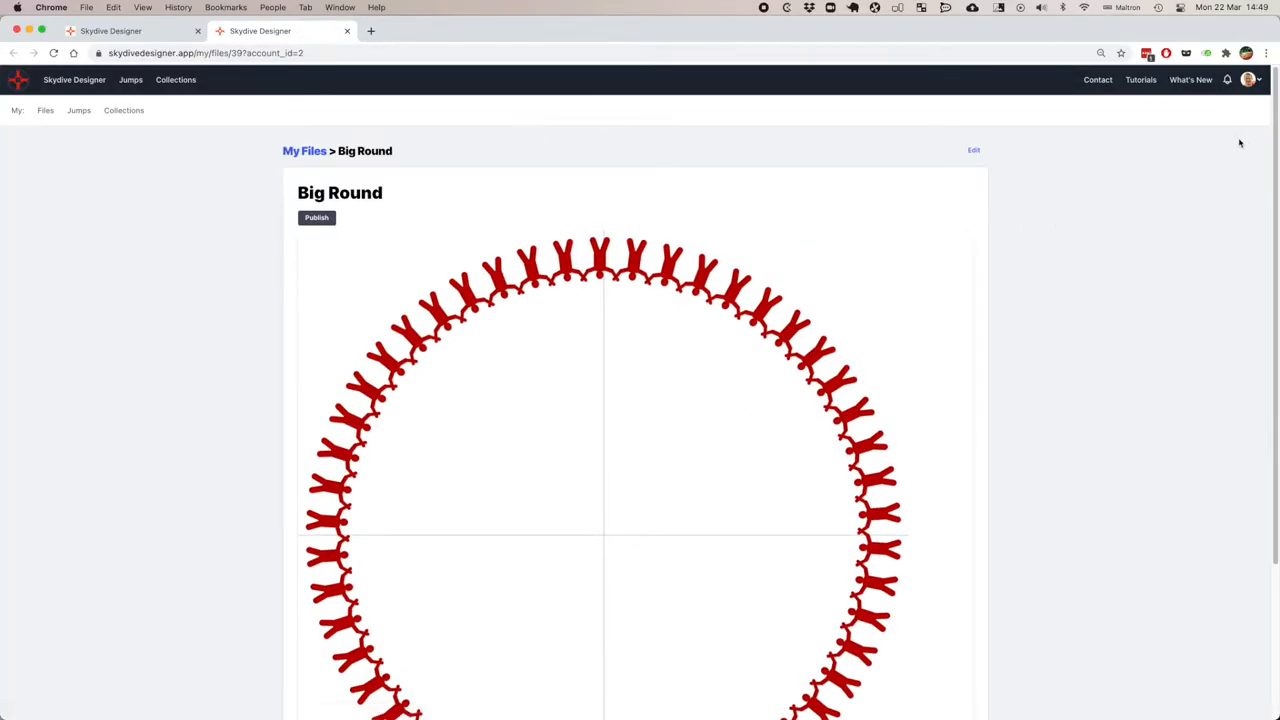
Open the Publish Jump form for the Big Round file.
scroll(down, 3)
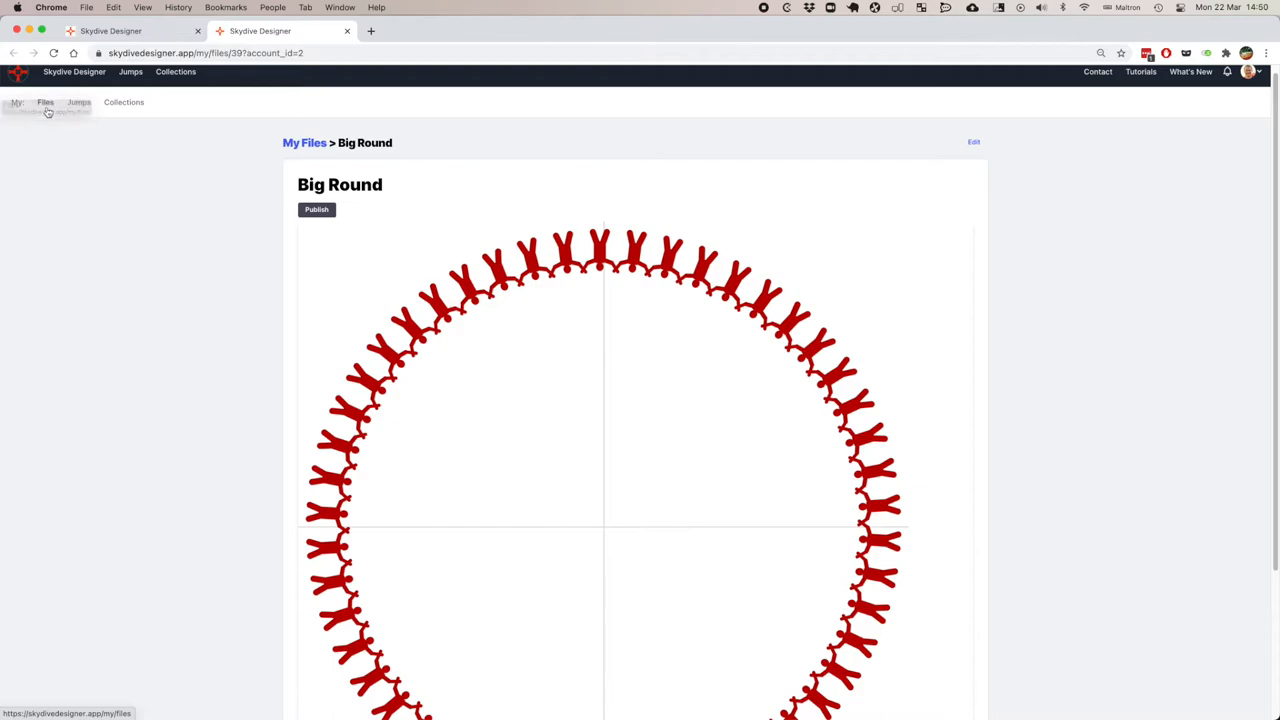
mouse_move(1176, 177)
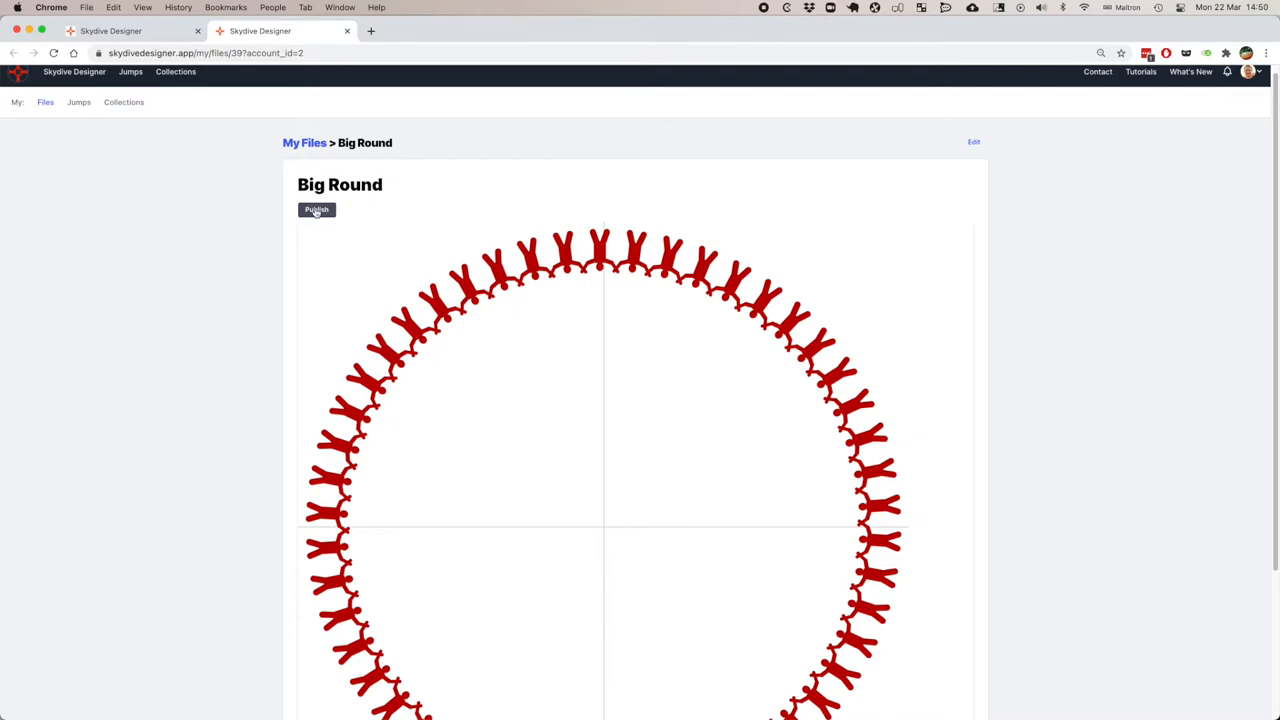
click(317, 210)
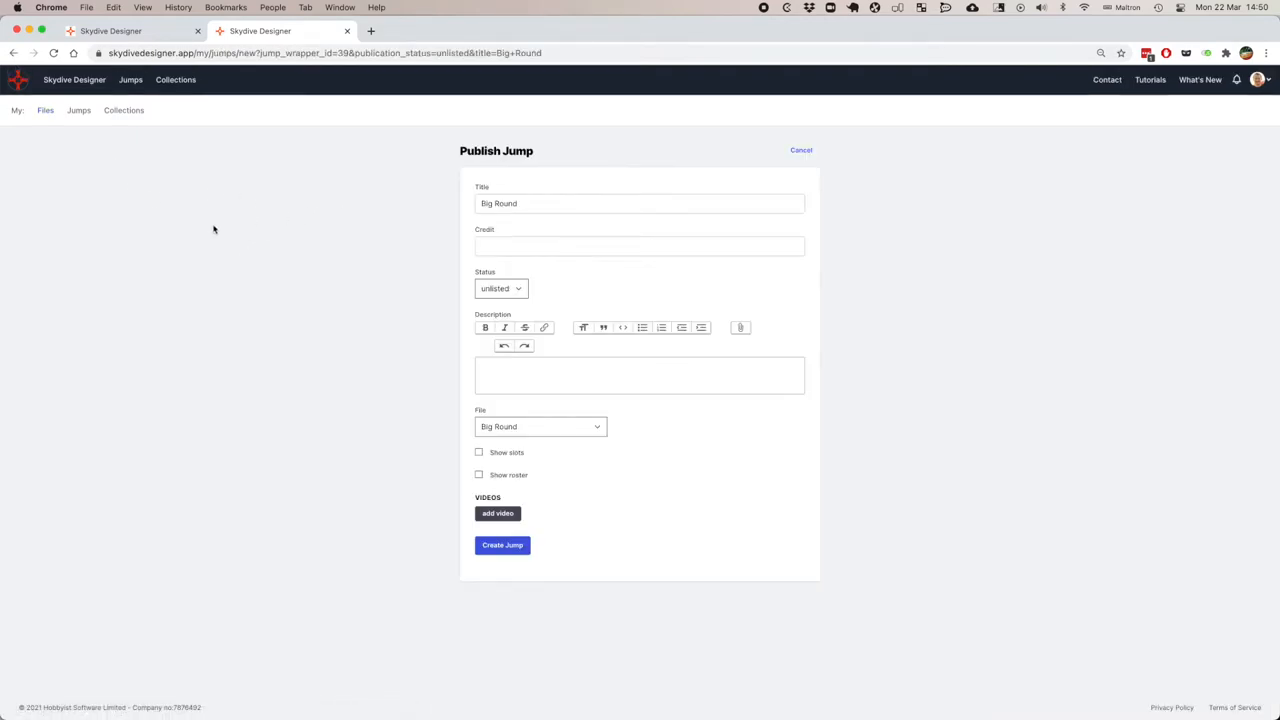
click(639, 246)
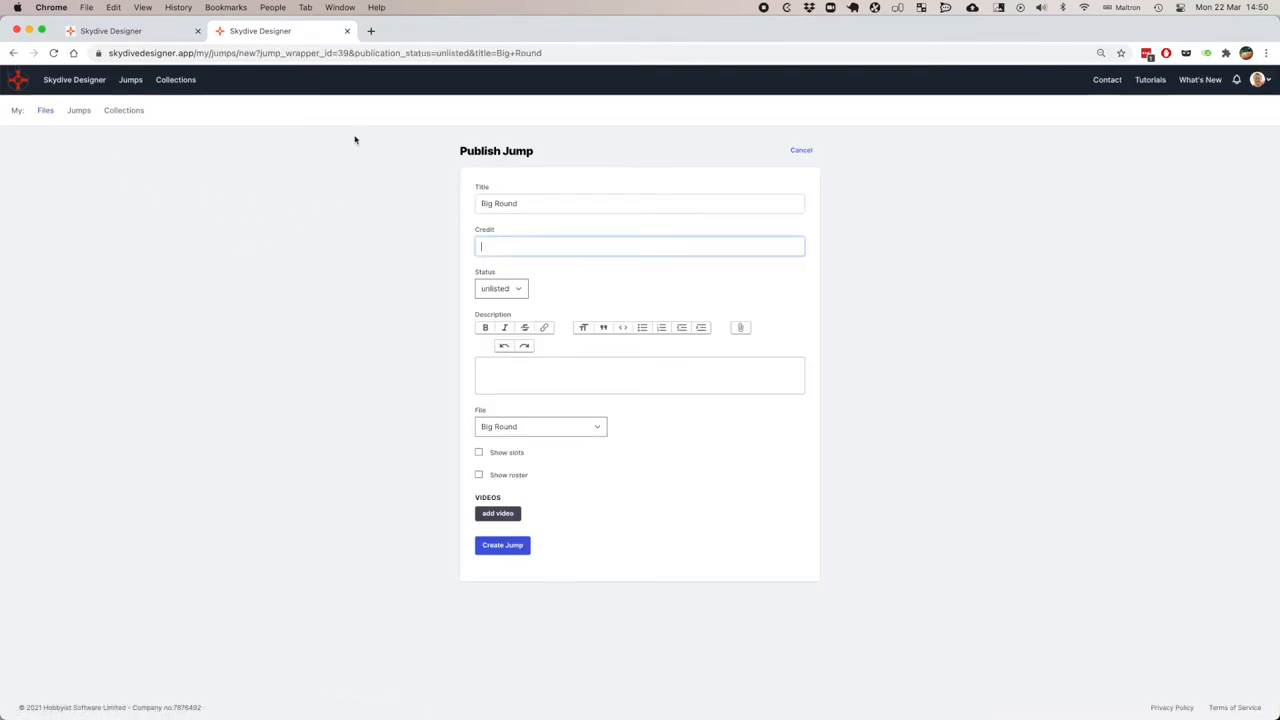
text(M)
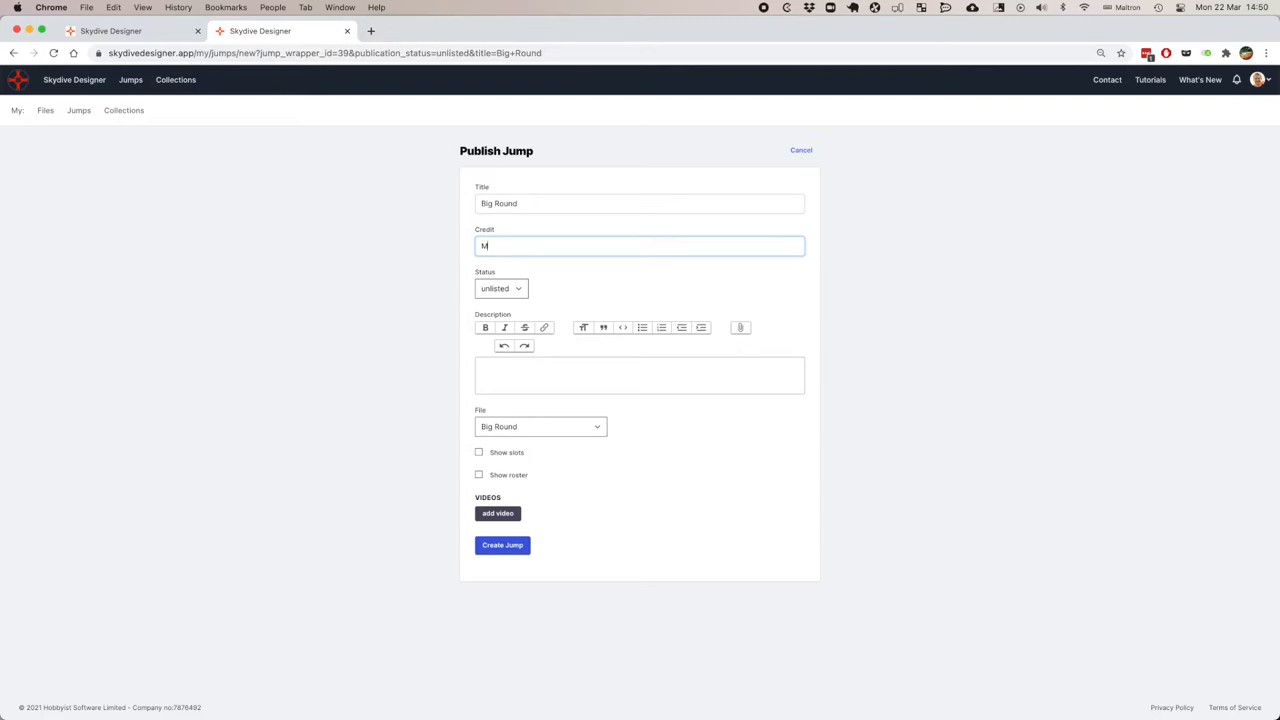
text(Rob Jonson)
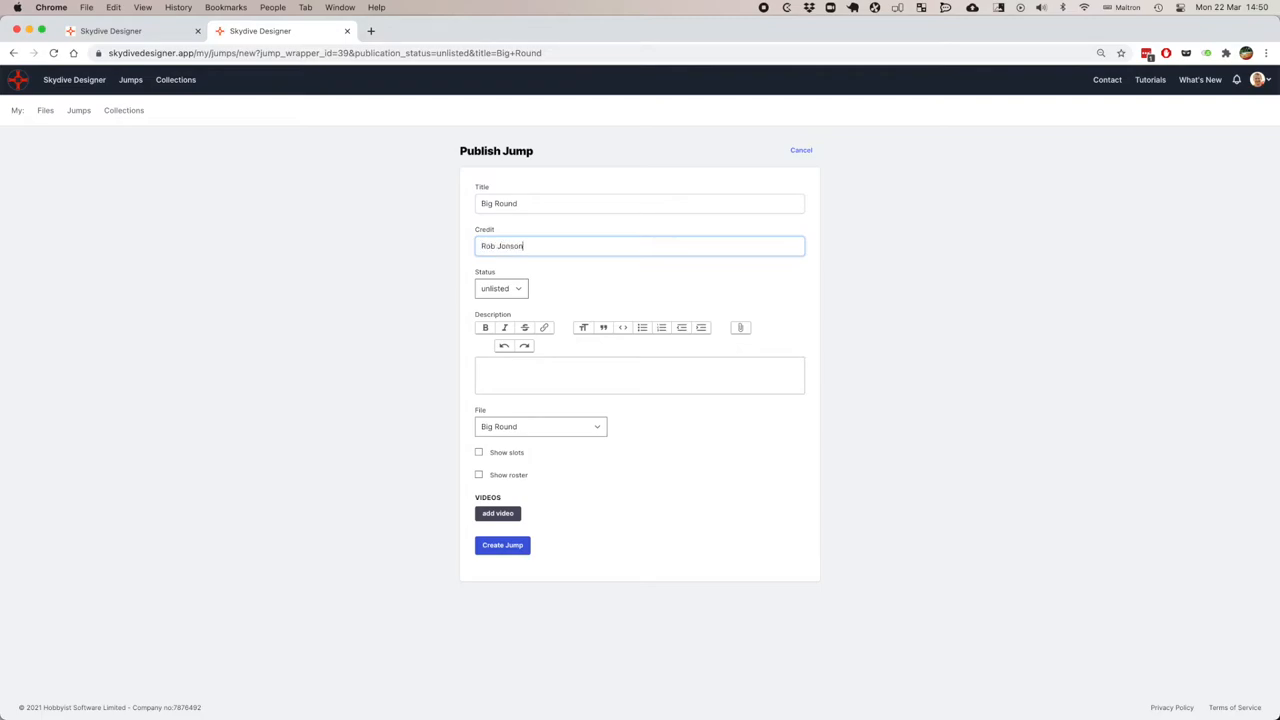
click(500, 288)
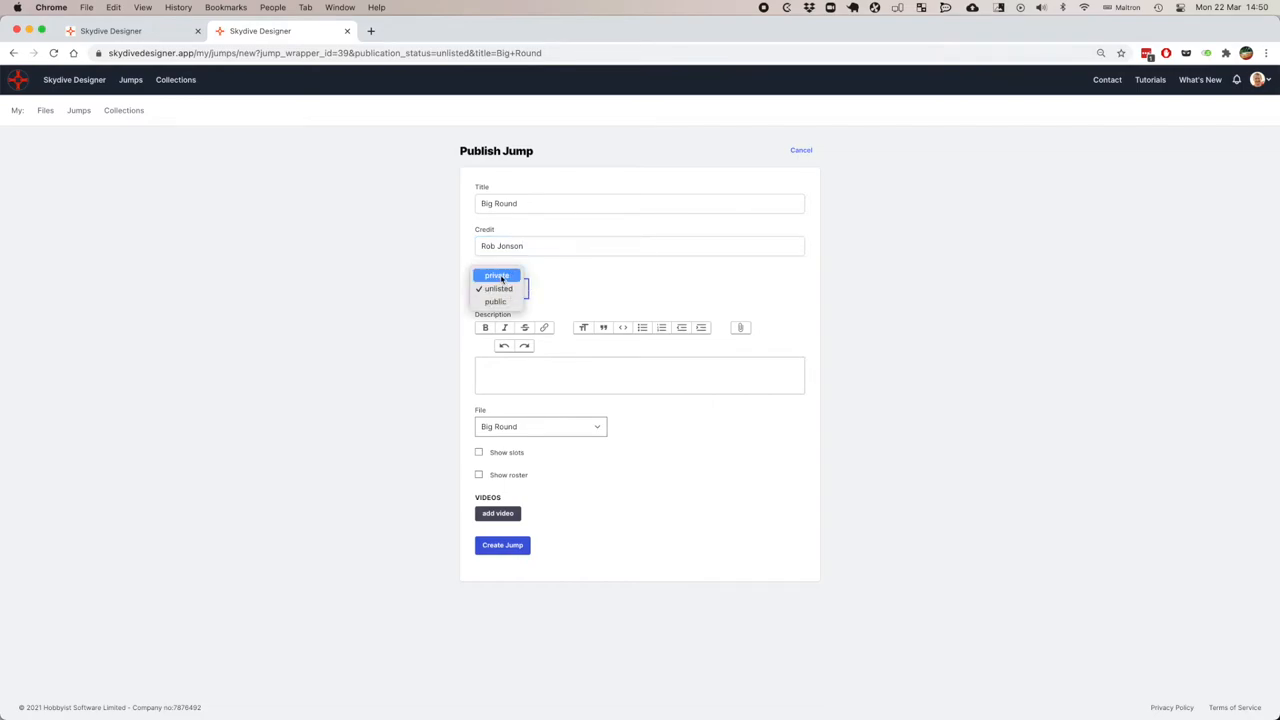
mouse_move(497, 288)
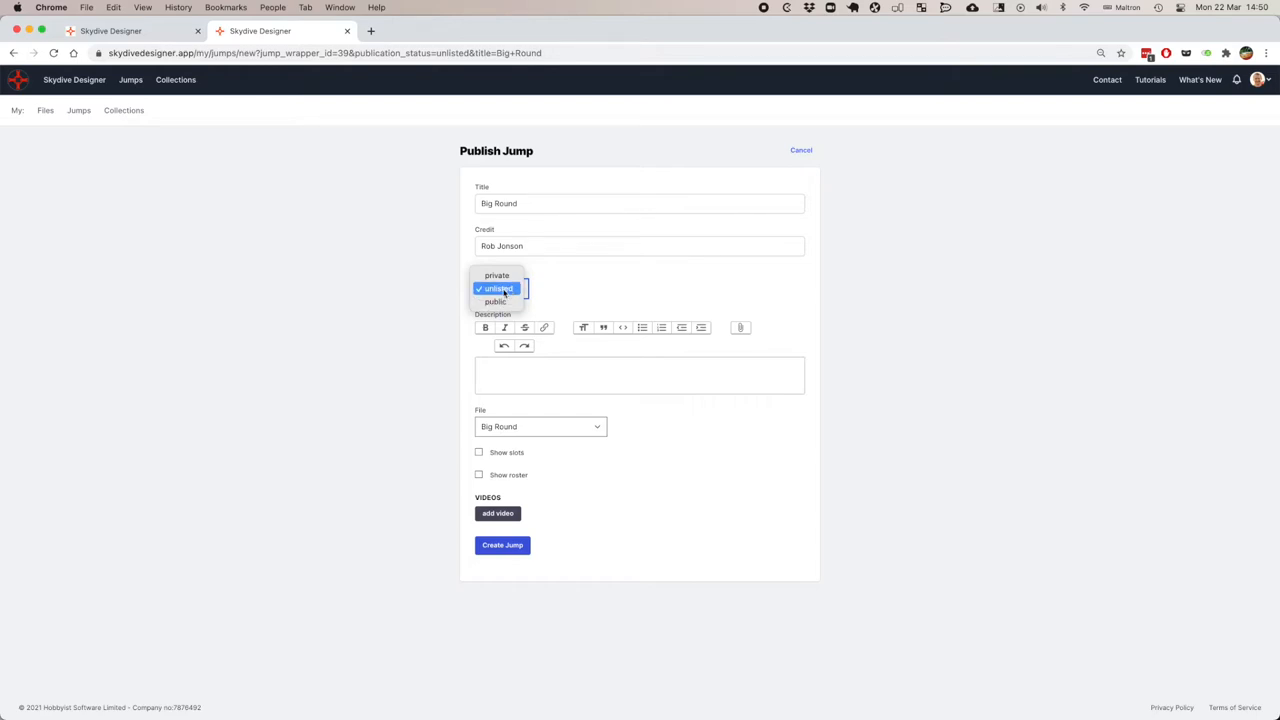
click(500, 288)
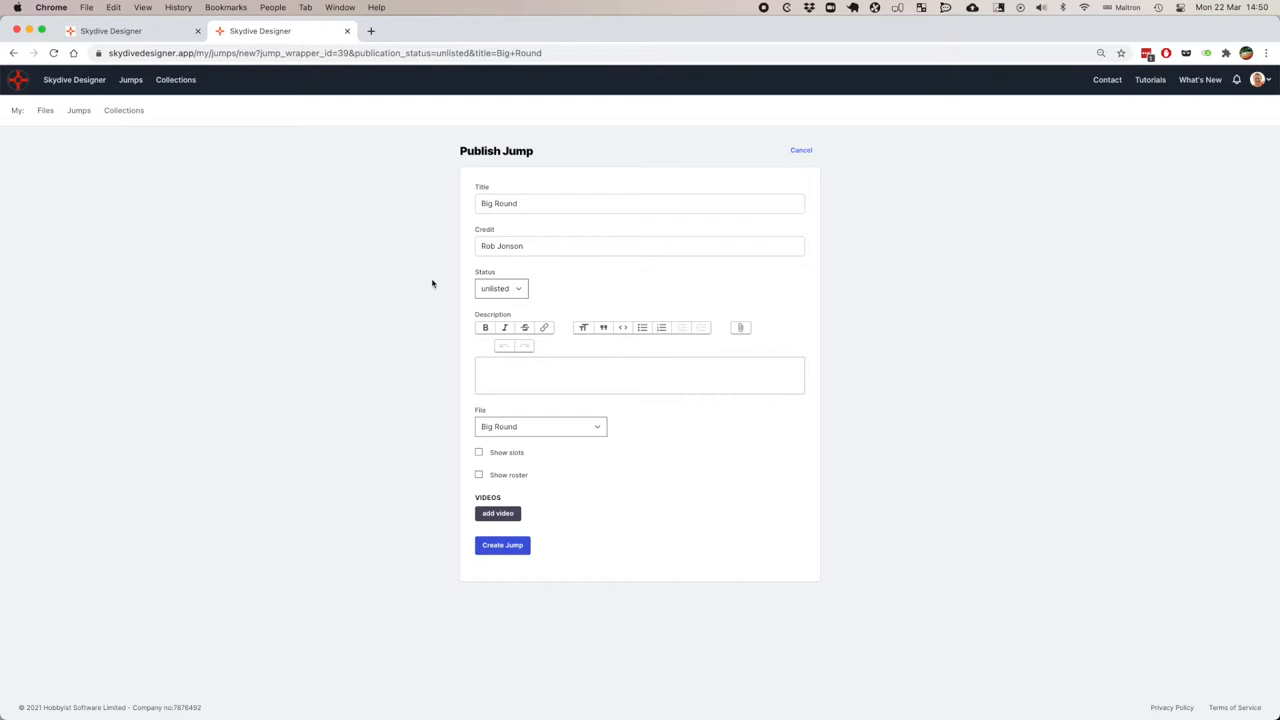
Add the description 'I like Big Rounds', discard an empty video entry, and create the jump.
text(I like)
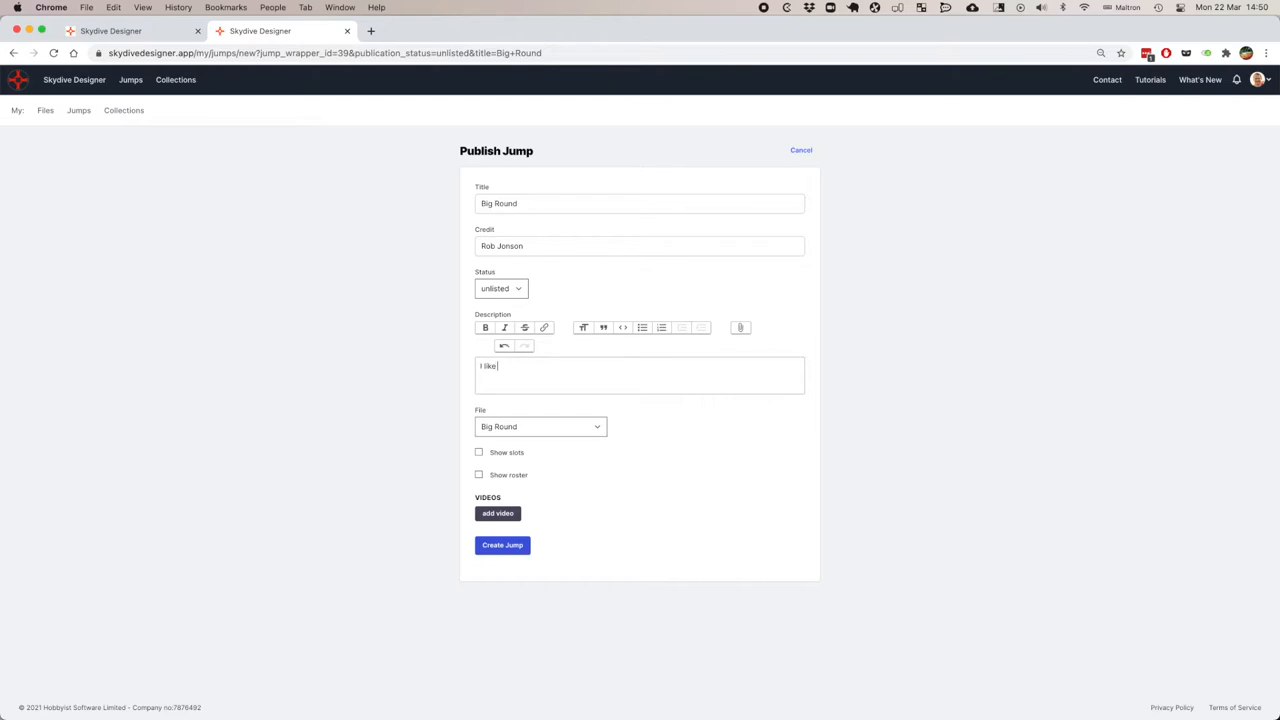
text(Big Rounds)
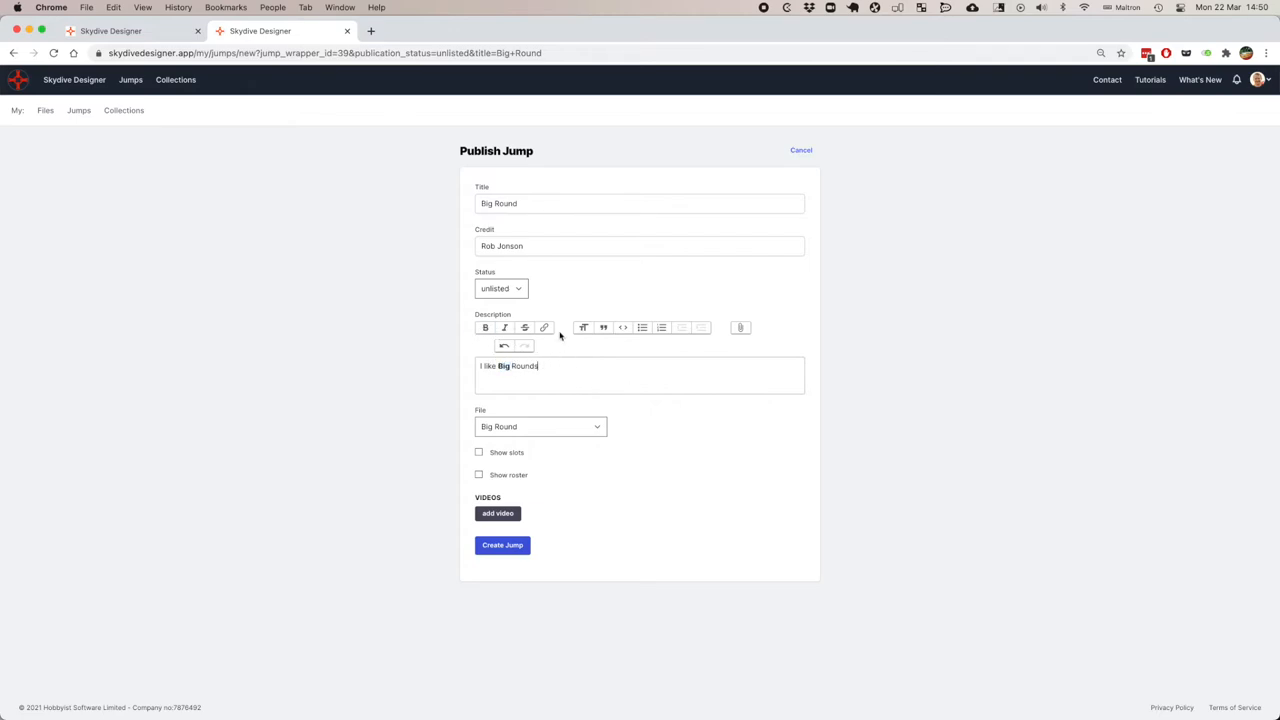
mouse_move(560, 429)
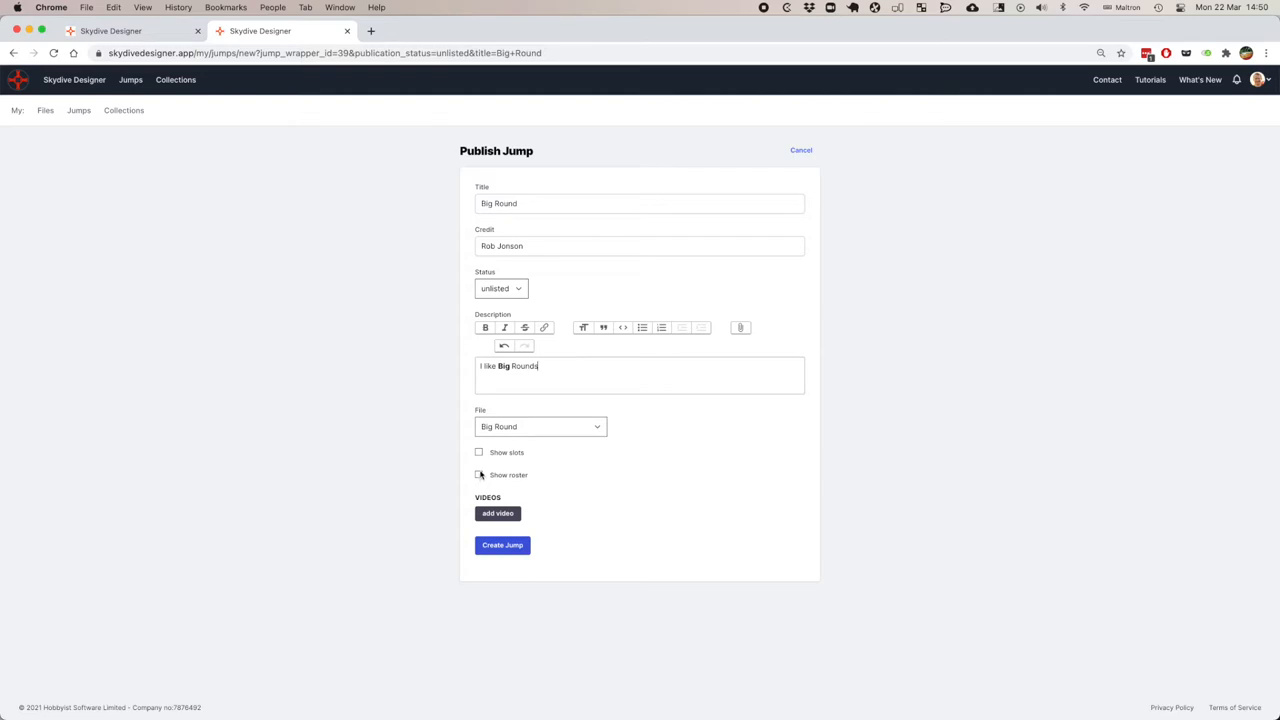
mouse_move(599, 506)
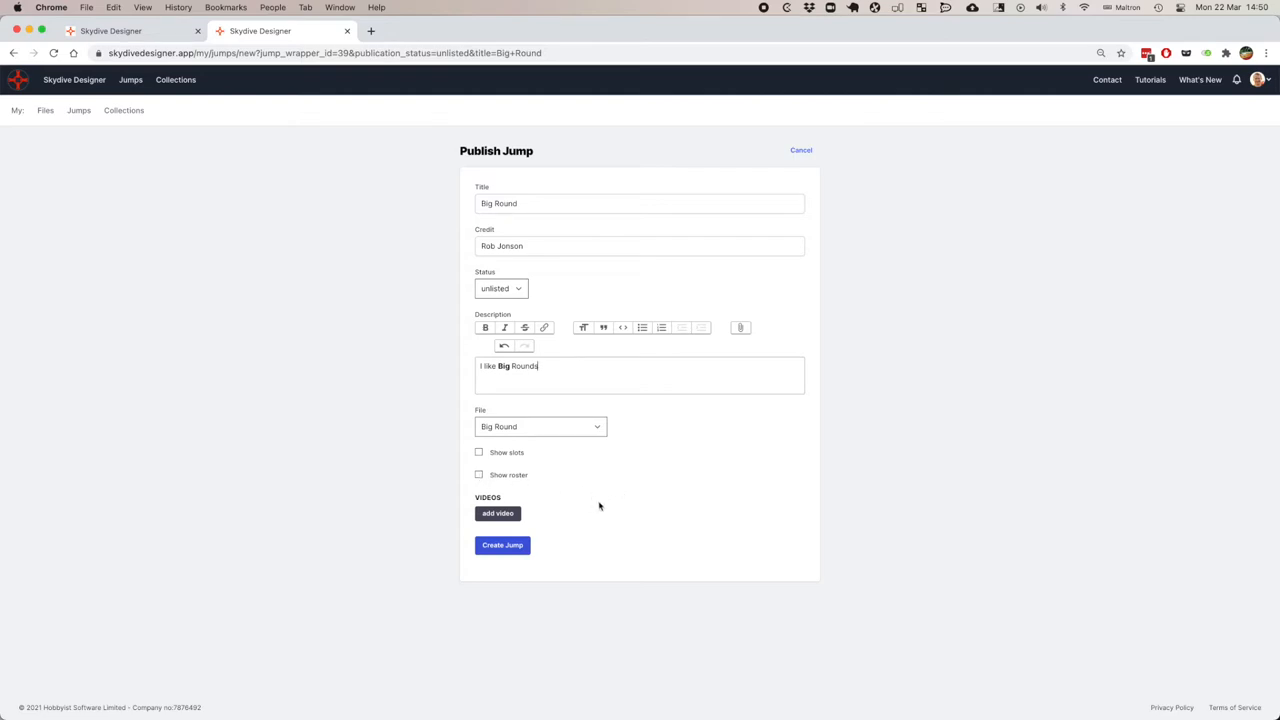
click(497, 513)
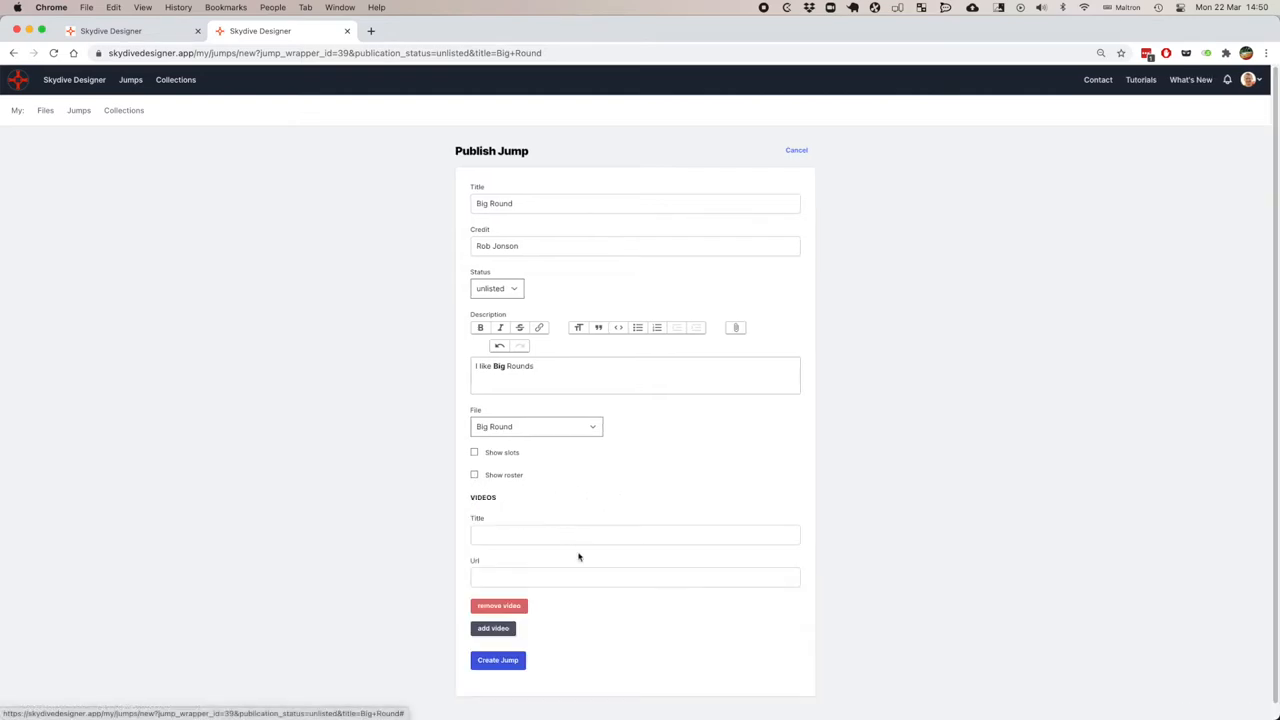
click(635, 534)
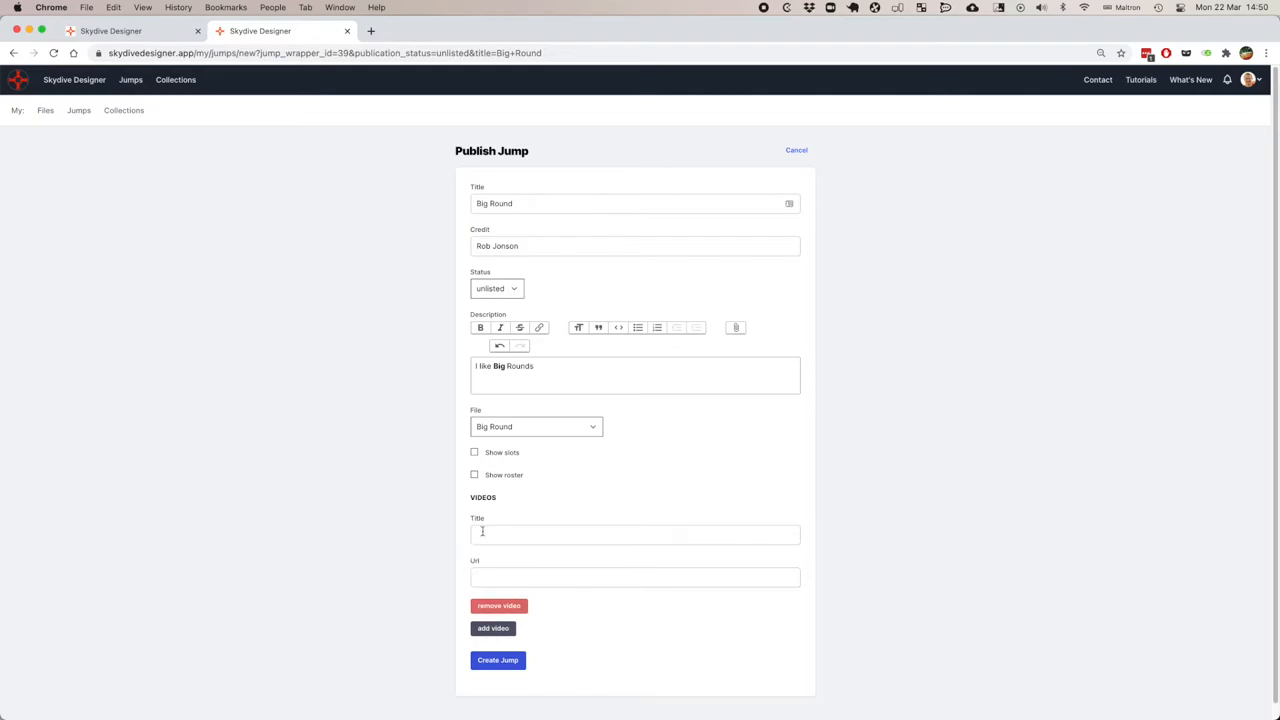
click(499, 605)
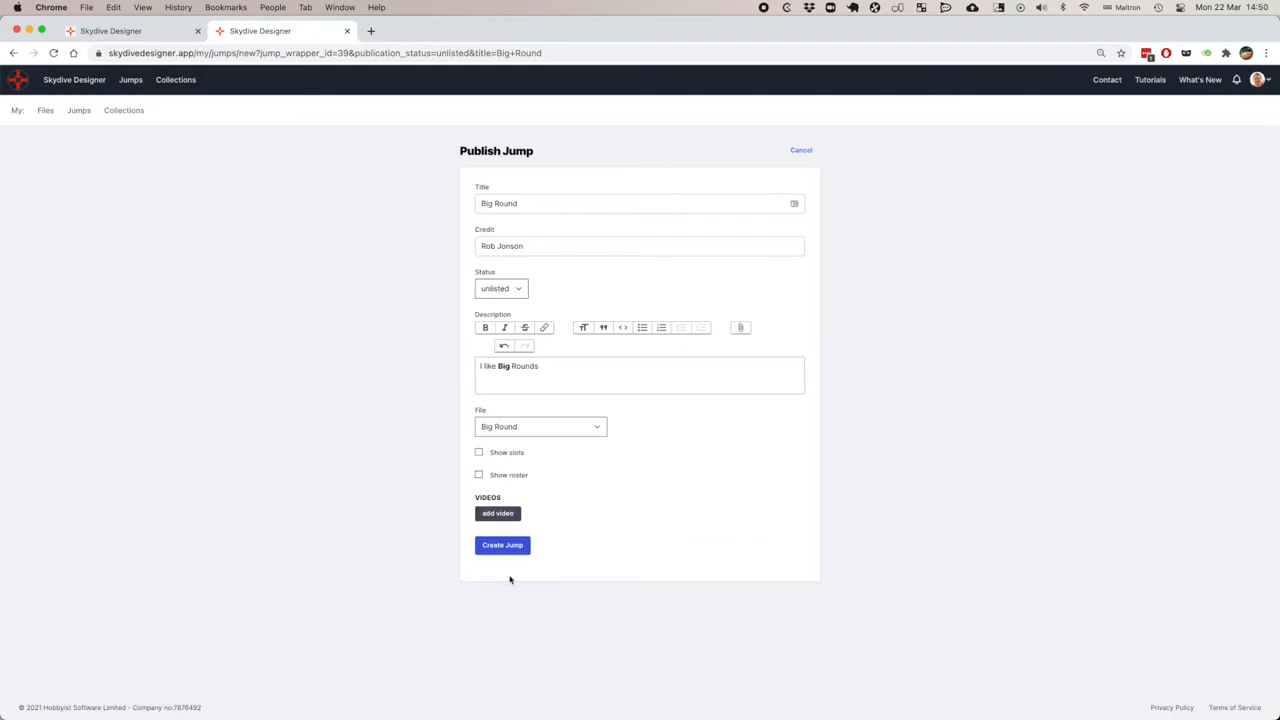
mouse_move(570, 583)
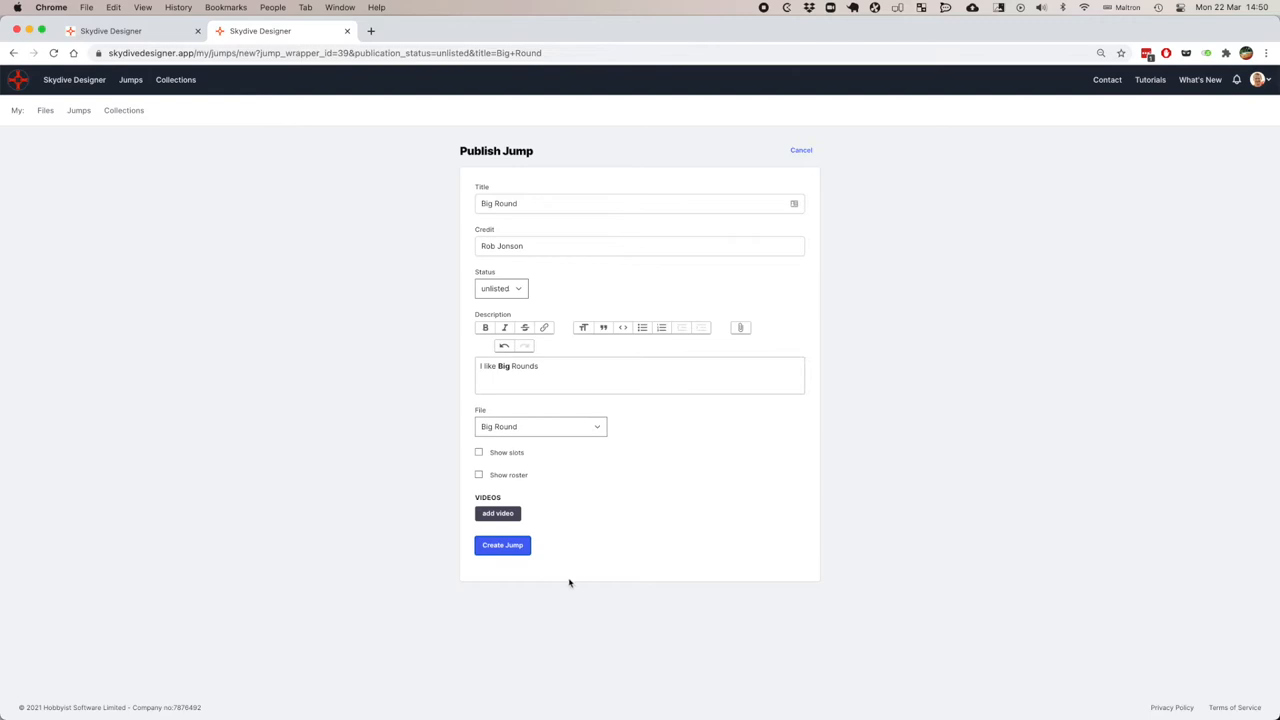
click(502, 545)
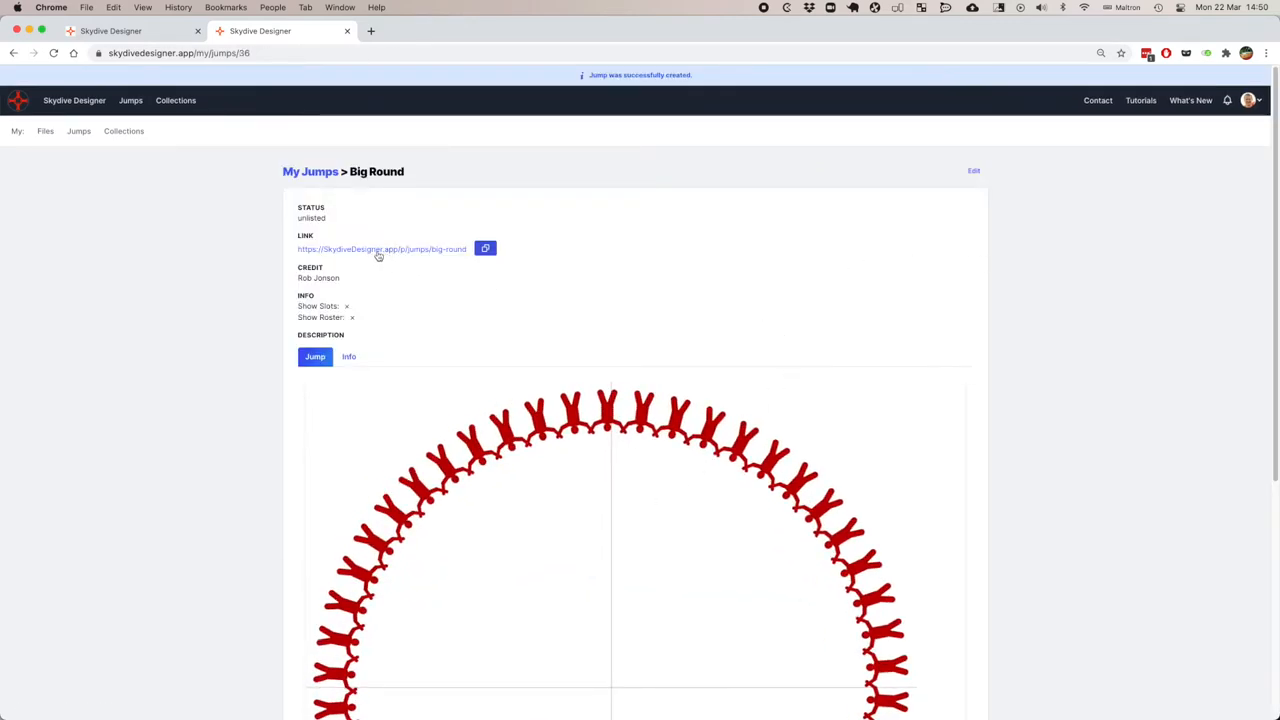
Open Big Round's share link in a new tab, check its description, then visit Collections.
click(485, 248)
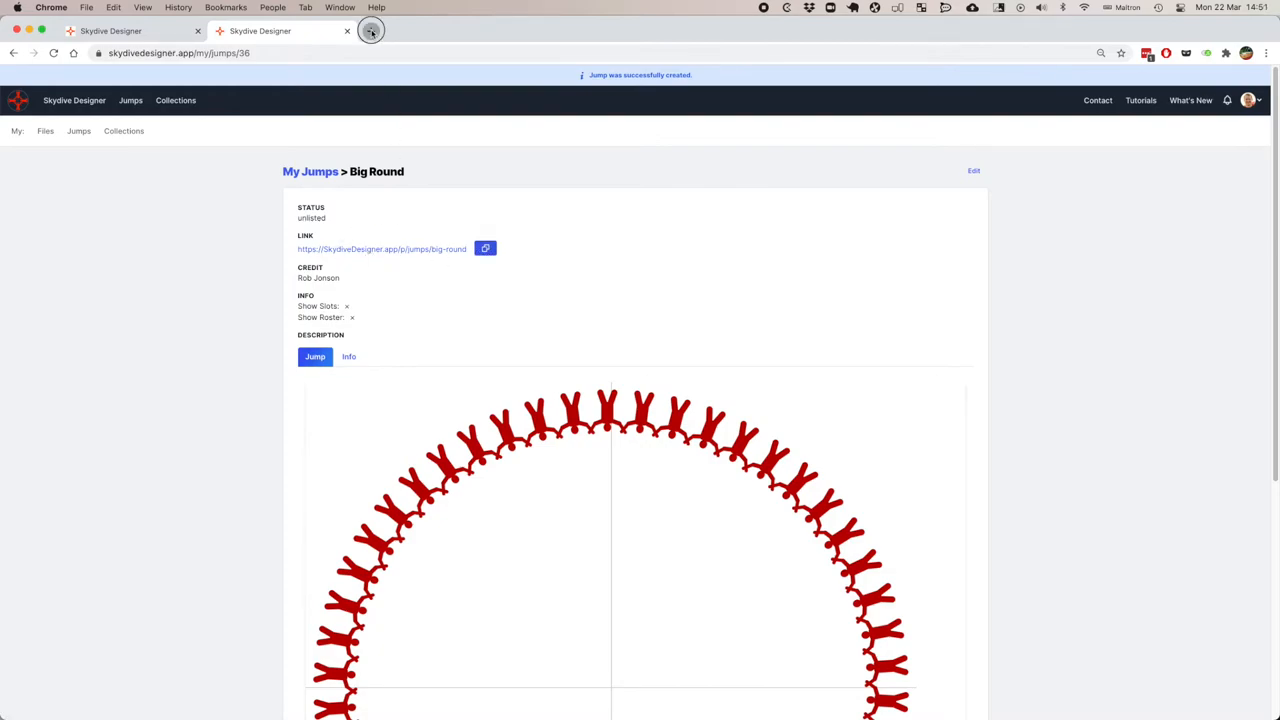
click(371, 31)
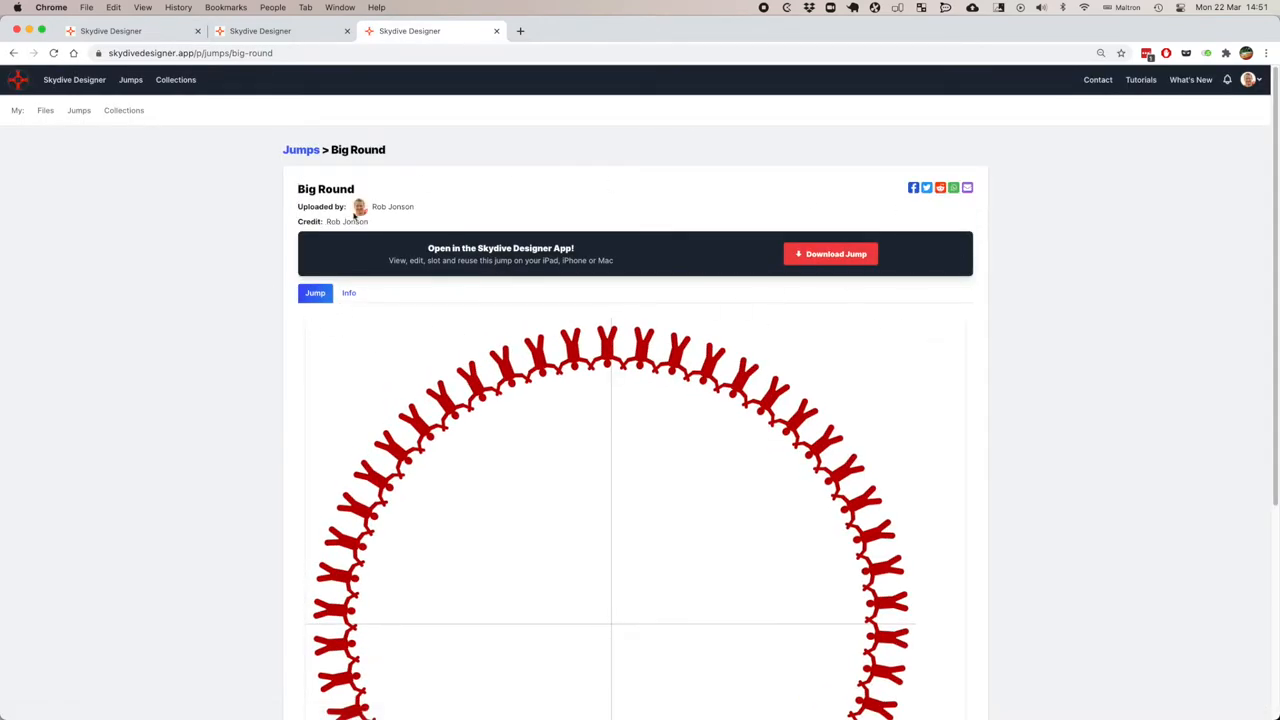
click(353, 292)
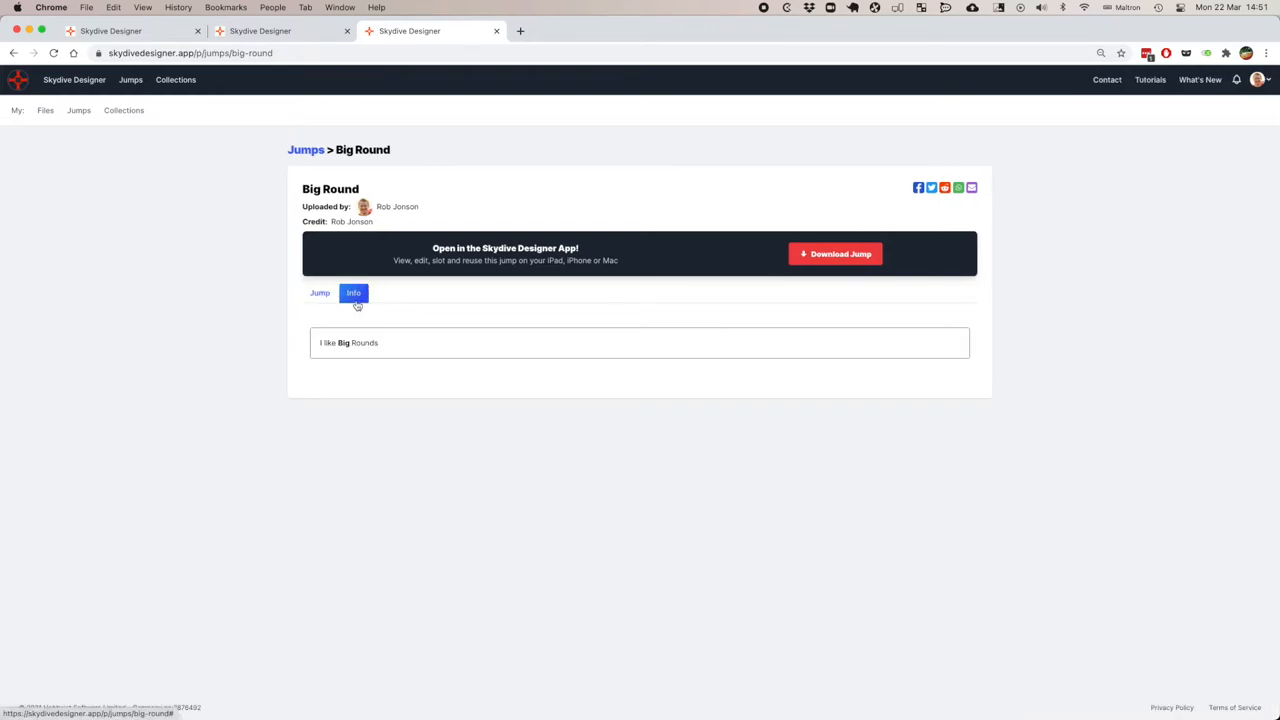
click(319, 293)
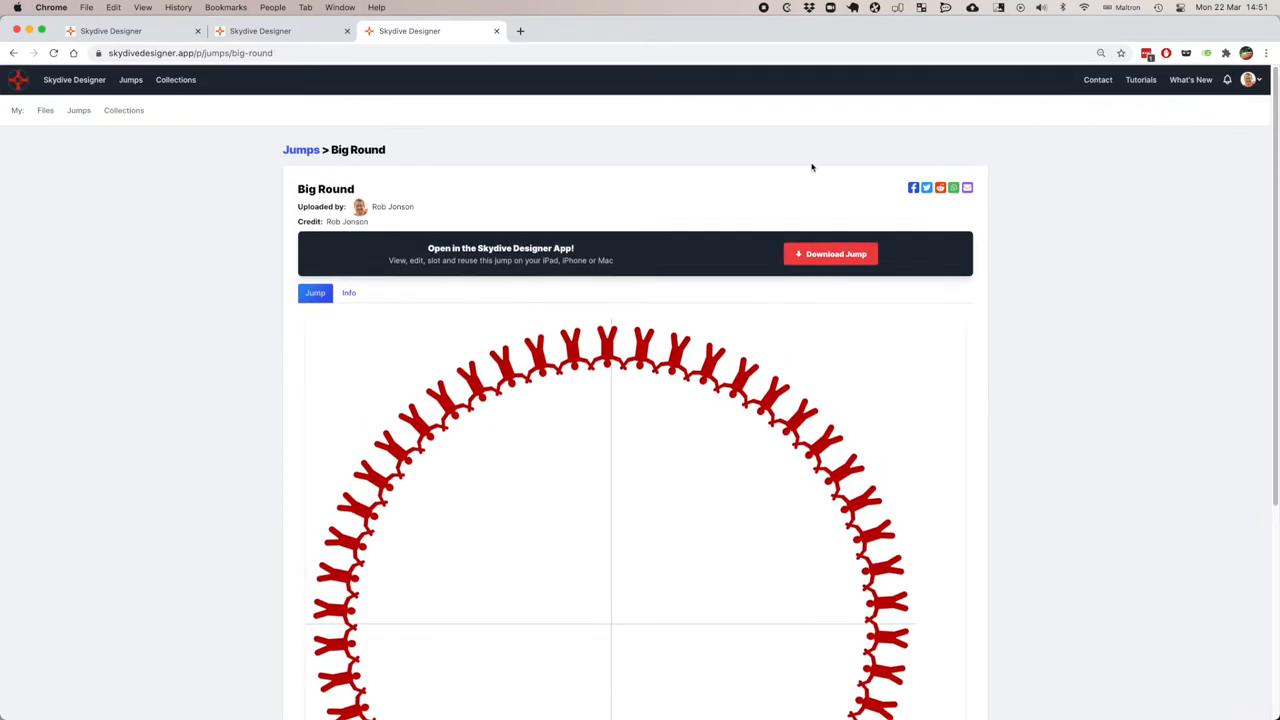
mouse_move(78, 110)
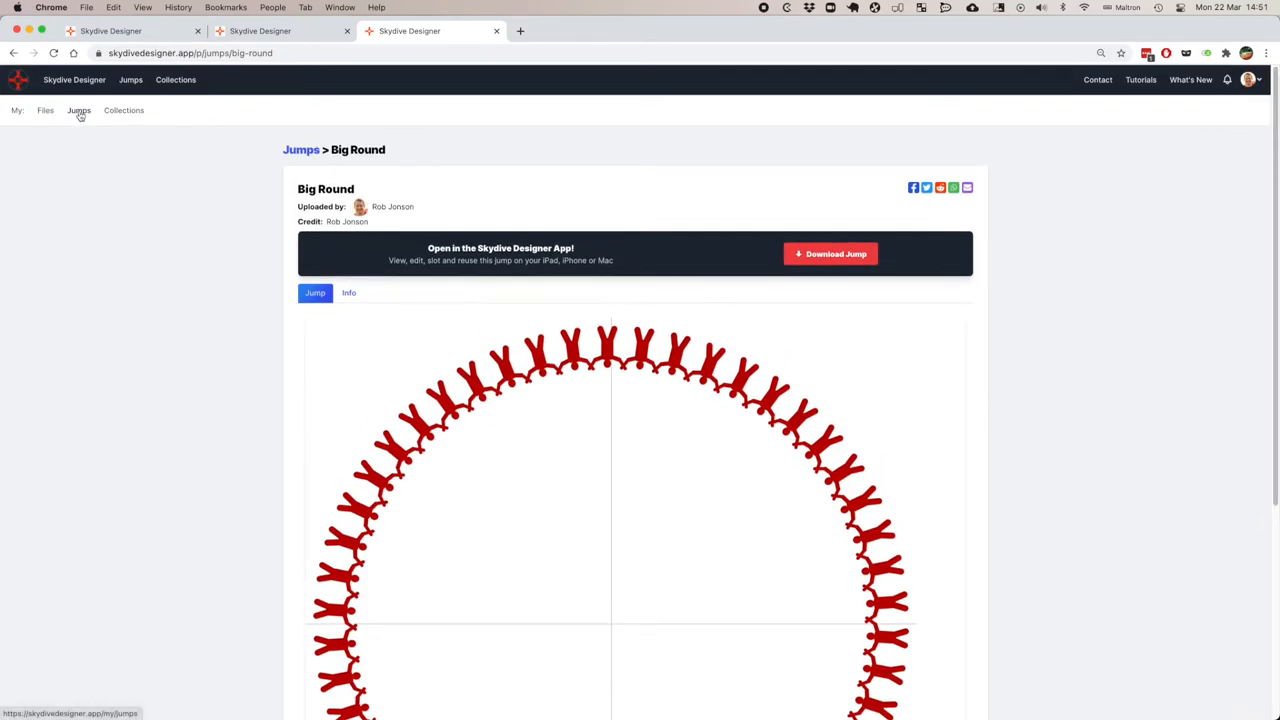
click(124, 110)
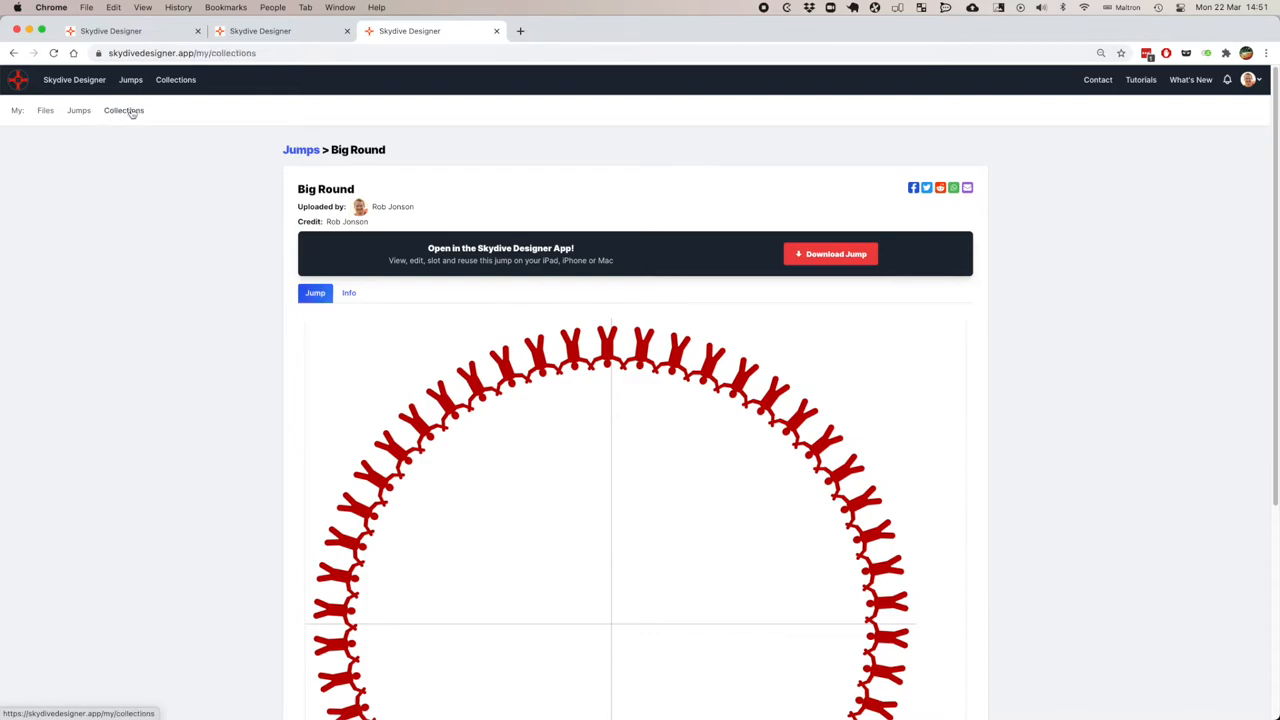
Start a new collection titled 'Rob's Boogie' with the description 'Lots of Rounds'.
click(124, 110)
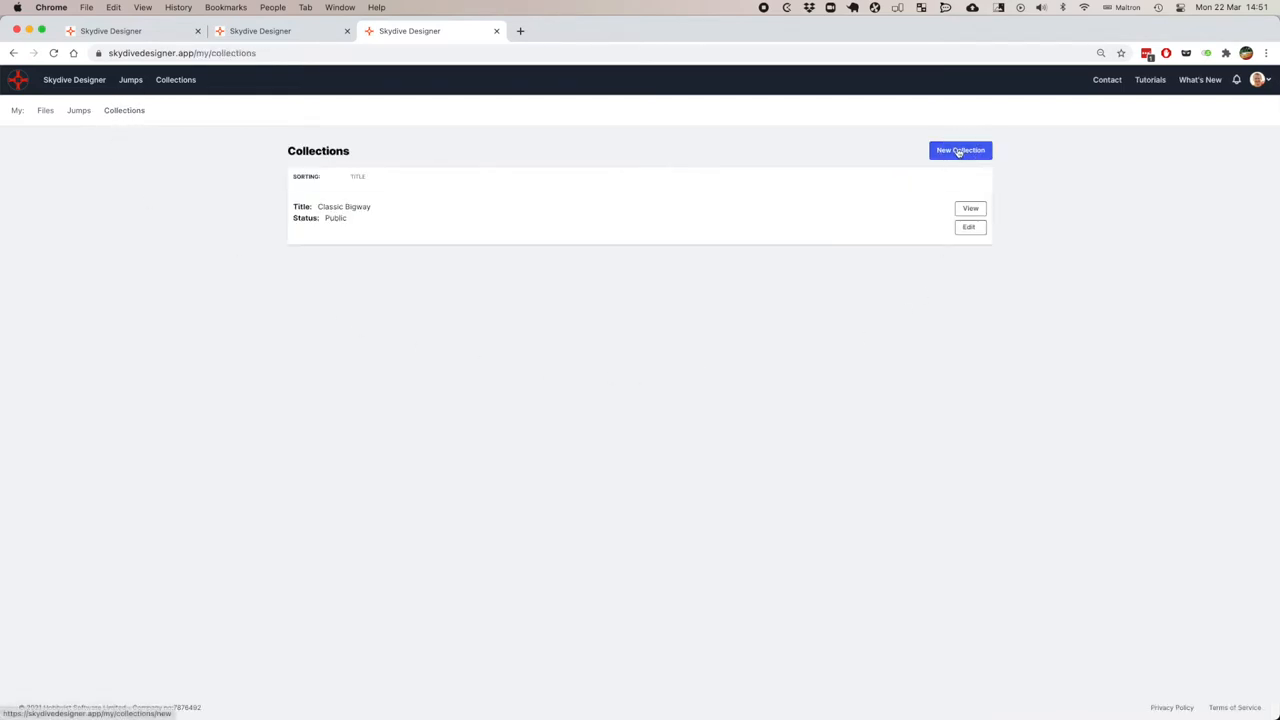
click(959, 150)
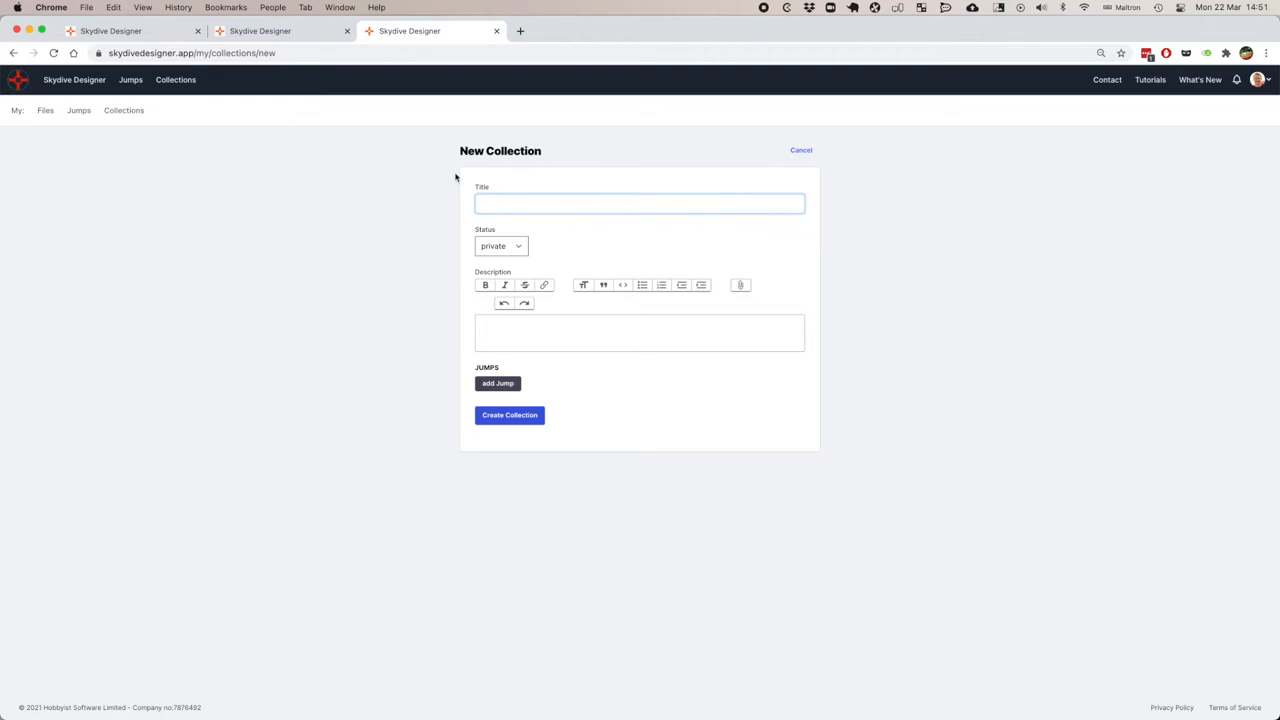
text(Rob's Boo)
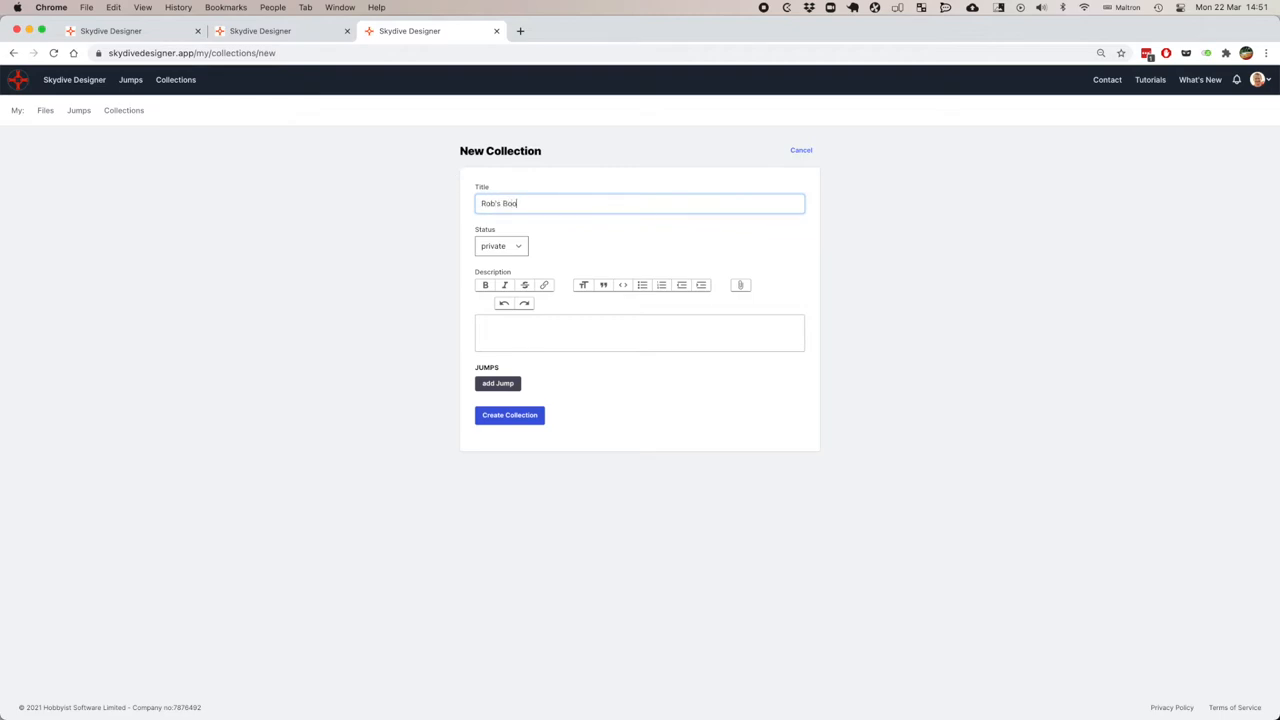
click(639, 332)
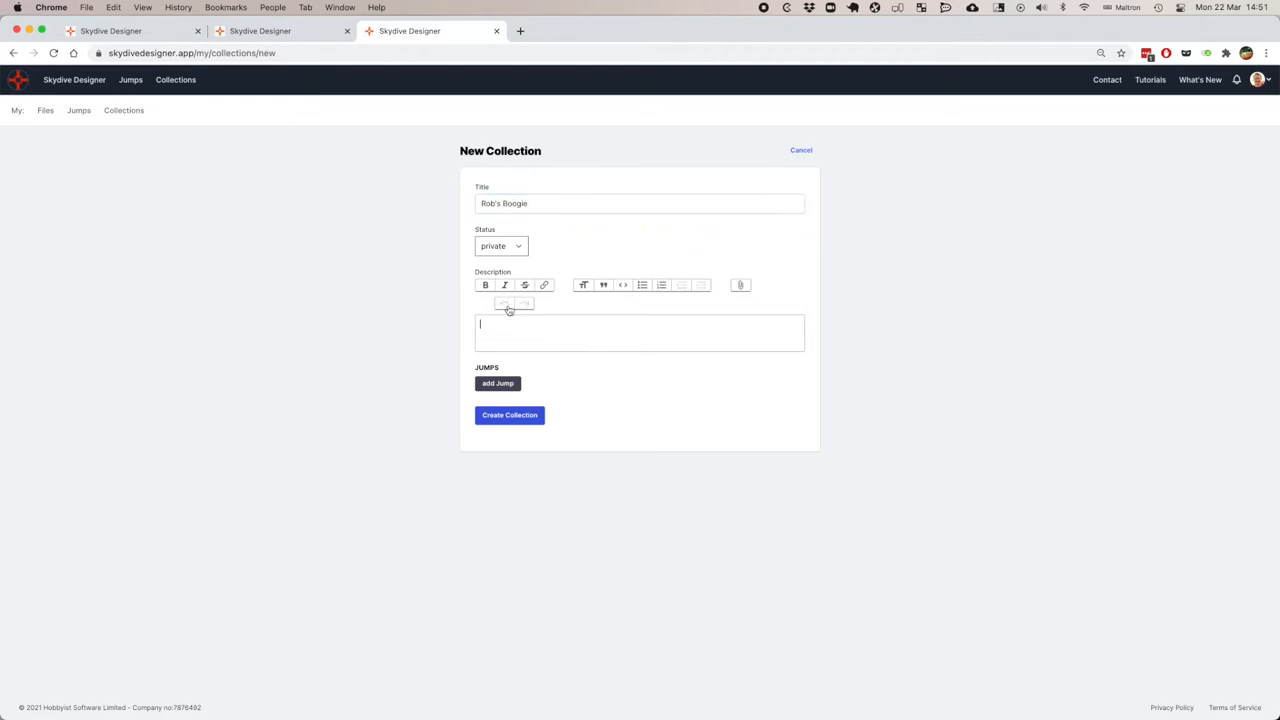
text(Lots of)
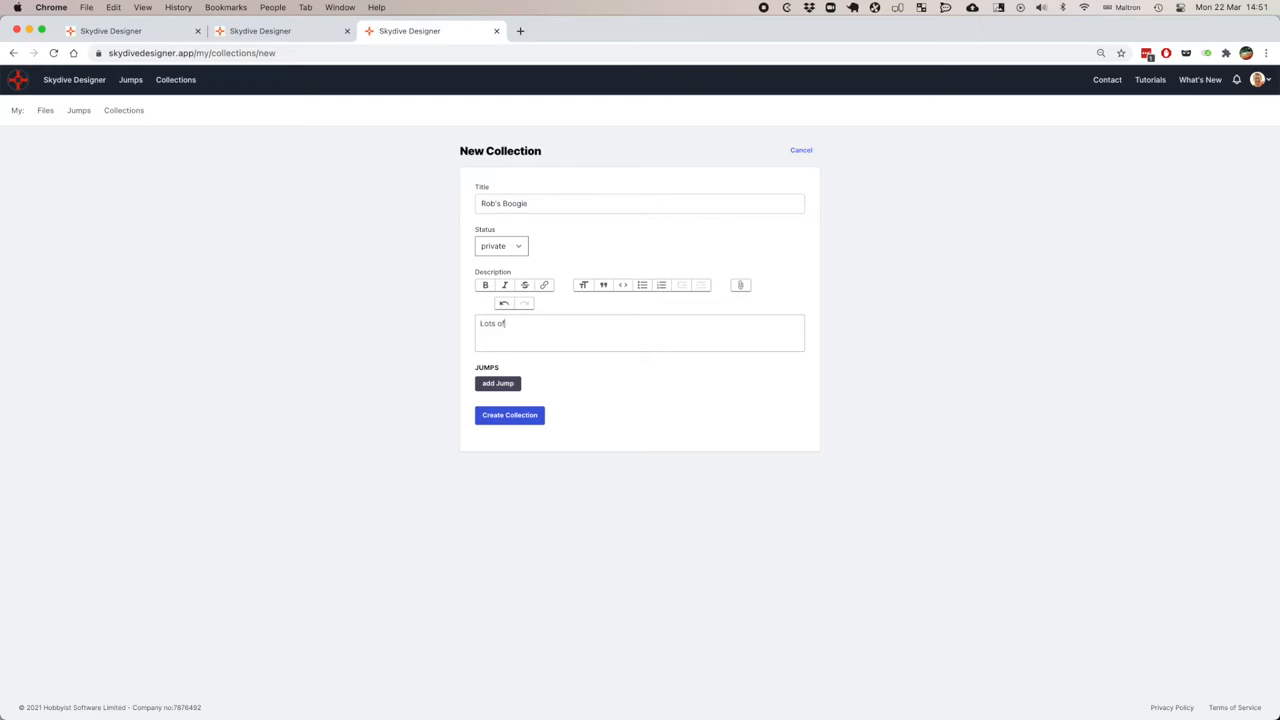
text(Rounds)
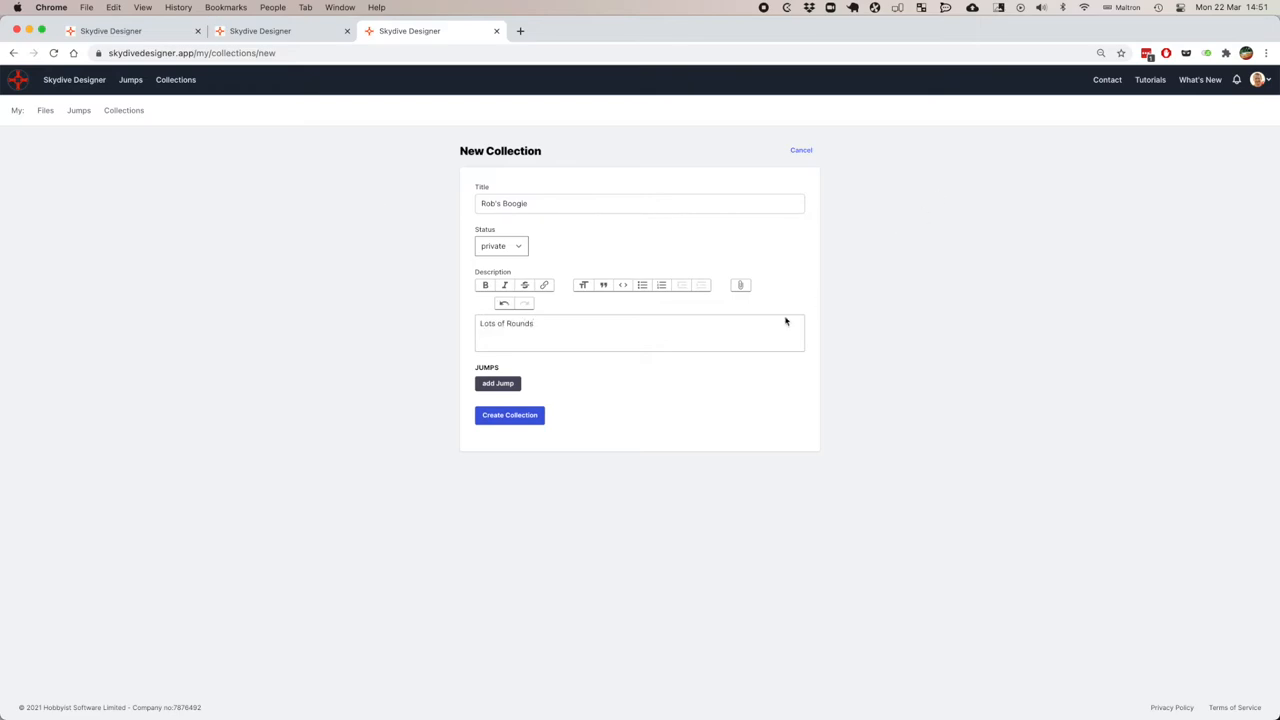
Add Big Round as the collection's jump and create the collection.
click(497, 383)
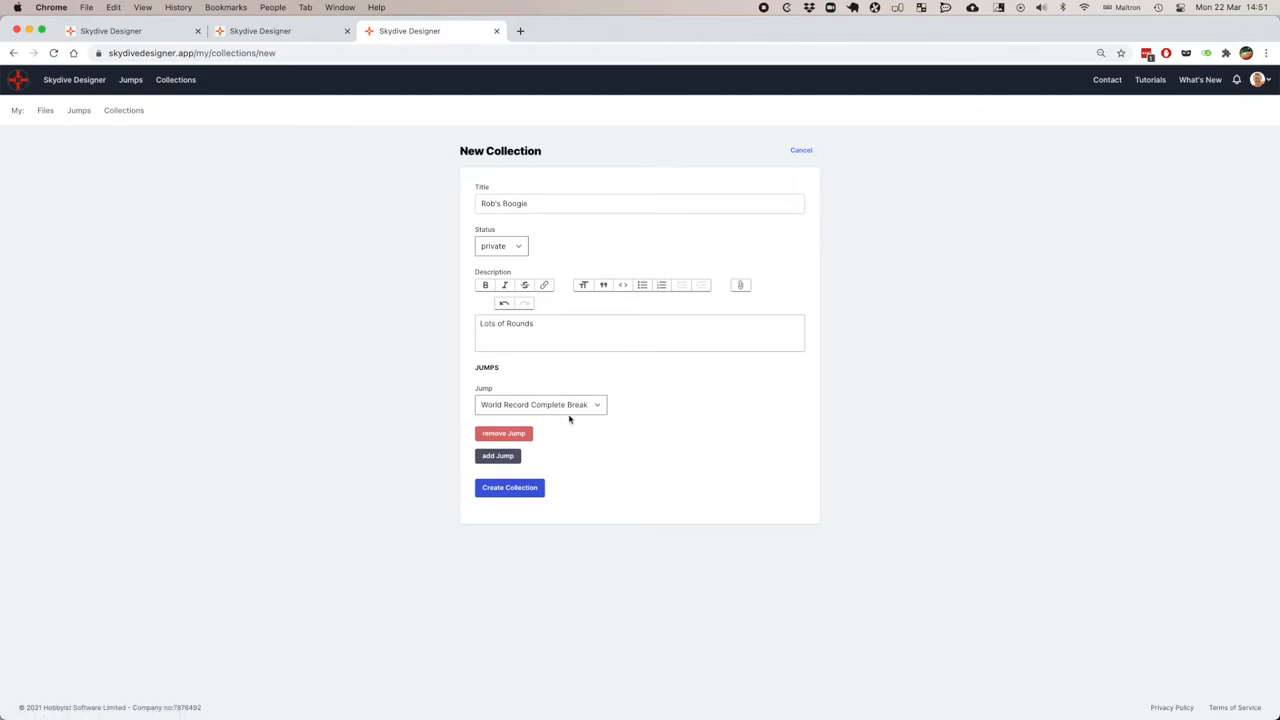
click(540, 404)
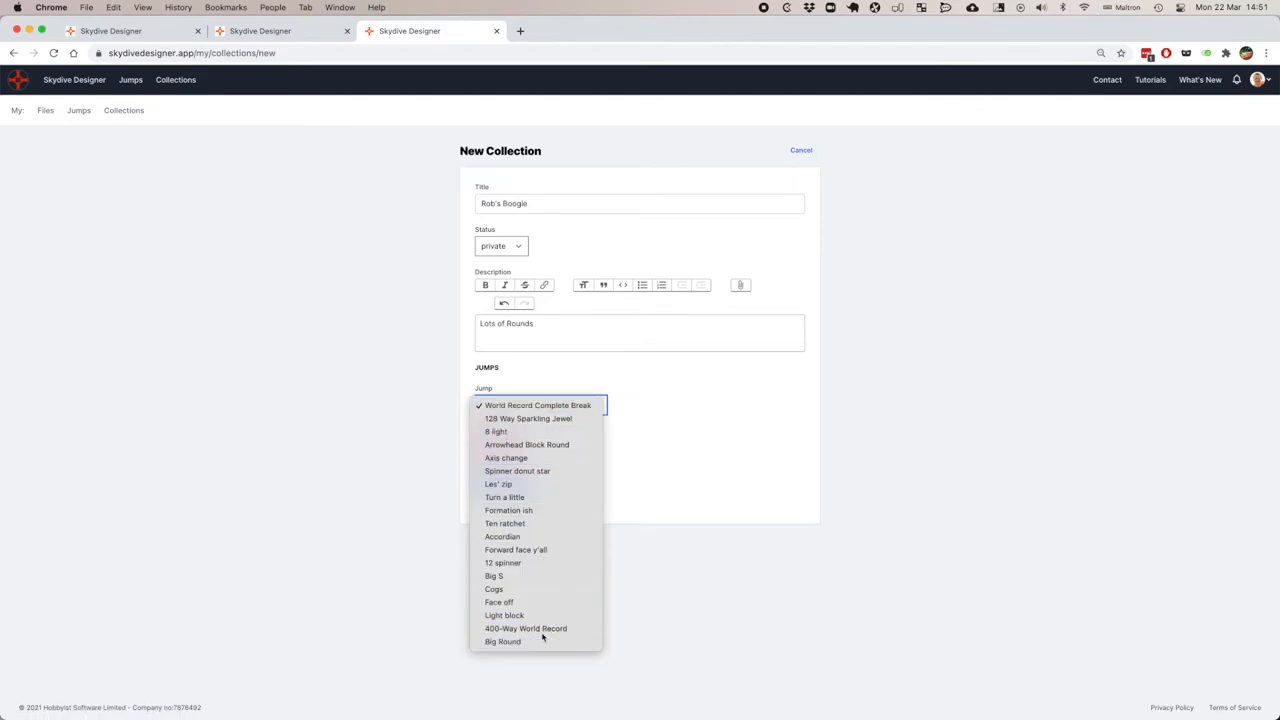
click(503, 641)
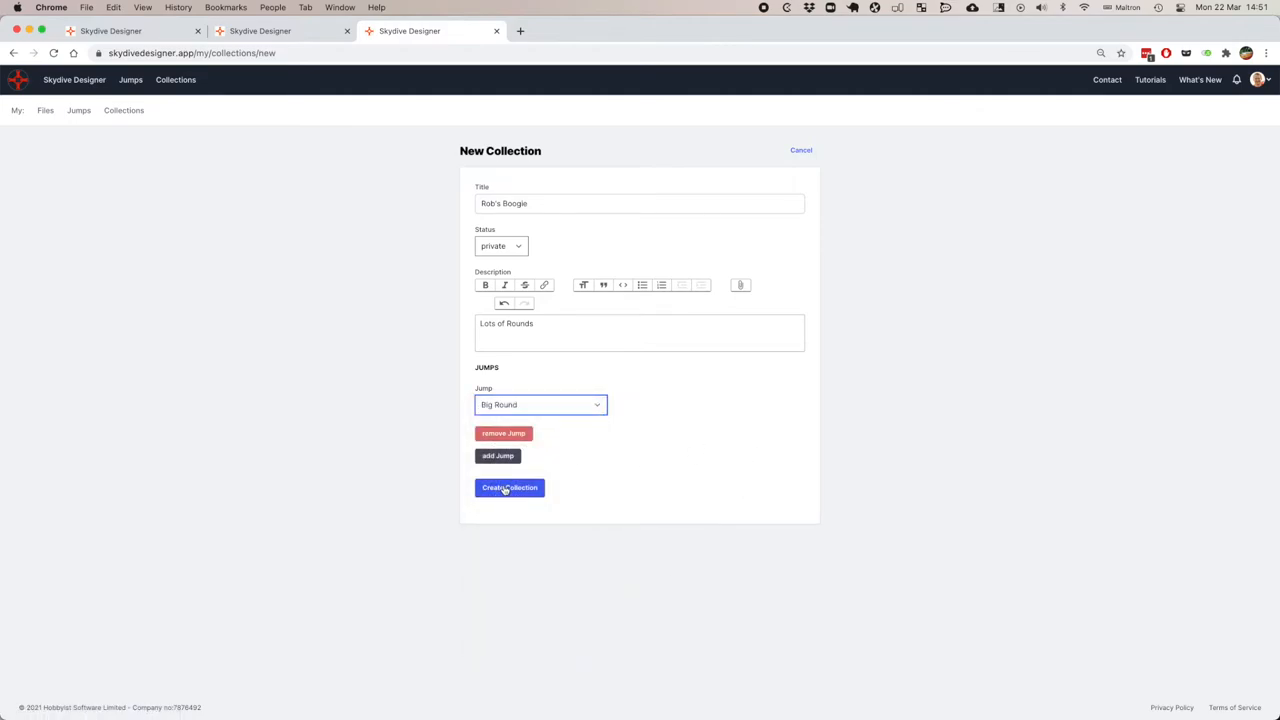
click(509, 487)
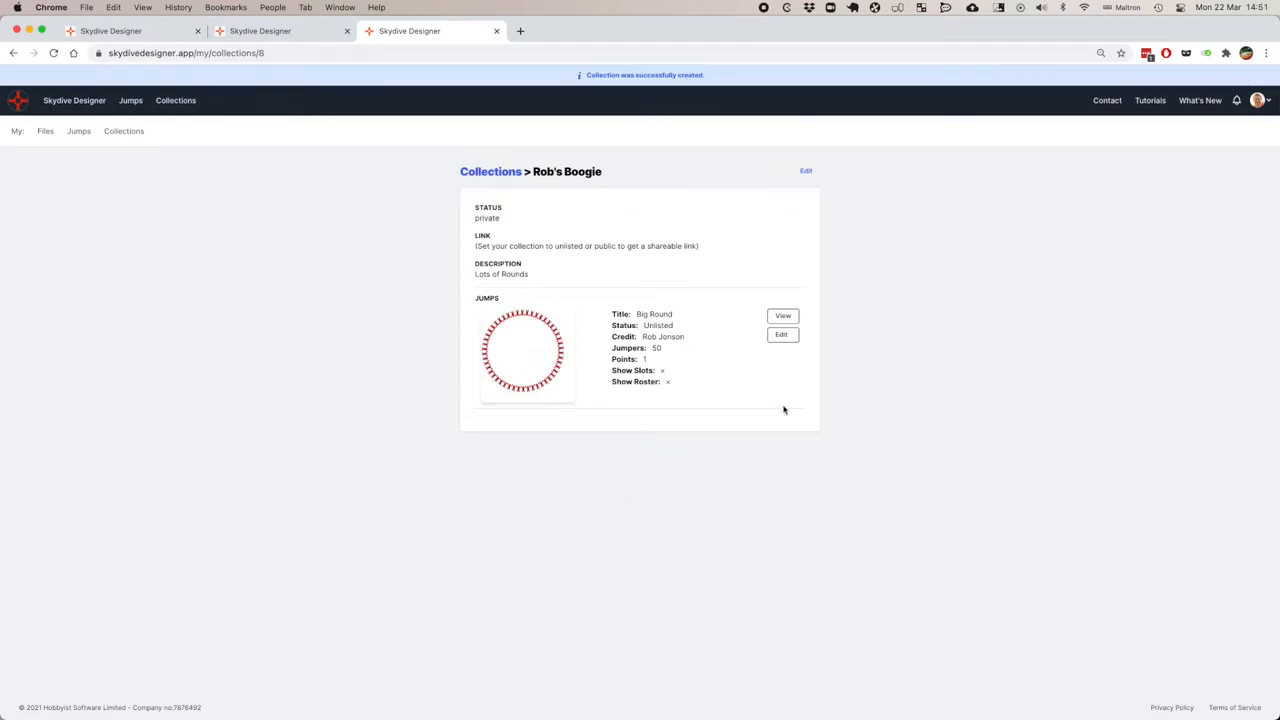
mouse_move(560, 457)
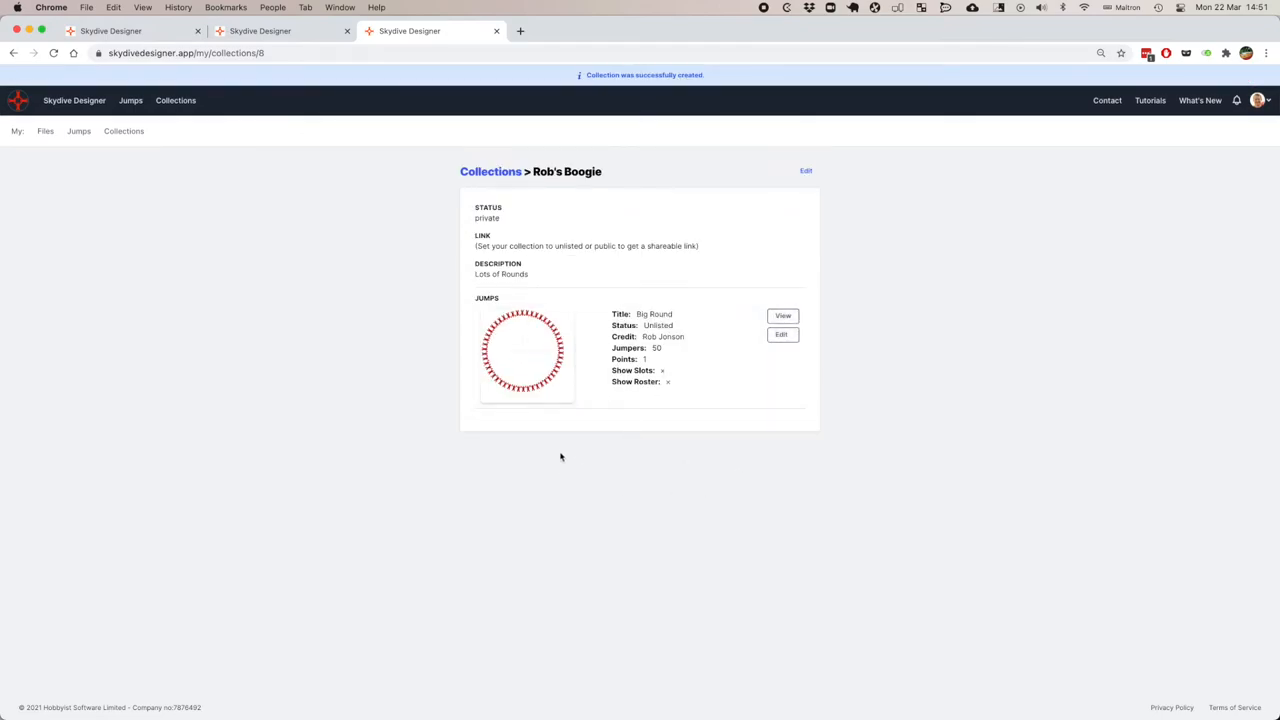
Upload Donut.jump from the Temp folder into My Files.
click(45, 131)
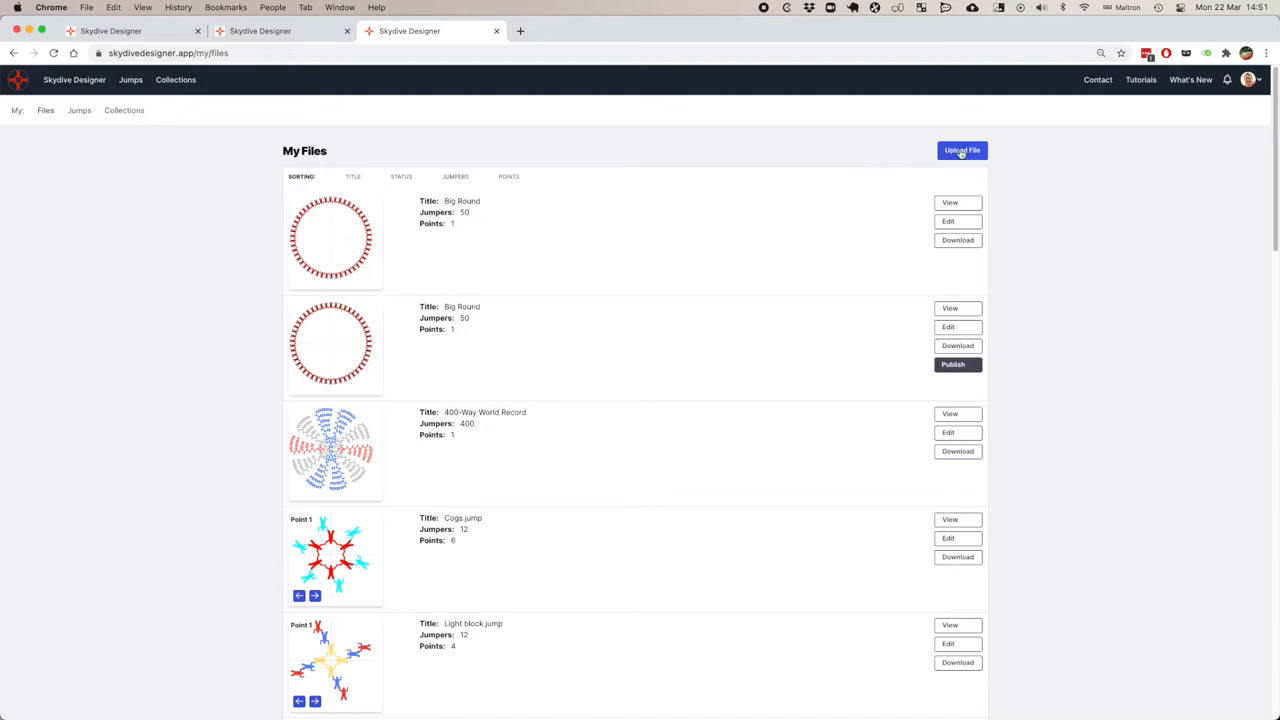
click(961, 150)
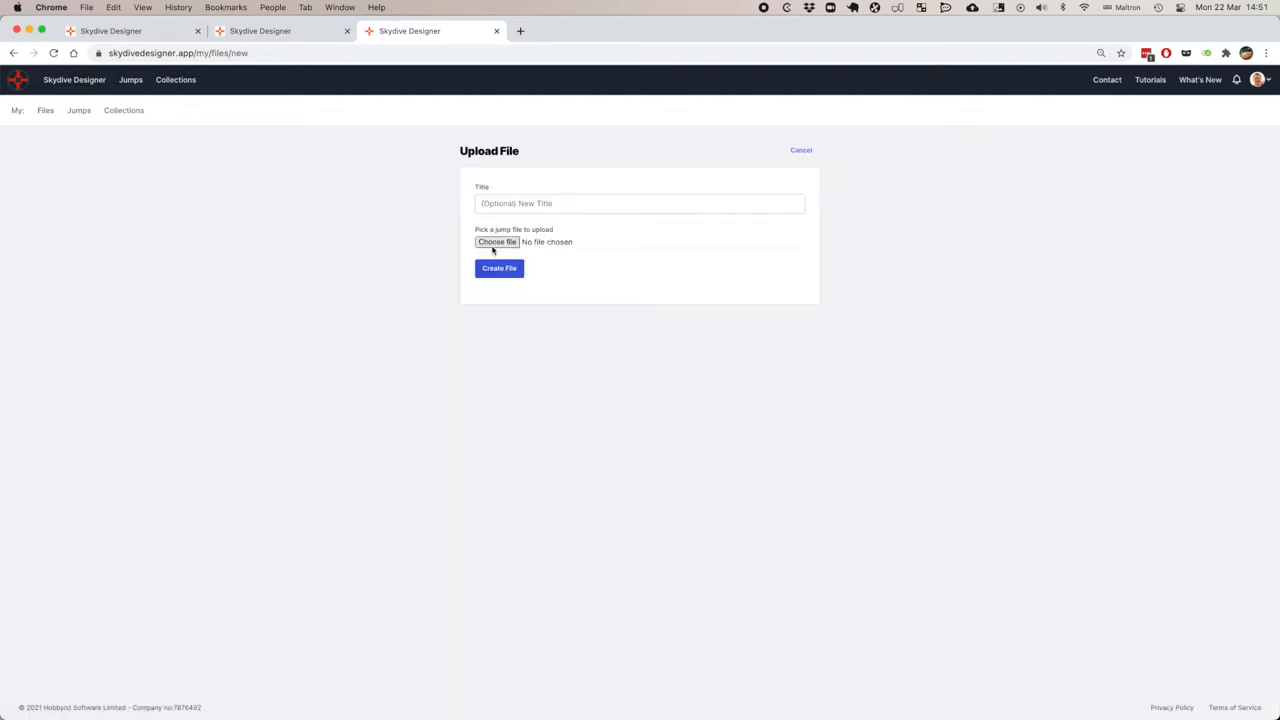
click(497, 242)
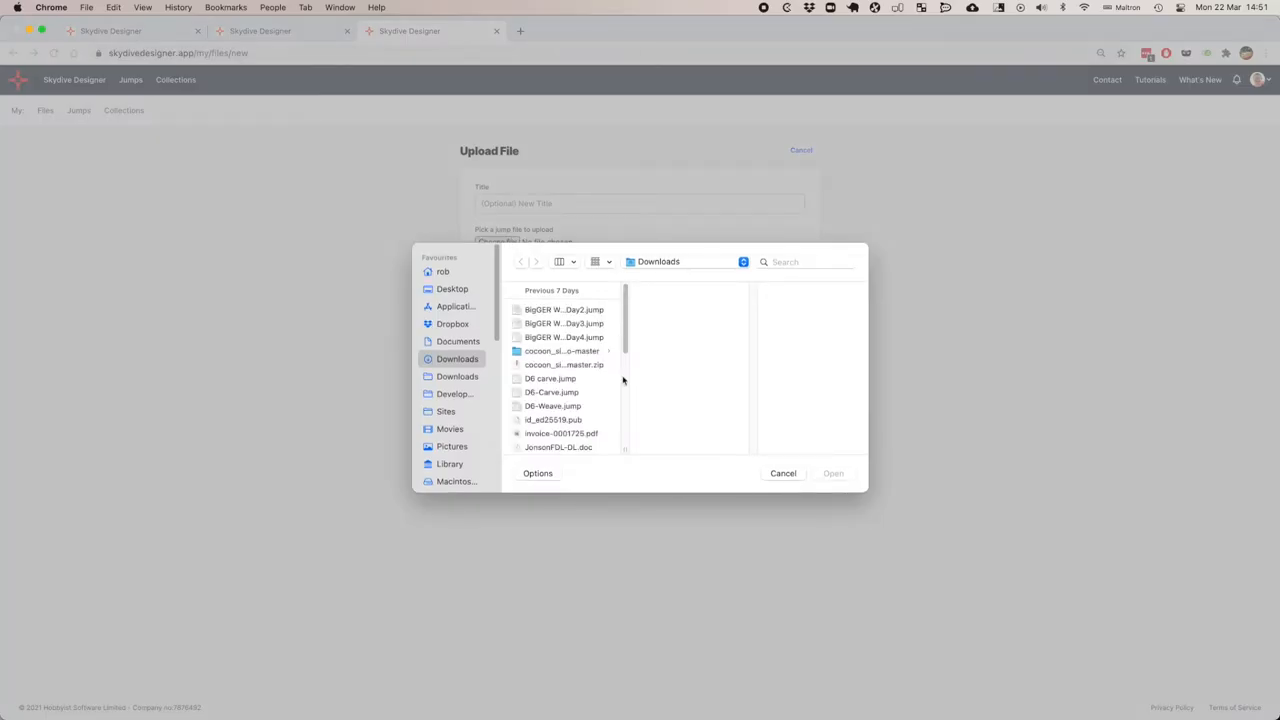
scroll(down, 3)
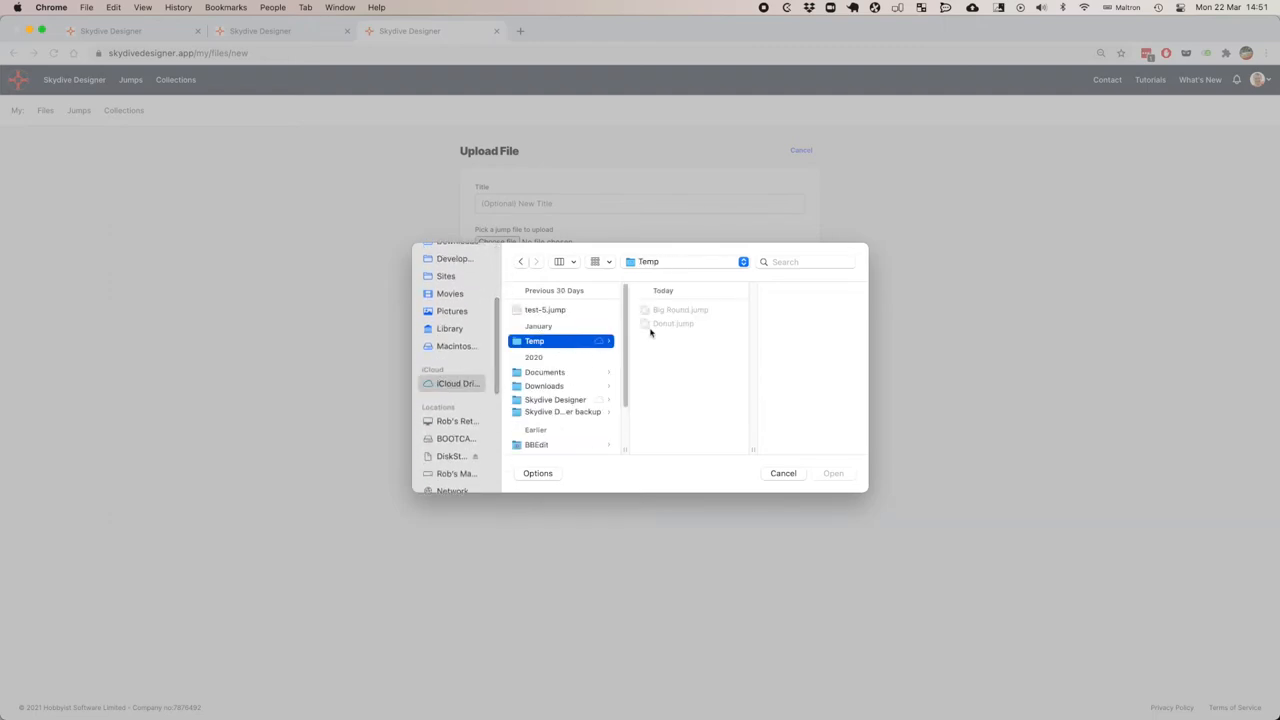
click(673, 323)
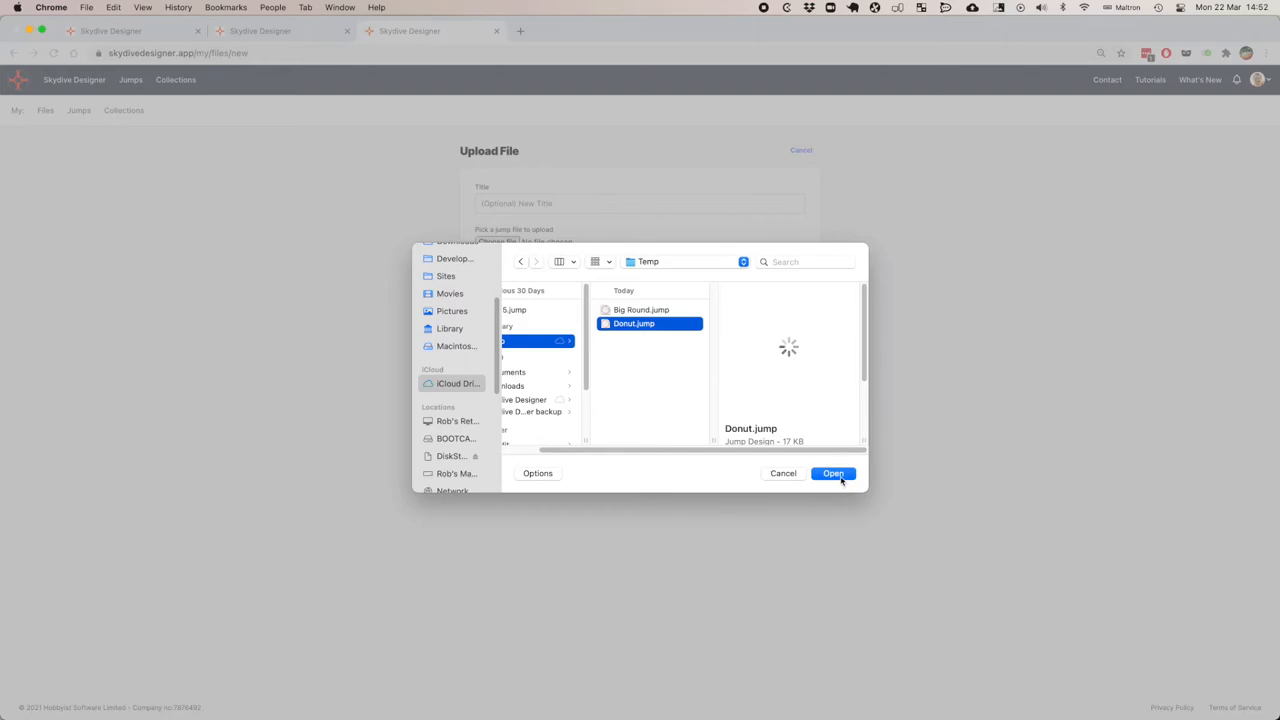
click(833, 473)
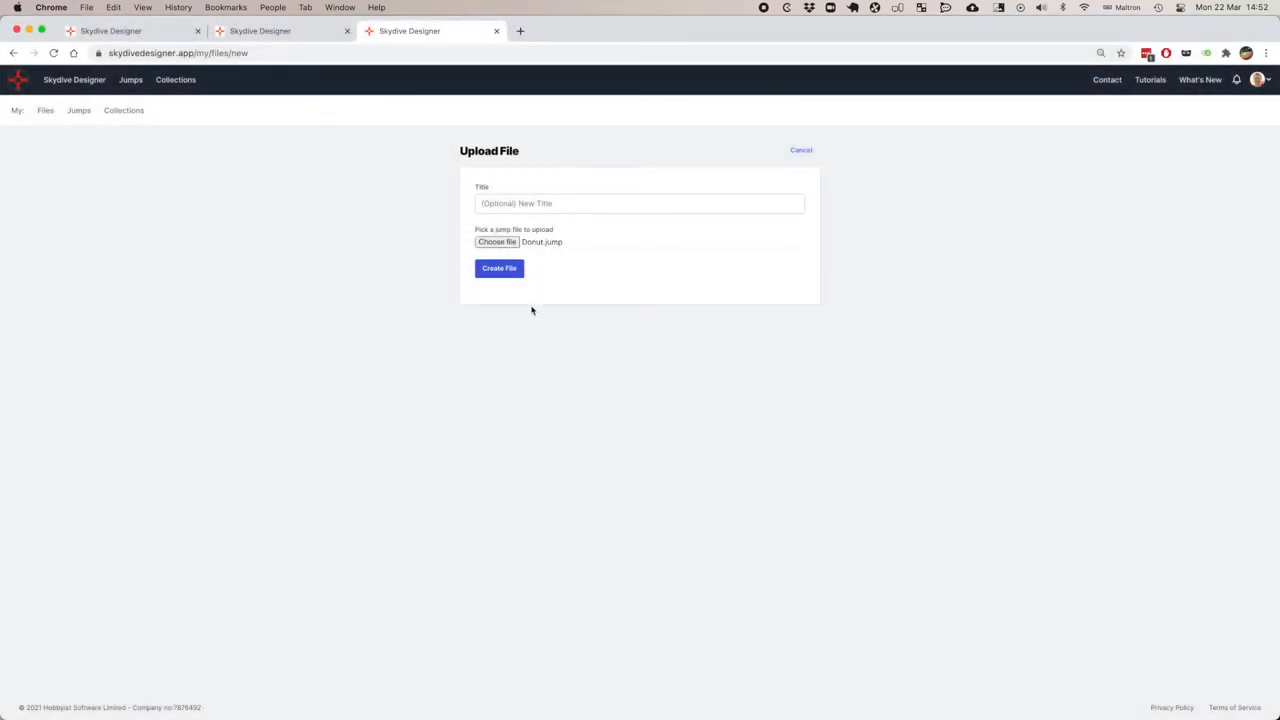
click(499, 268)
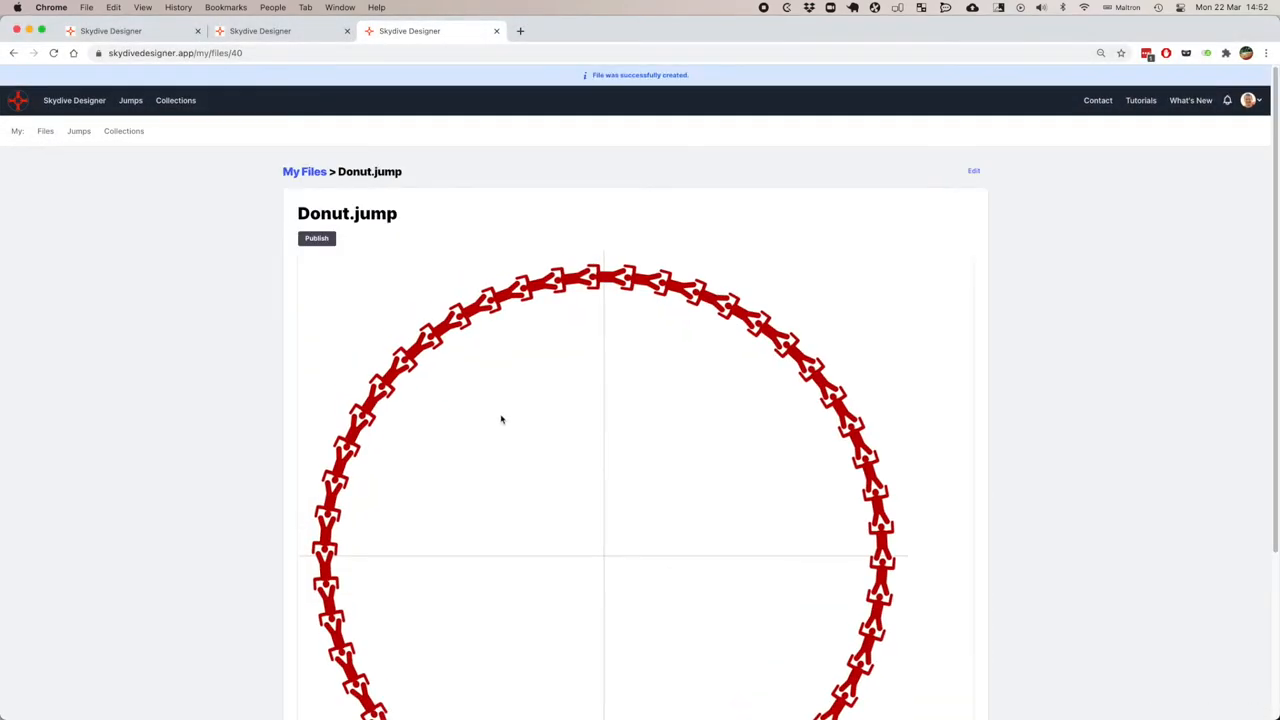
Publish Donut with credit 'Rob', description 'Build This!!', and status left unlisted.
click(317, 238)
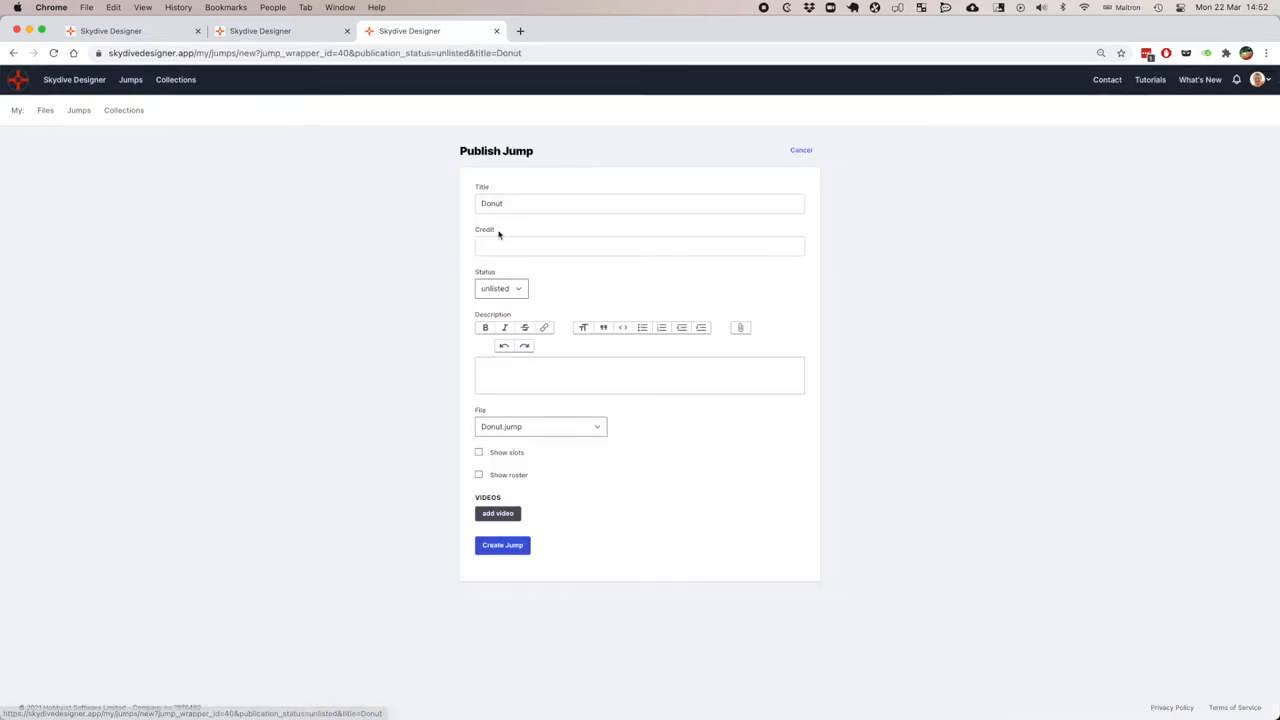
click(639, 246)
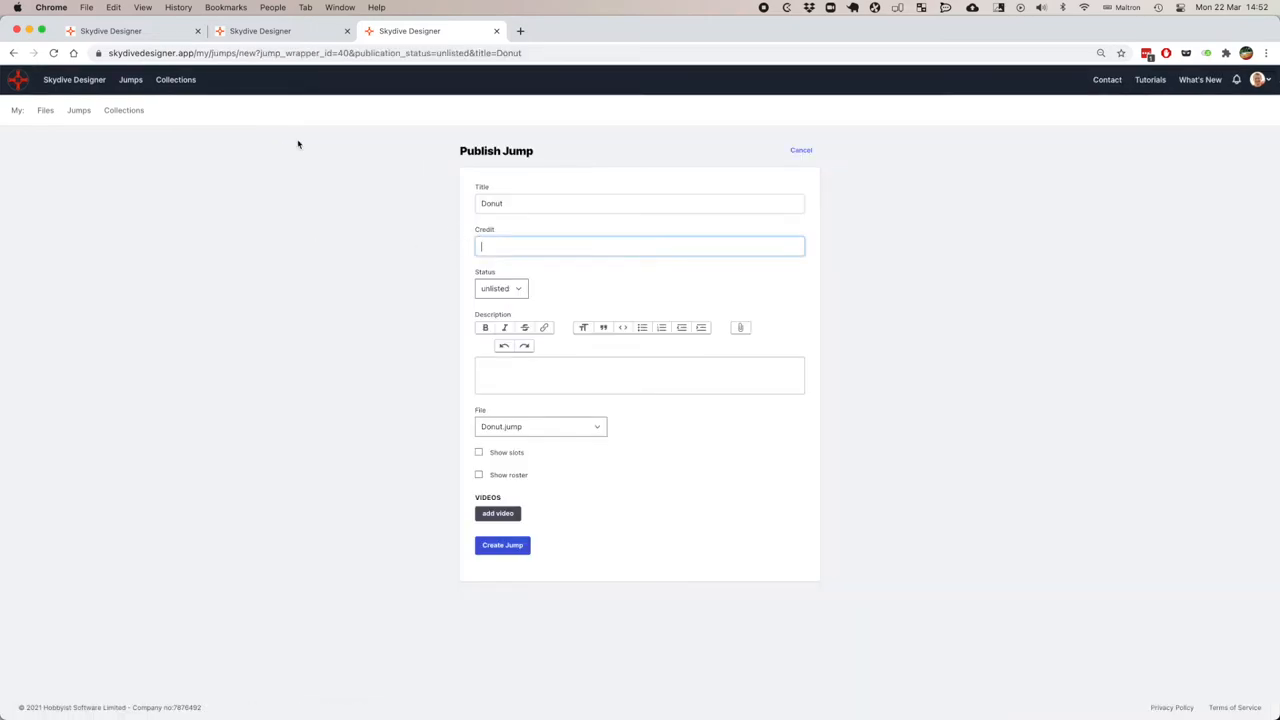
text(Rob)
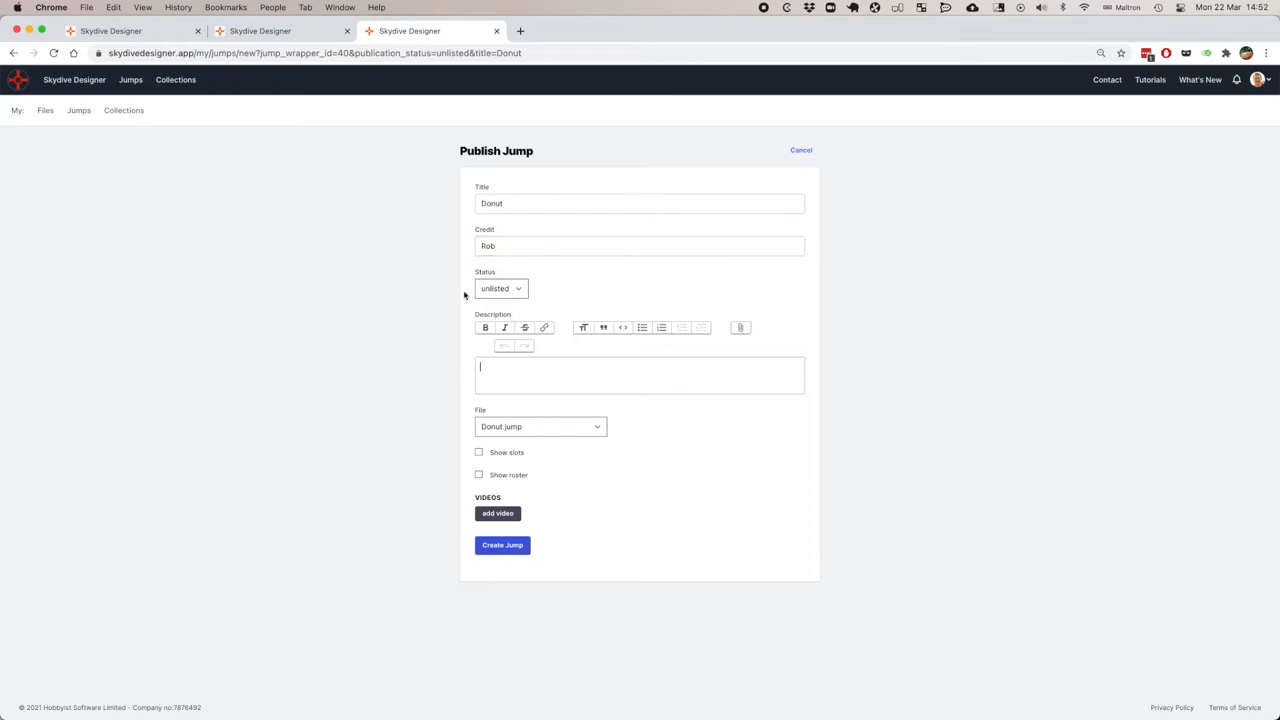
text(Build This)
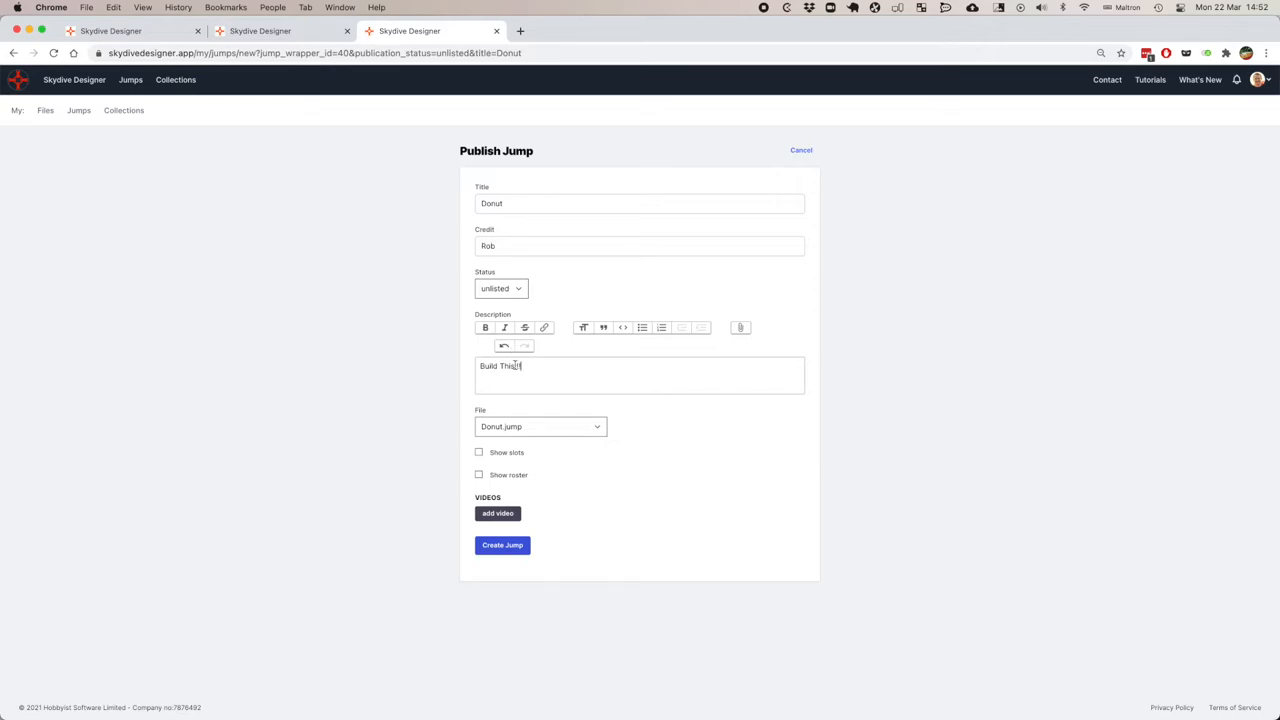
text(!!)
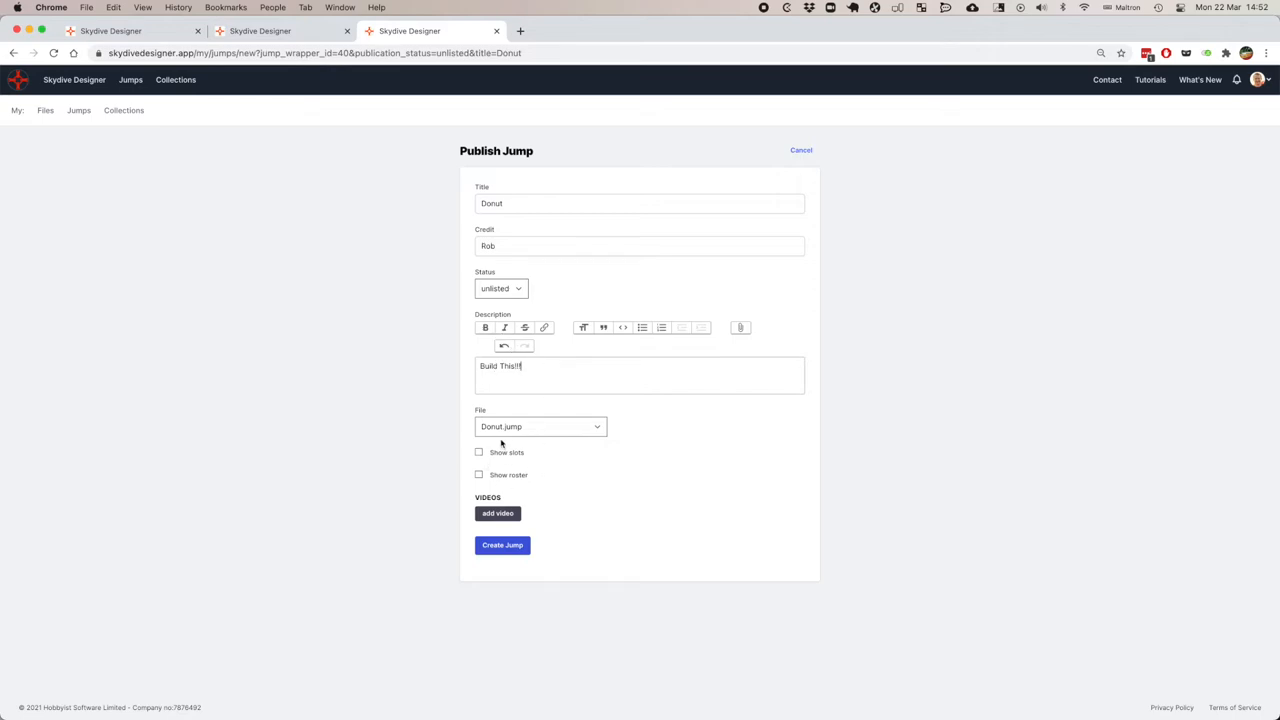
click(502, 545)
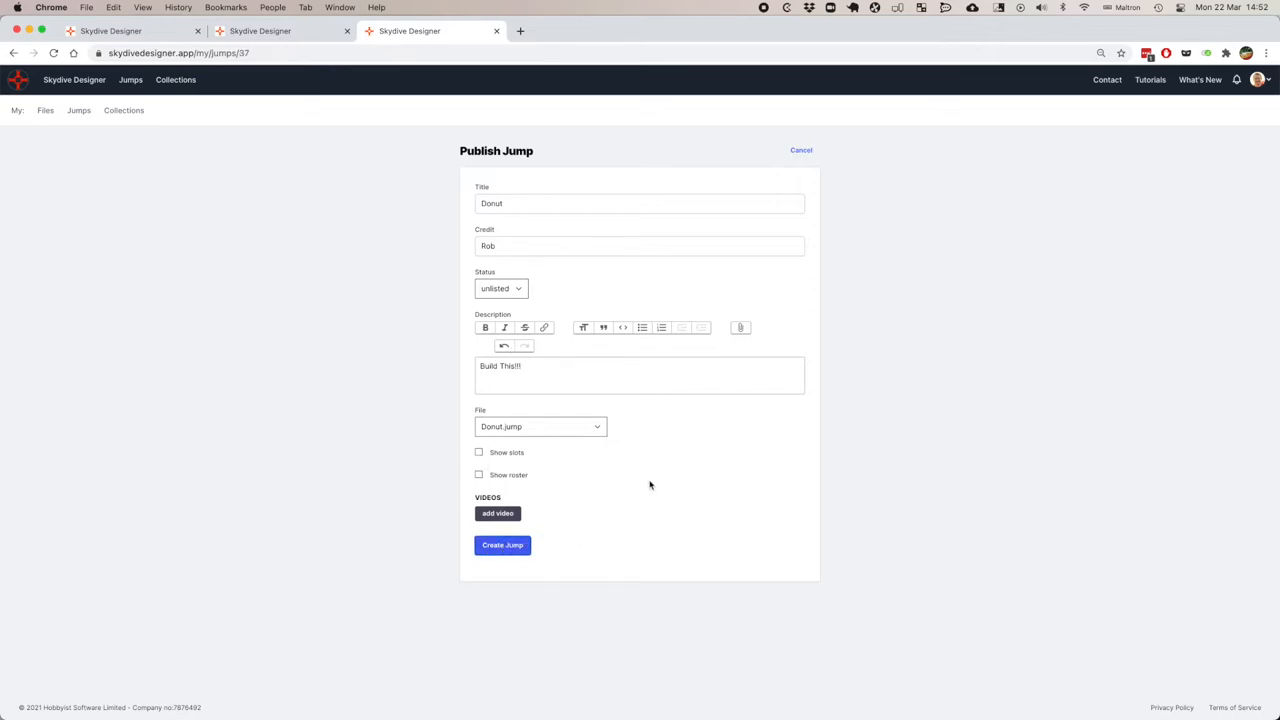
click(502, 545)
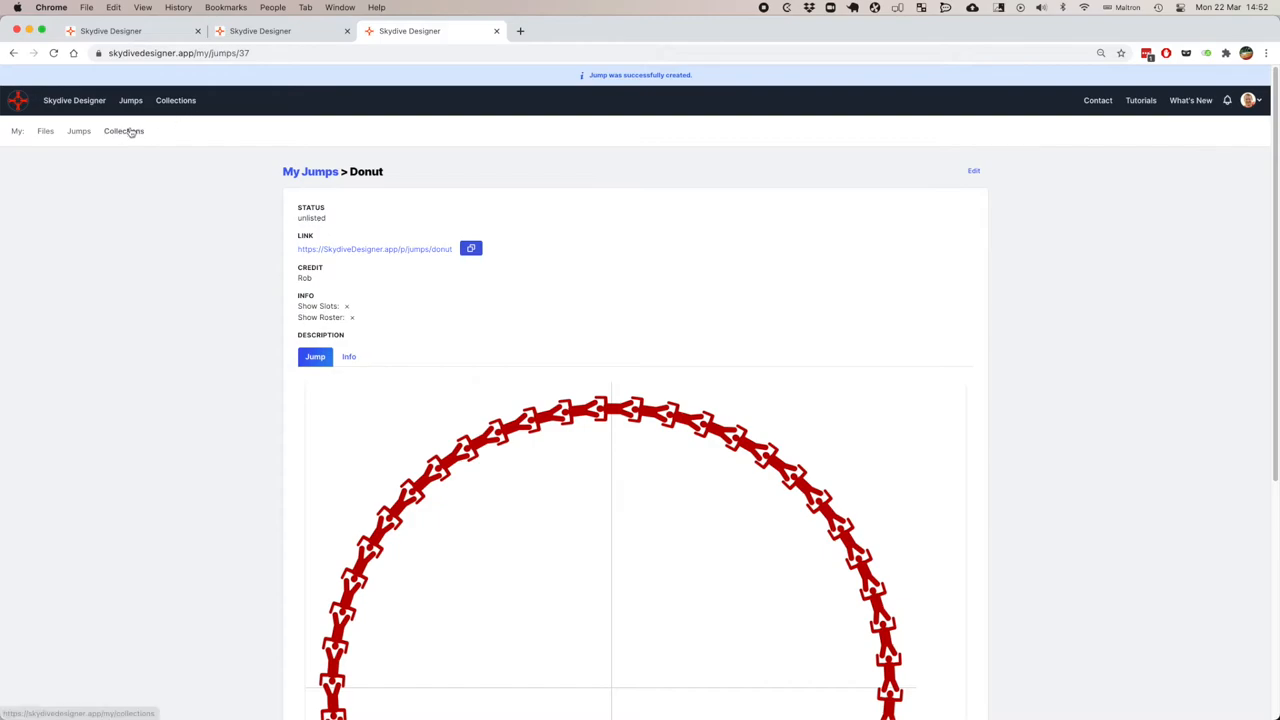
Edit Rob's Boogie to add Donut as a second jump and save.
click(123, 131)
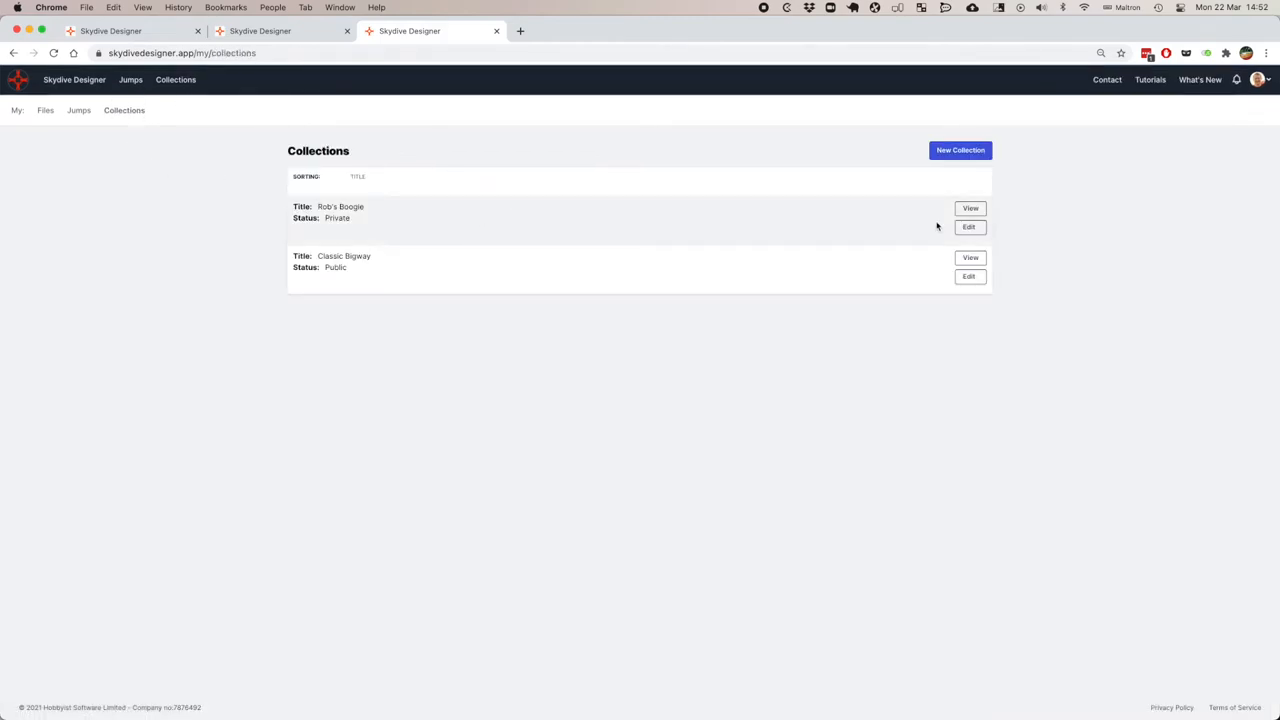
click(968, 226)
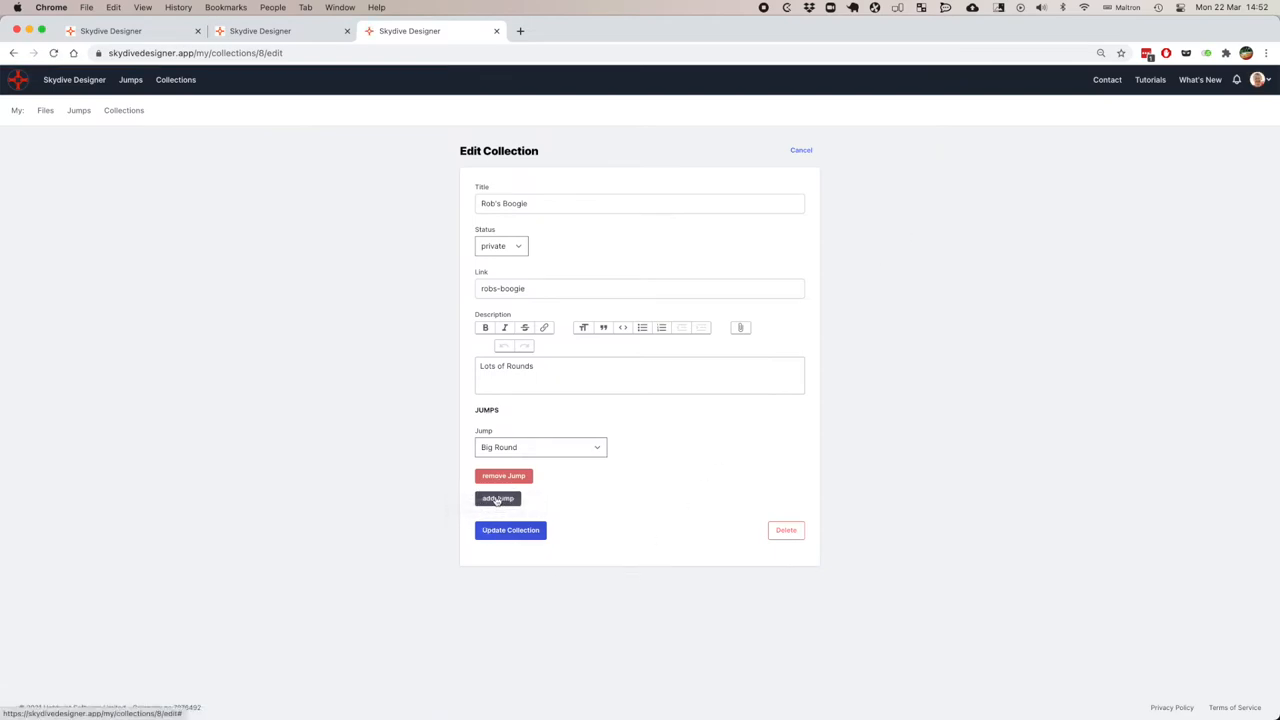
click(540, 447)
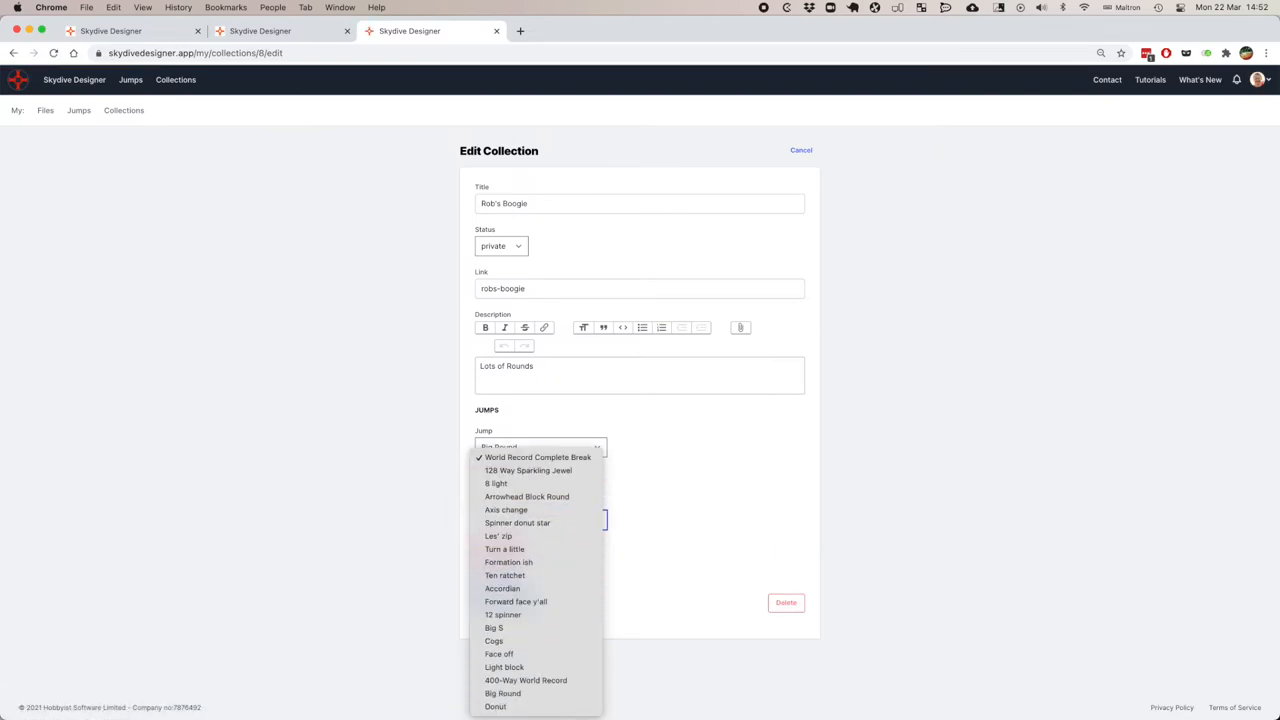
click(495, 706)
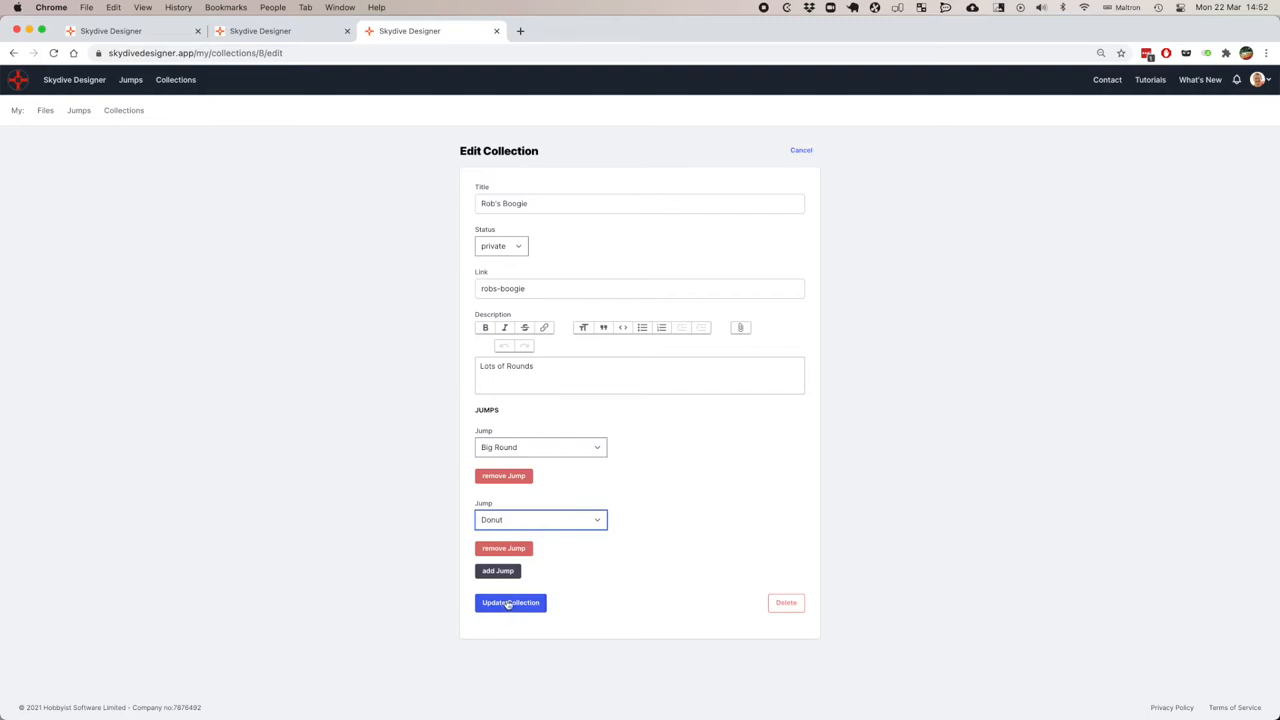
click(510, 602)
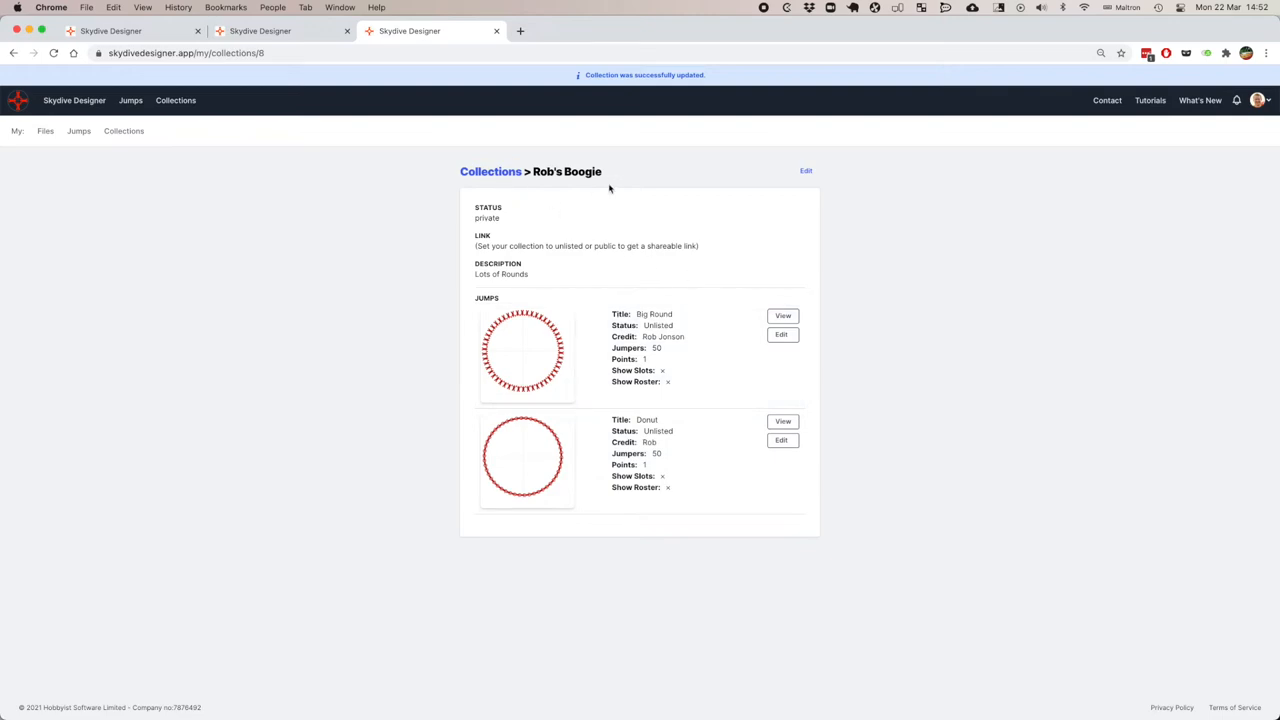
Change Rob's Boogie's status to unlisted and update the collection.
click(805, 170)
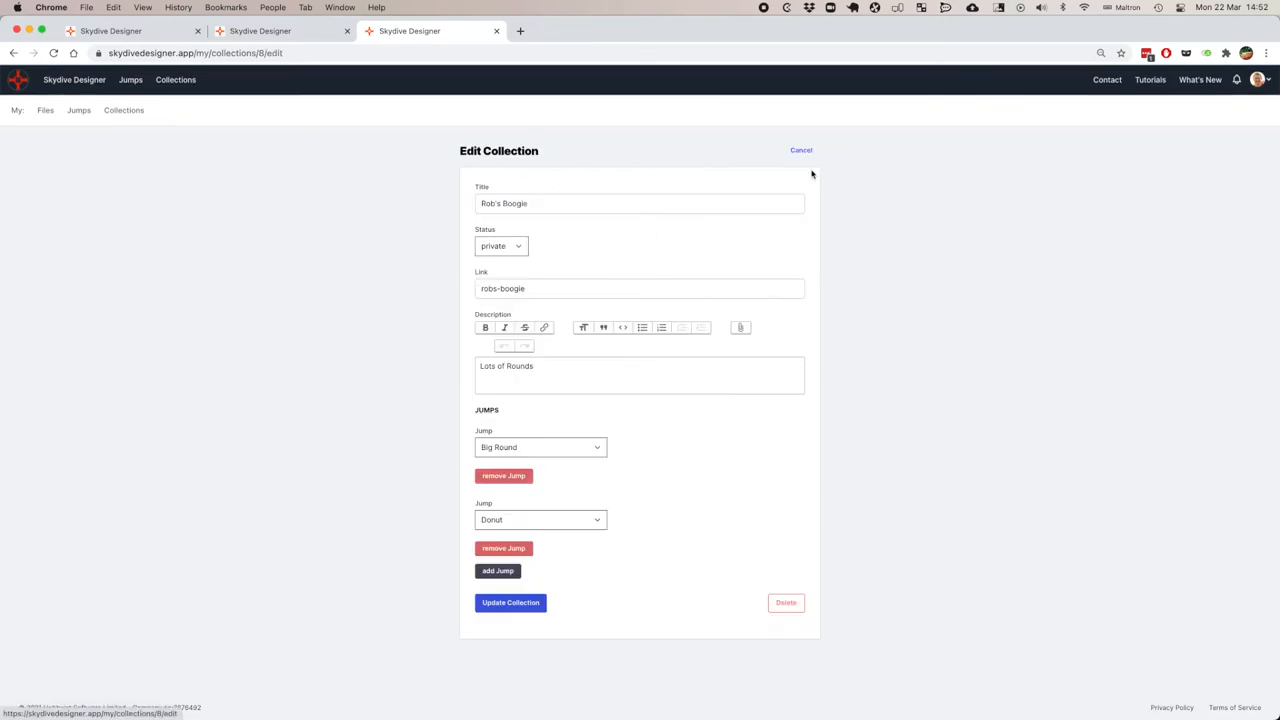
click(500, 246)
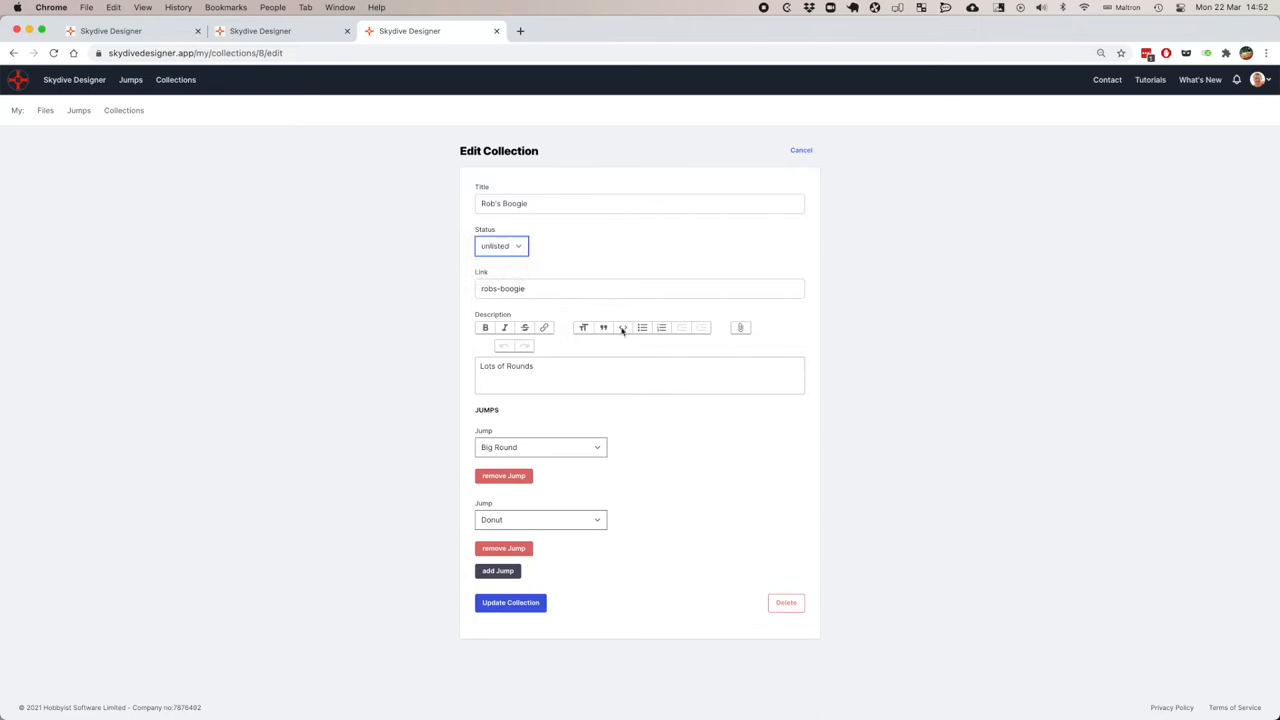
click(510, 602)
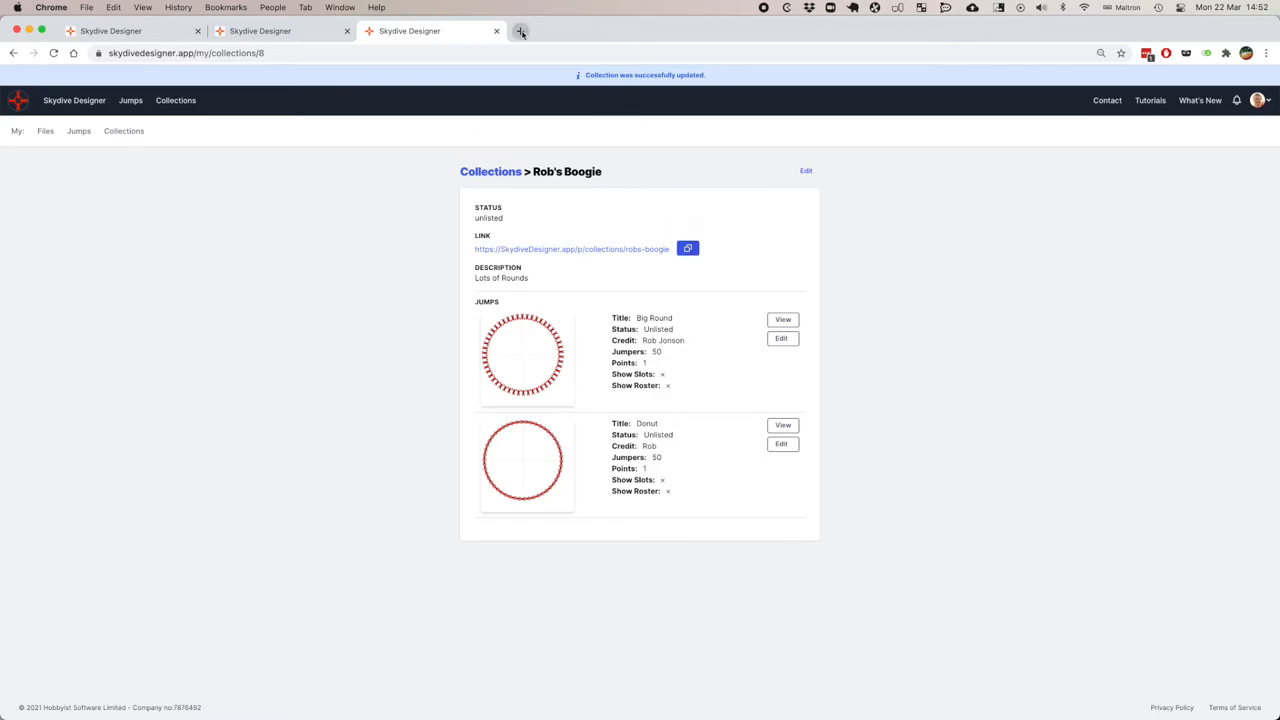
click(519, 31)
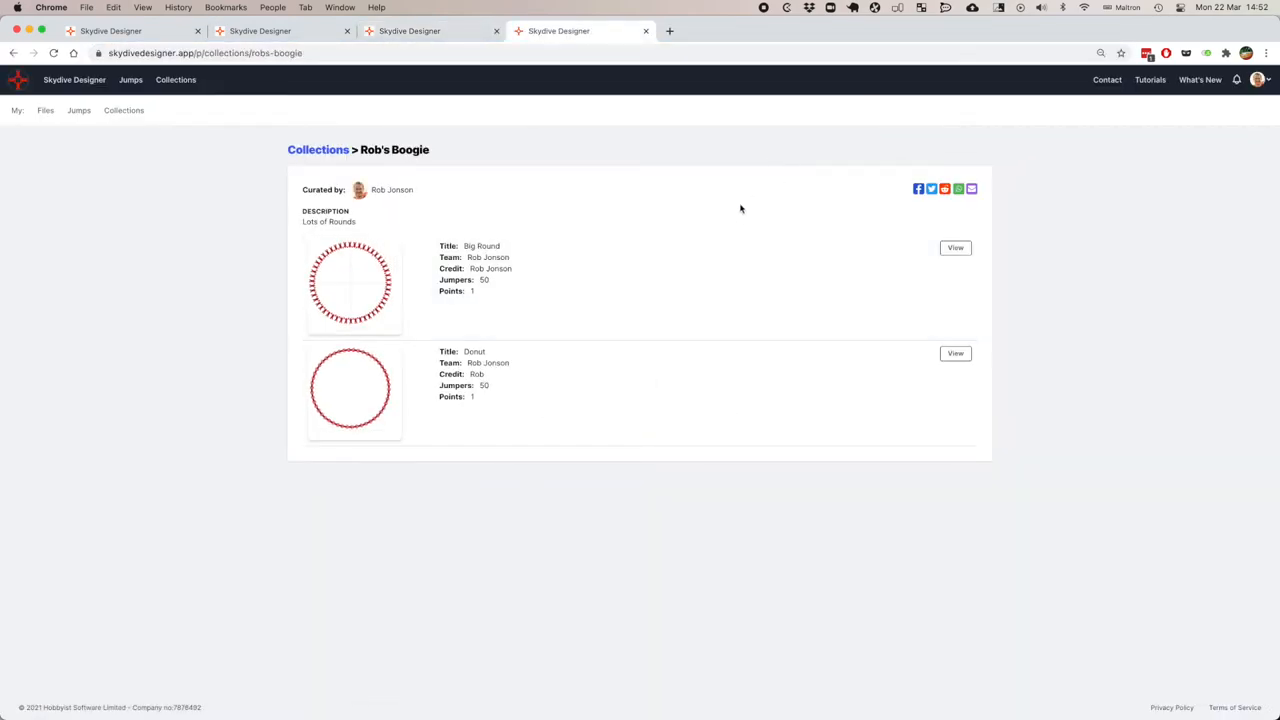
mouse_move(706, 513)
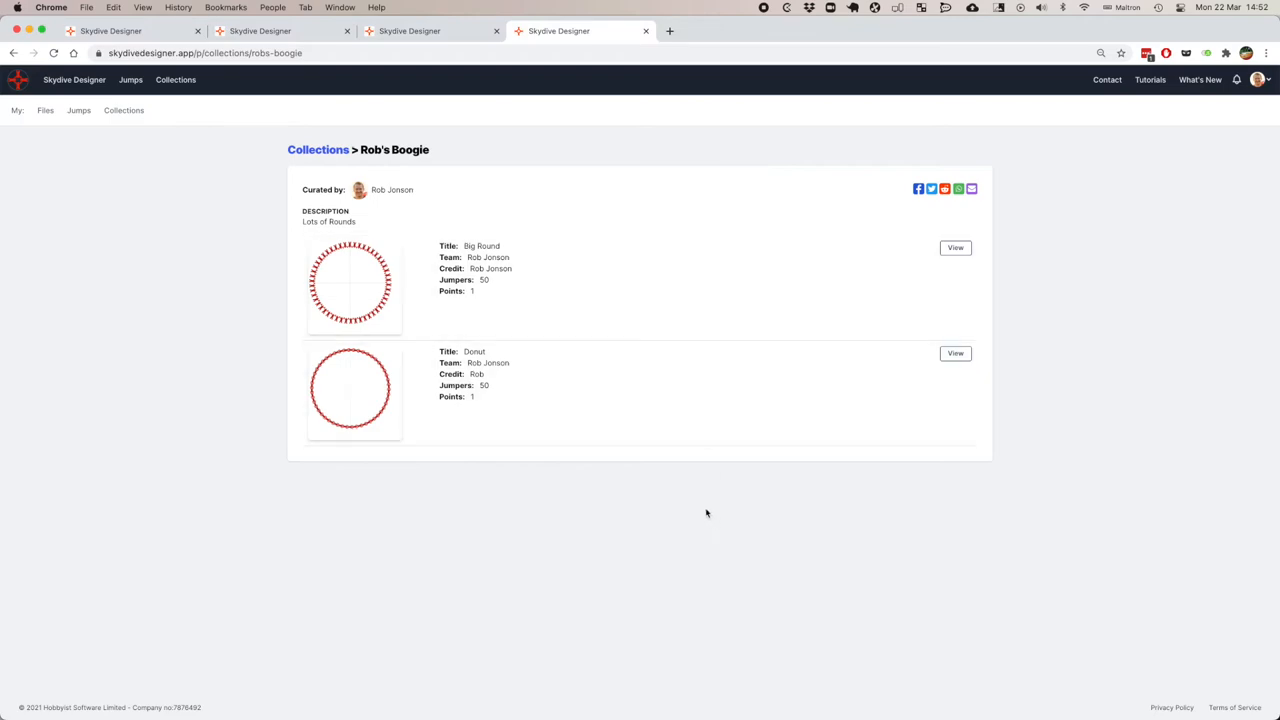
mouse_move(763, 419)
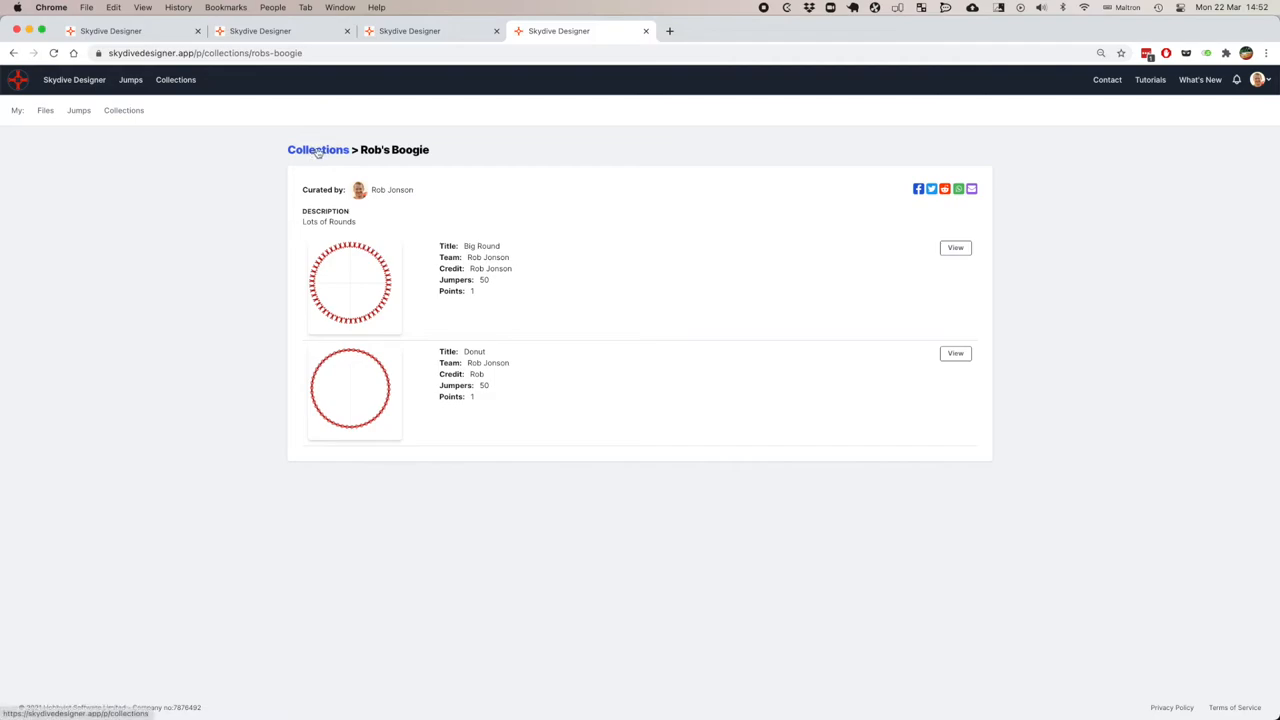
Return from the public Rob's Boogie page to the collections listing.
click(318, 149)
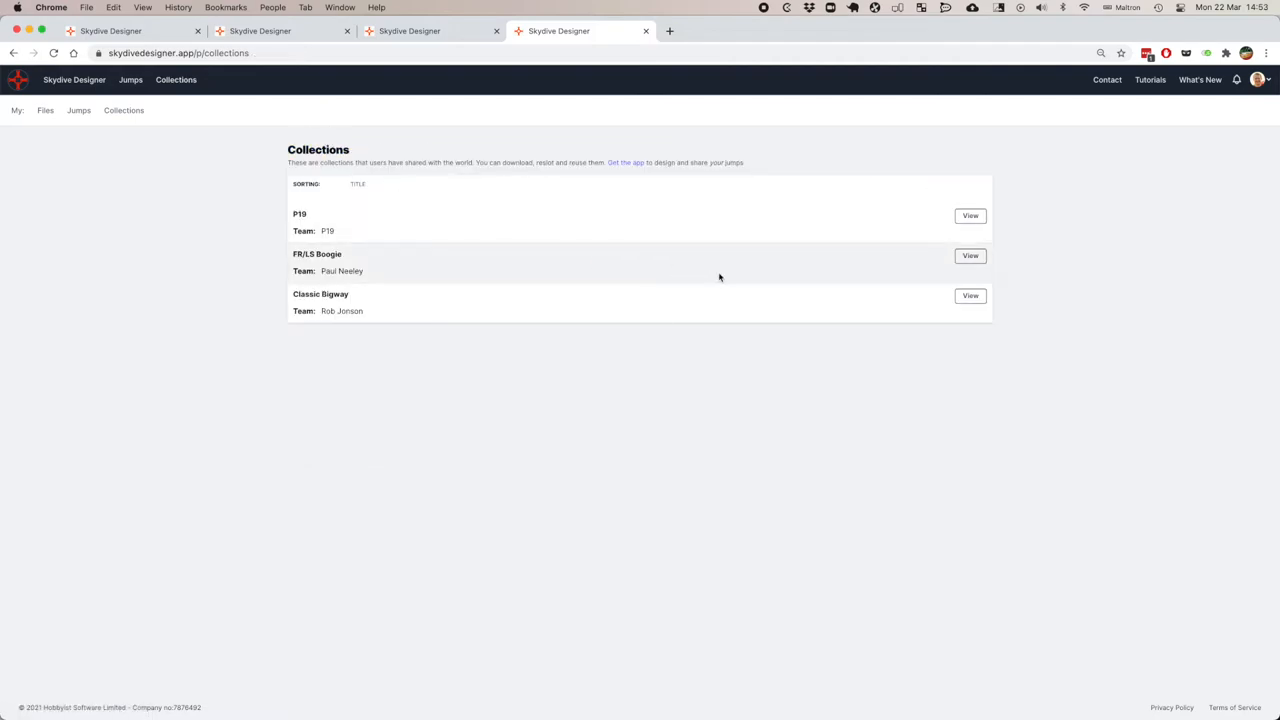
mouse_move(187, 121)
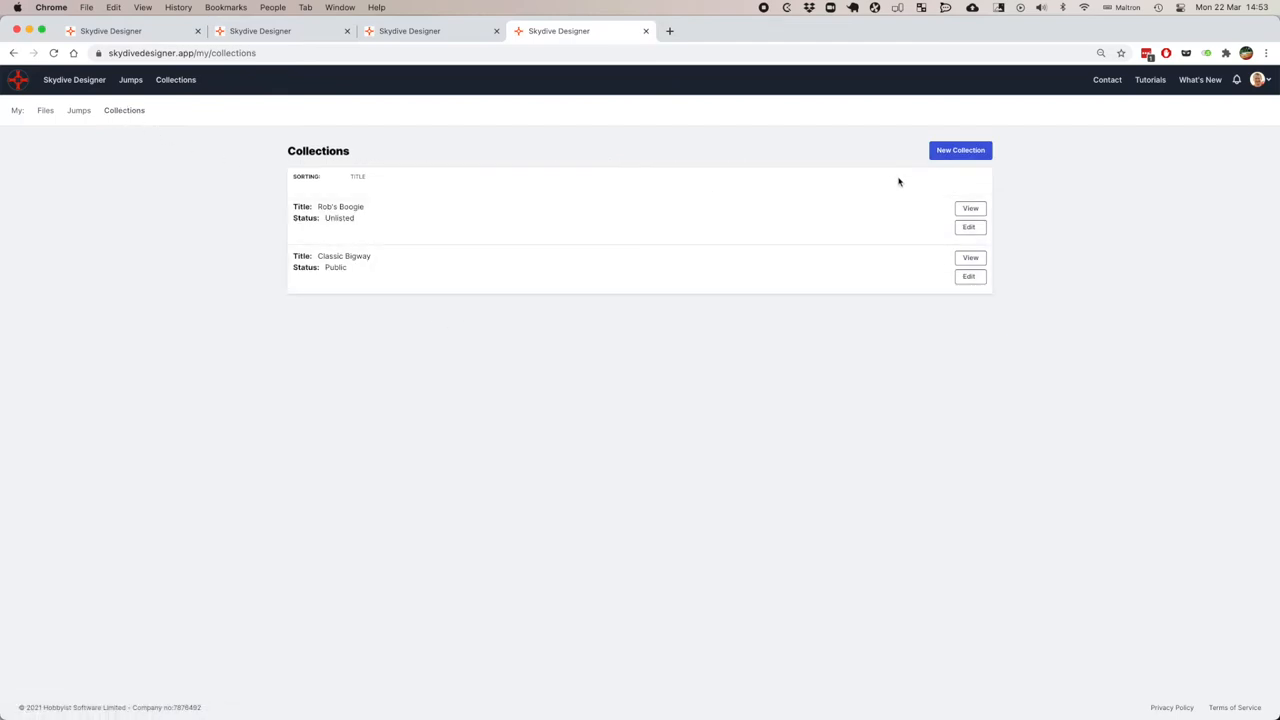
Add World Record Complete Break as Rob's Boogie's third jump, then view that jump.
click(968, 226)
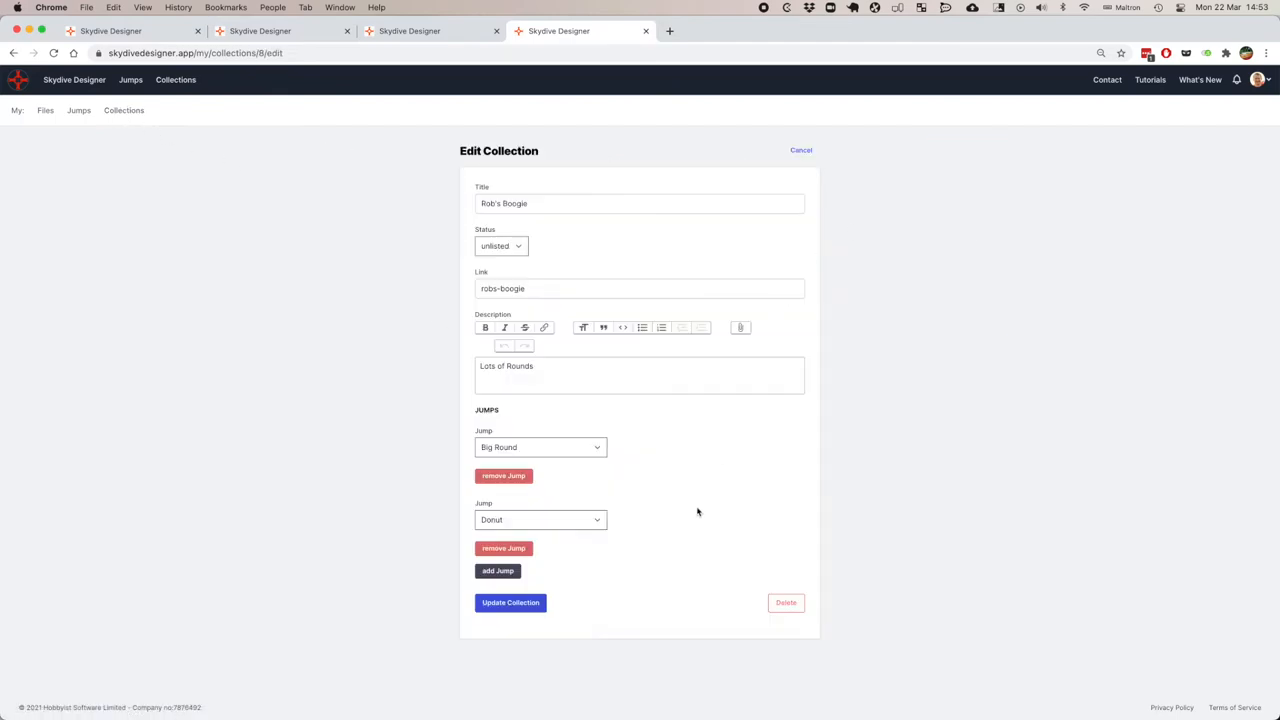
mouse_move(510, 602)
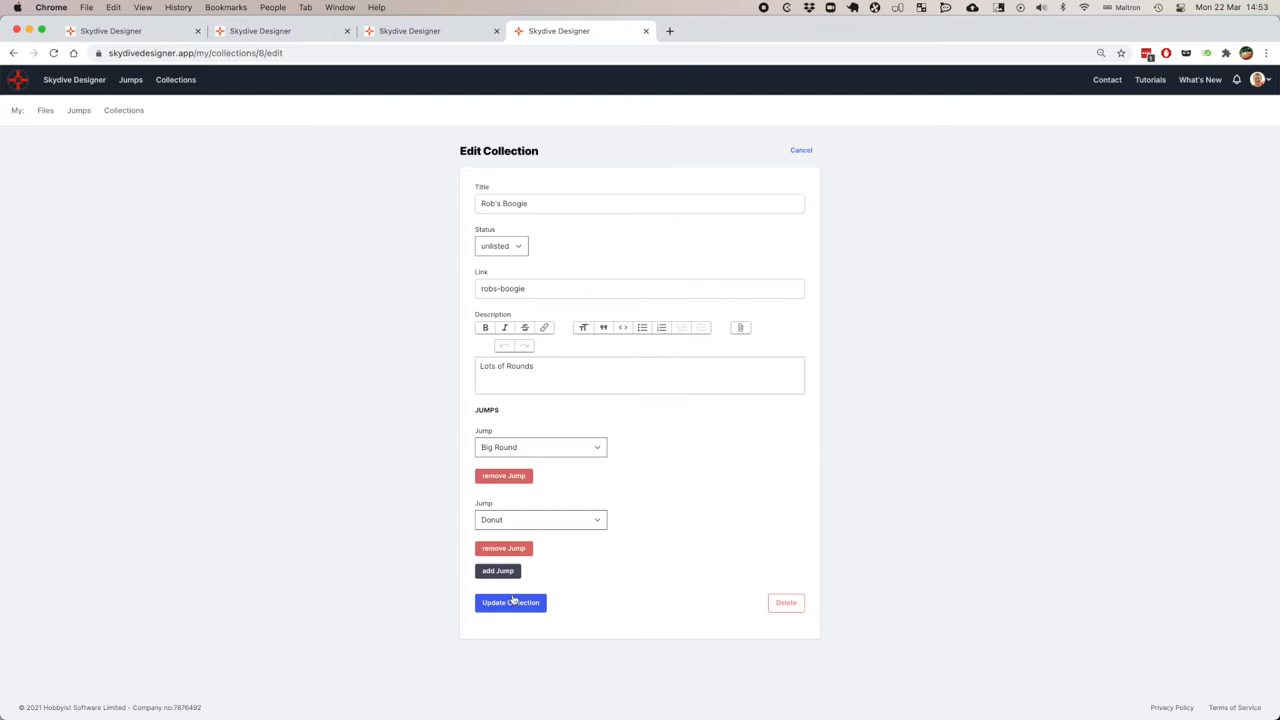
click(497, 570)
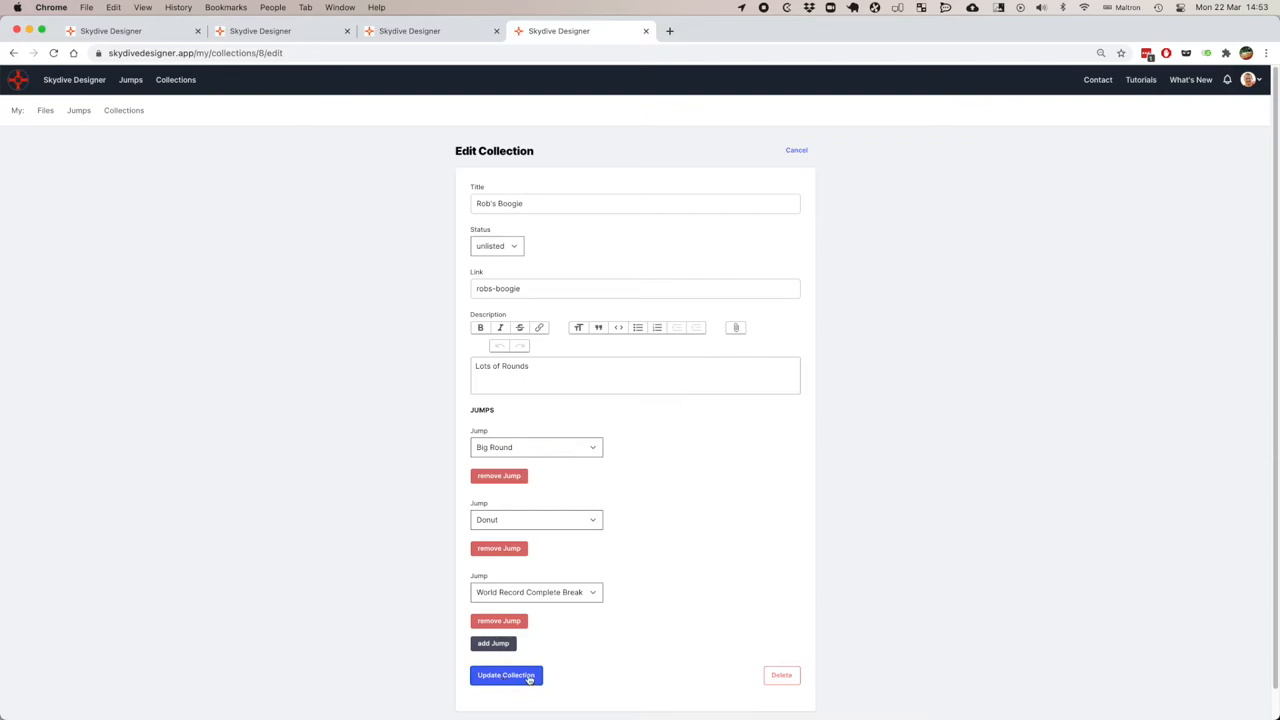
click(505, 675)
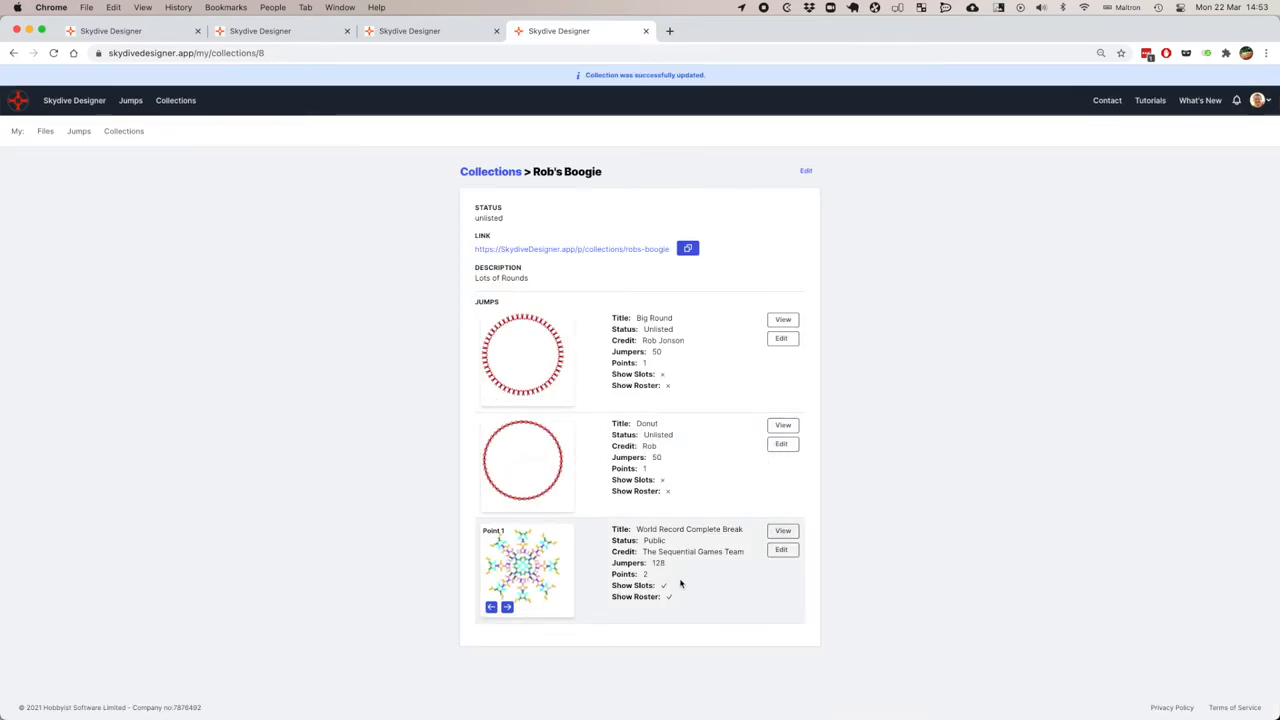
mouse_move(655, 585)
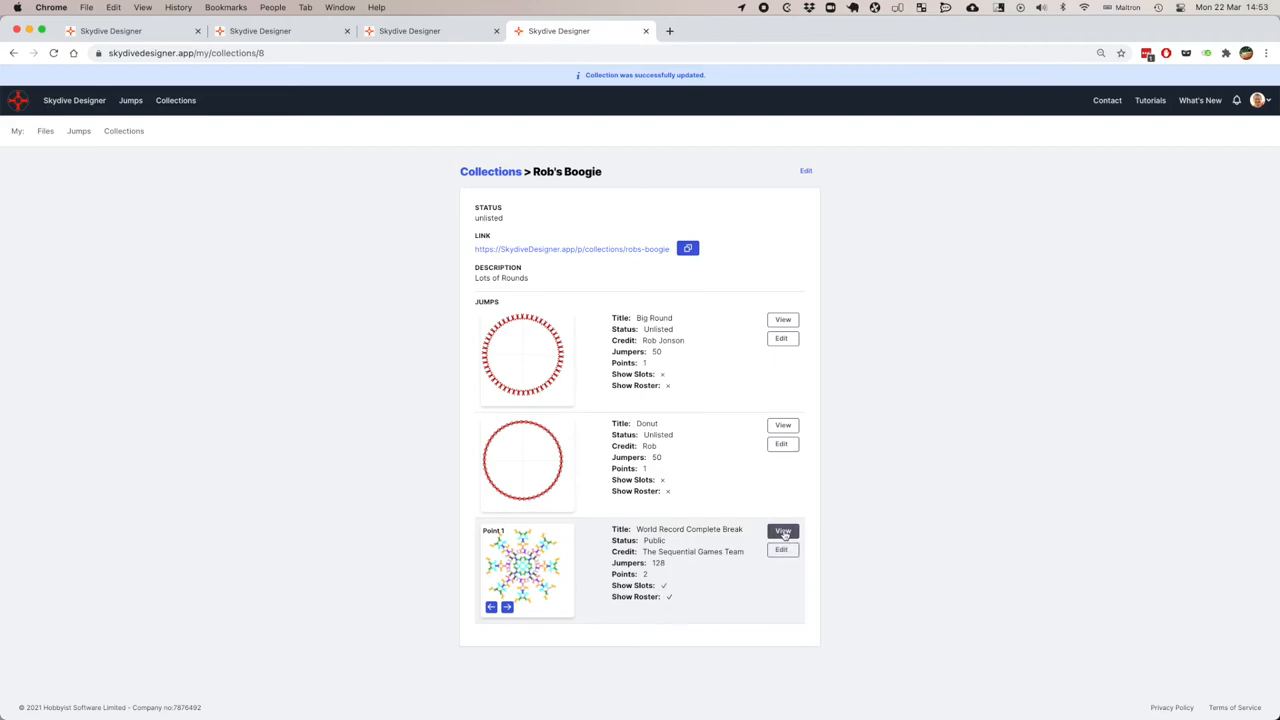
click(782, 530)
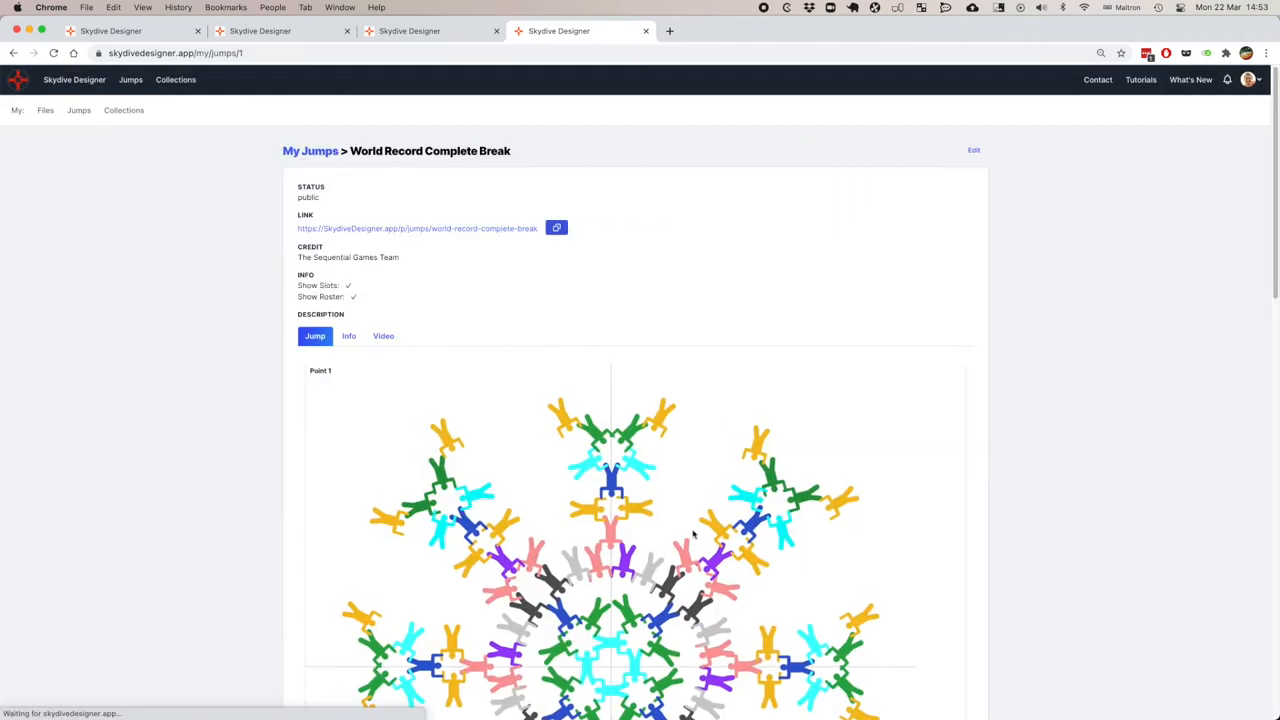
Delete the World Record Complete Break slot from Rob's Boogie and update the collection.
scroll(down, 3)
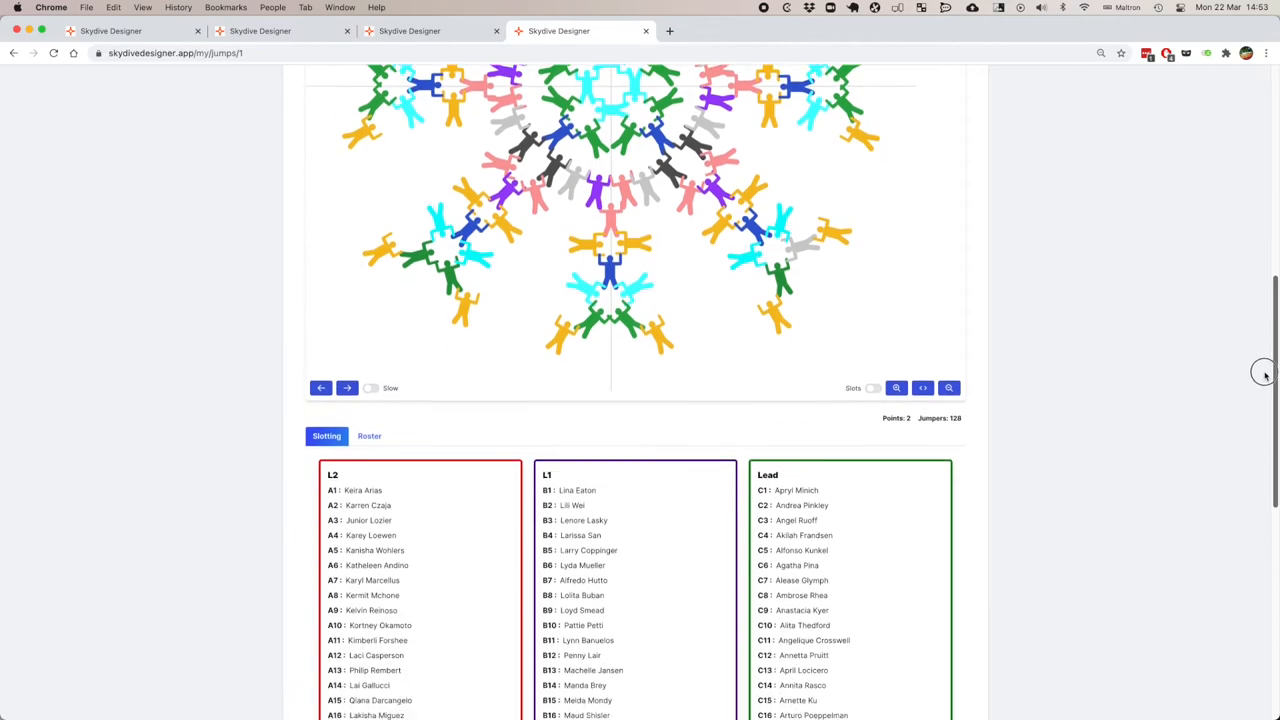
scroll(down, 3)
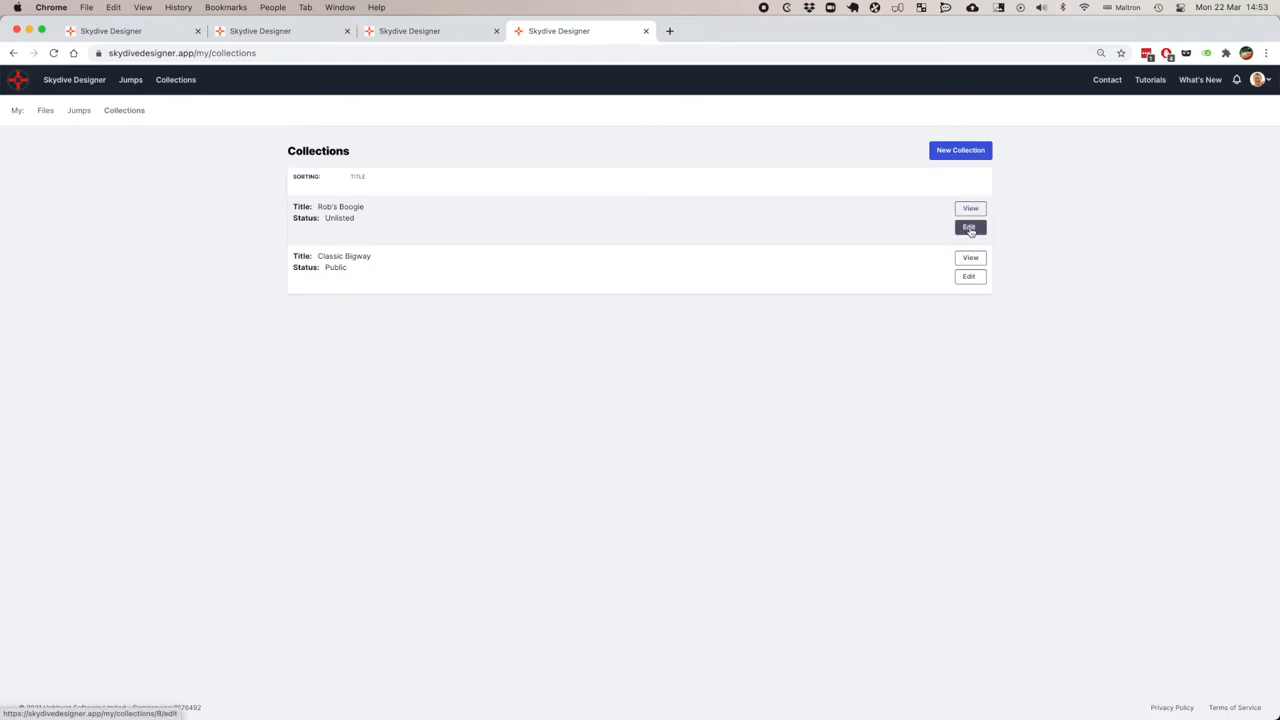
click(968, 227)
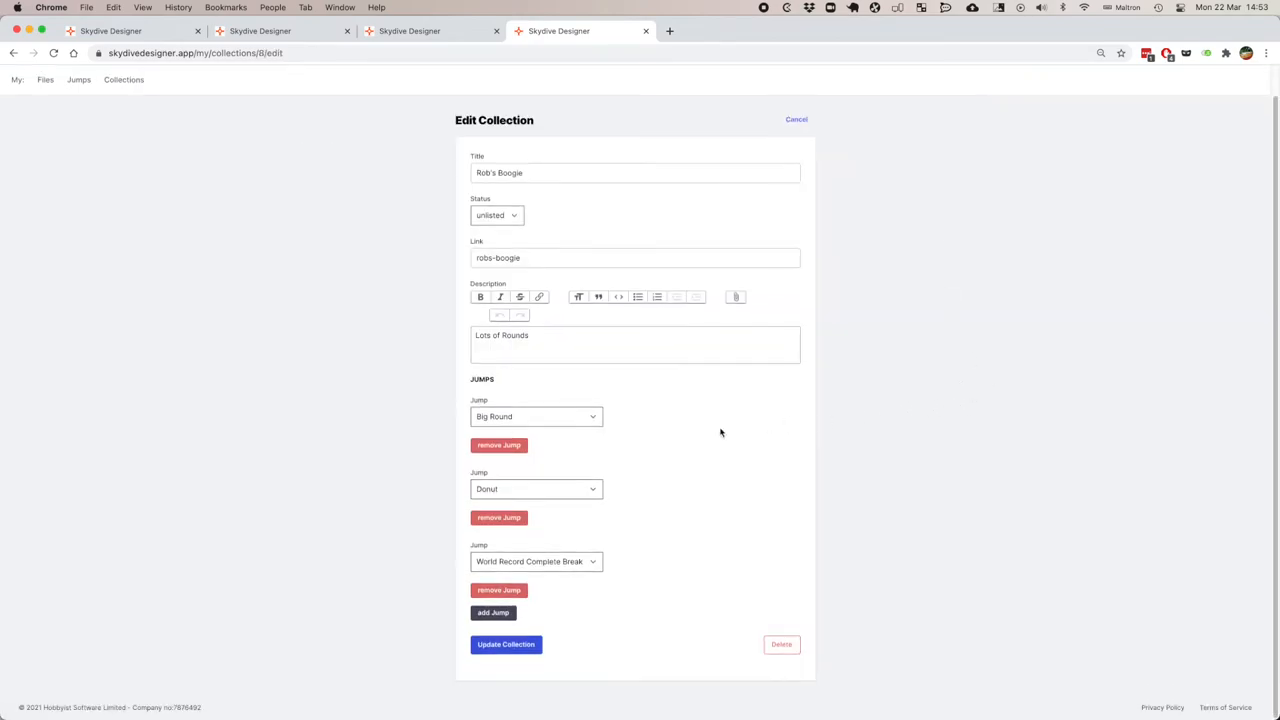
click(536, 561)
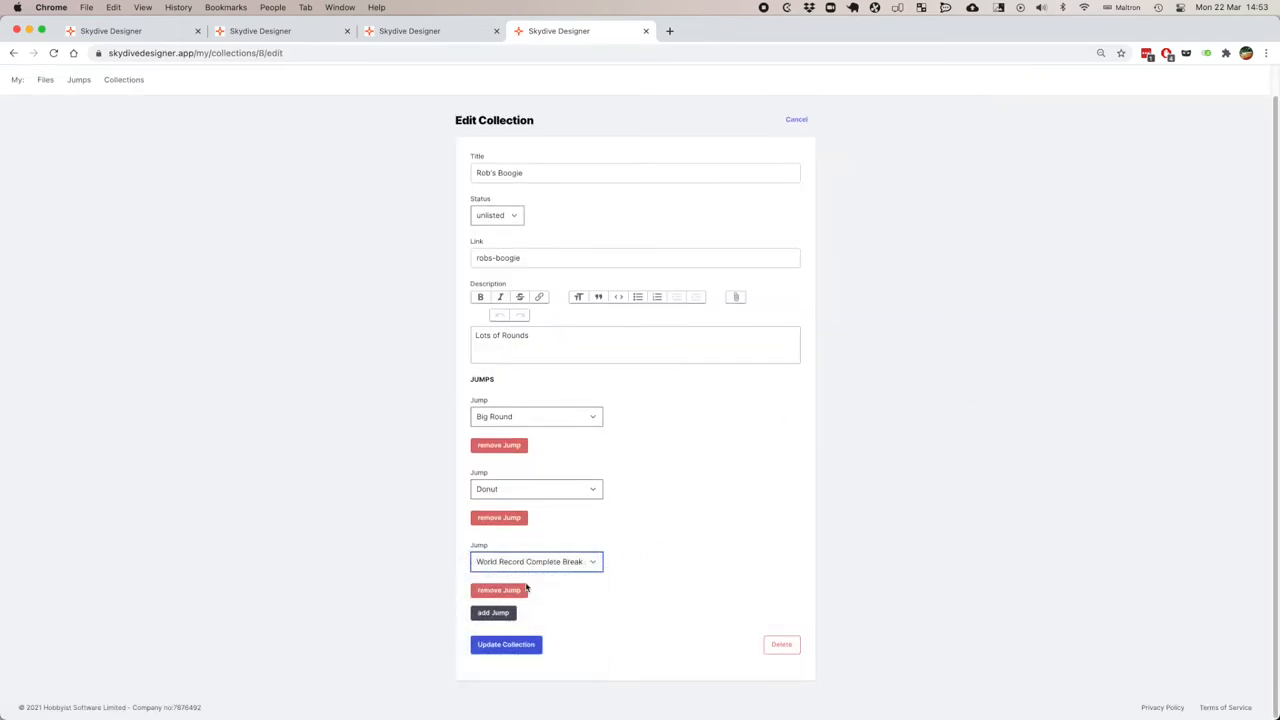
click(498, 590)
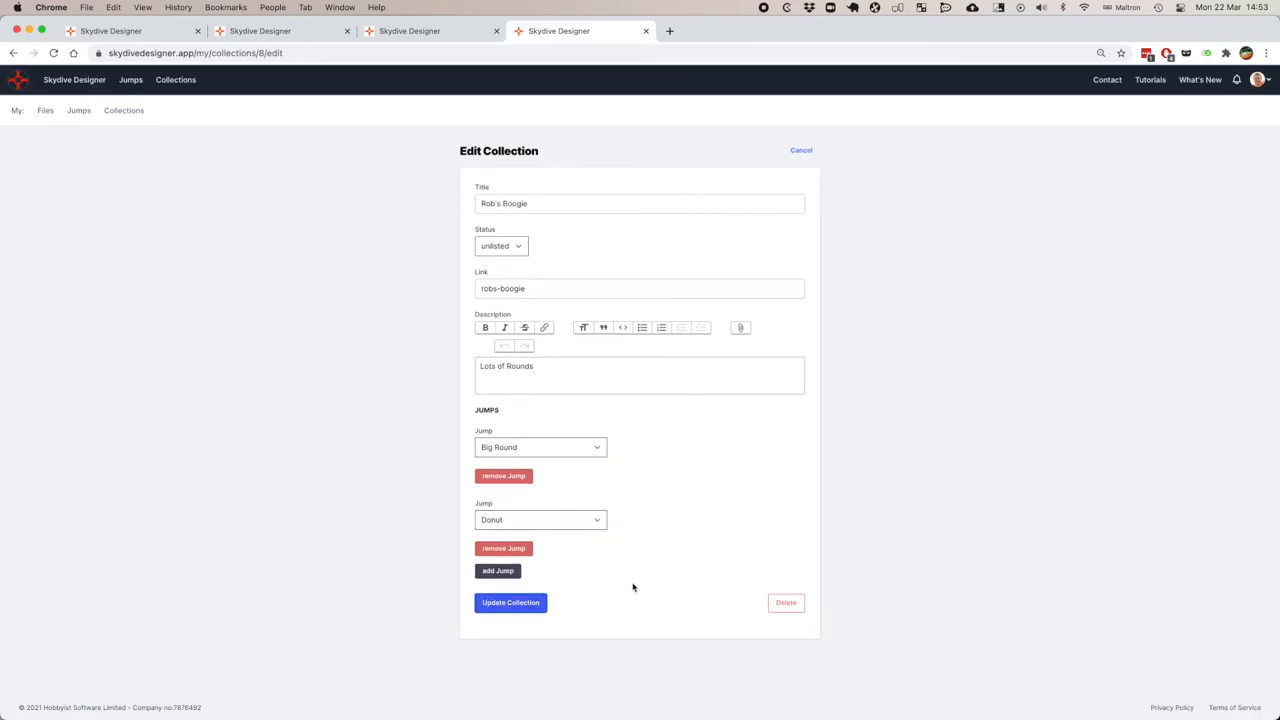
click(510, 602)
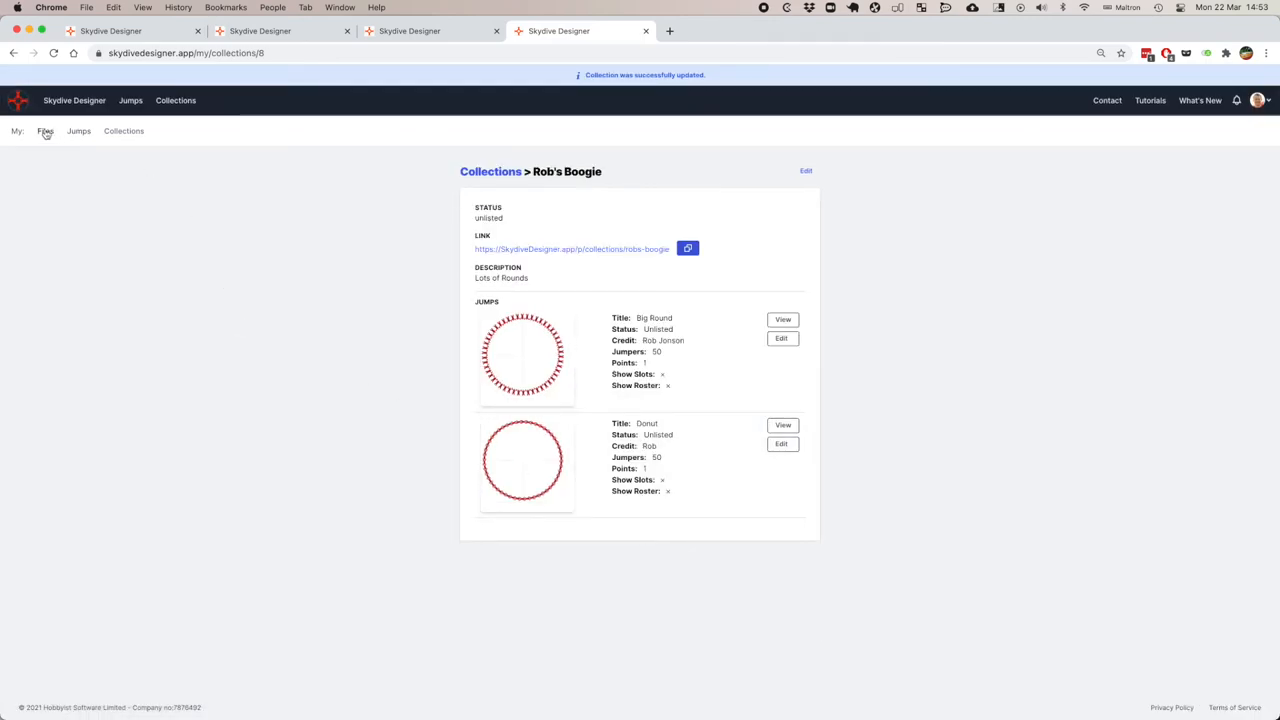
Browse the uploaded files, then open a New Jump form from My Jumps.
click(45, 131)
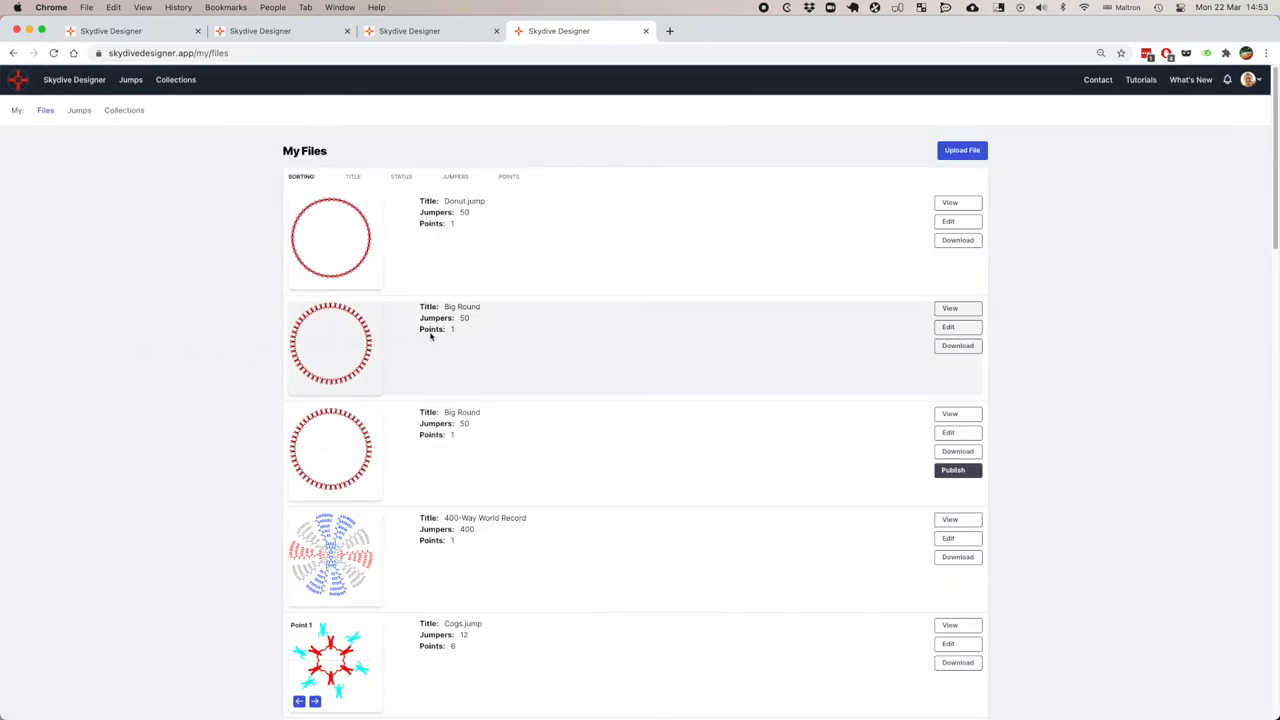
scroll(down, 3)
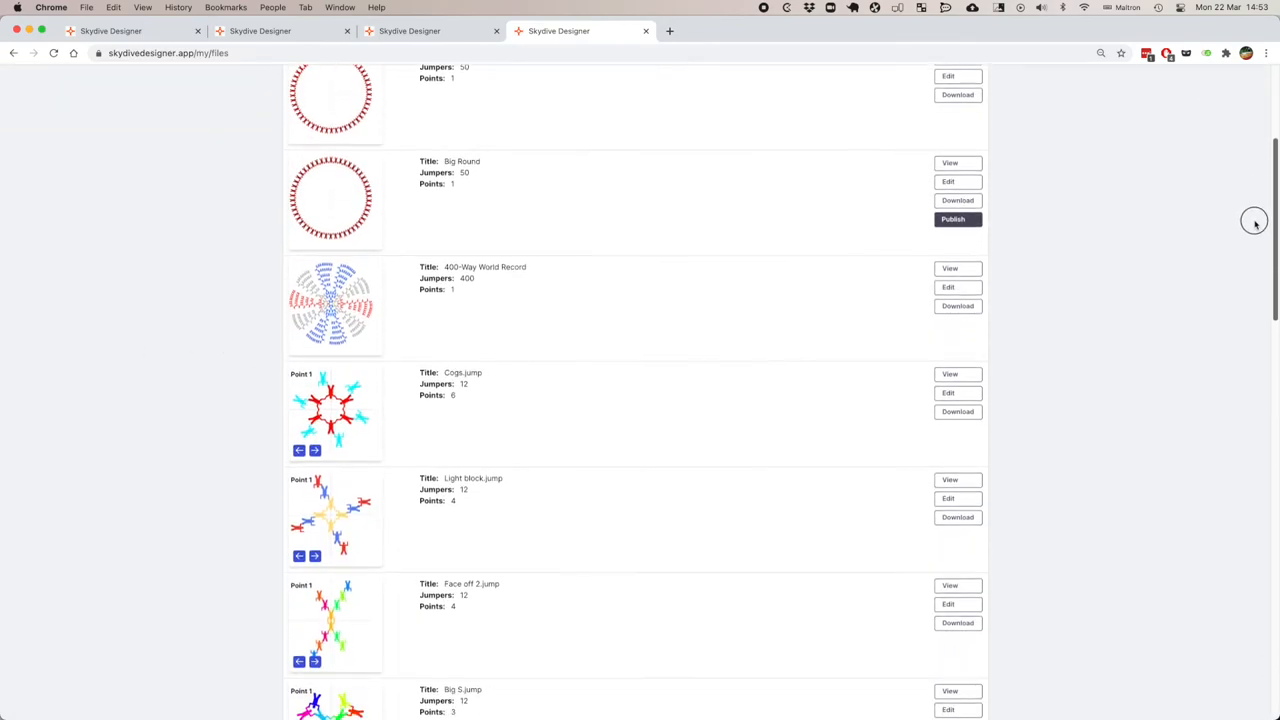
scroll(down, 3)
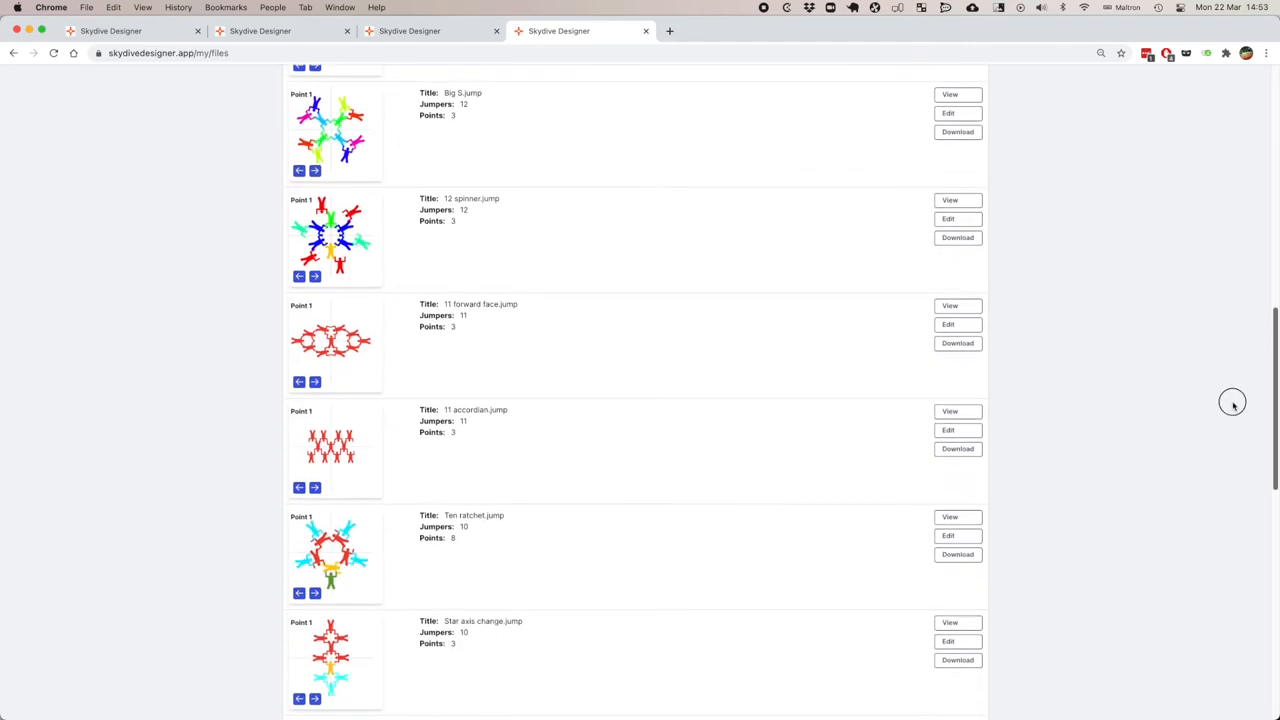
scroll(down, 3)
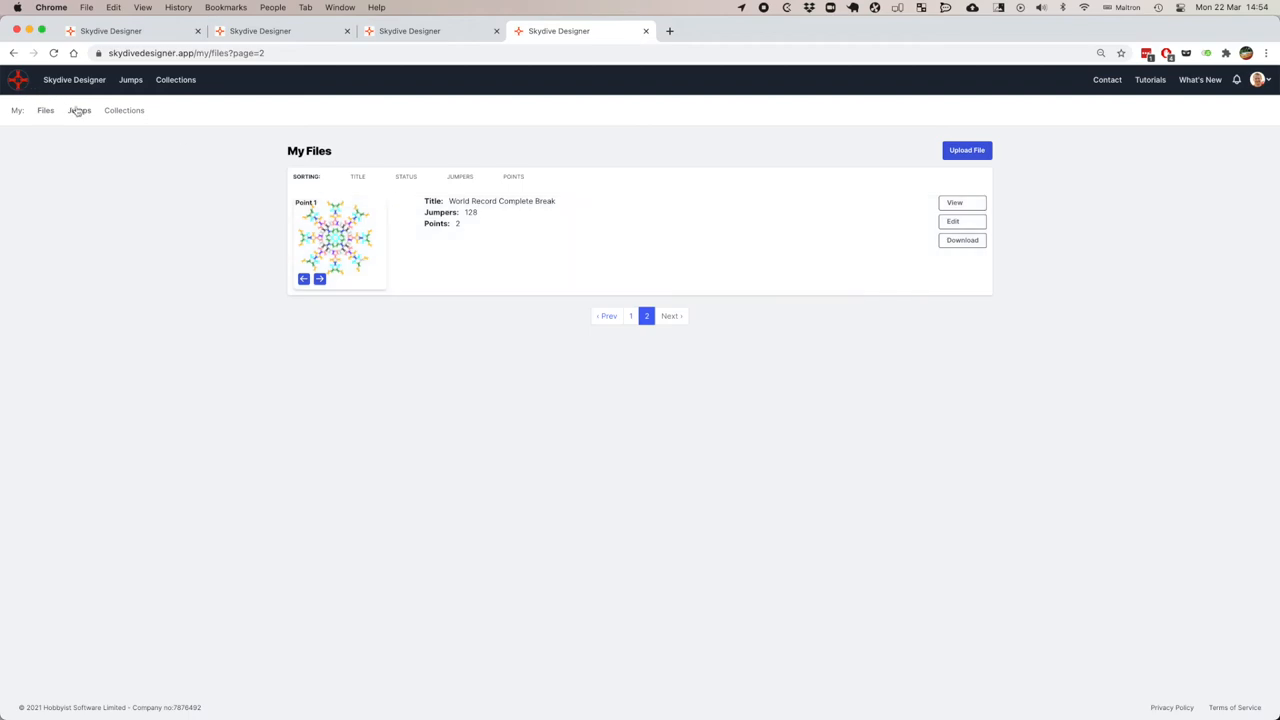
click(79, 110)
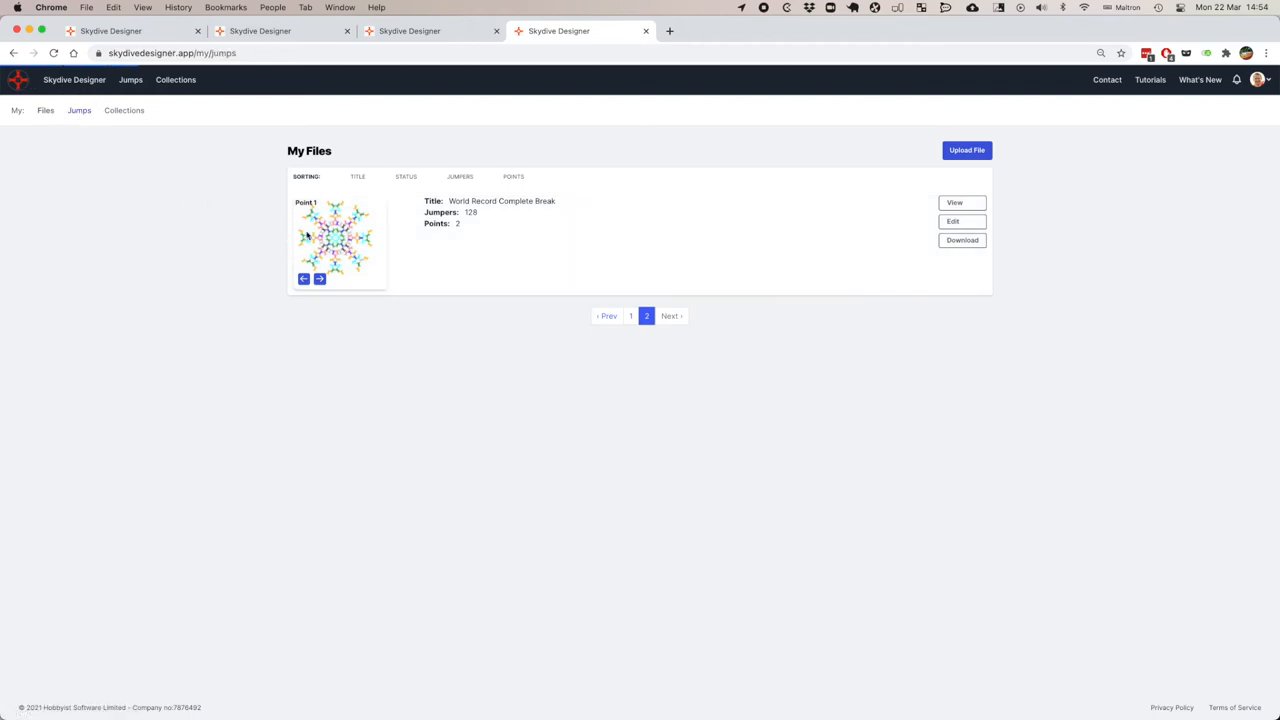
click(79, 110)
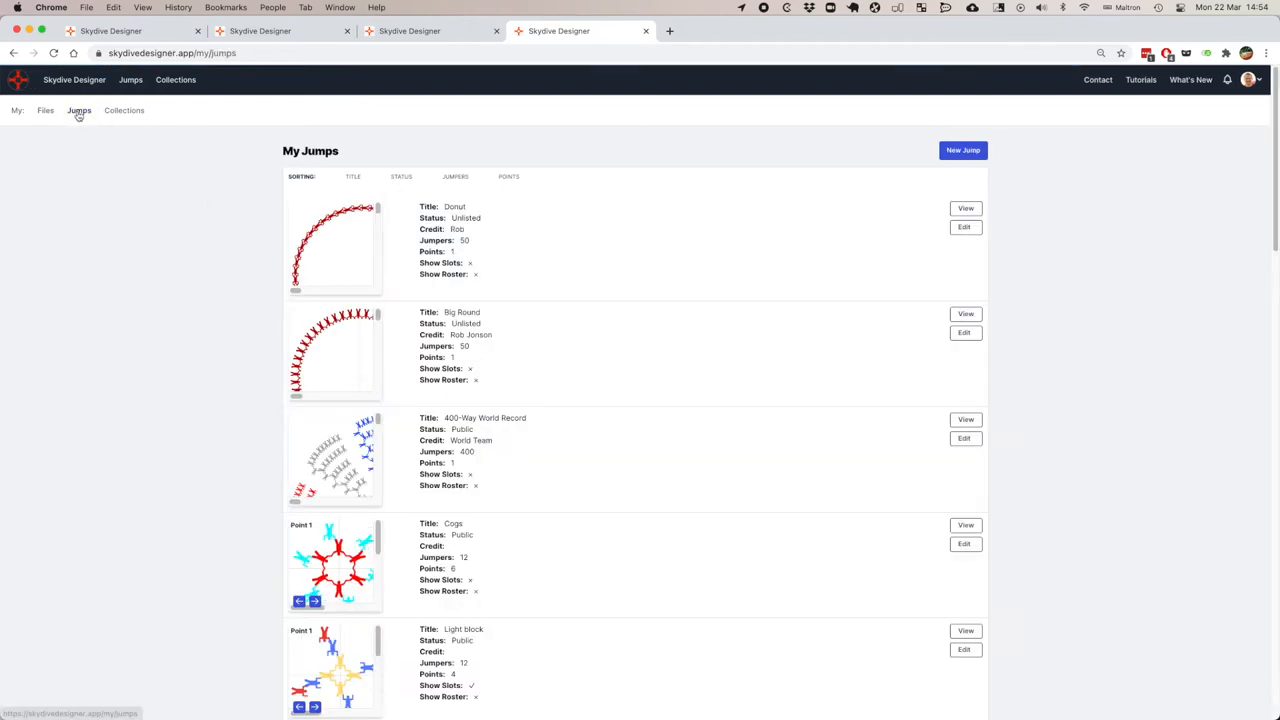
click(962, 150)
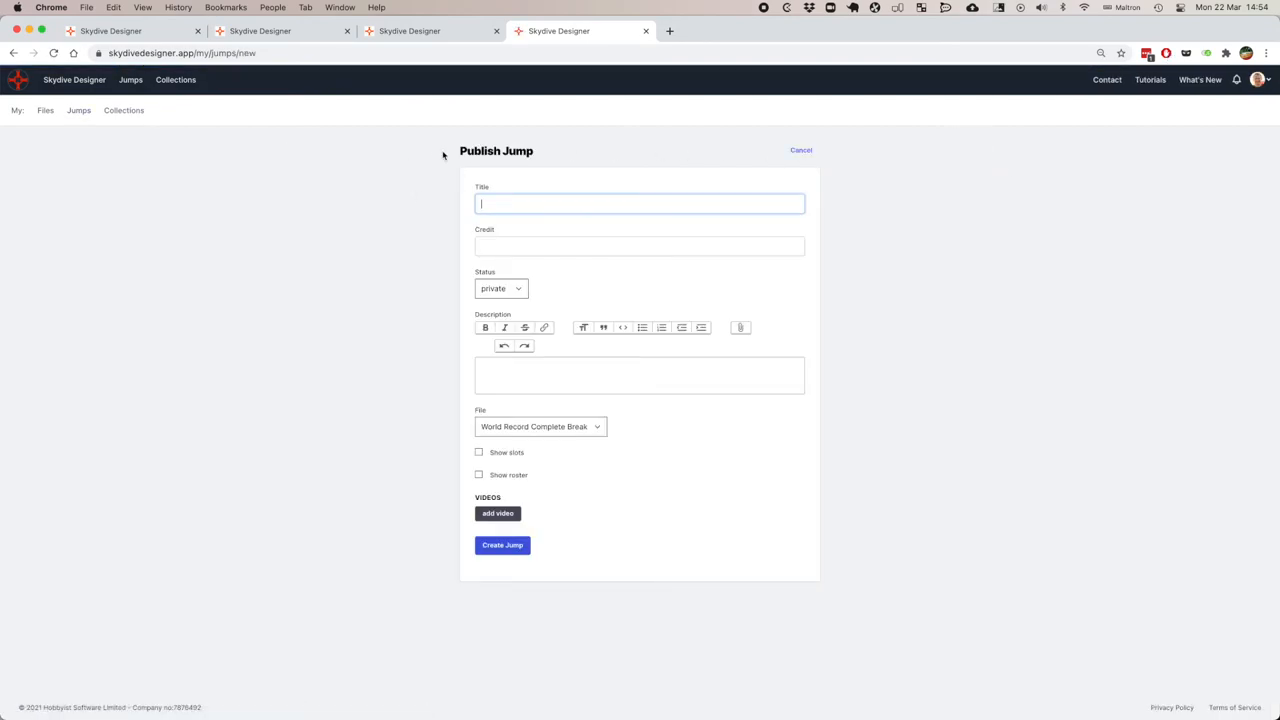
Title the new jump 'World Record Unslotted' and set its status to unlisted.
text(World)
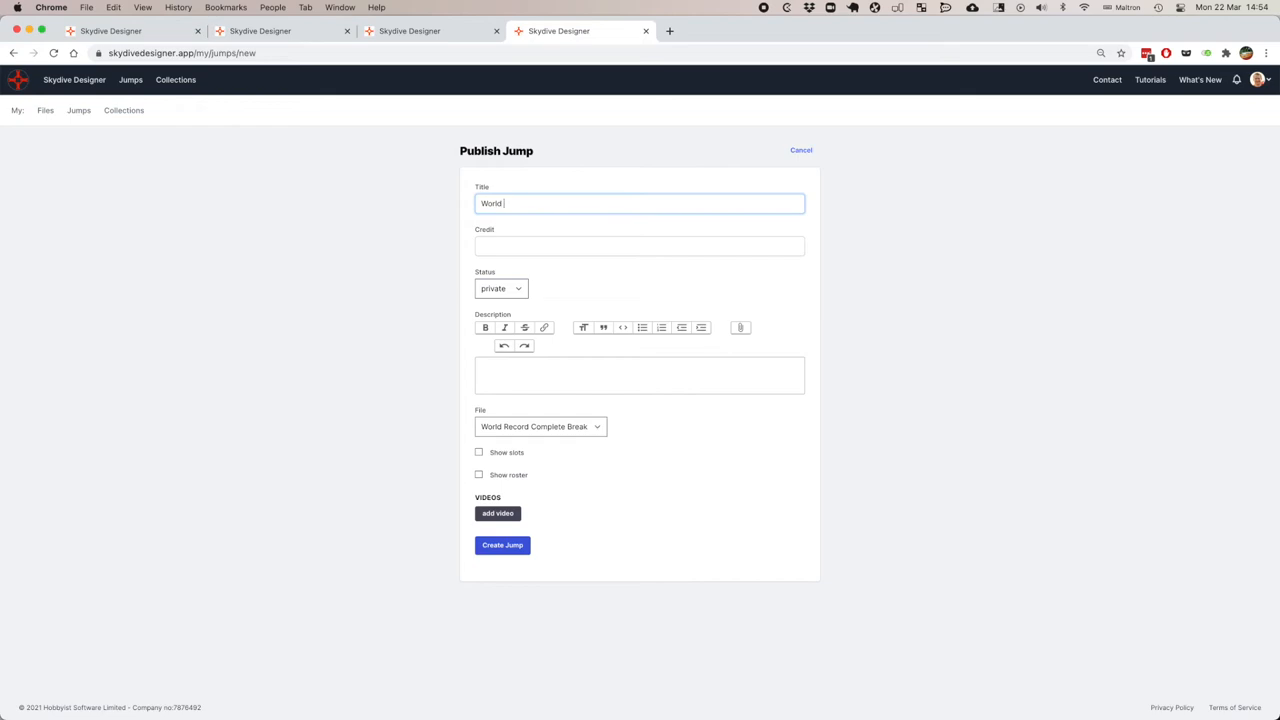
text(Record Unsio)
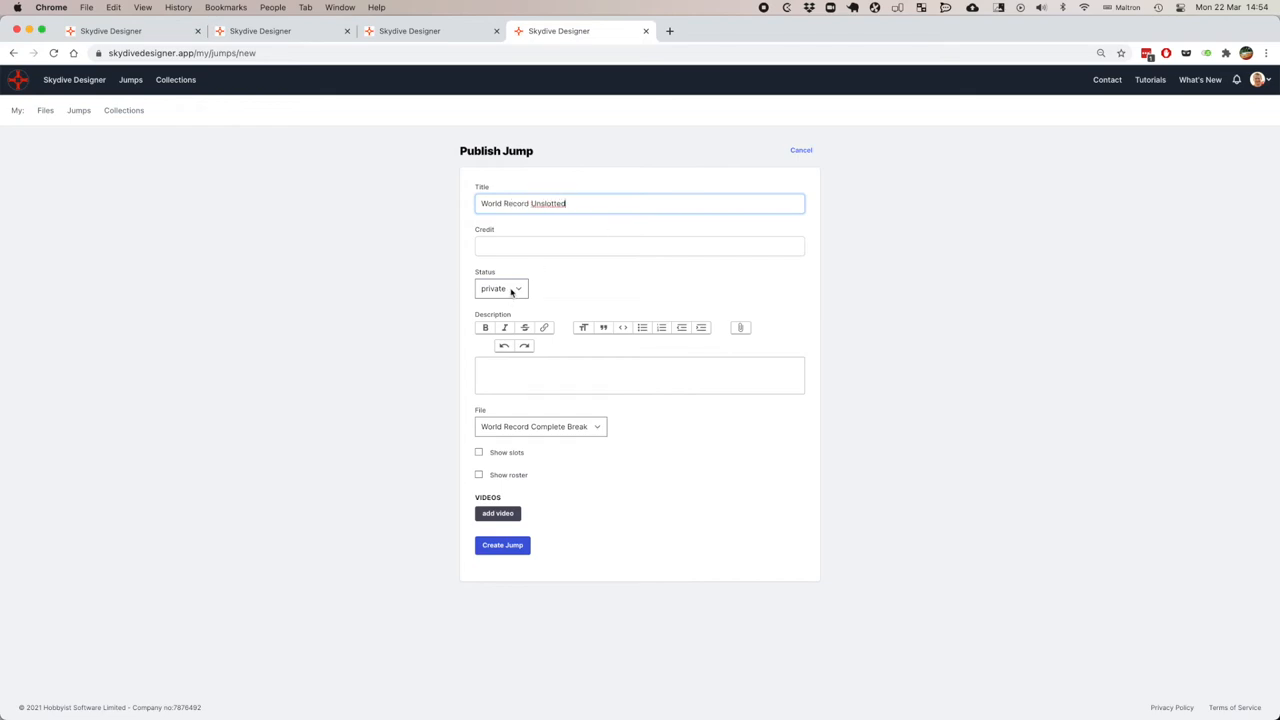
click(500, 288)
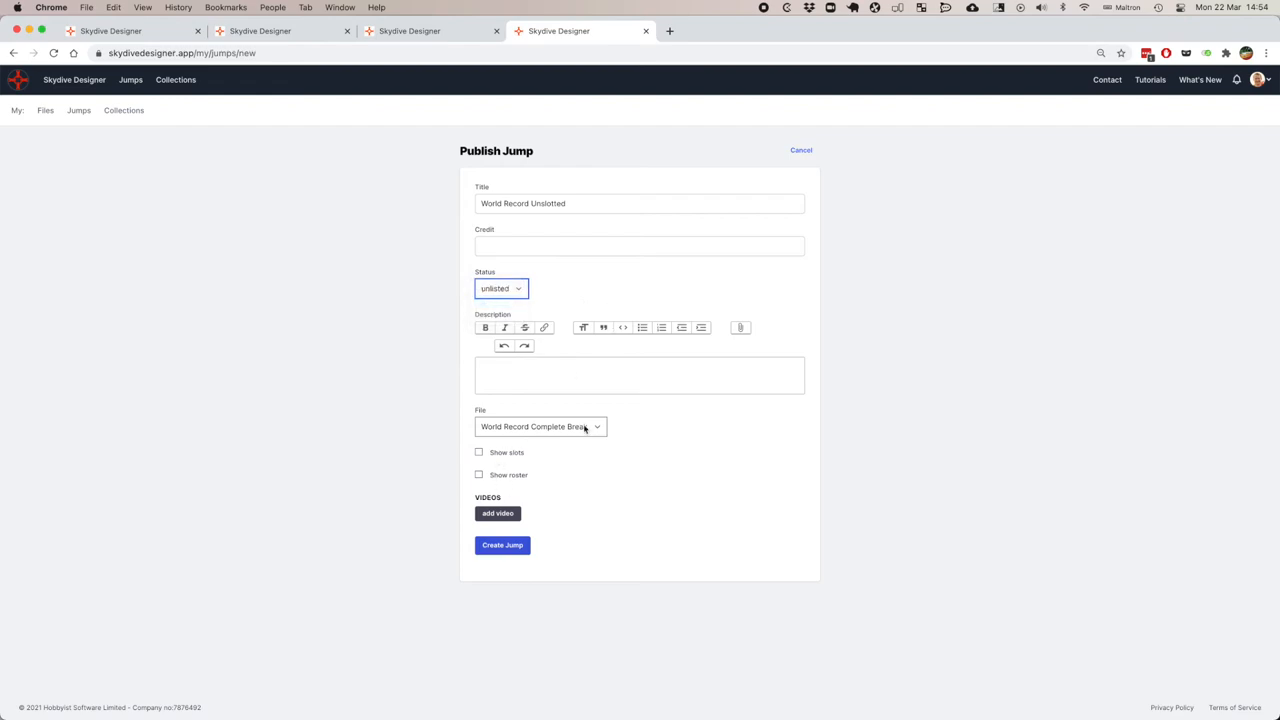
click(540, 426)
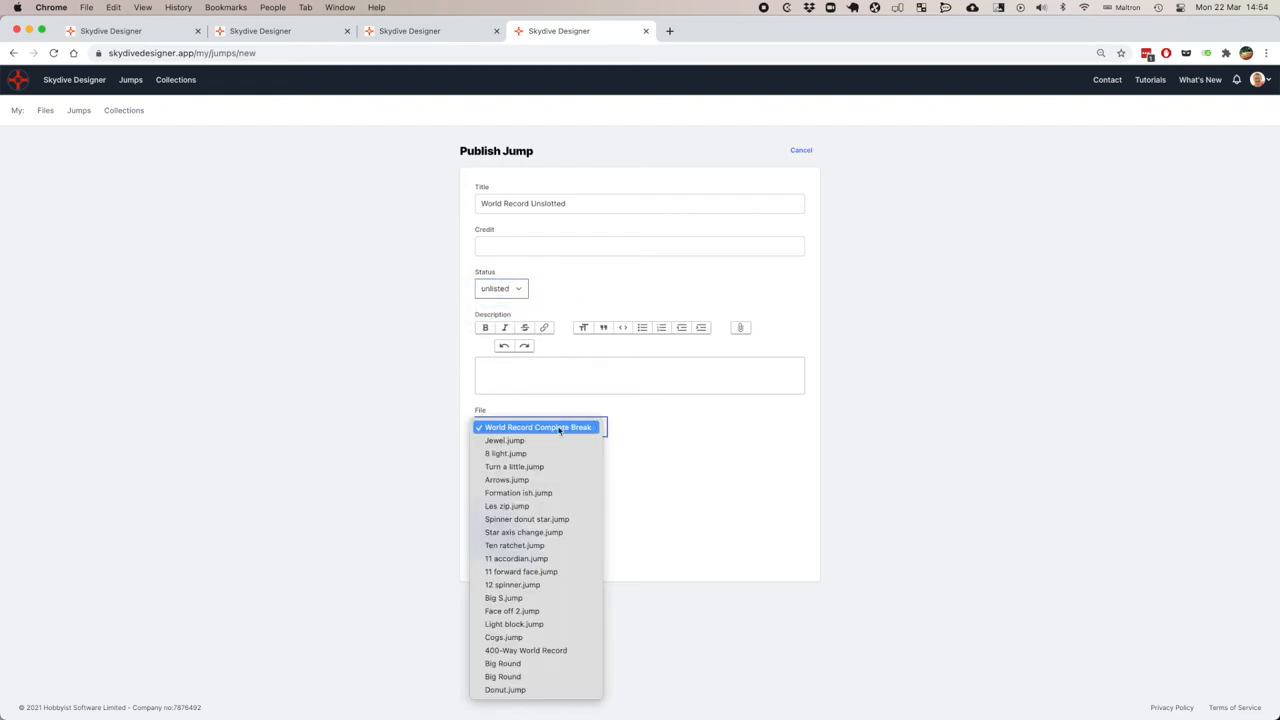
click(538, 427)
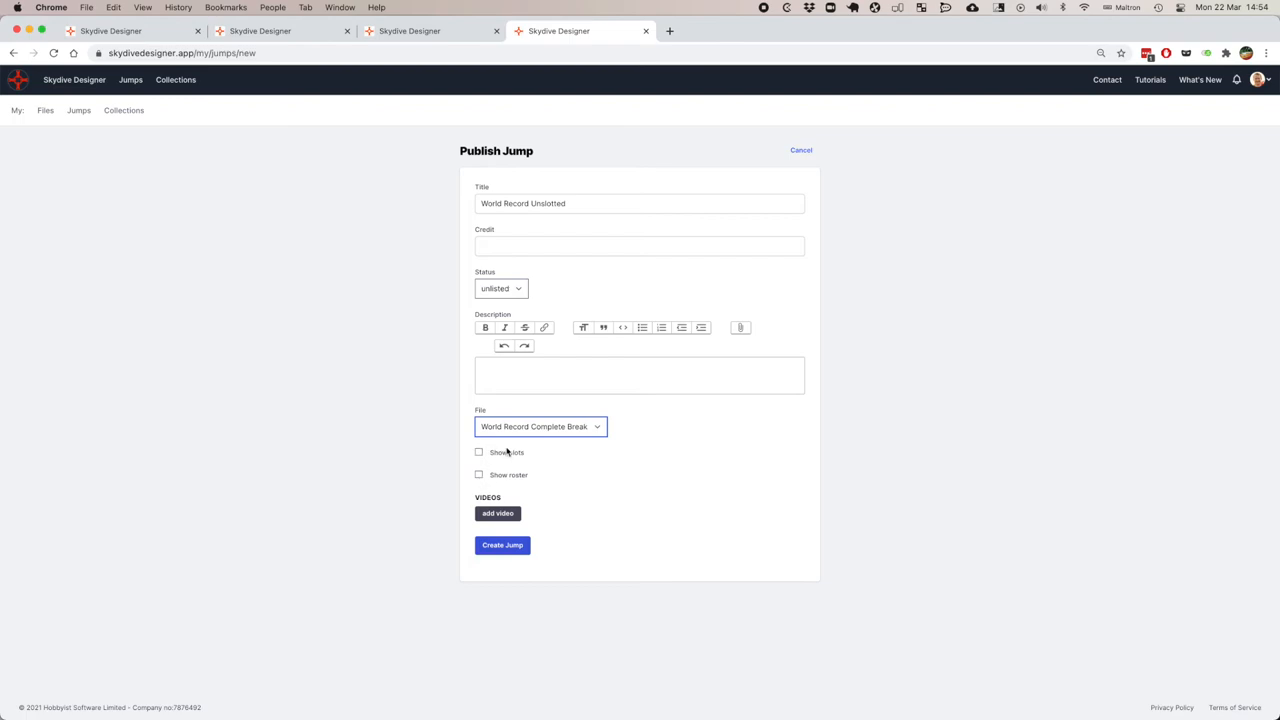
Credit the jump to Sequential Games and create it.
click(639, 246)
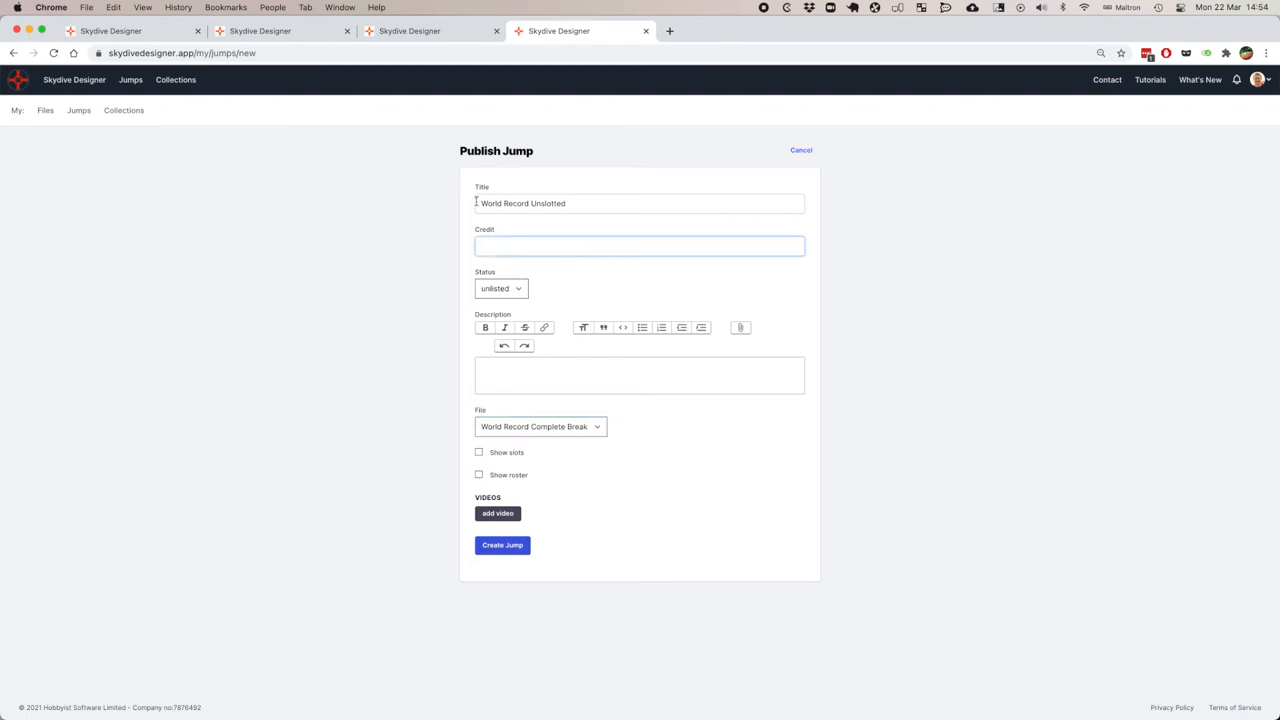
text(Sequential Gam)
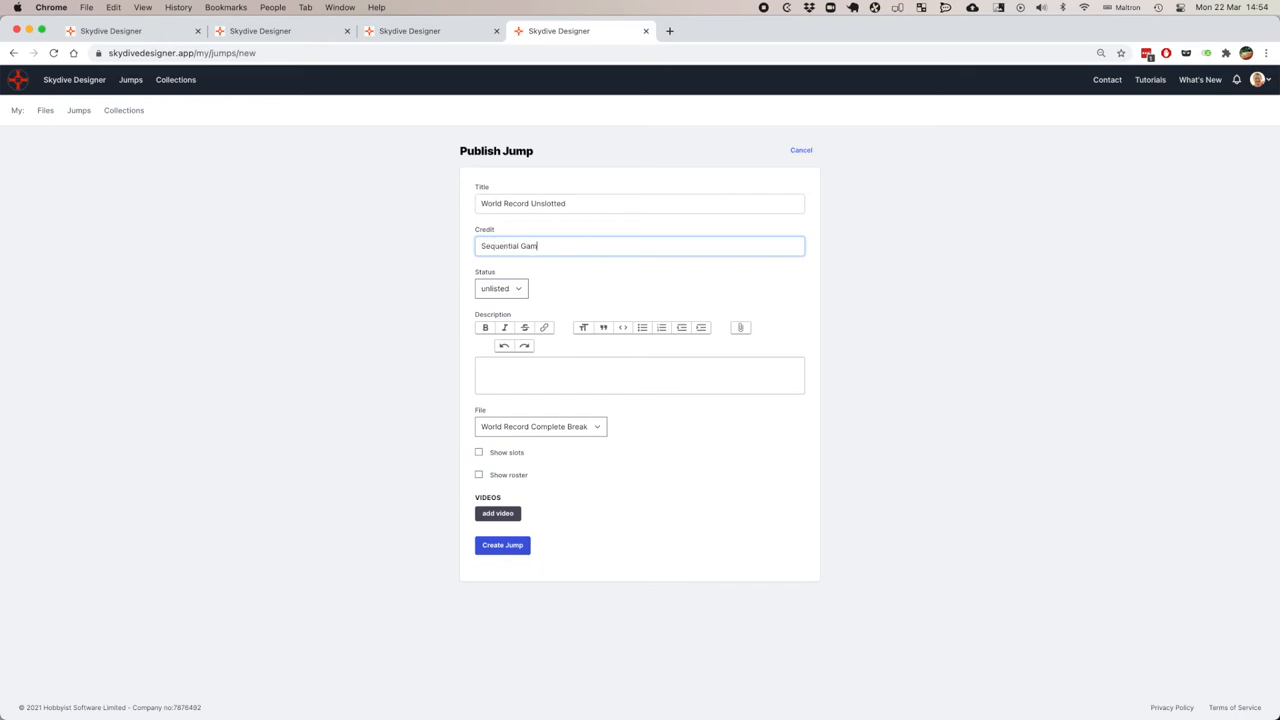
text(es)
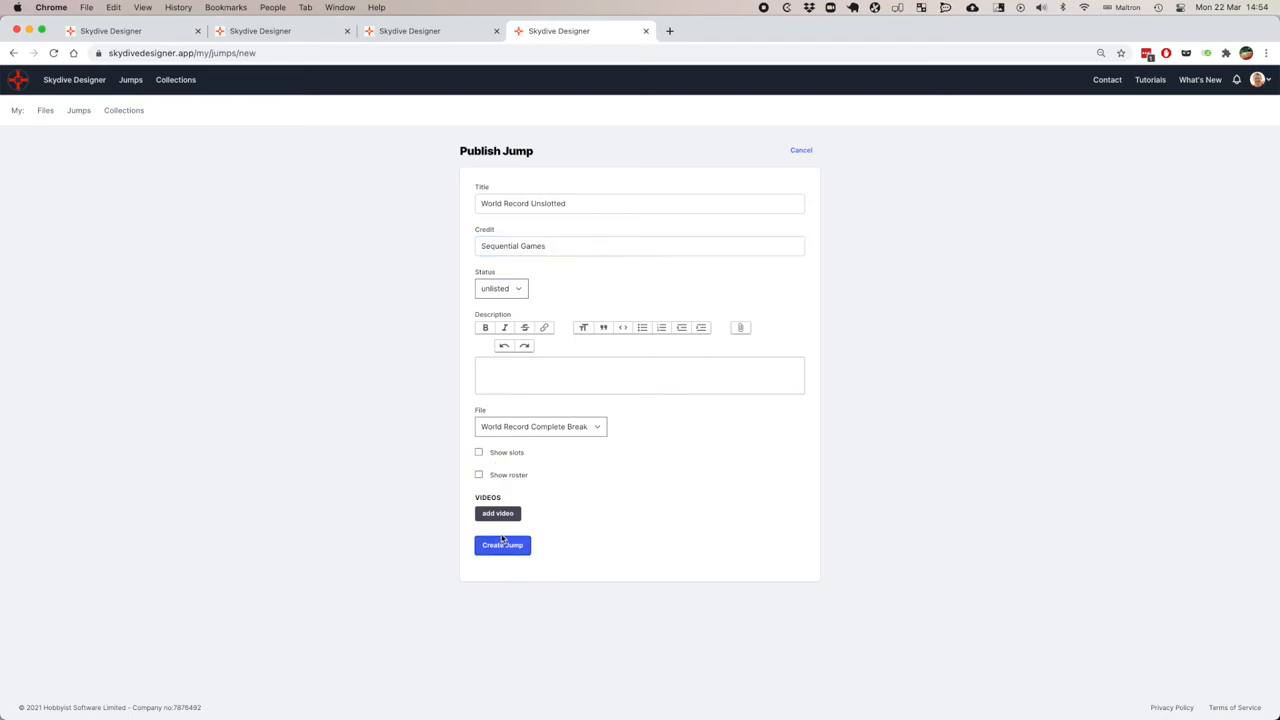
click(501, 545)
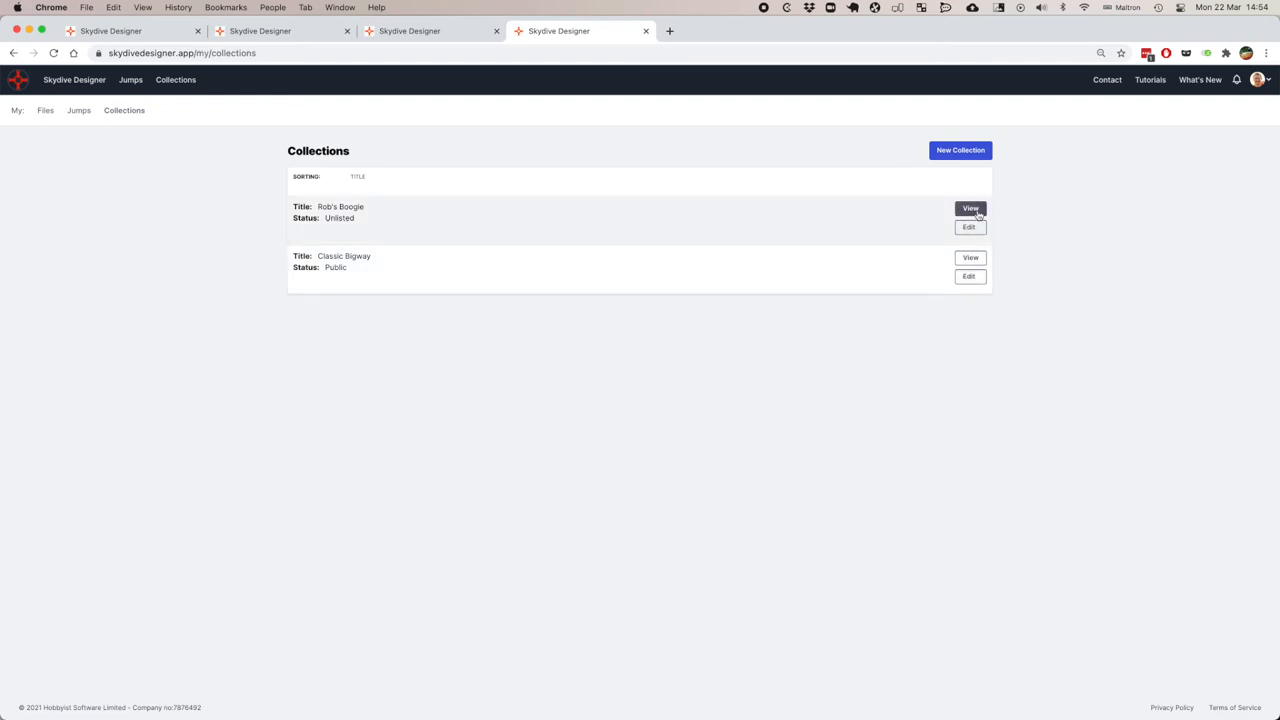
Append World Record Unslotted to Rob's Boogie after Big Round and Donut, and update it.
click(968, 226)
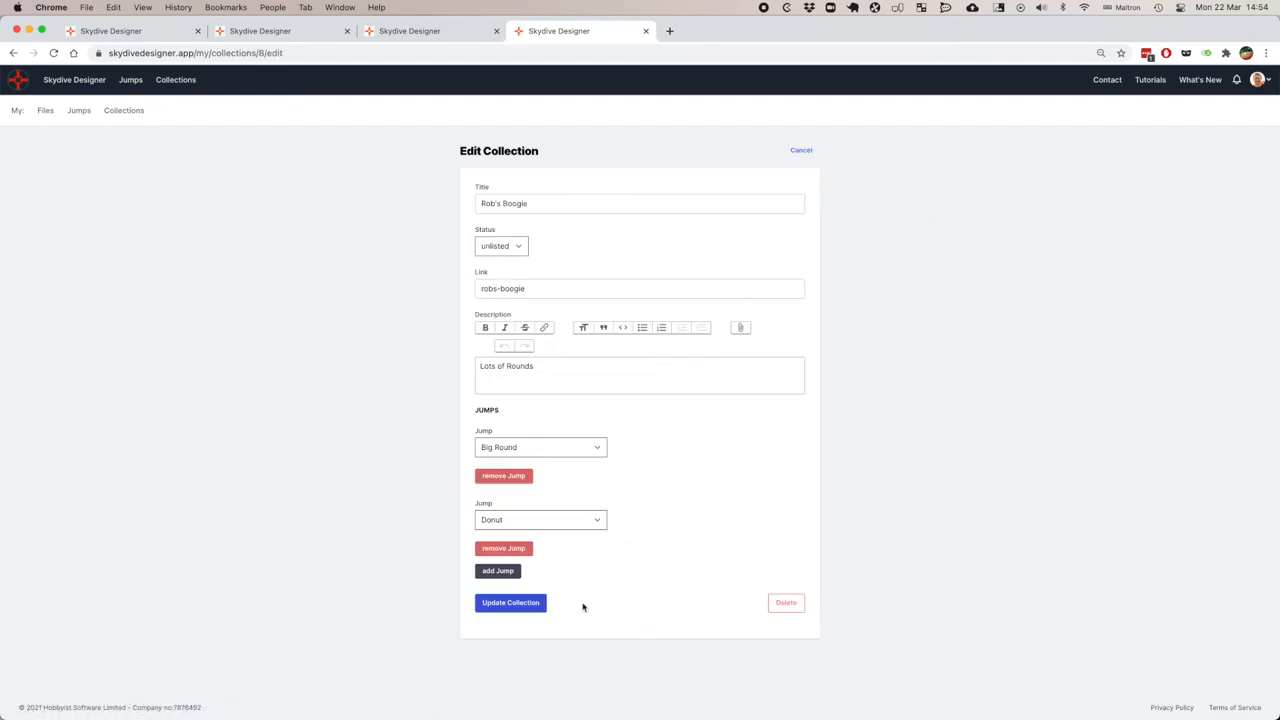
click(498, 570)
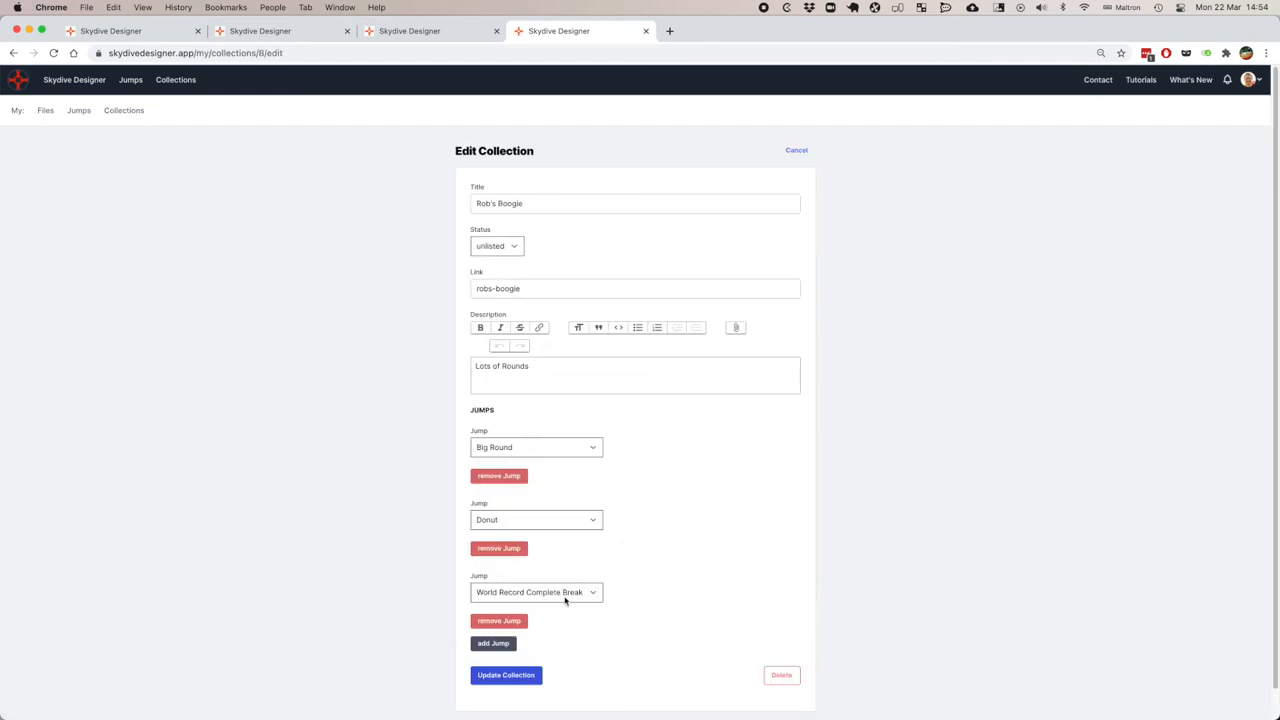
click(536, 591)
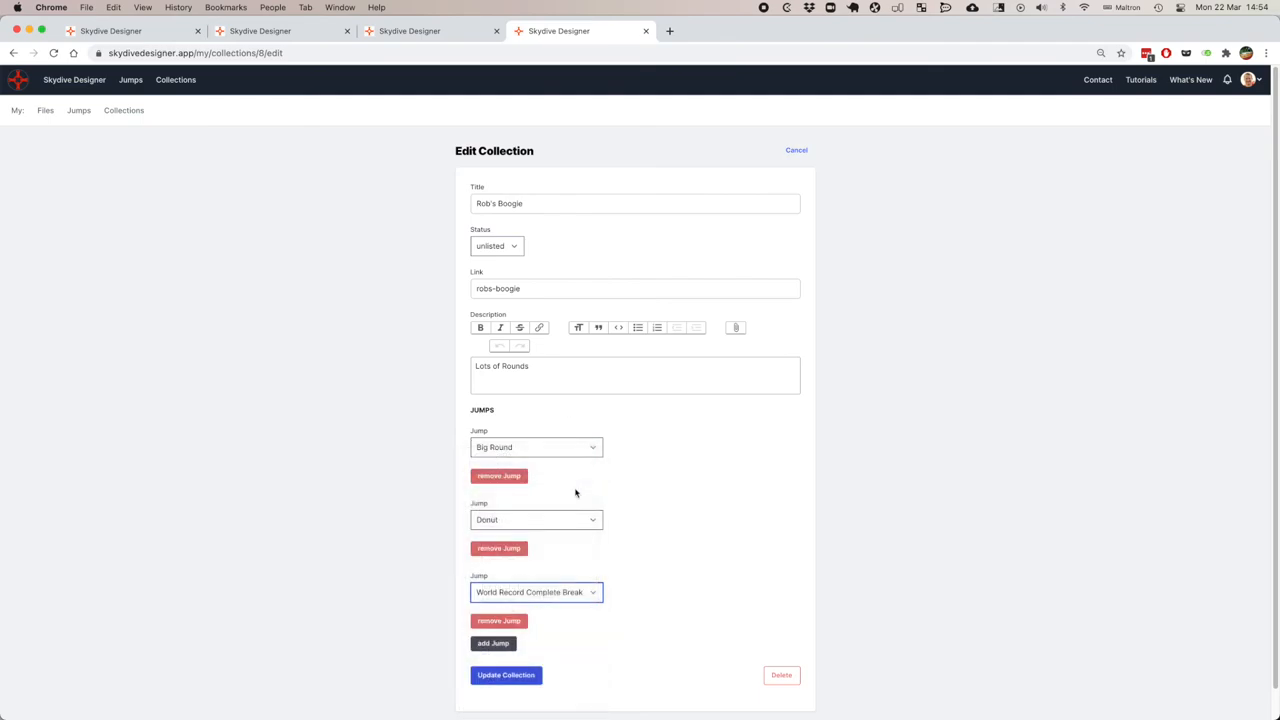
click(536, 591)
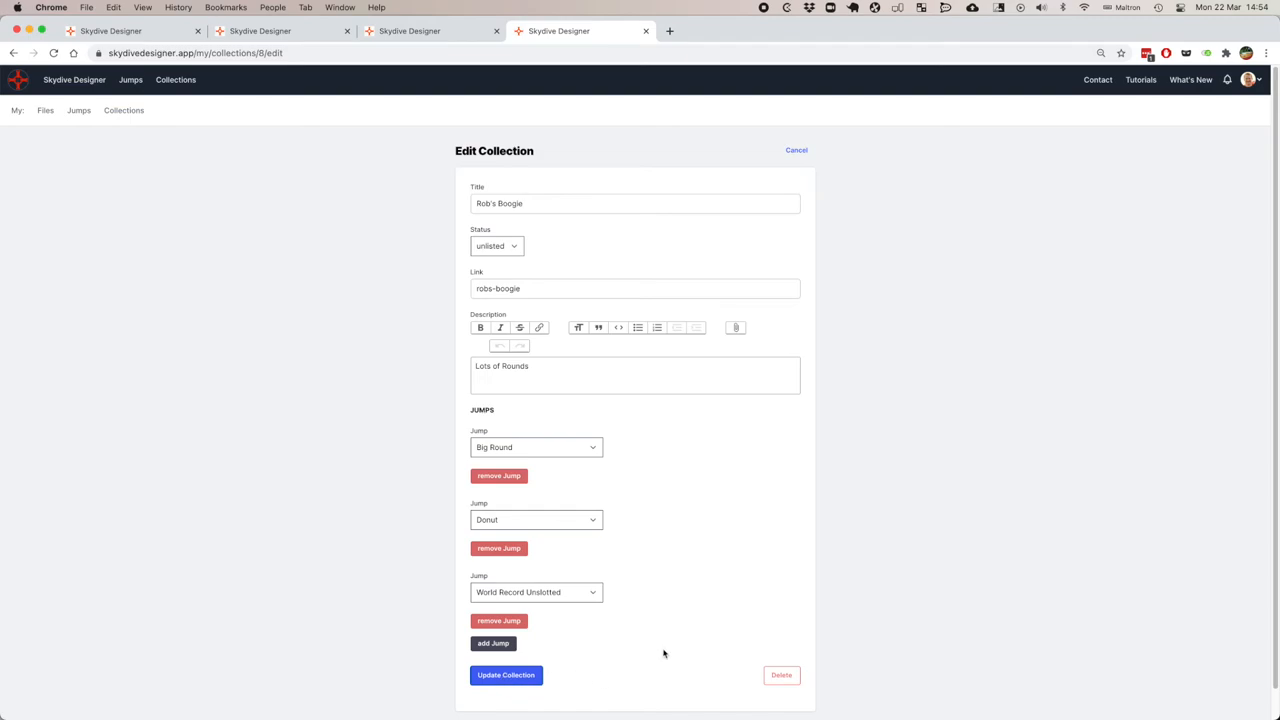
click(506, 674)
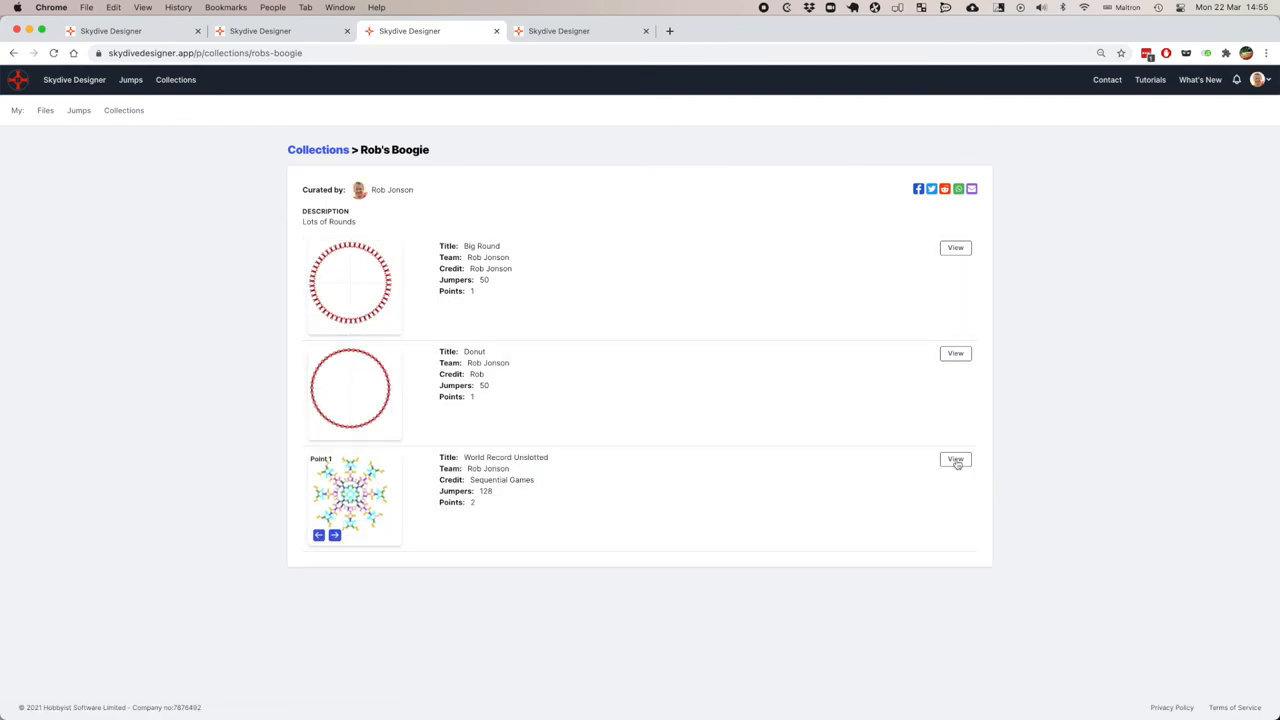
View World Record Unslotted's page and step forward and back between its formation points.
click(954, 460)
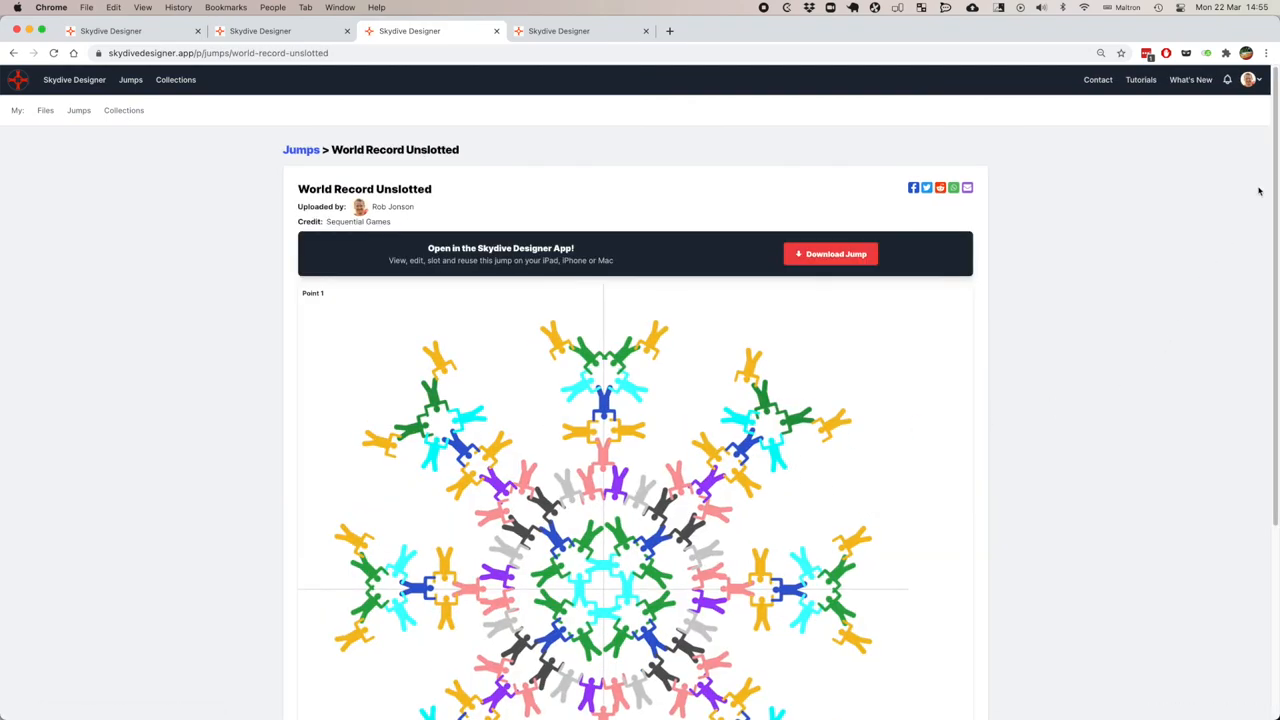
scroll(down, 3)
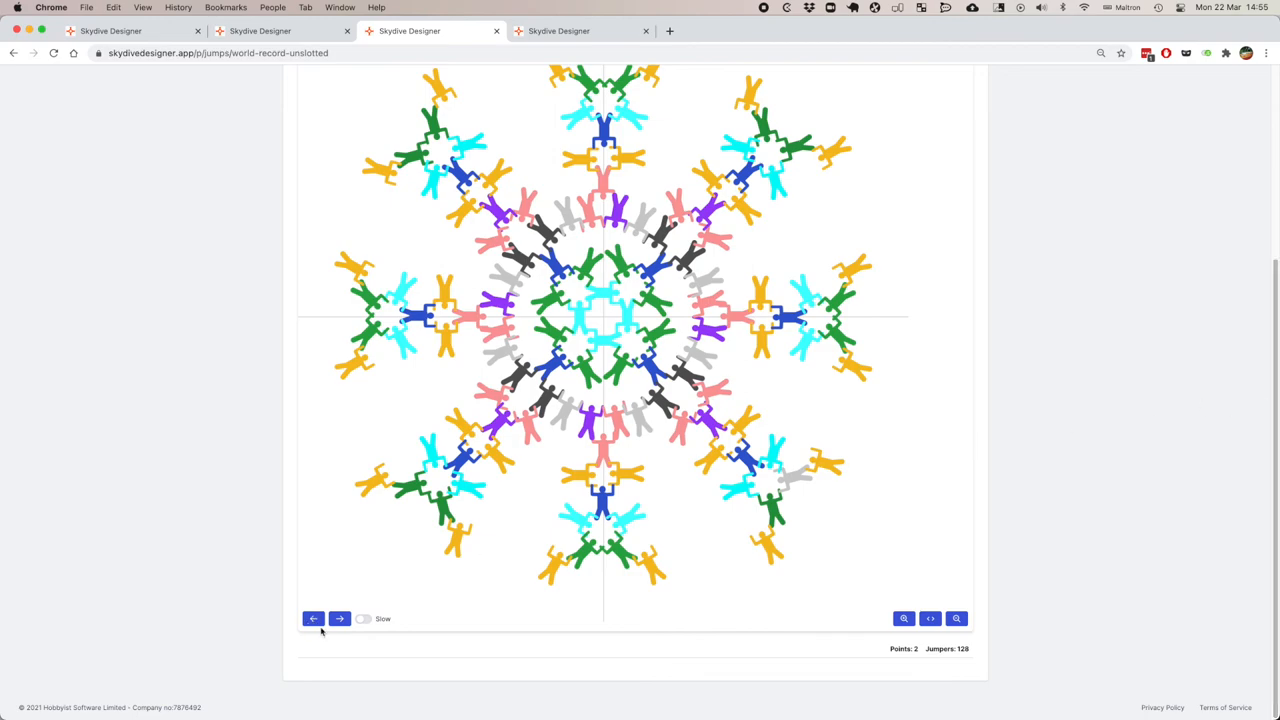
click(313, 618)
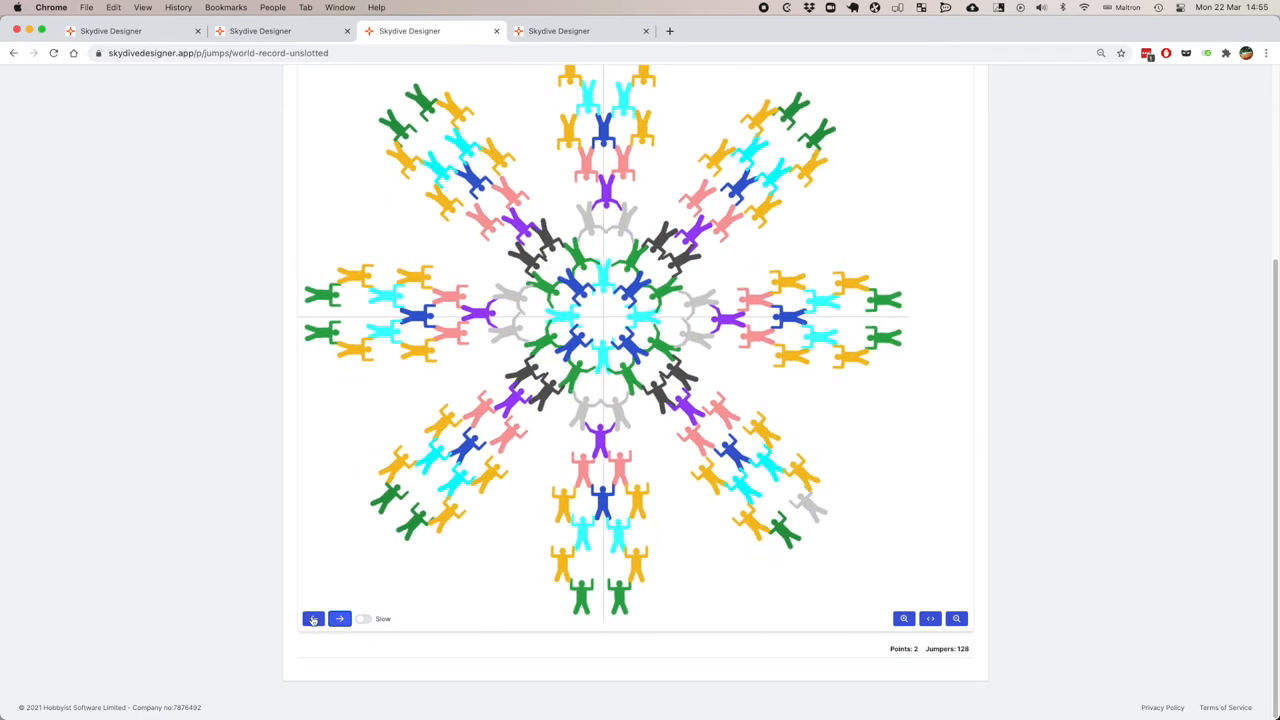
click(313, 618)
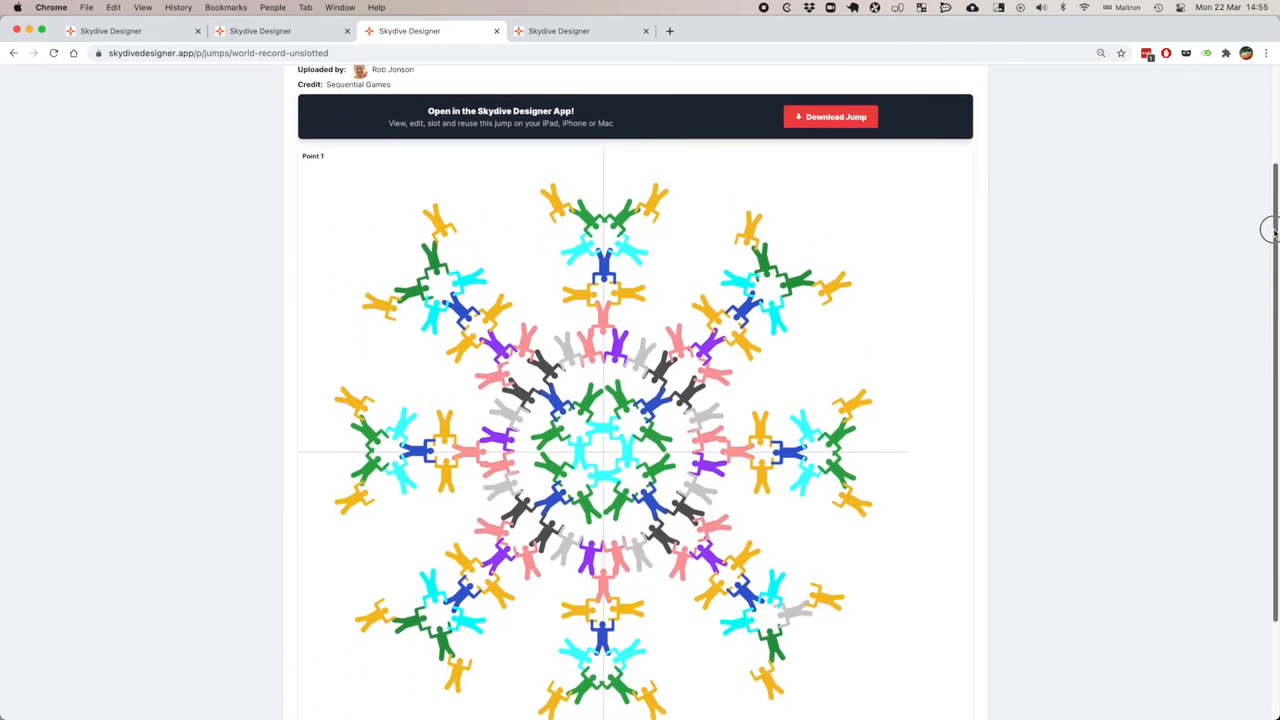
scroll(down, 3)
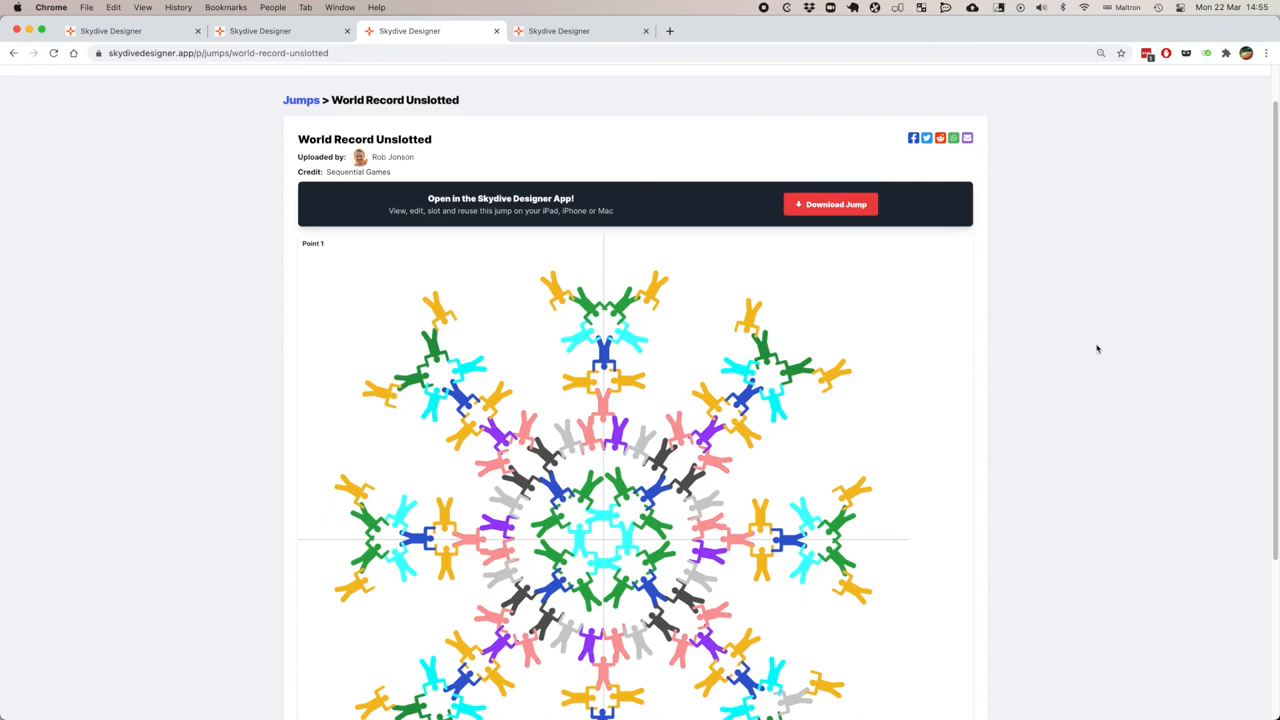
mouse_move(957, 194)
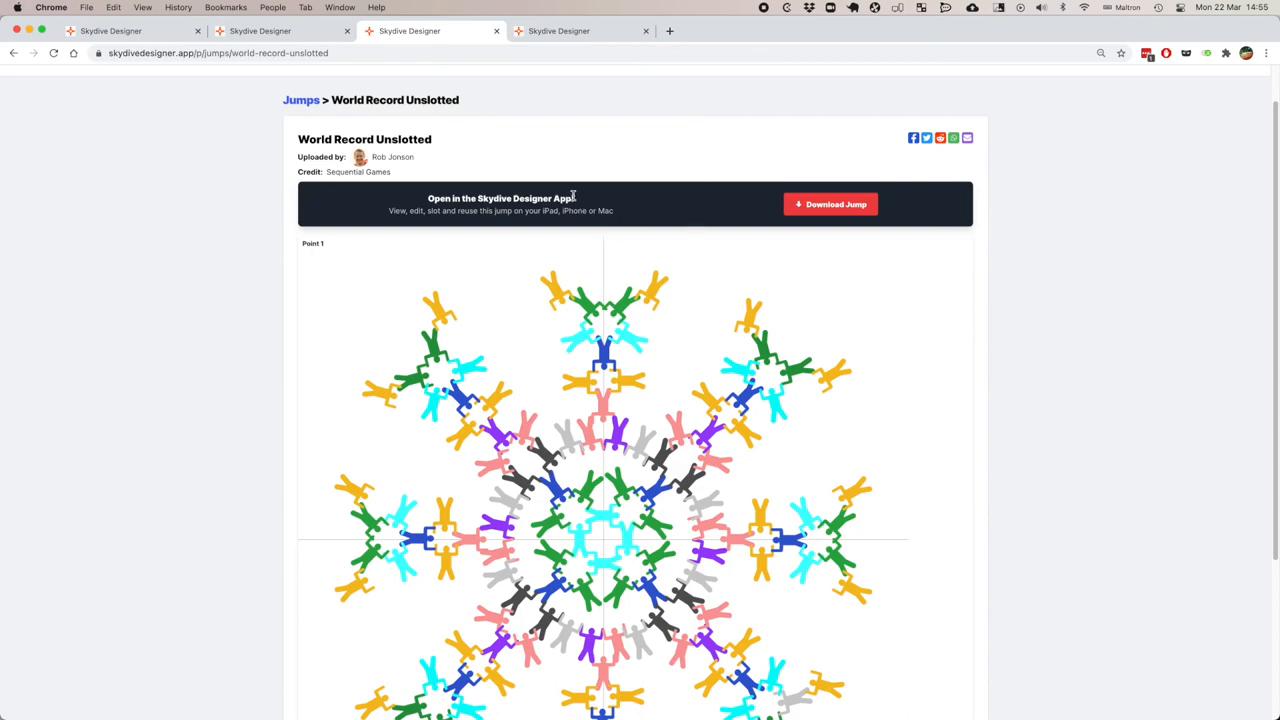
mouse_move(348, 240)
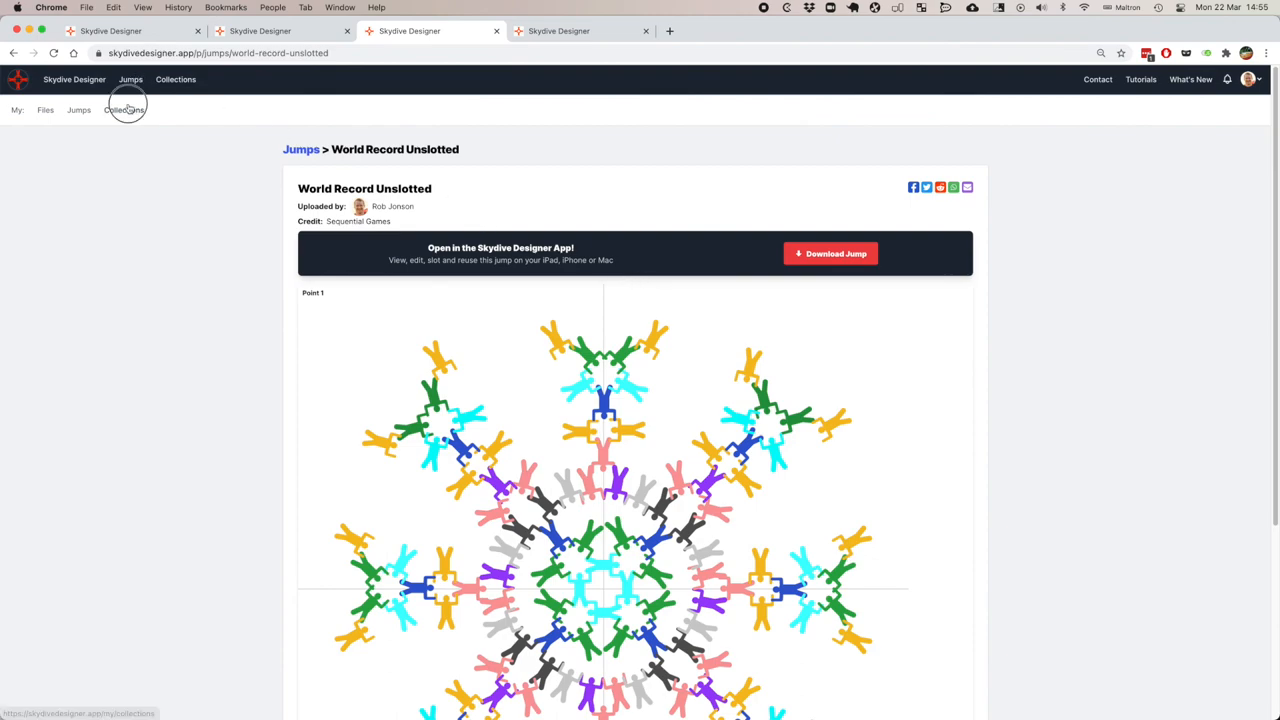
Open Rob's Boogie from My Collections and copy its share link.
click(124, 110)
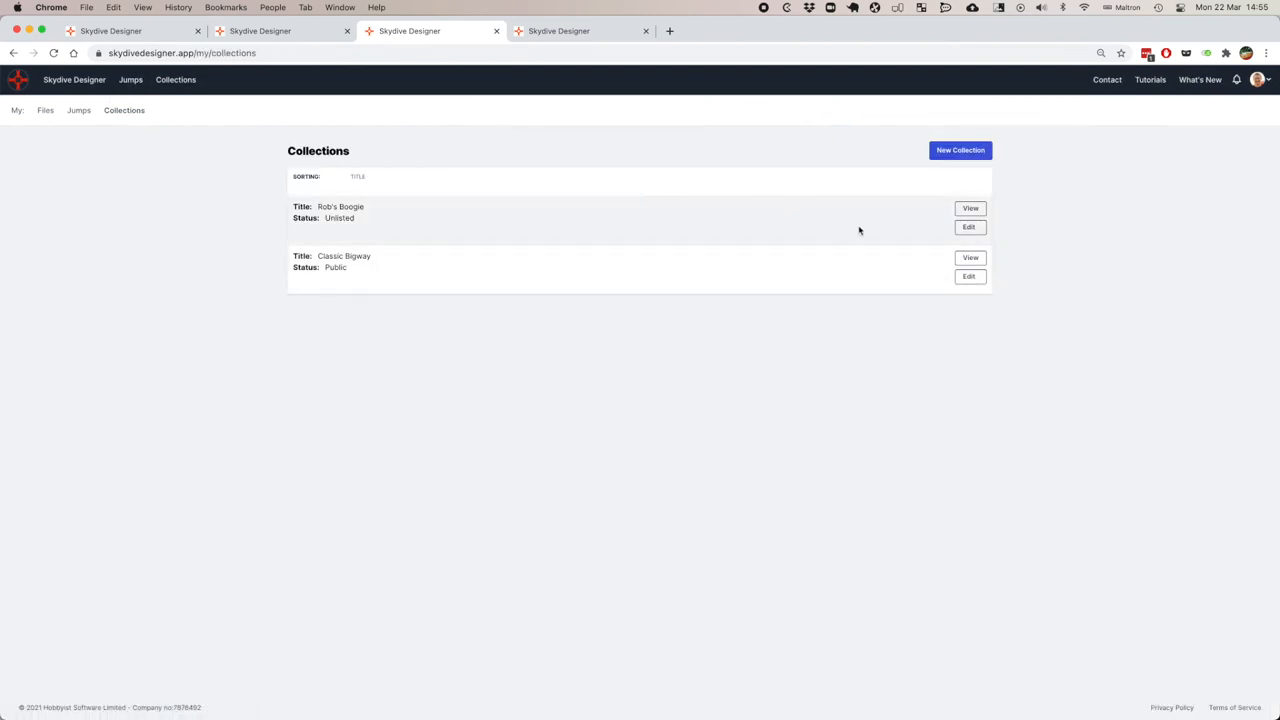
click(970, 208)
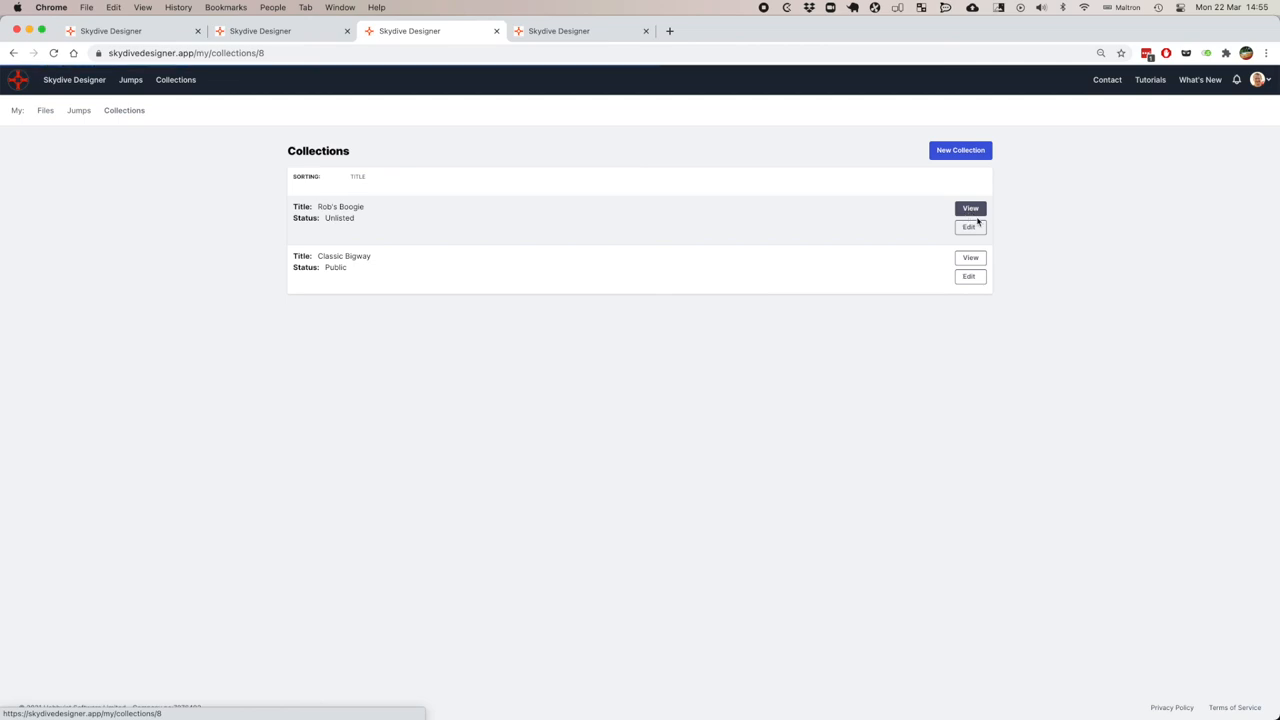
click(970, 208)
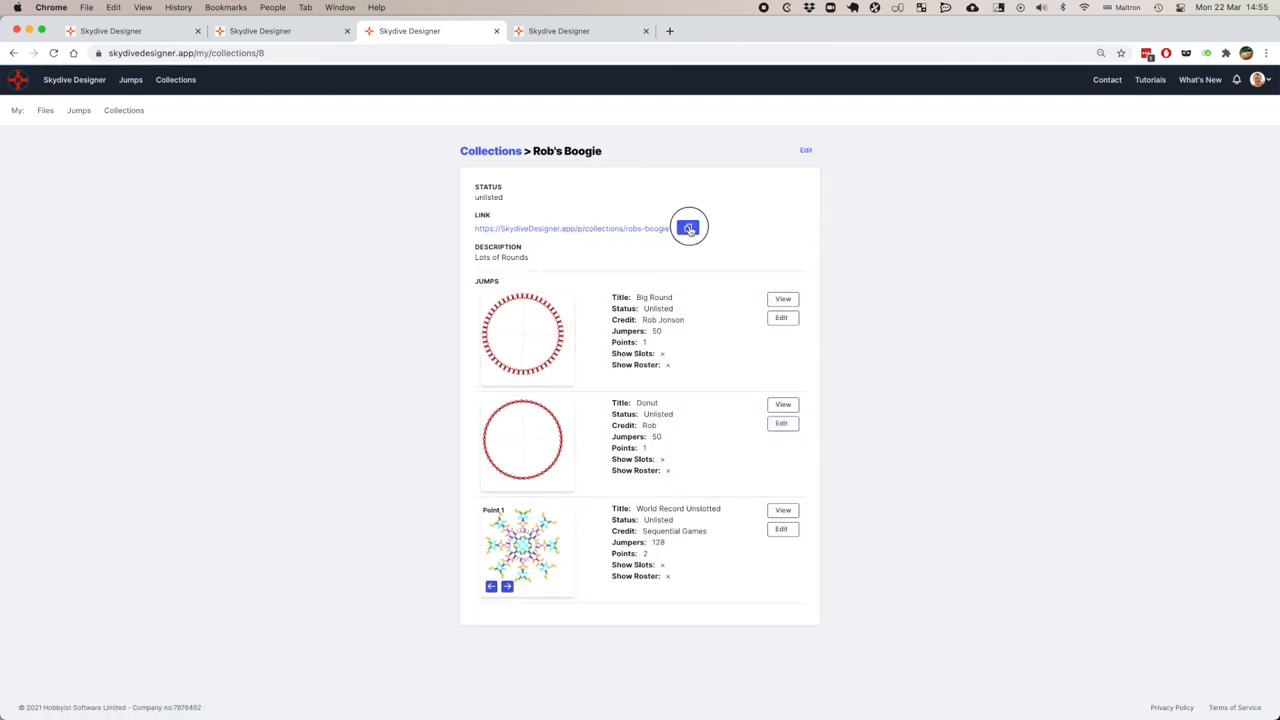
click(688, 228)
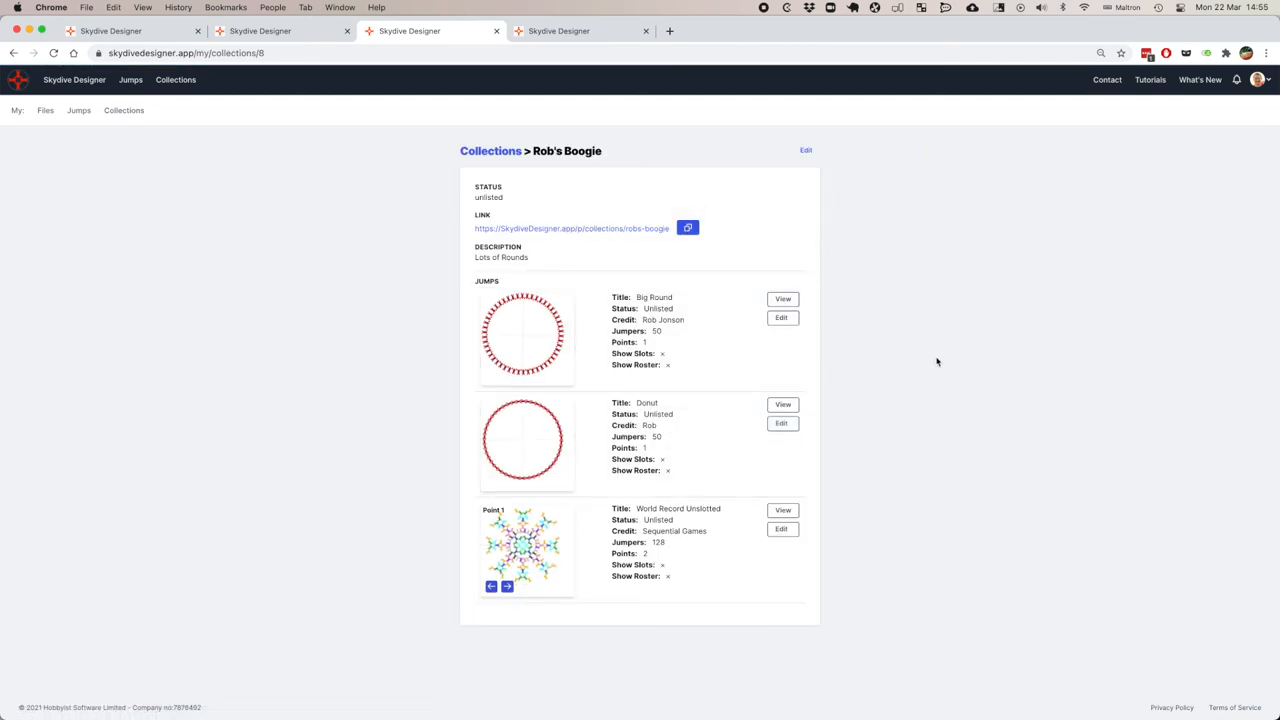
mouse_move(933, 369)
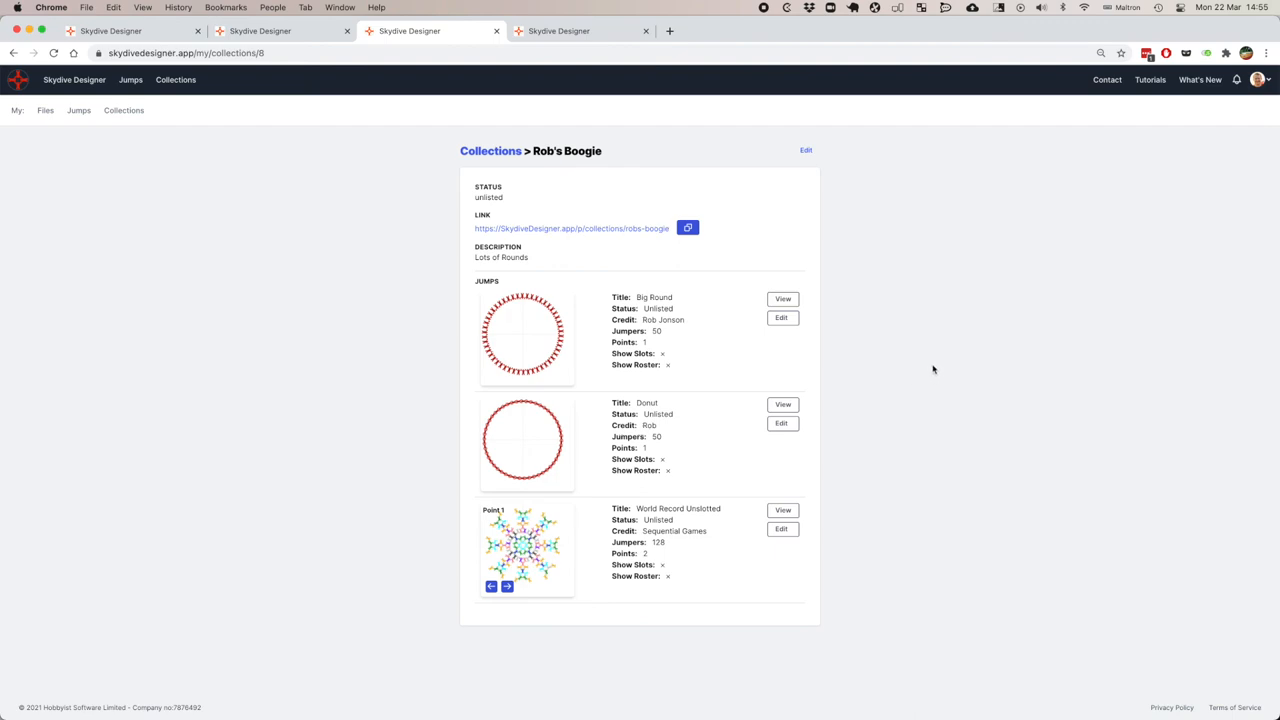
mouse_move(917, 384)
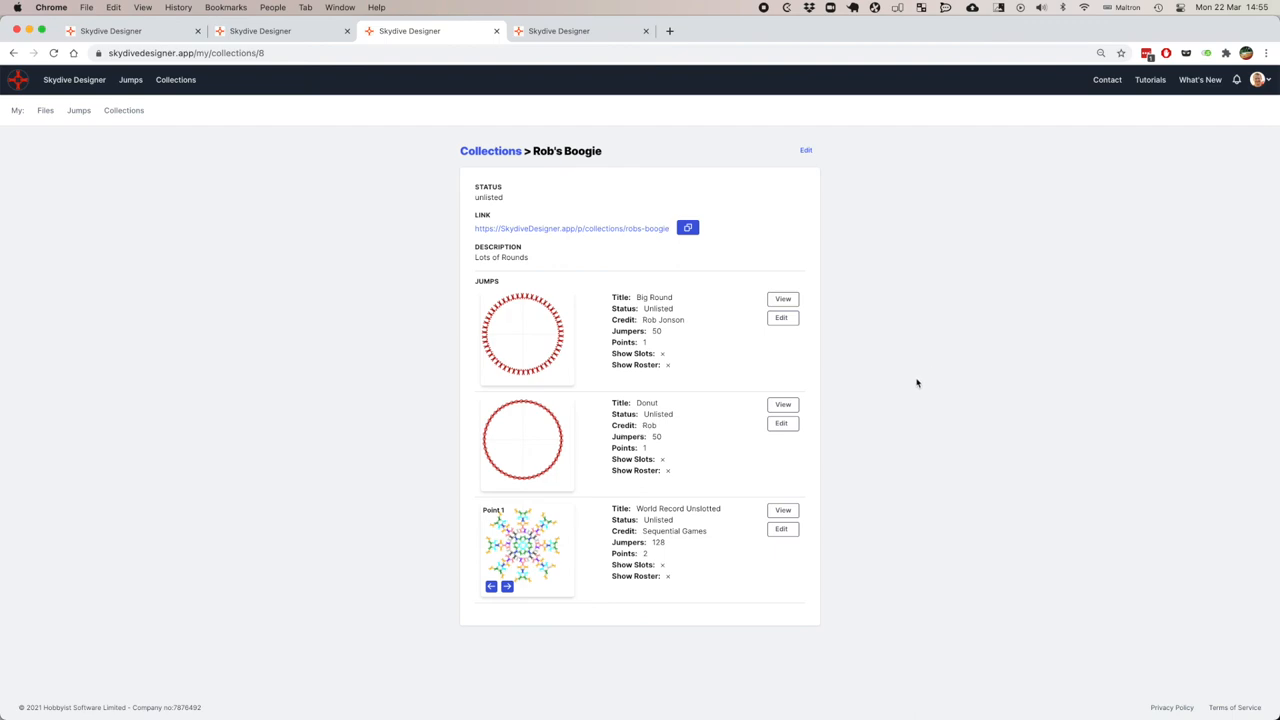
mouse_move(932, 378)
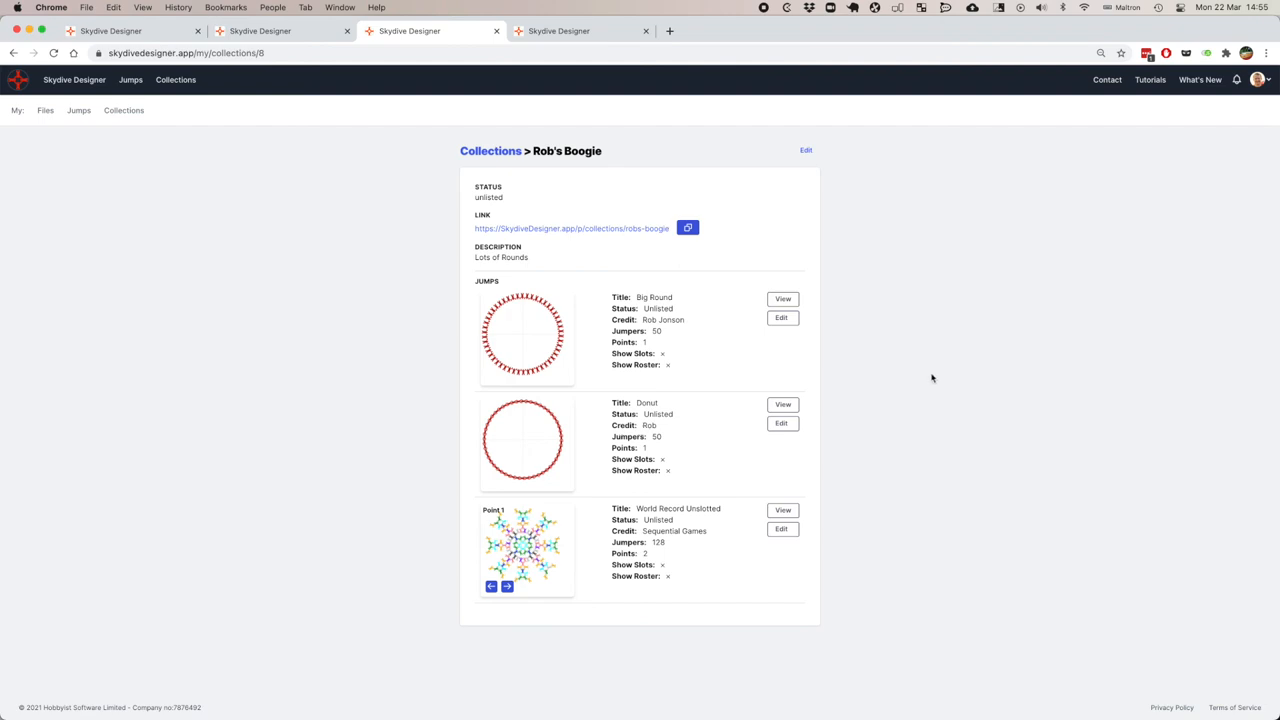
mouse_move(889, 338)
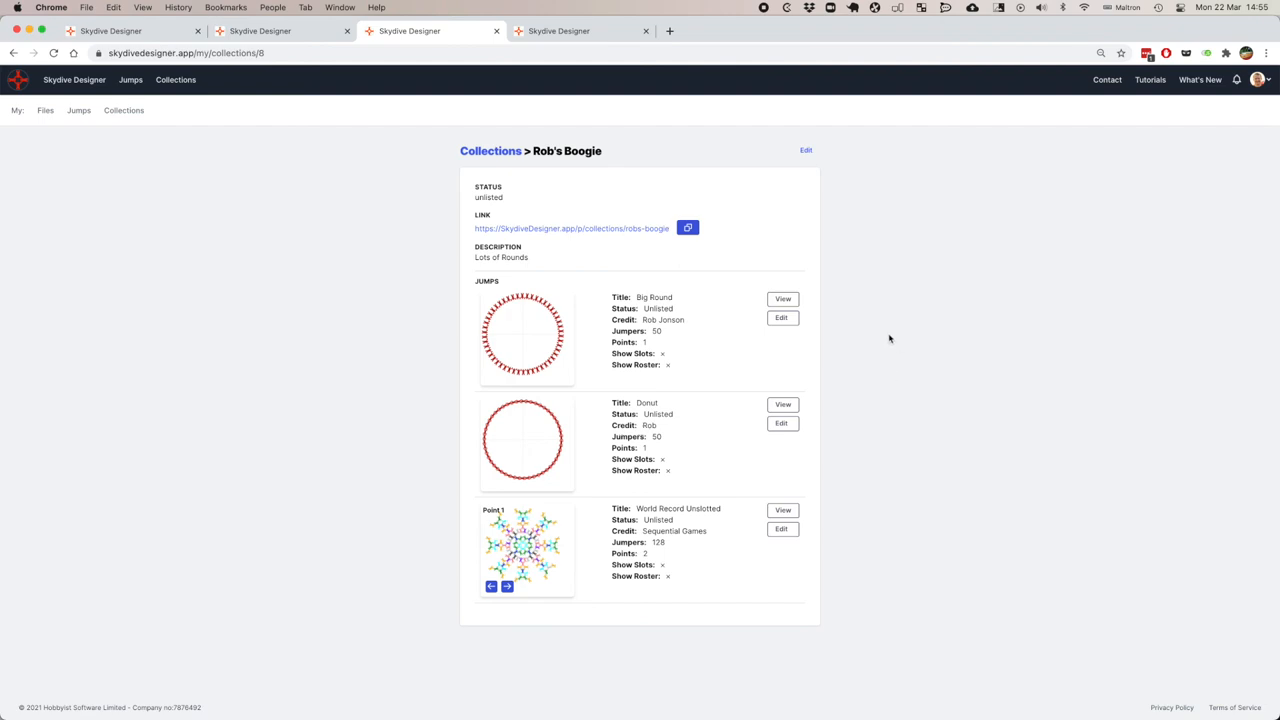
mouse_move(870, 162)
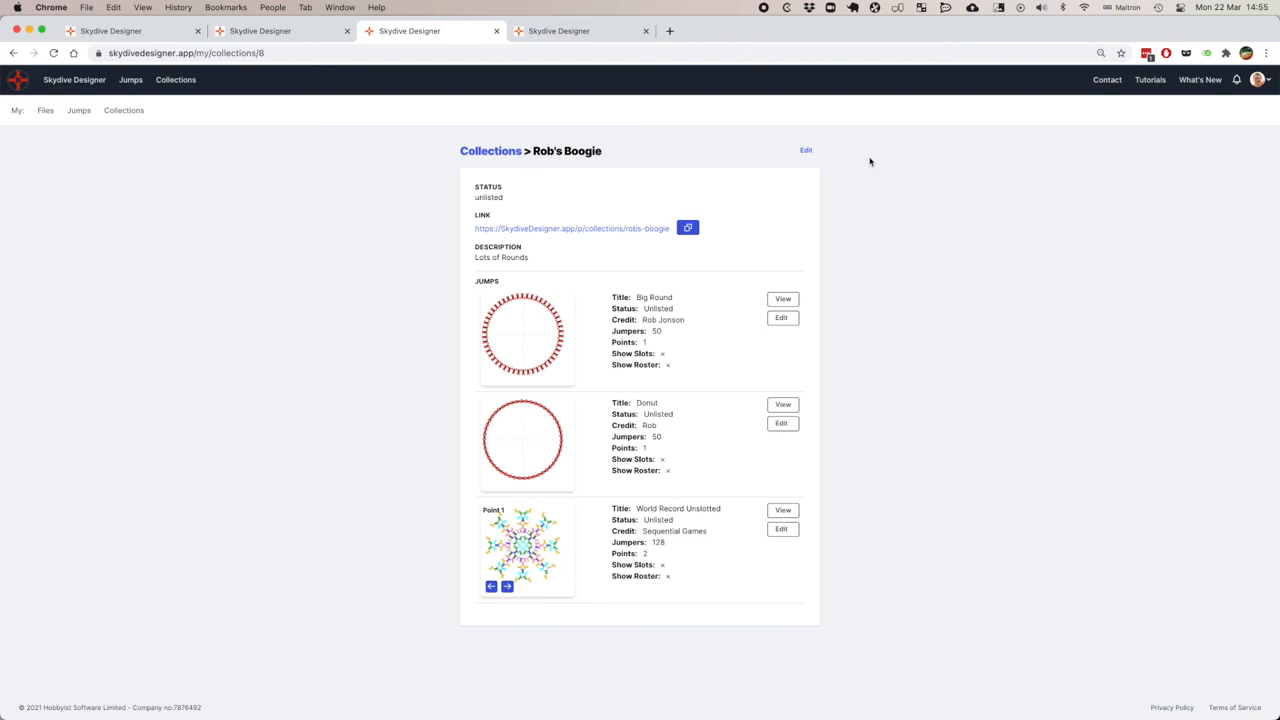
mouse_move(1111, 432)
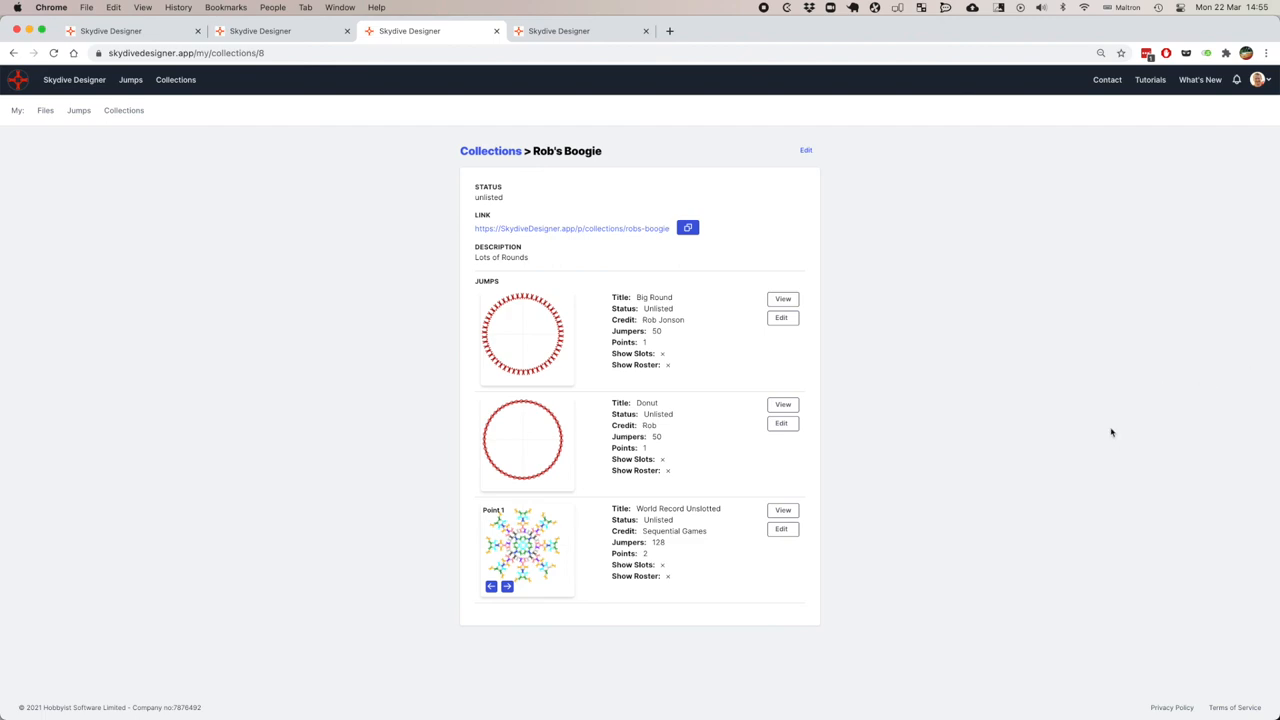